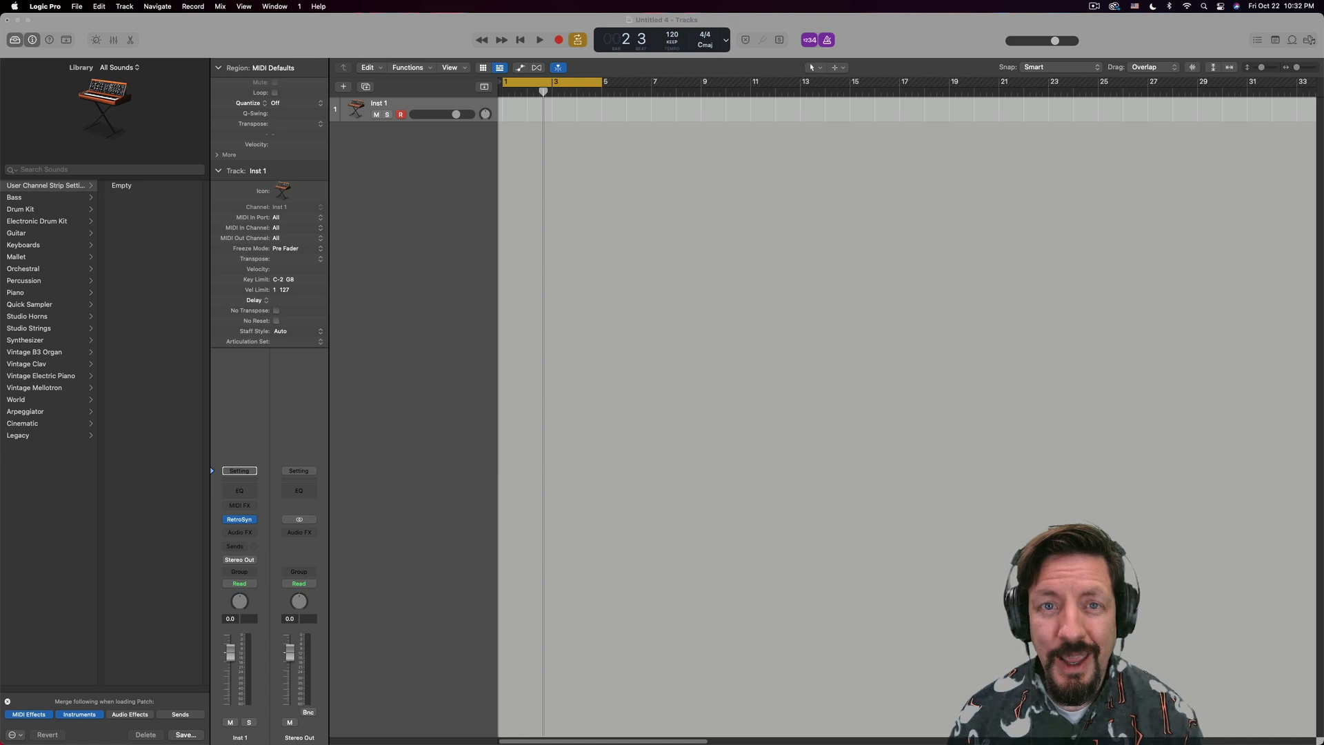
mouse_move(830, 191)
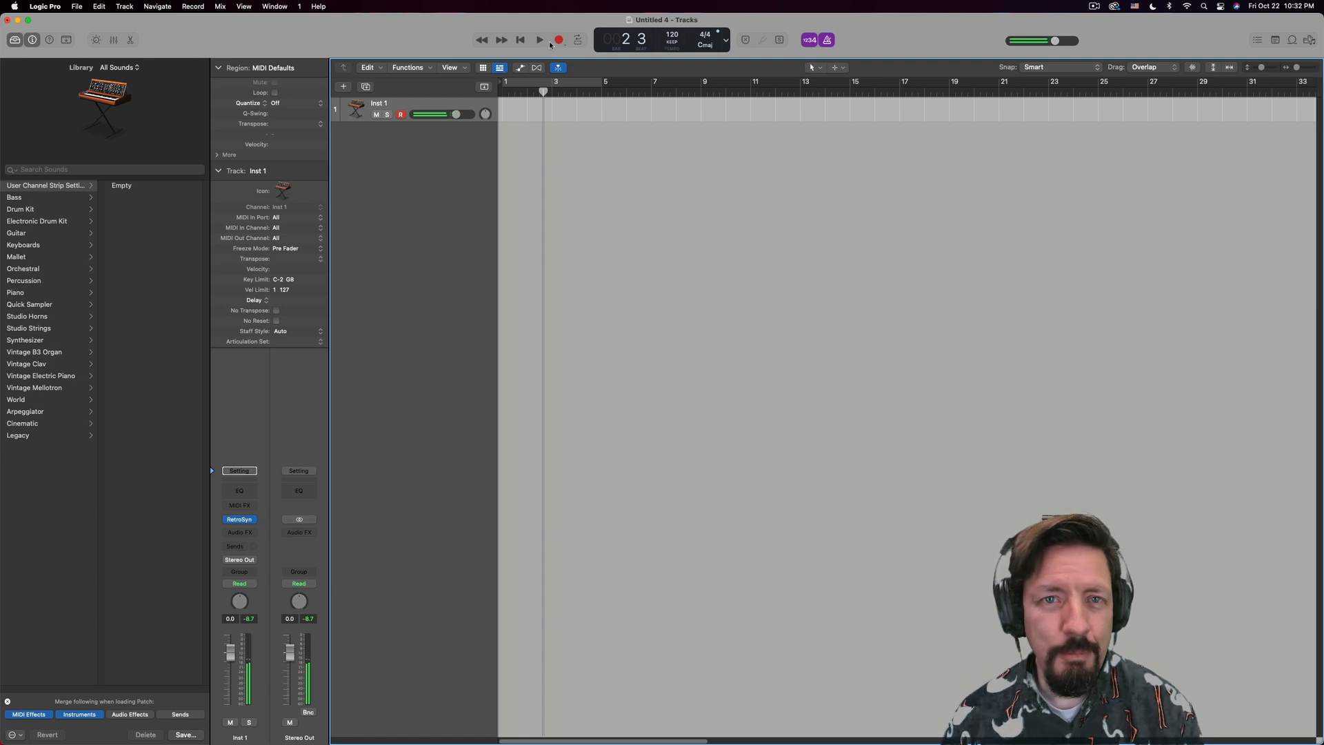
- Audition the empty project, stop, then begin recording MIDI on the Inst 1 track
click(540, 40)
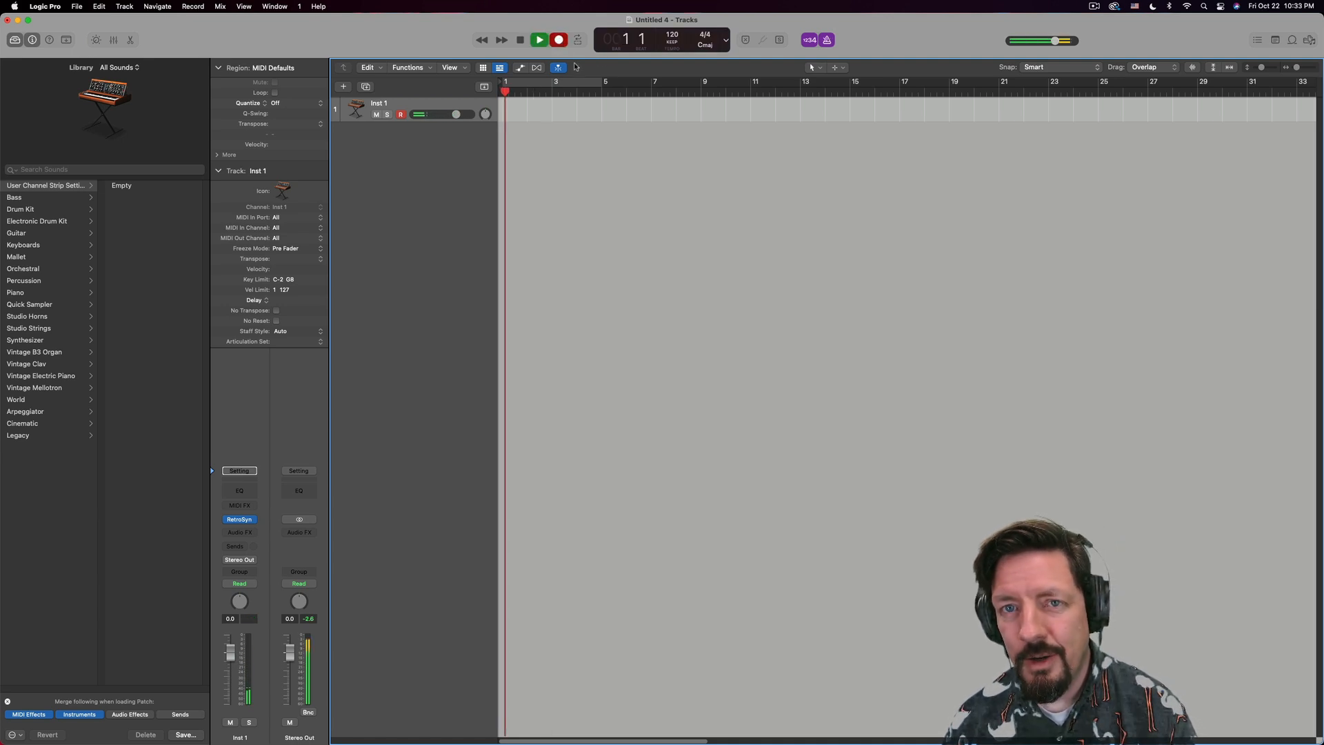
click(539, 40)
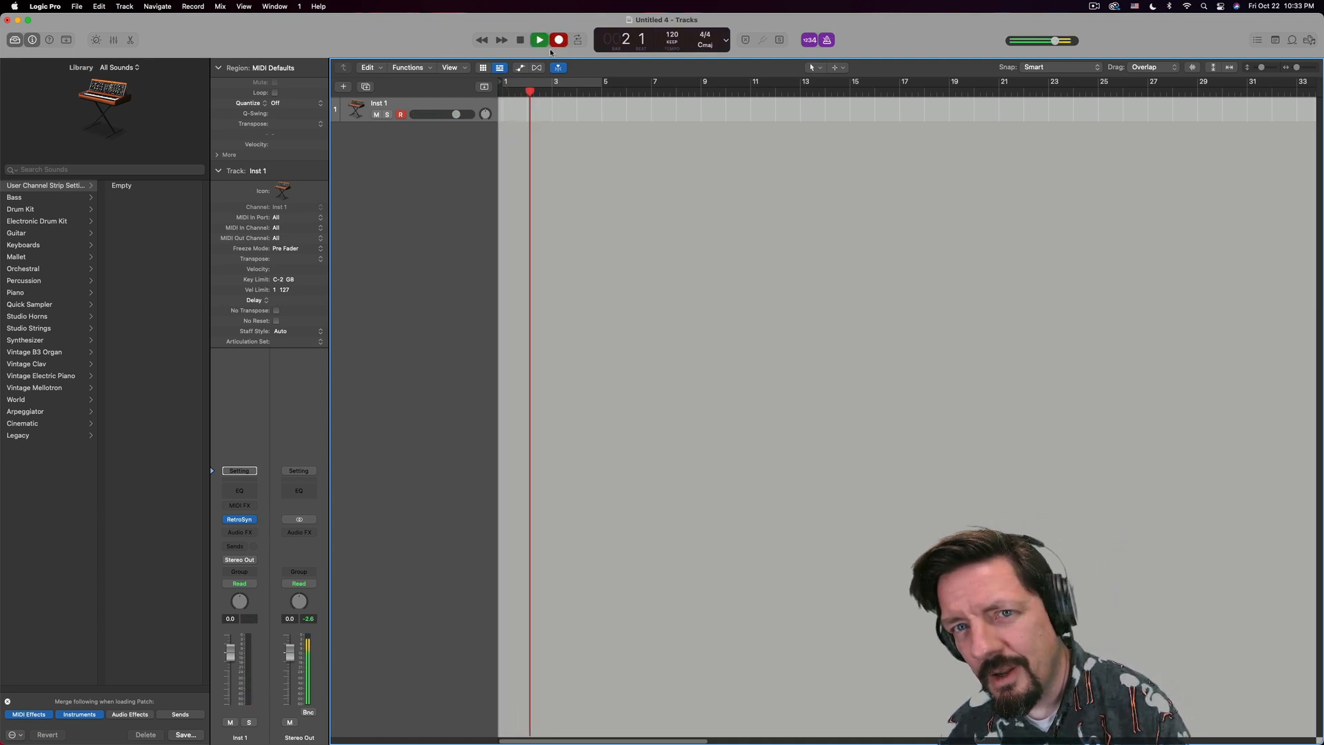
click(539, 40)
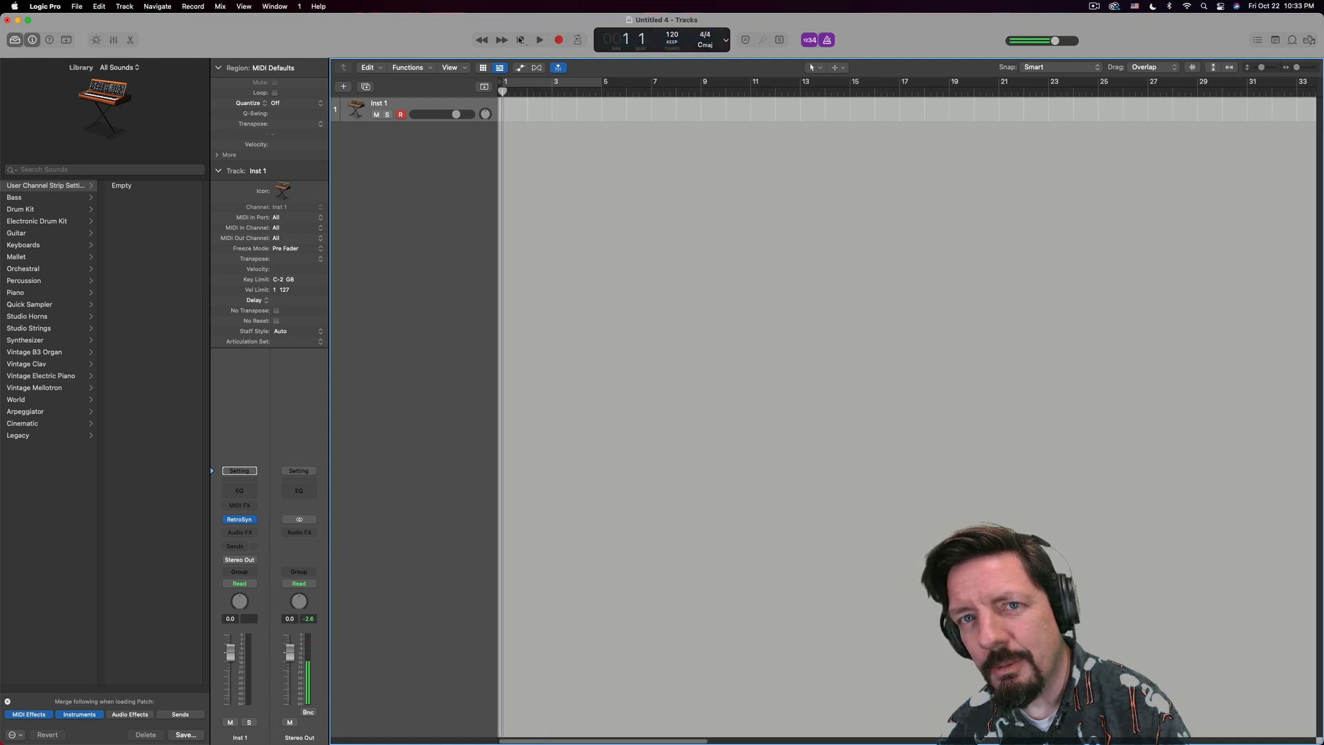
click(539, 40)
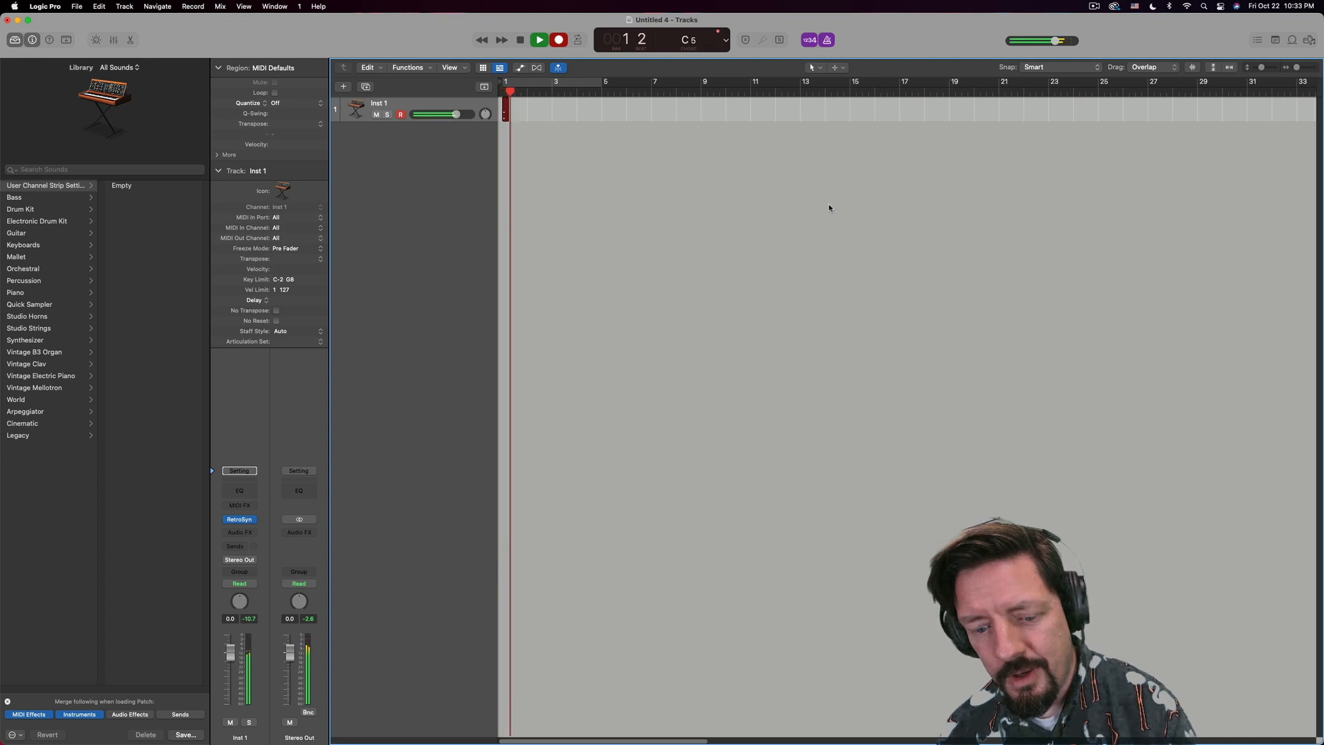
- Stop recording so the synth performance is captured as a region on Inst 1
click(557, 40)
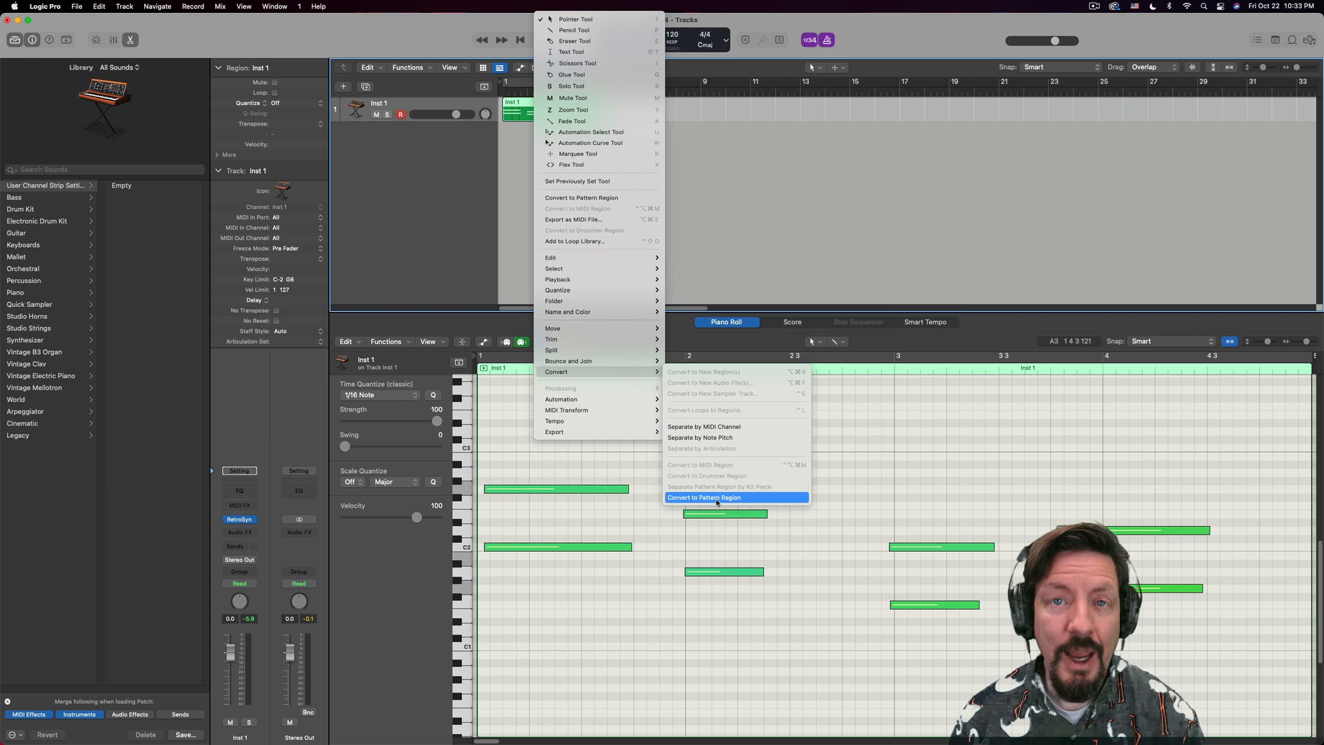
- Convert the recorded synth region to a pattern region, play it back, and bring up its region menu
click(705, 497)
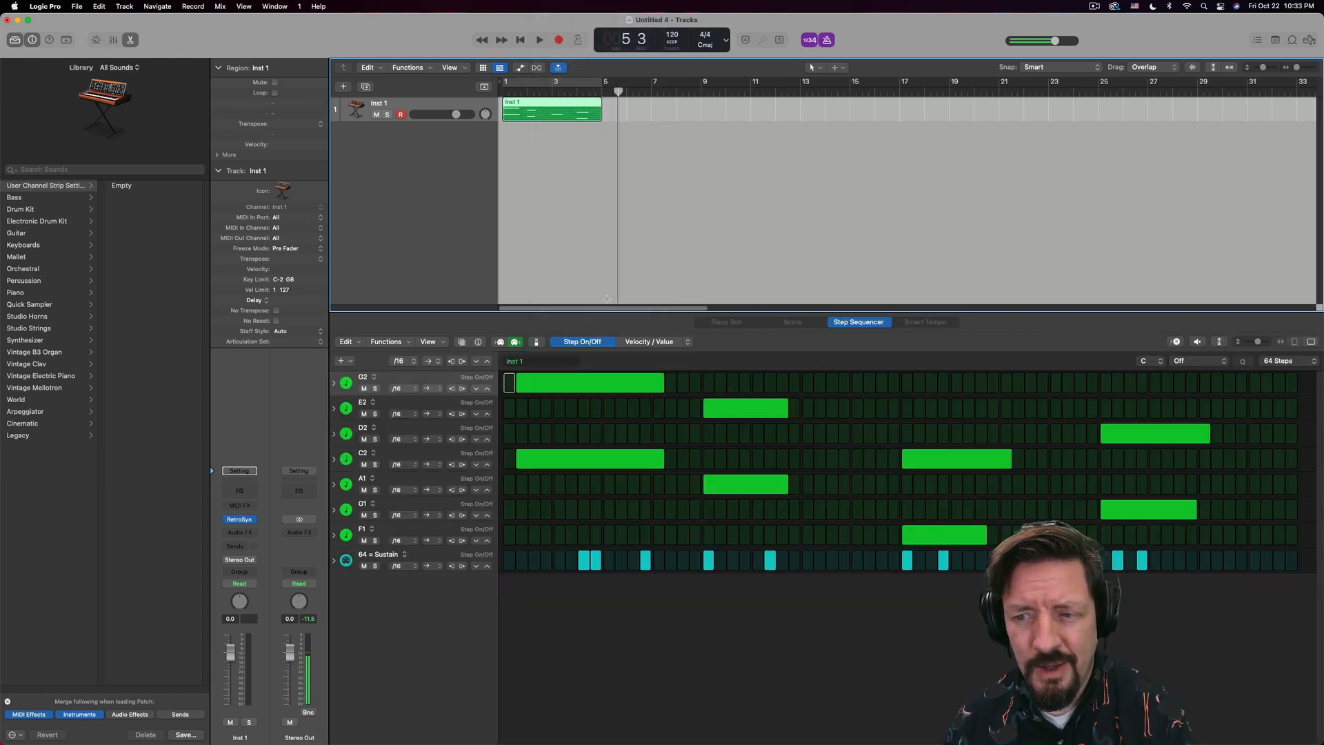
click(539, 40)
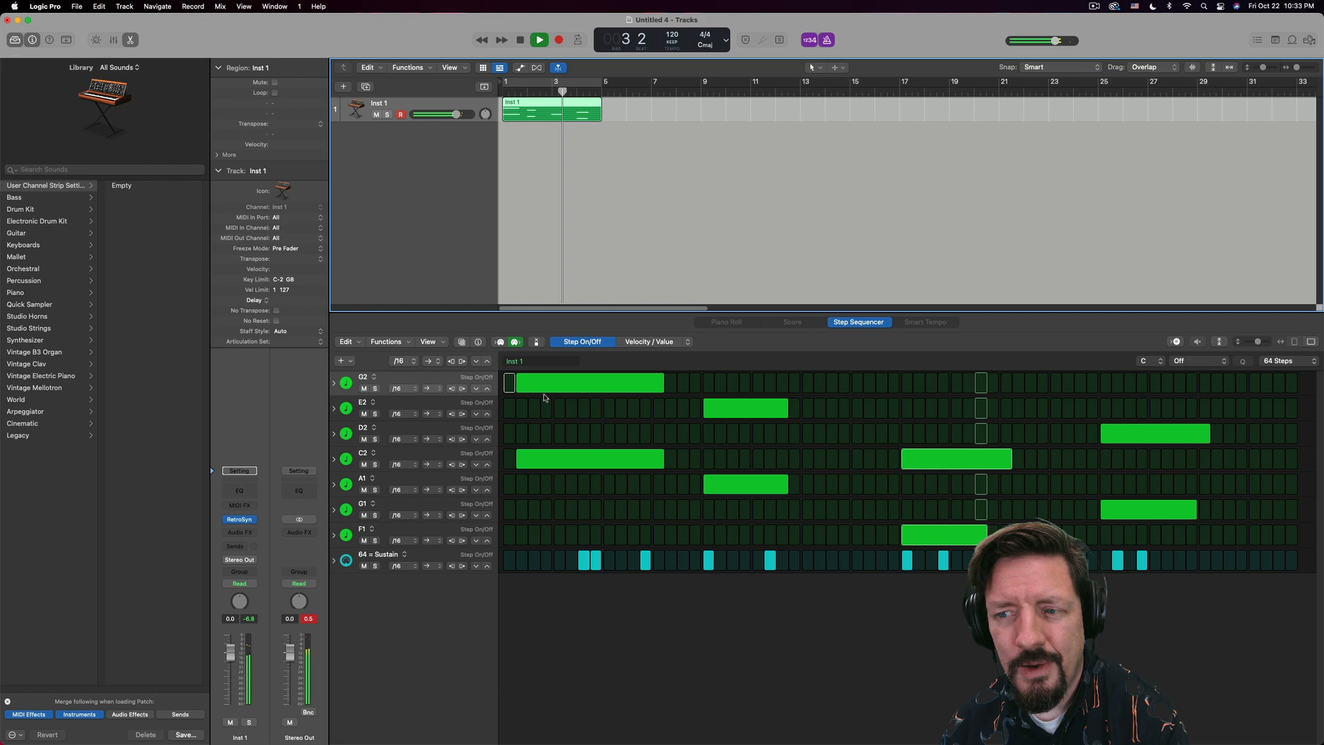
click(520, 40)
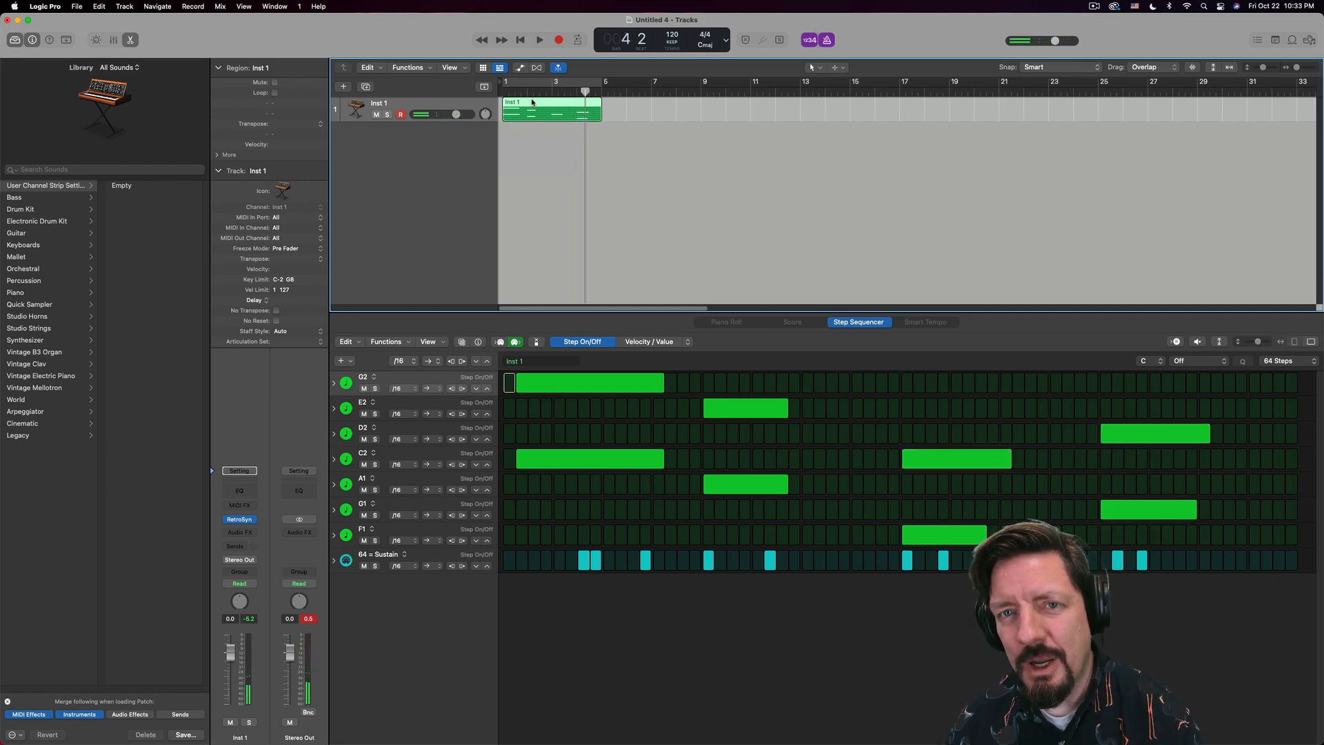
right_click(551, 104)
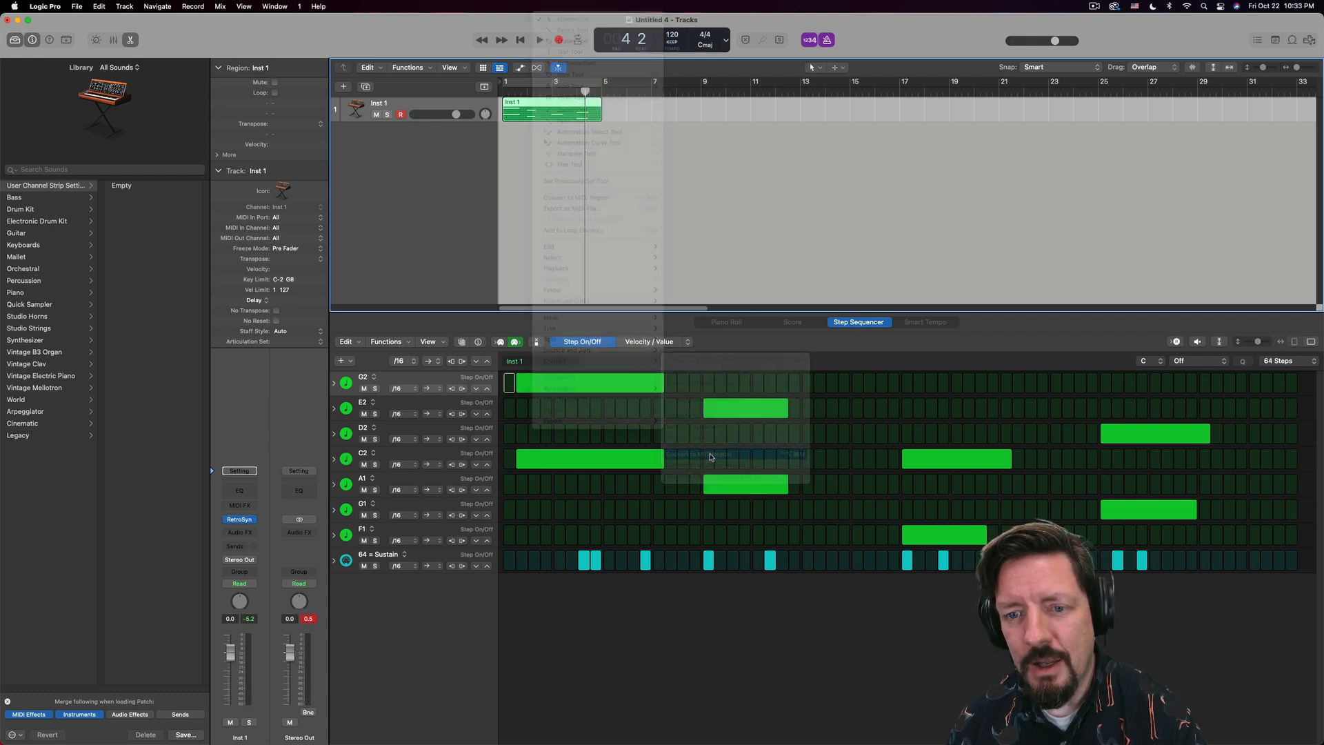
- Convert the pattern back to a MIDI region and quantize its notes to 1/2 Note
click(724, 322)
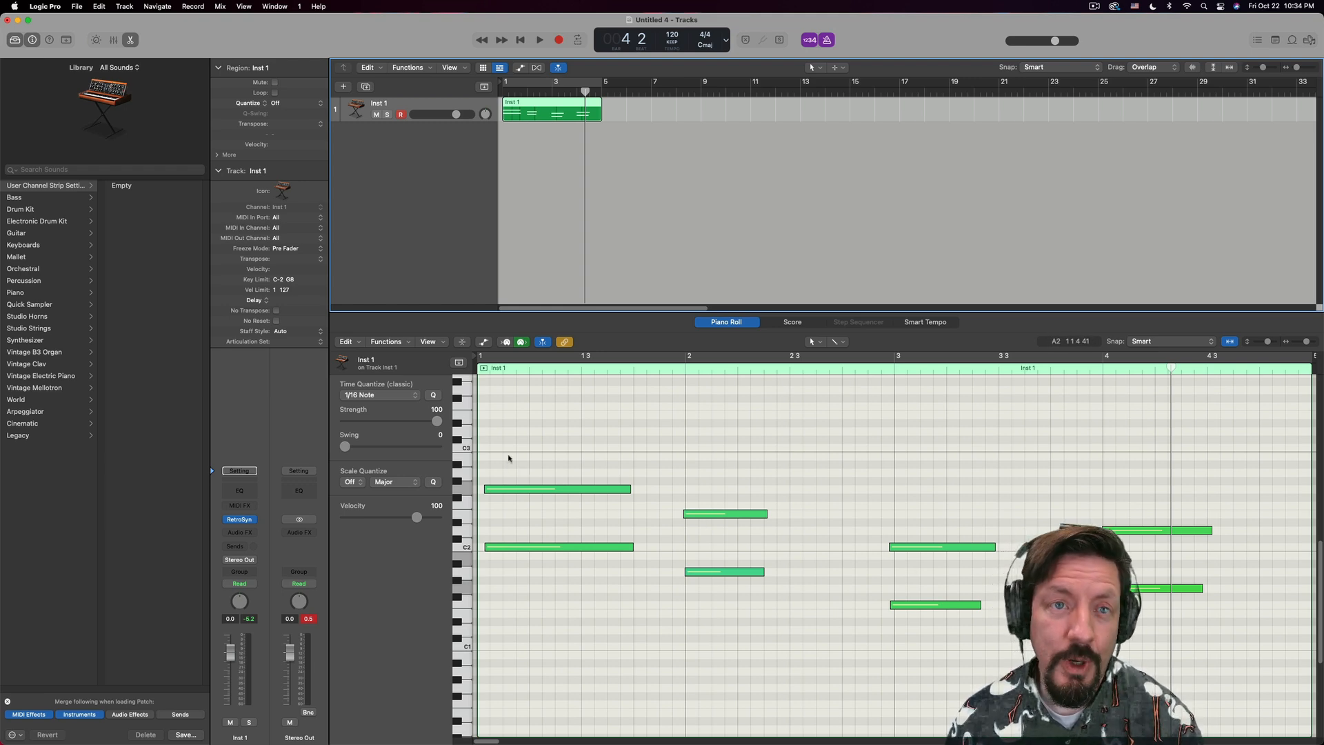
click(276, 102)
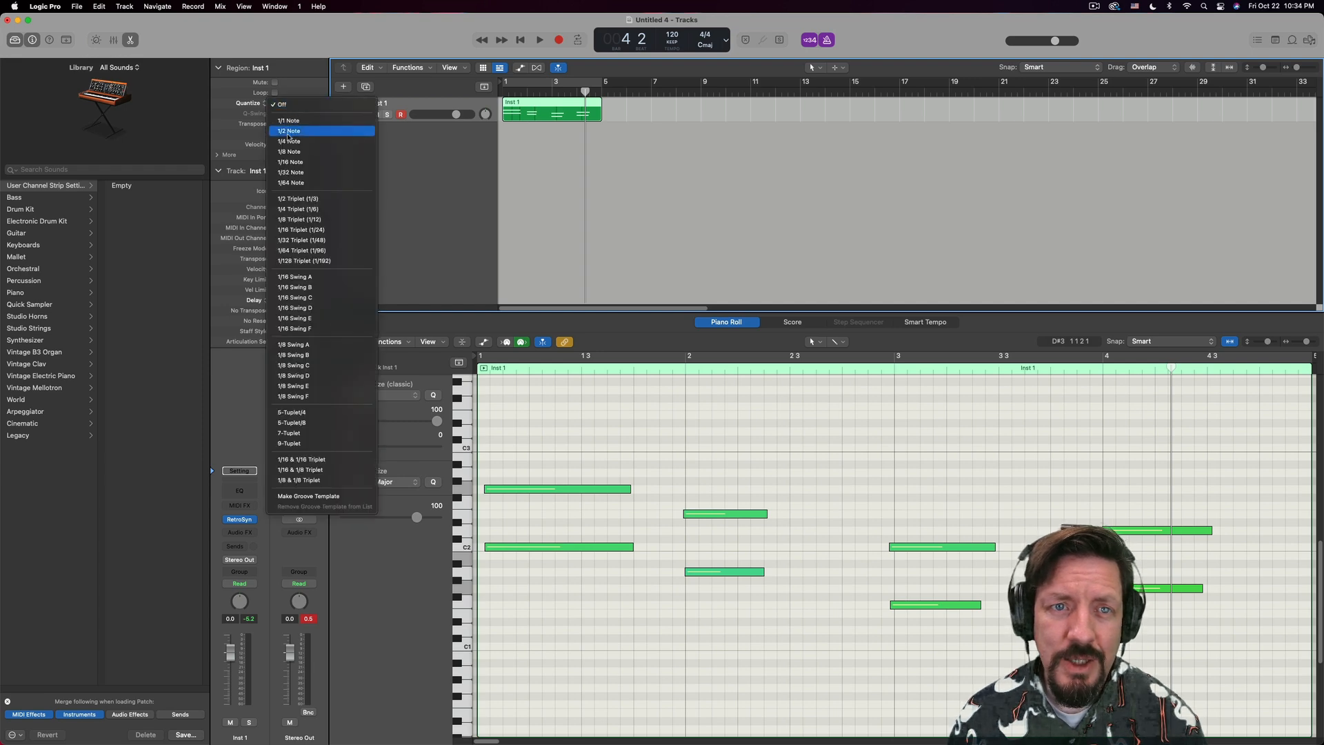
click(290, 131)
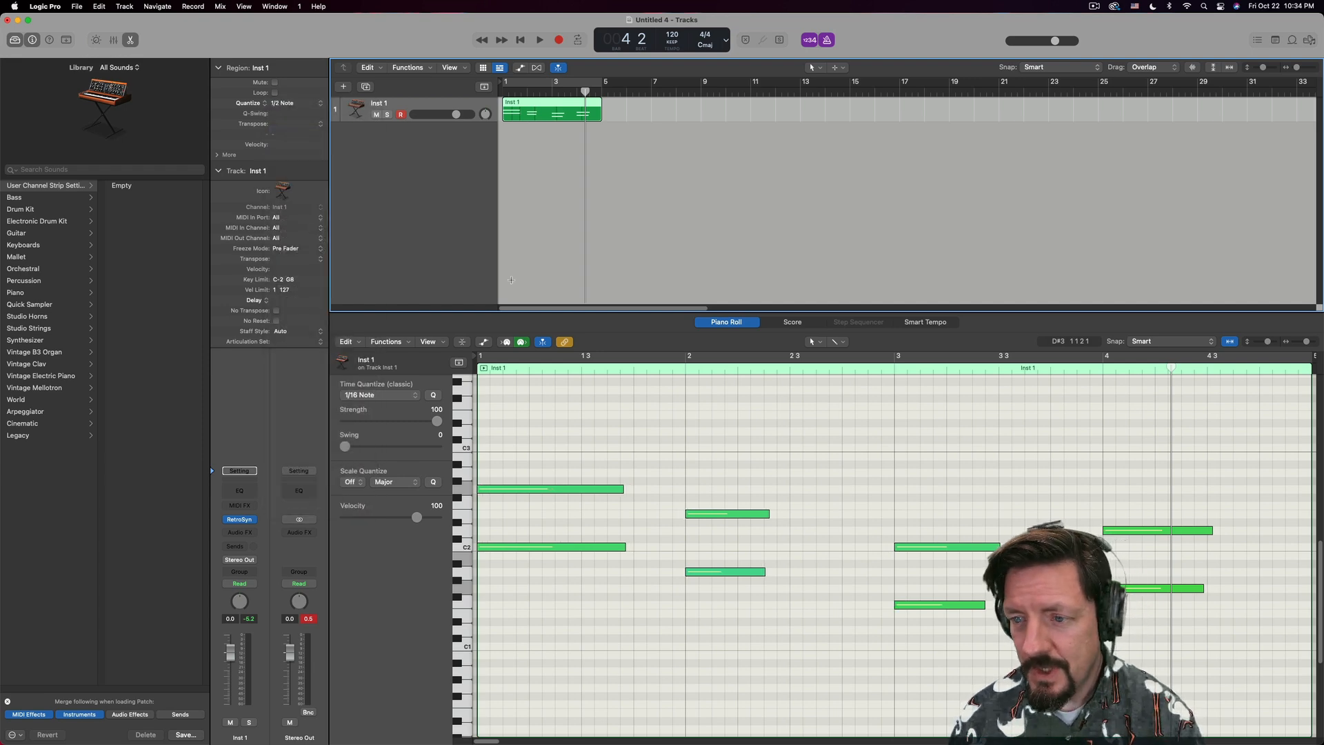
mouse_move(550, 137)
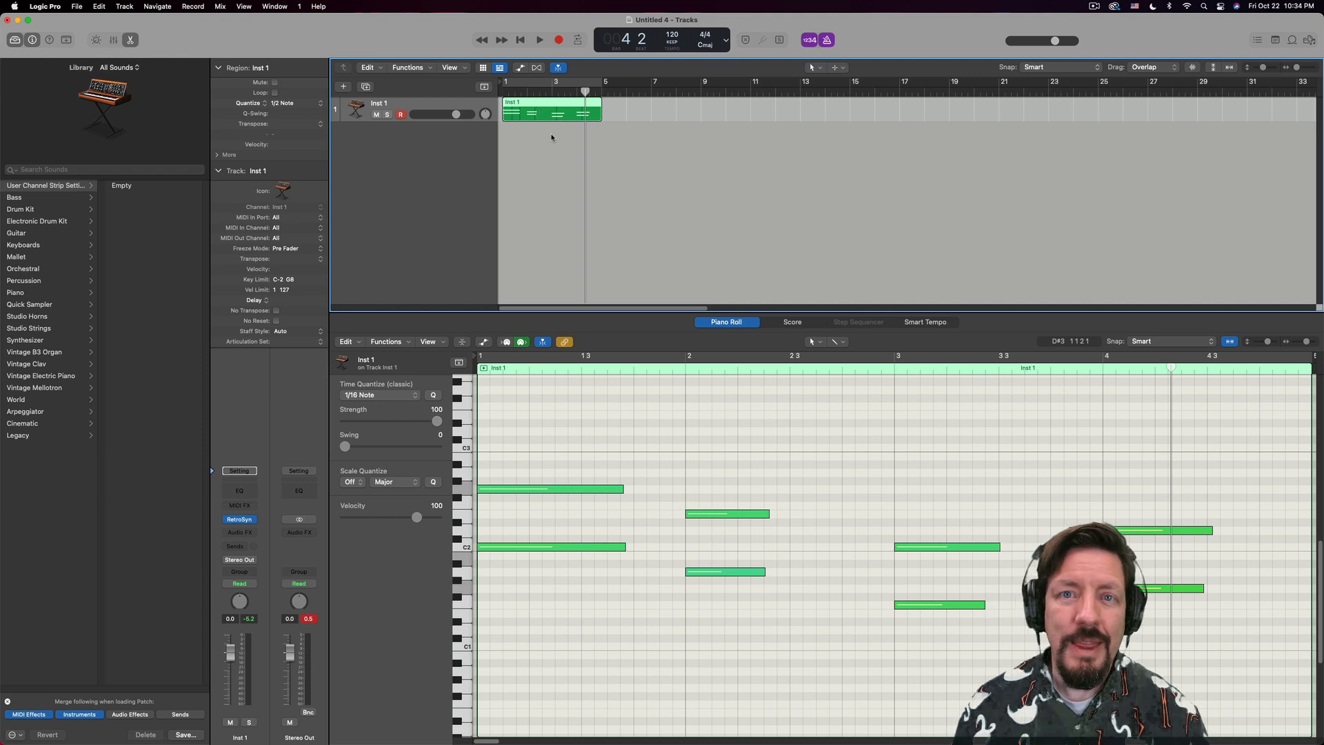
mouse_move(518, 149)
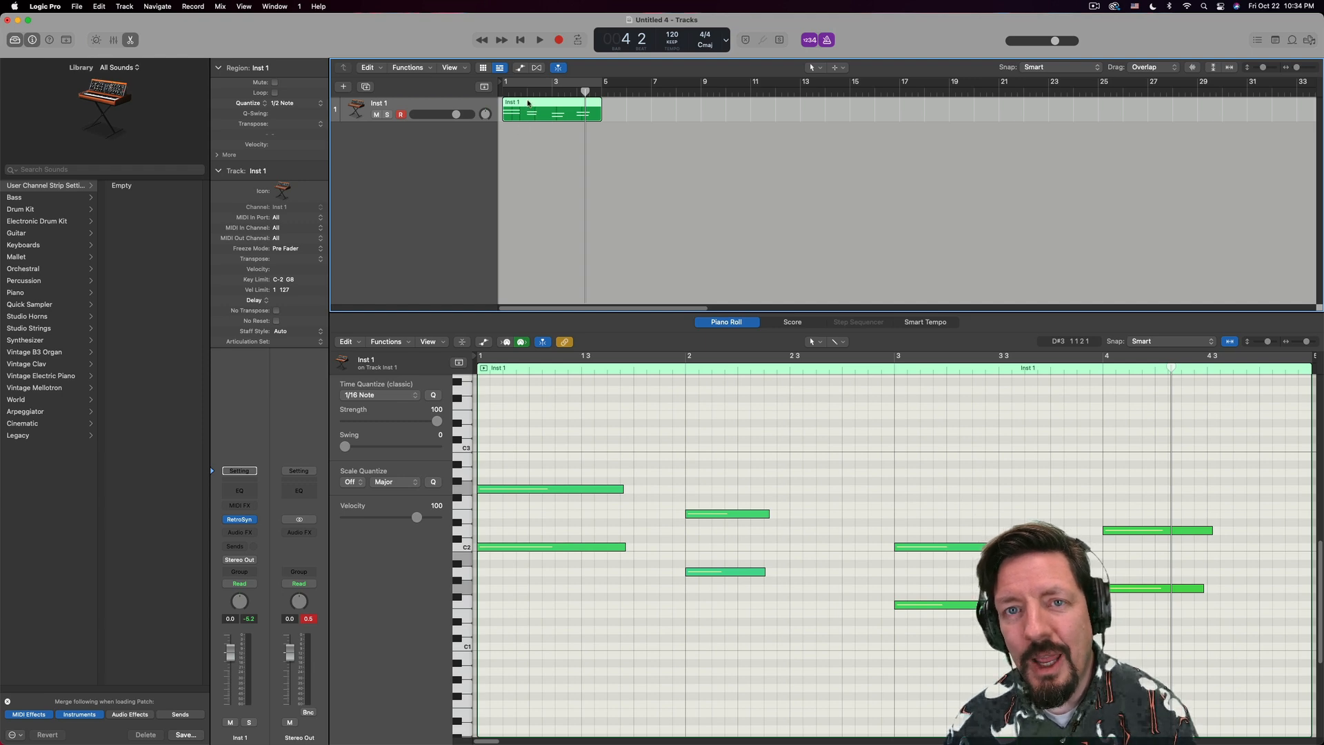
right_click(550, 103)
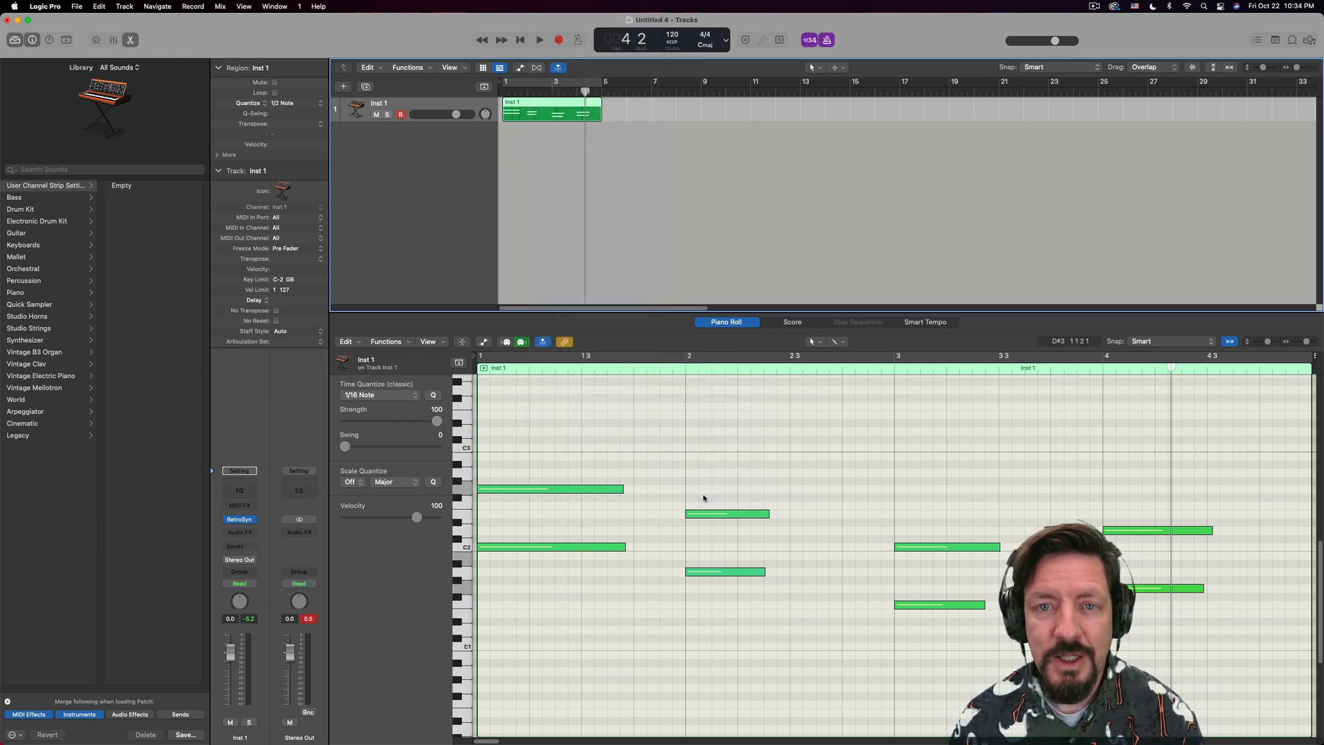
- Convert to a pattern region at /8 step rate so it spans eight bars, and play it
click(858, 321)
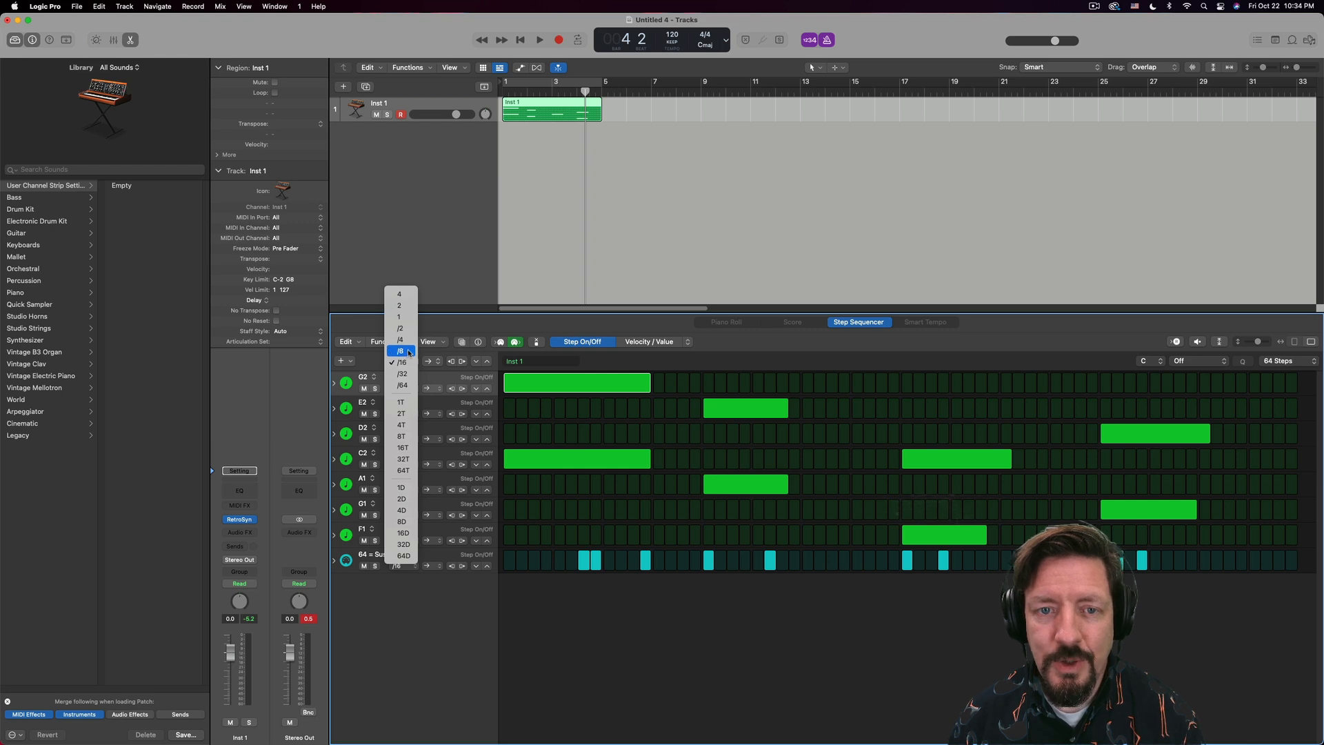
click(398, 350)
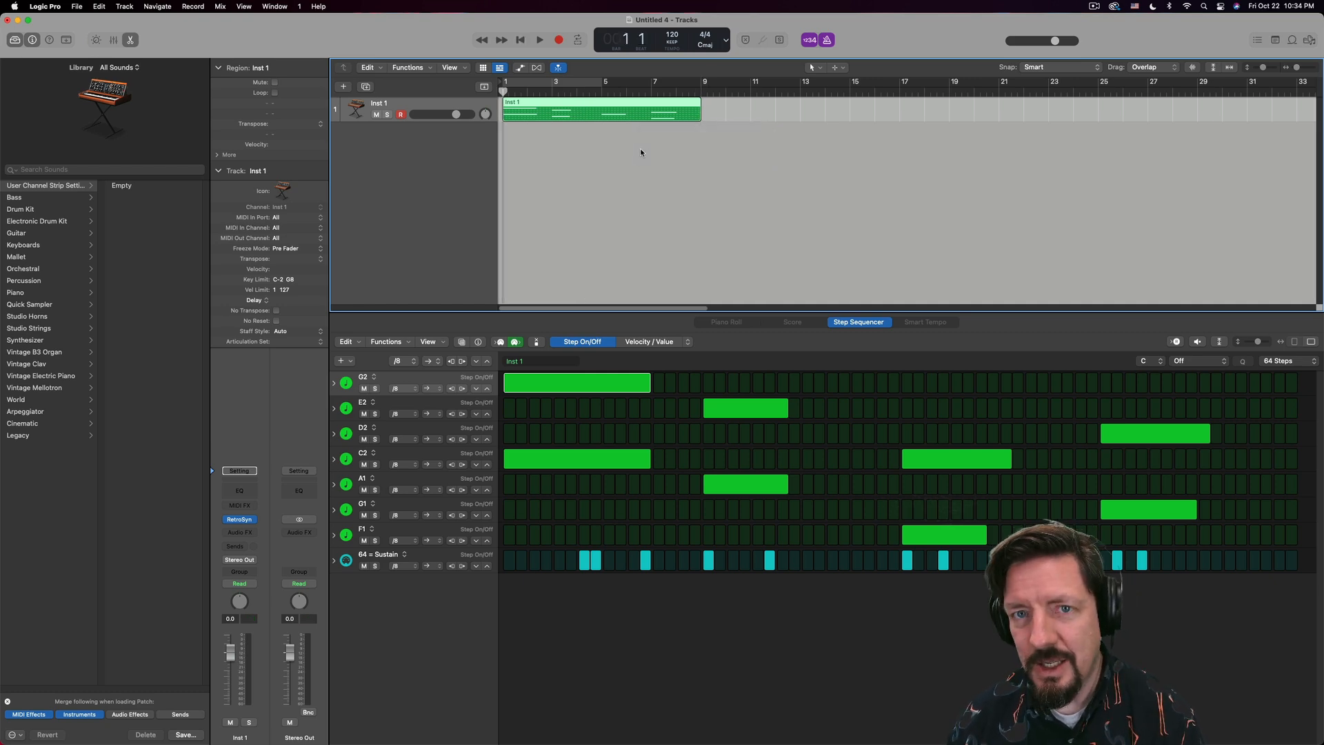
click(539, 40)
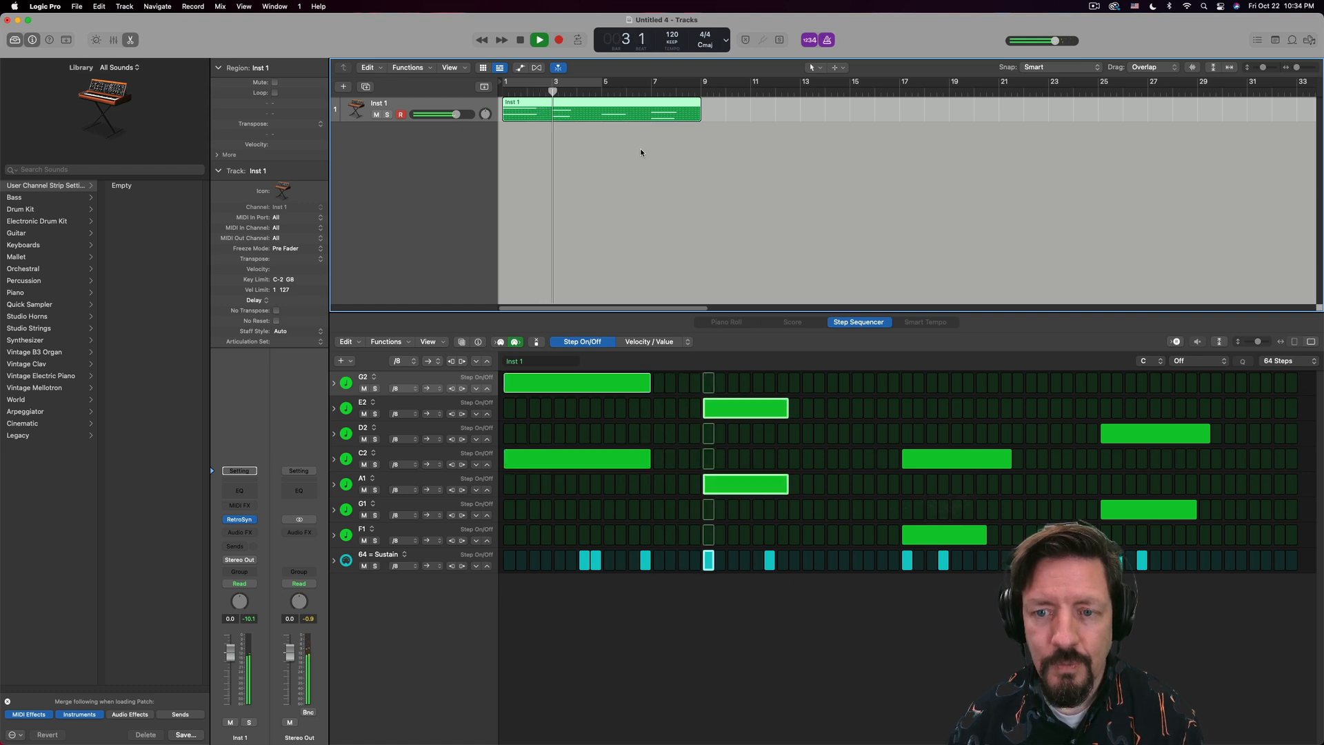
click(558, 40)
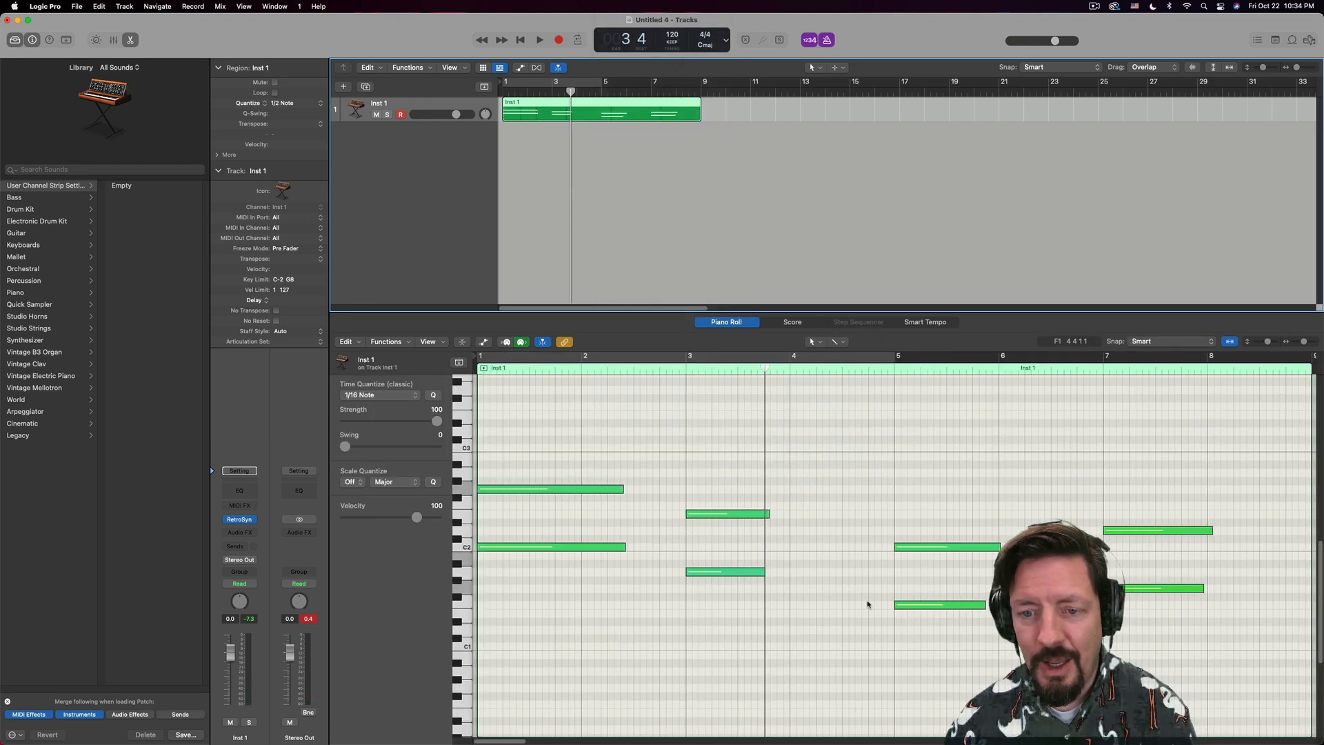
- Return to the start and show the Sustain data in the Piano Roll's automation lane
click(520, 39)
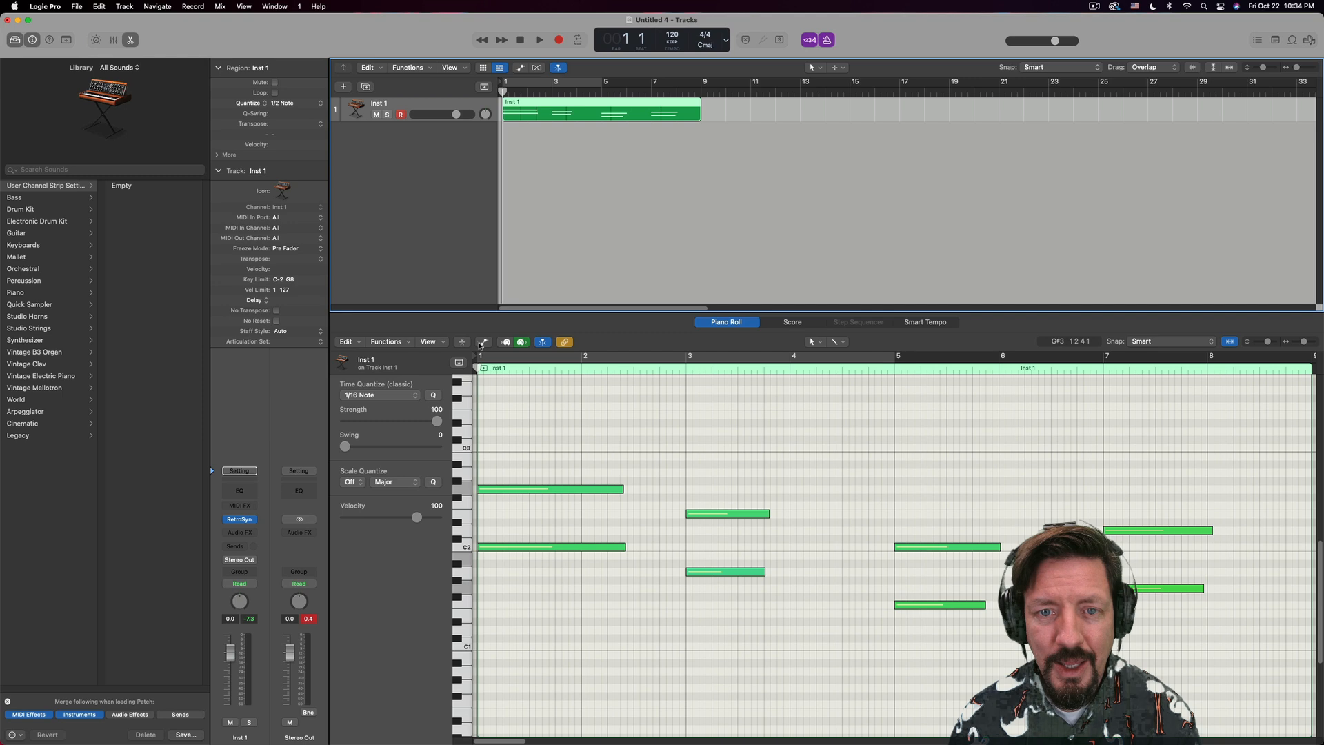
click(484, 342)
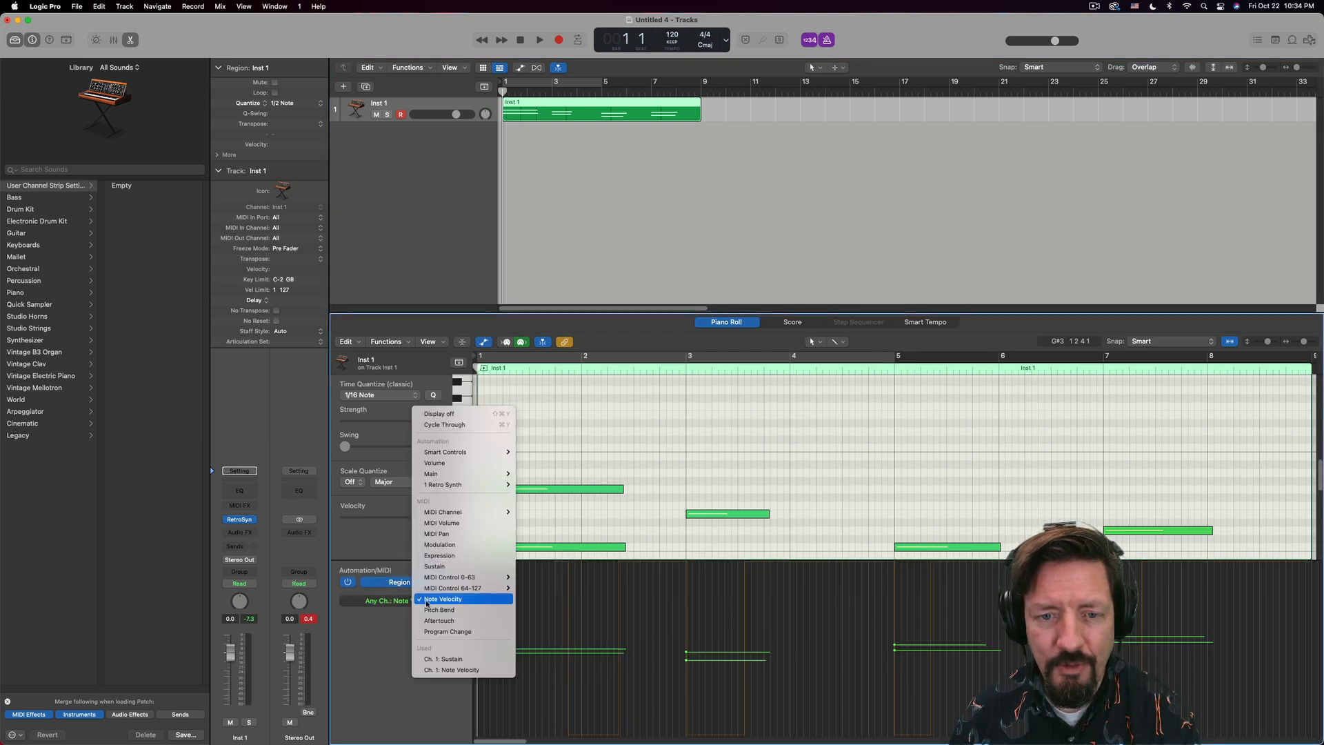
click(443, 659)
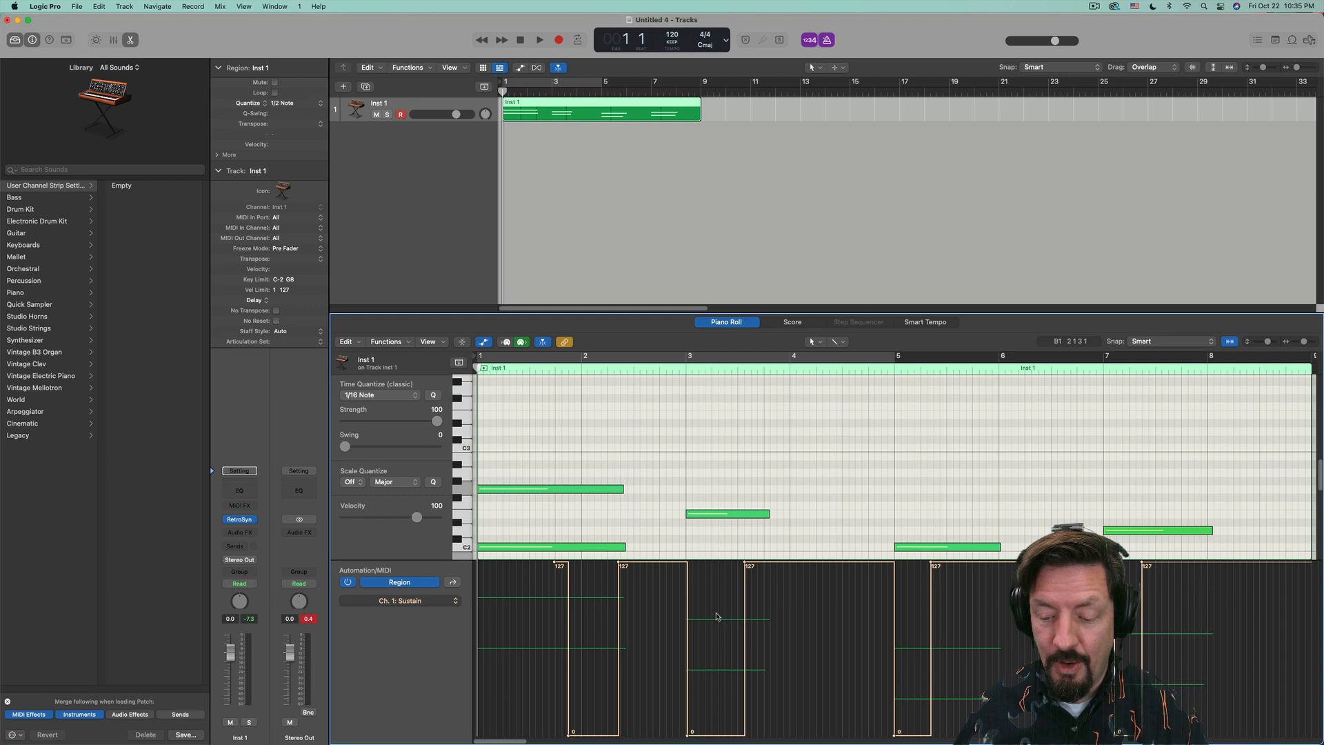
mouse_move(713, 615)
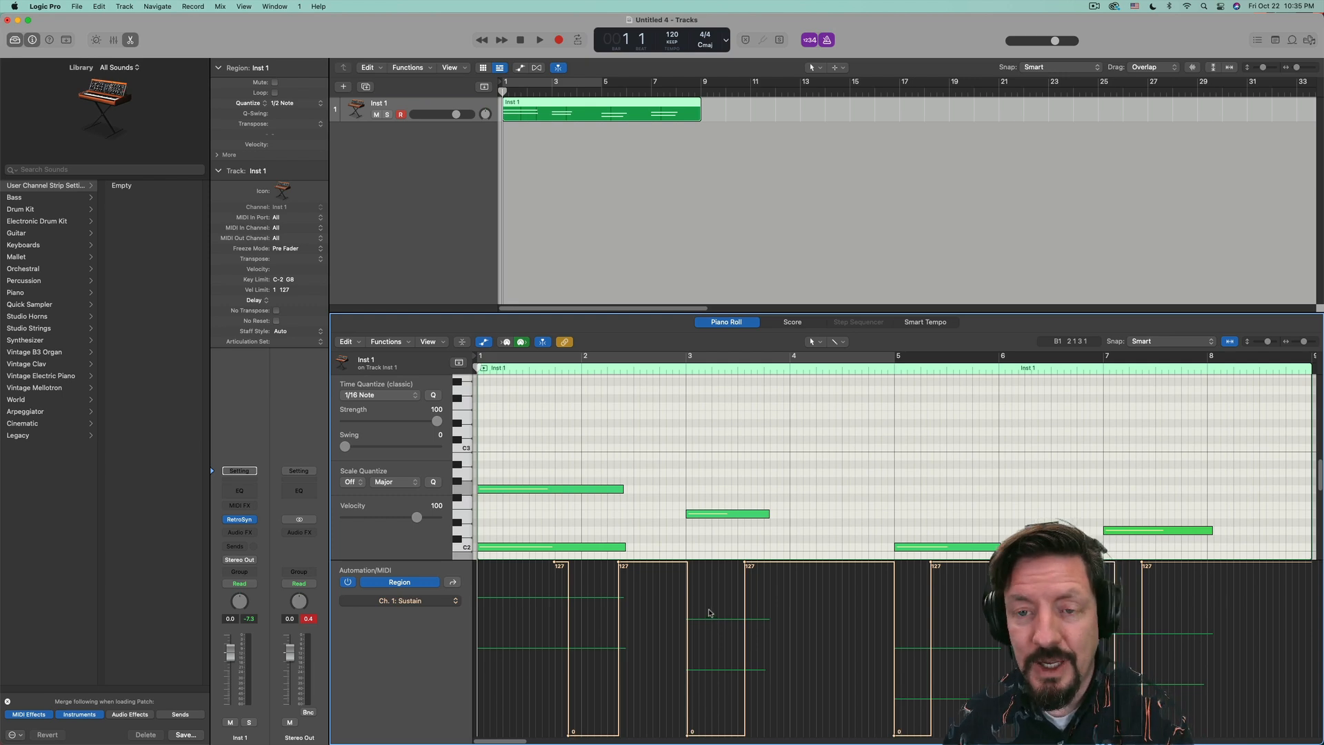
mouse_move(694, 240)
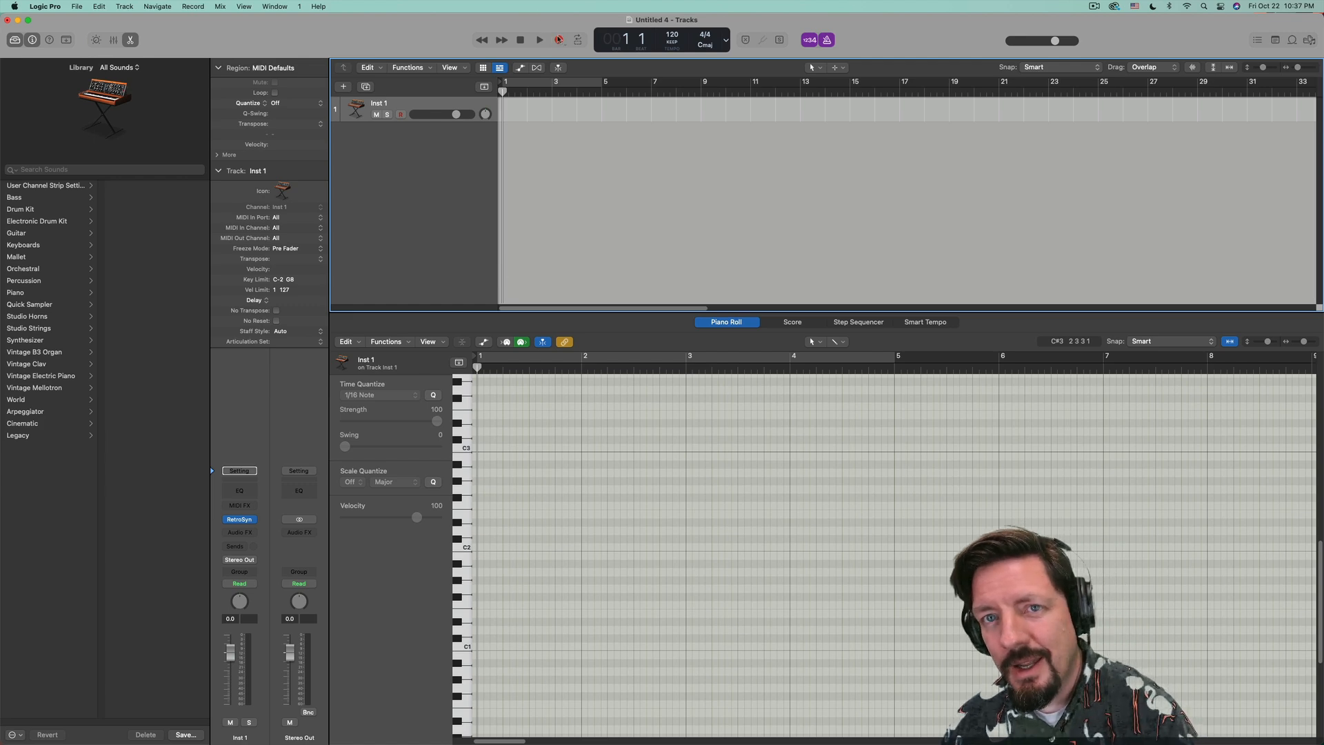
- Record a new four-bar region of two long held notes, then stop
click(540, 40)
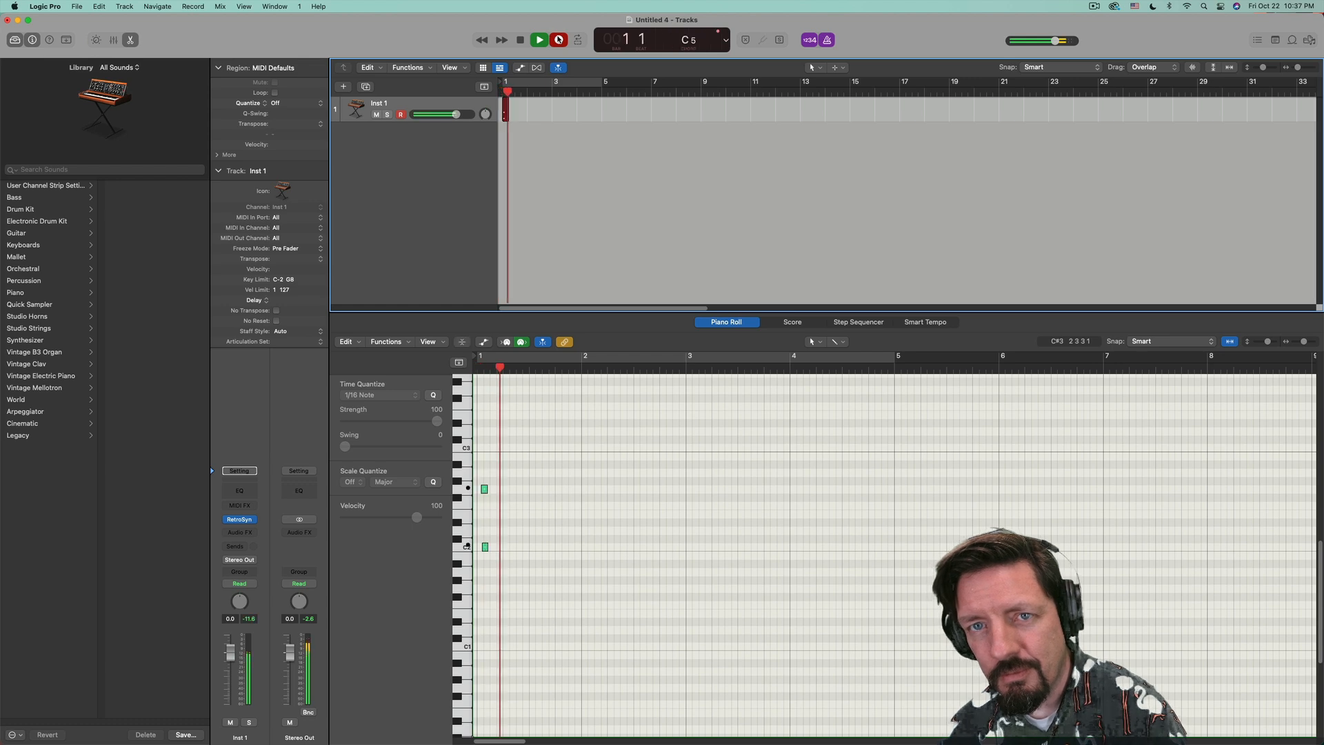
click(539, 40)
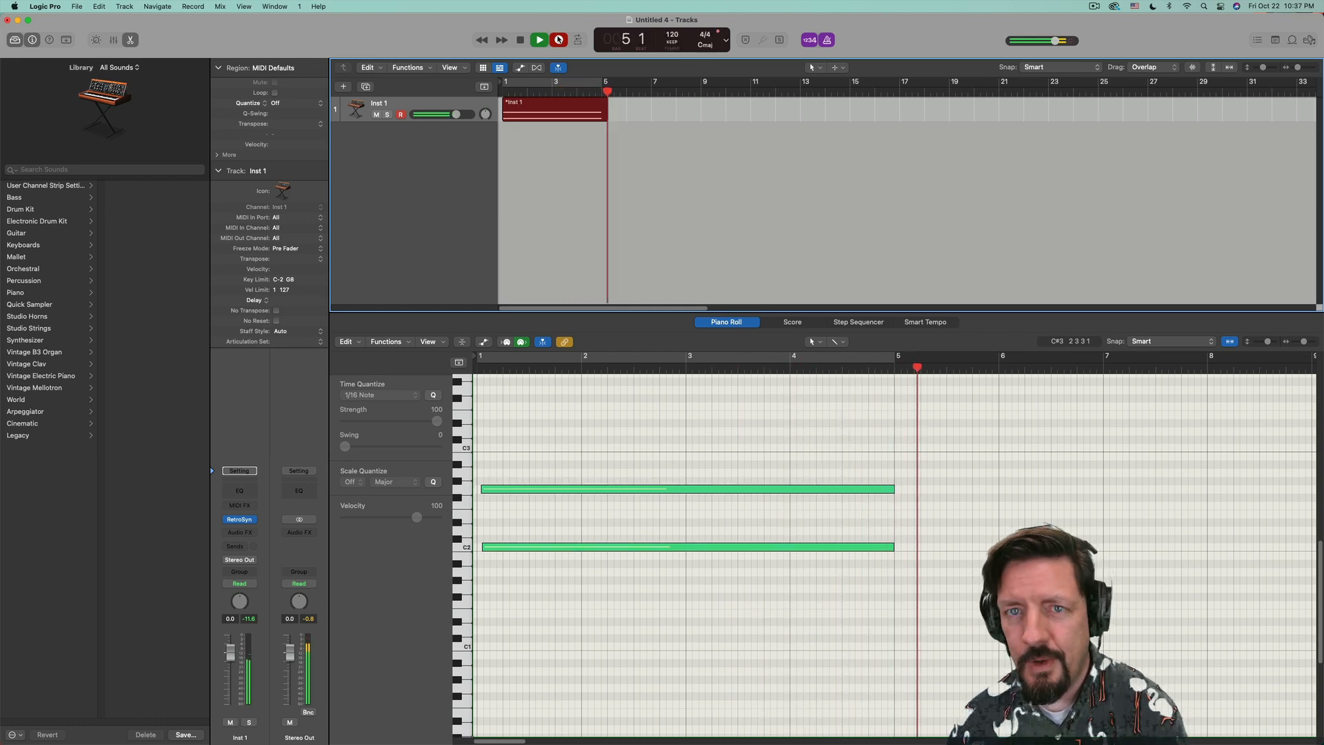
click(557, 40)
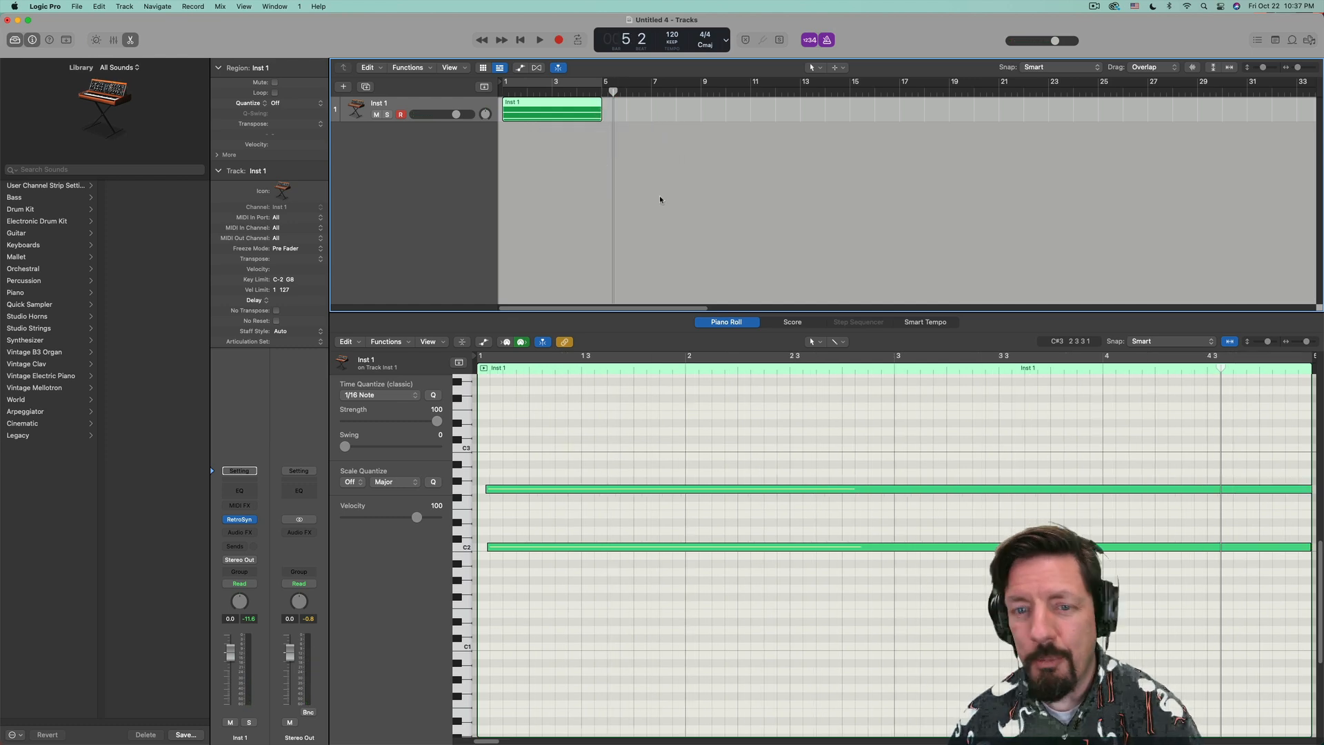
- Quantize the held-note region to 1/4 Note and convert it into a pattern region
right_click(550, 108)
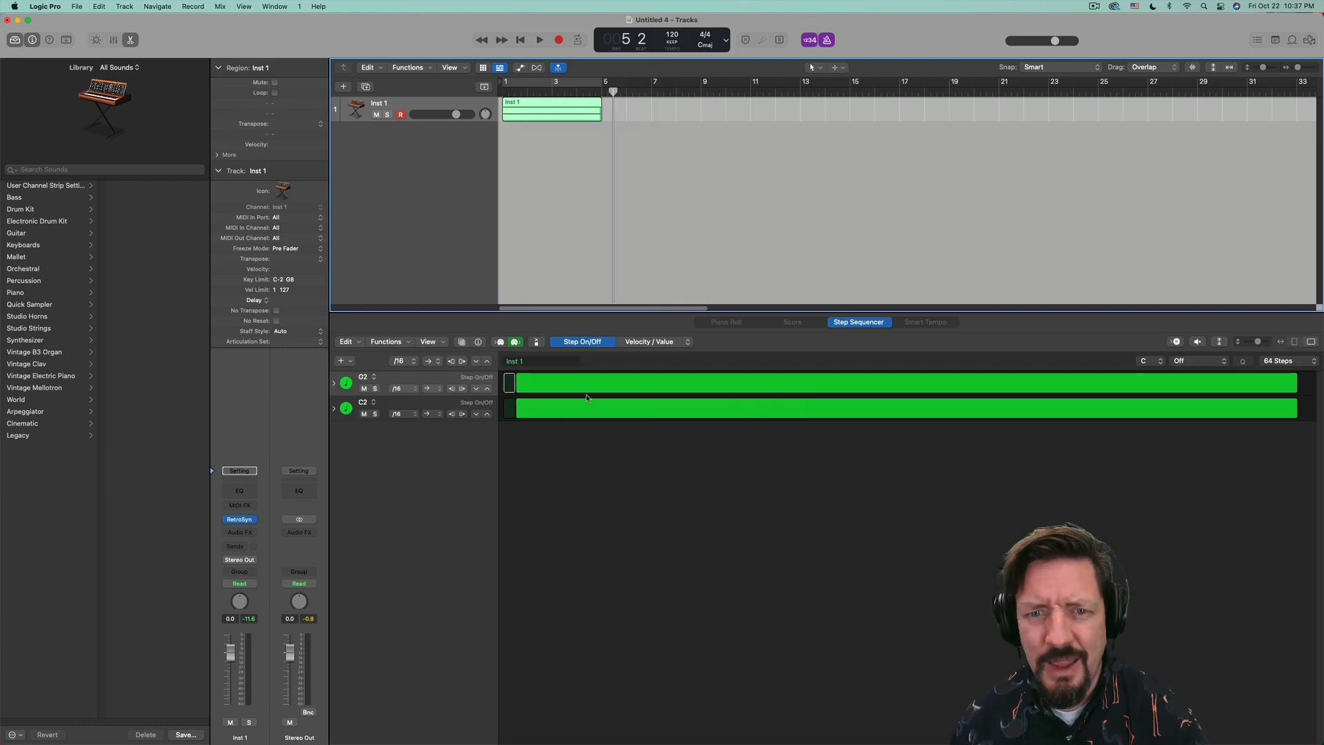
mouse_move(581, 184)
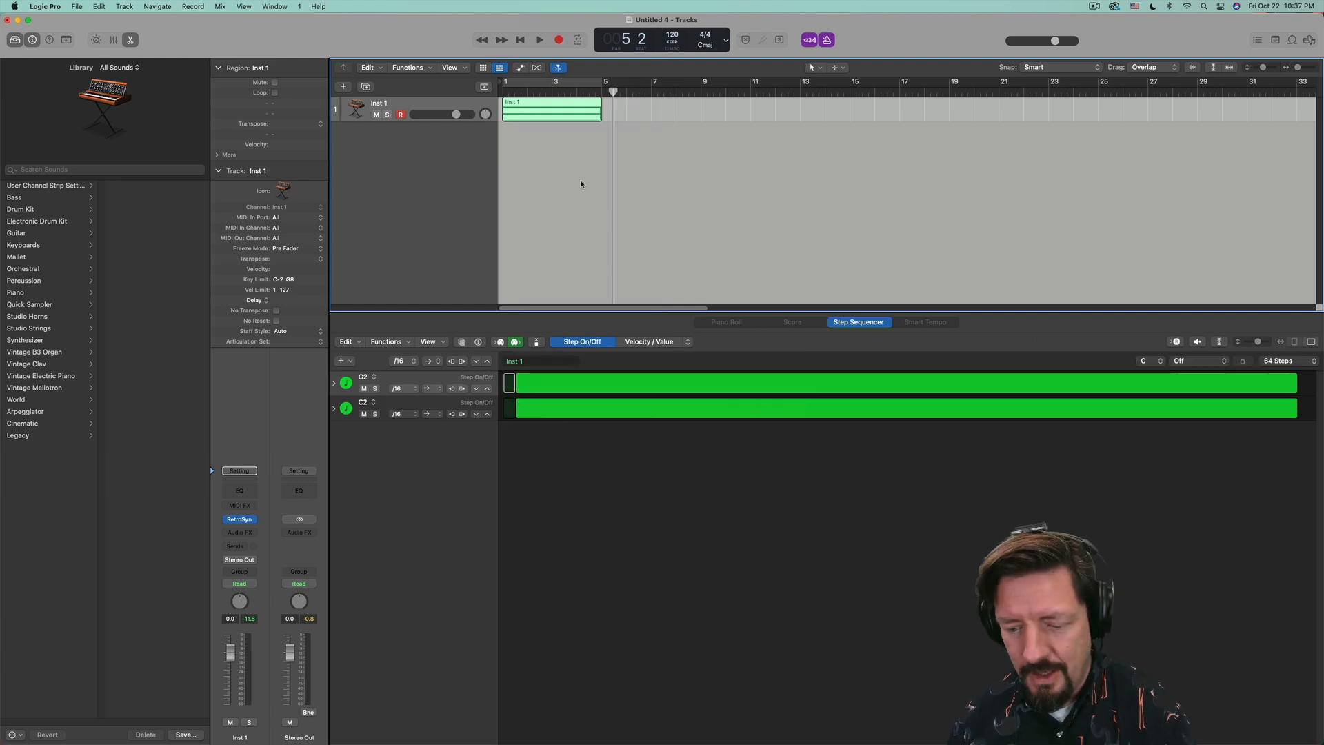
click(724, 321)
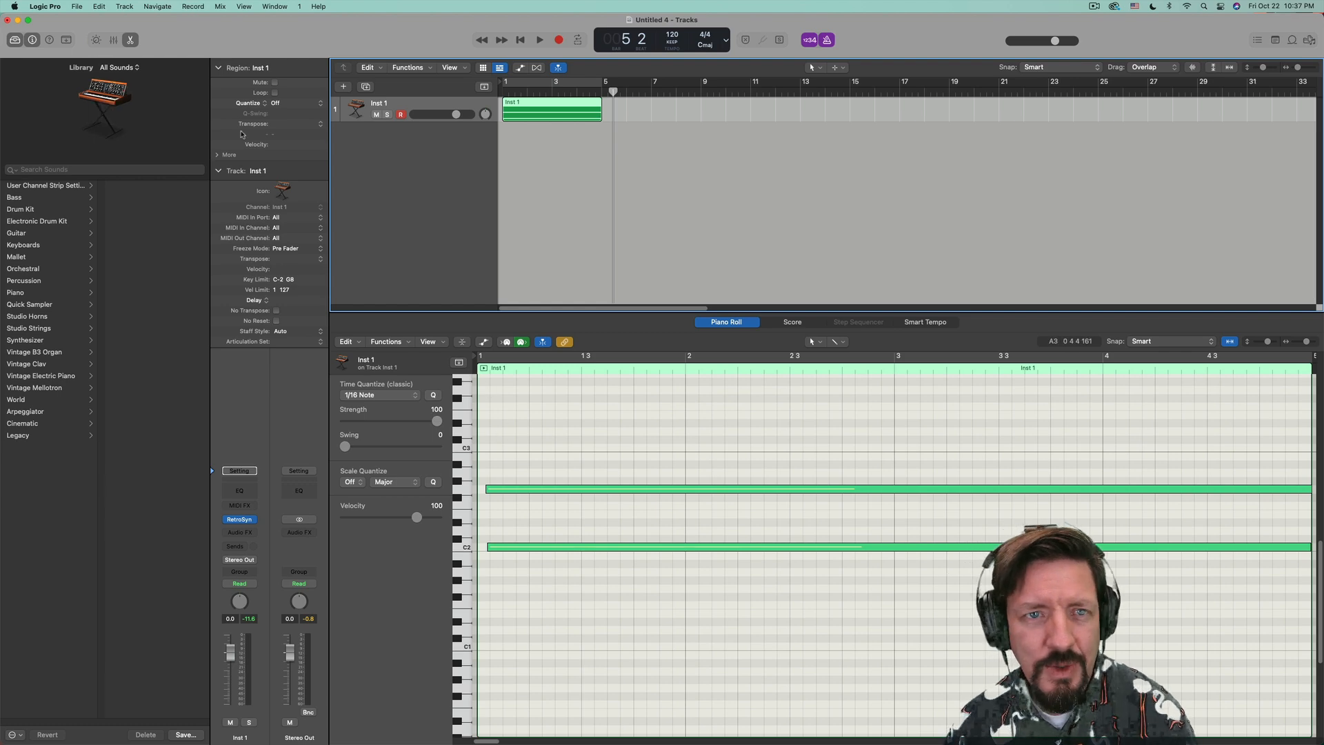
click(277, 102)
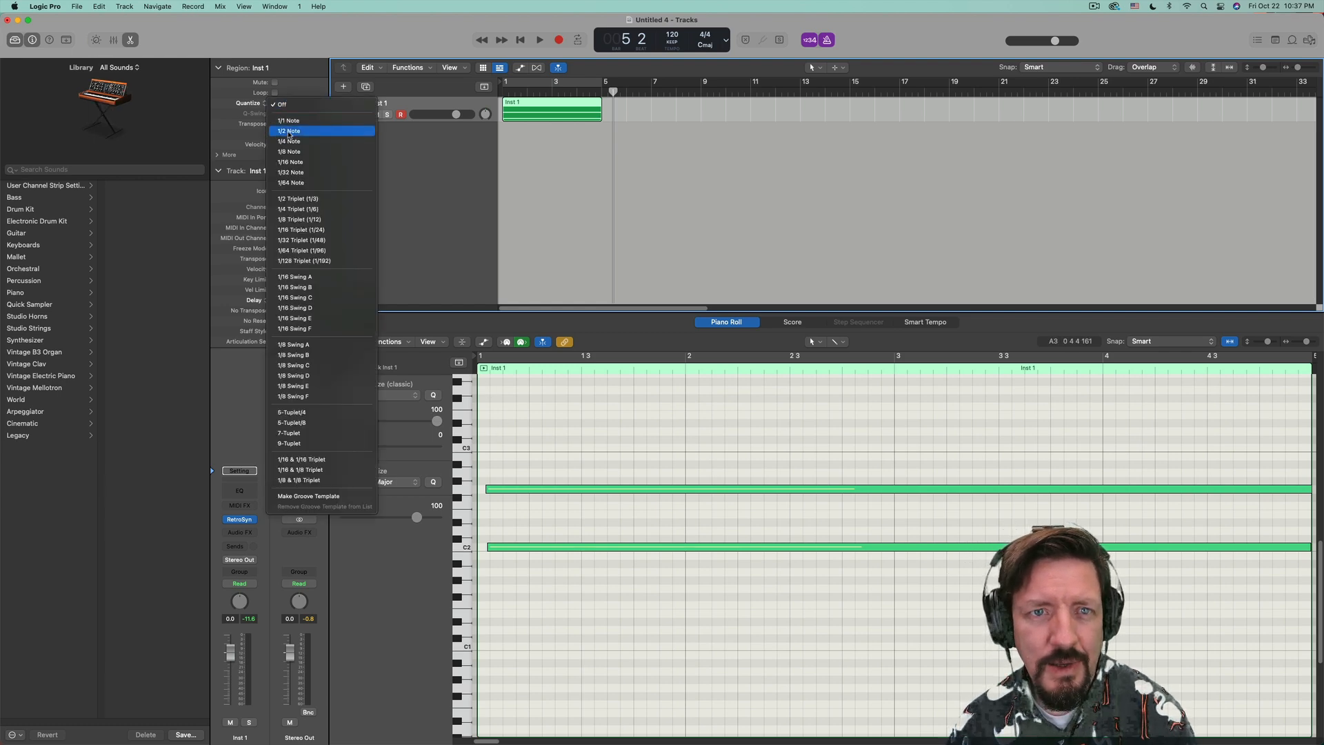
click(290, 140)
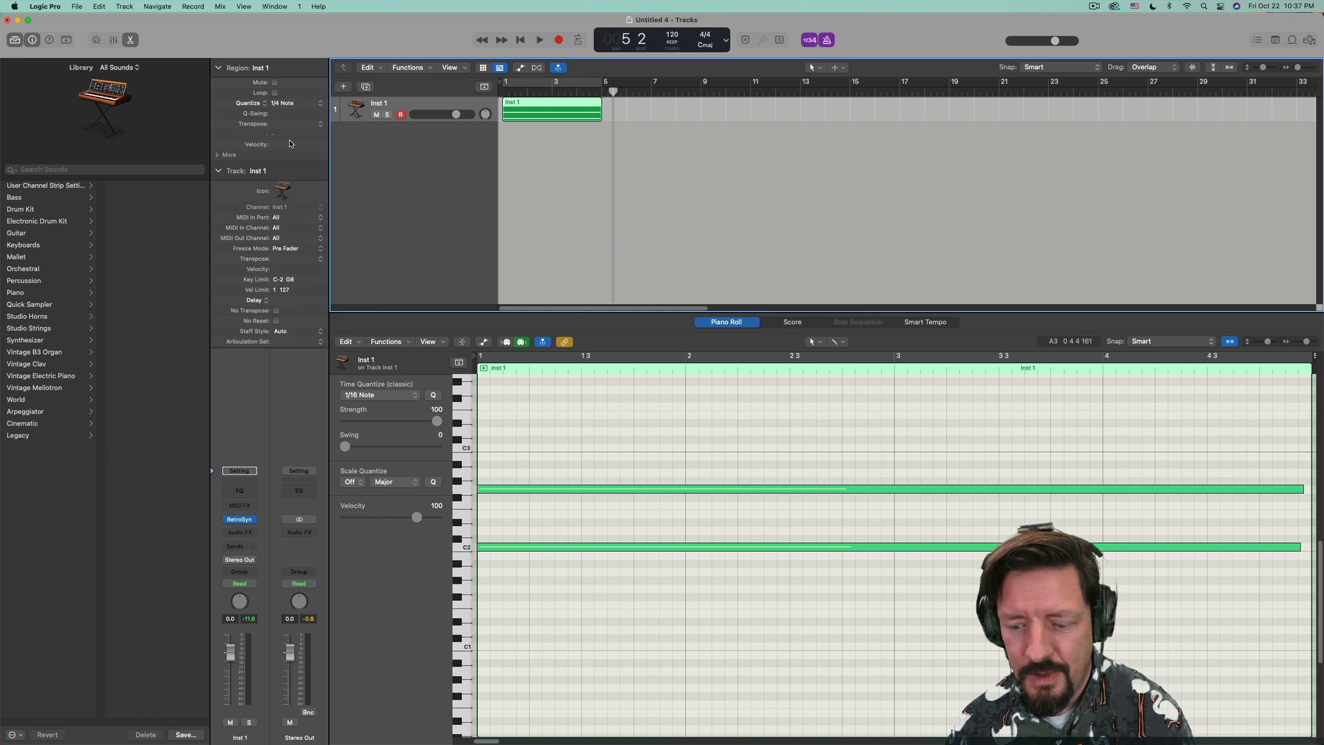
right_click(550, 108)
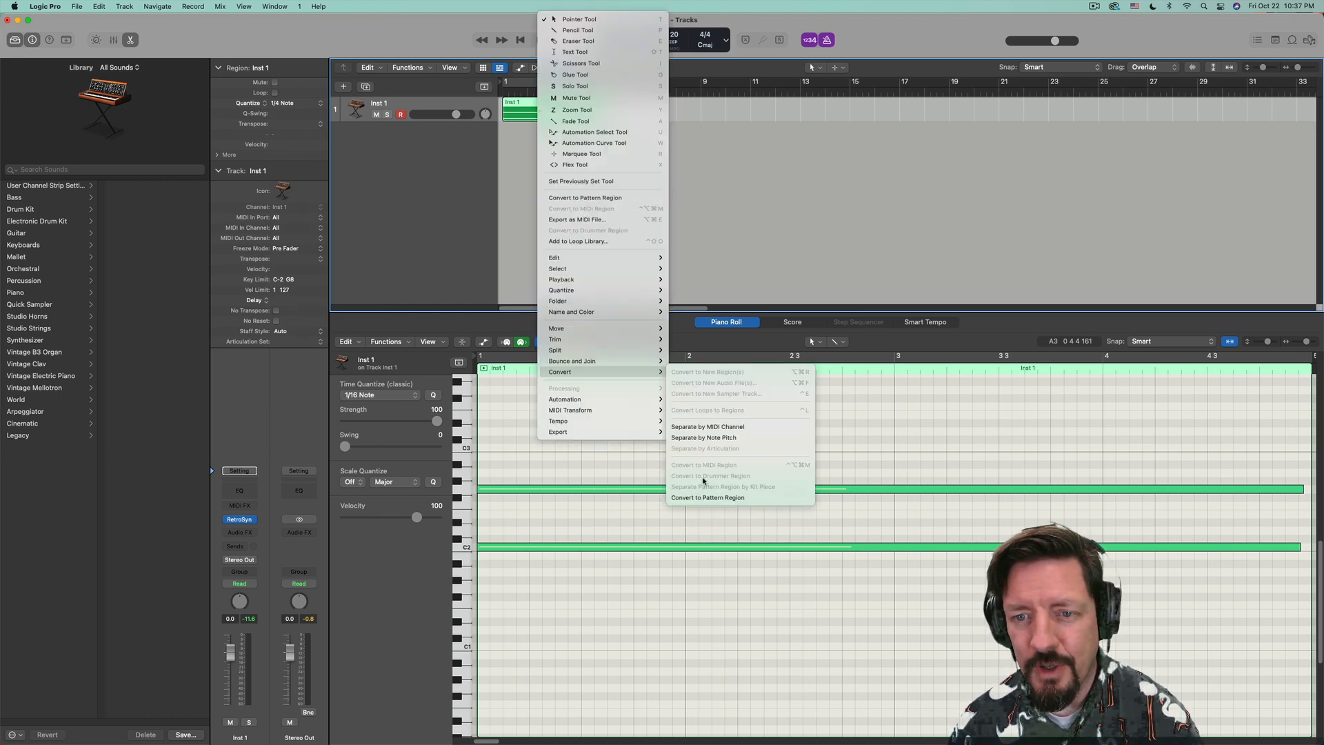
click(707, 498)
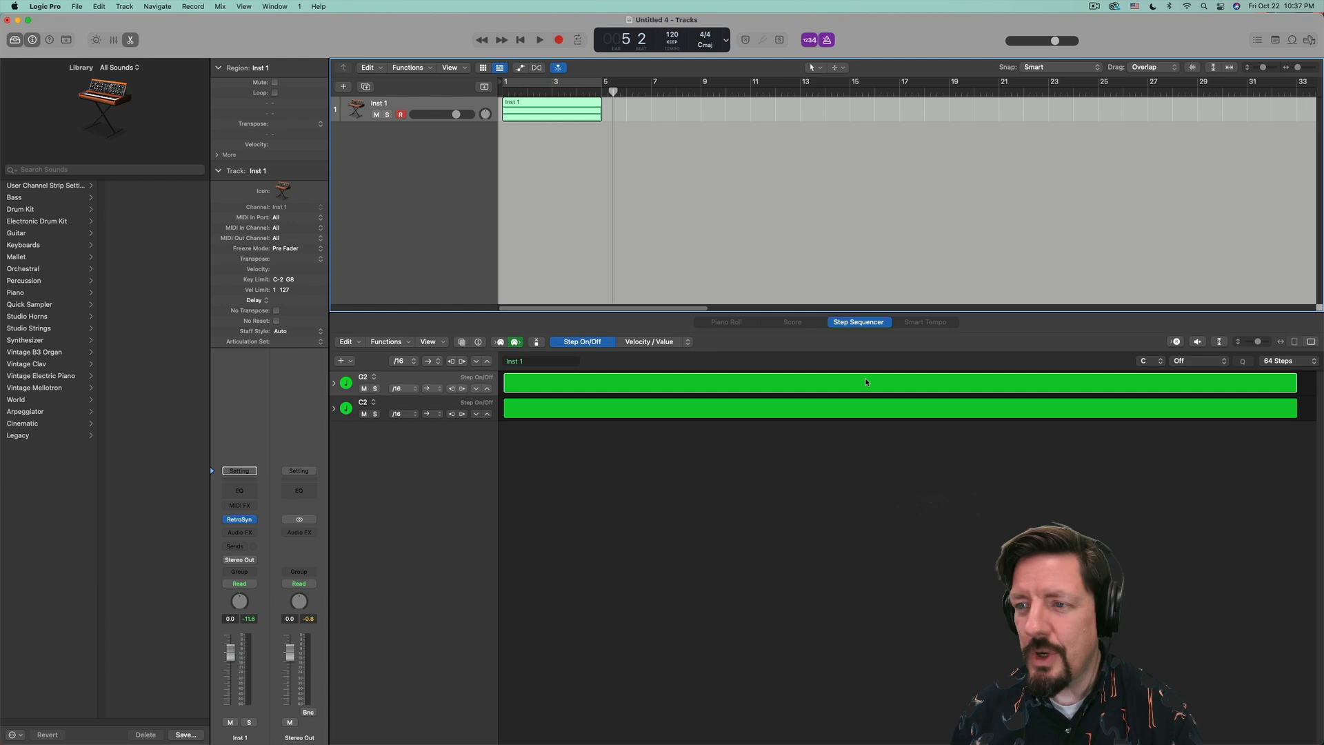
mouse_move(437, 433)
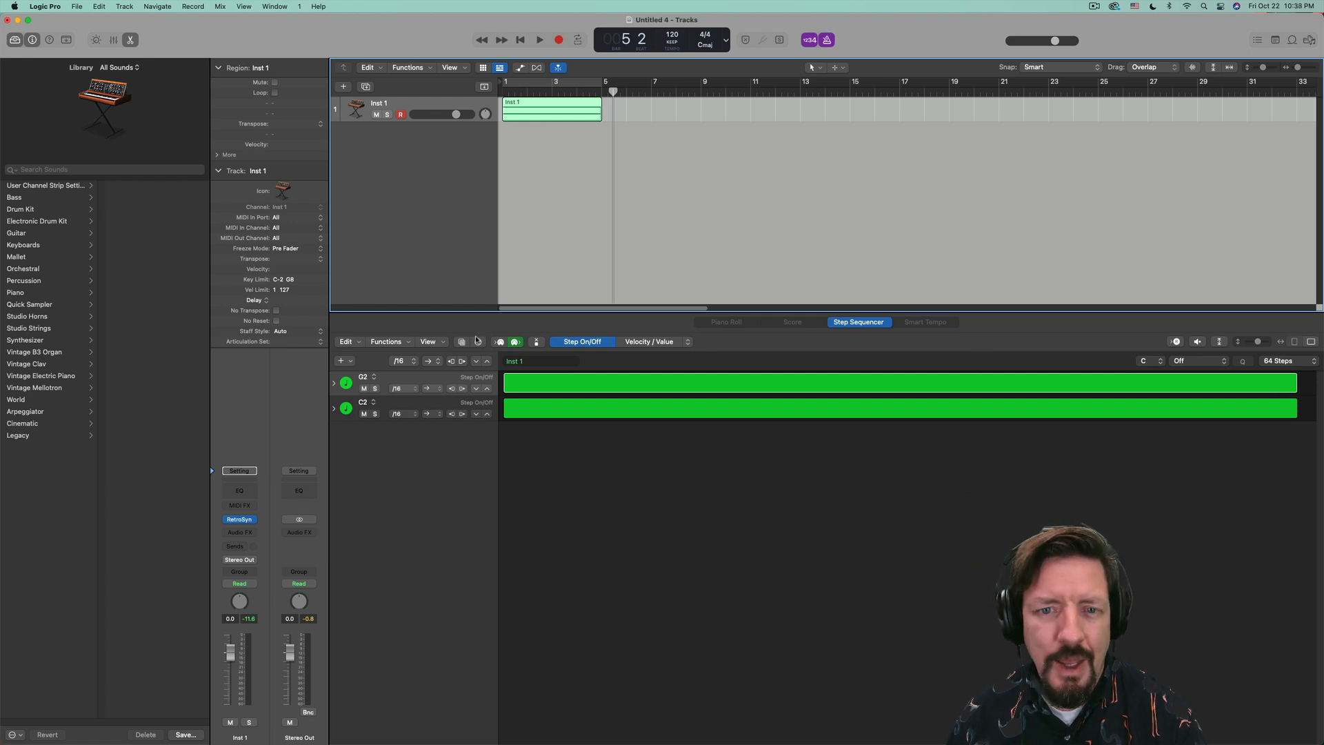
- Set a G2 subrow to Loop Start/End so only the first step repeats, and play the result
click(334, 378)
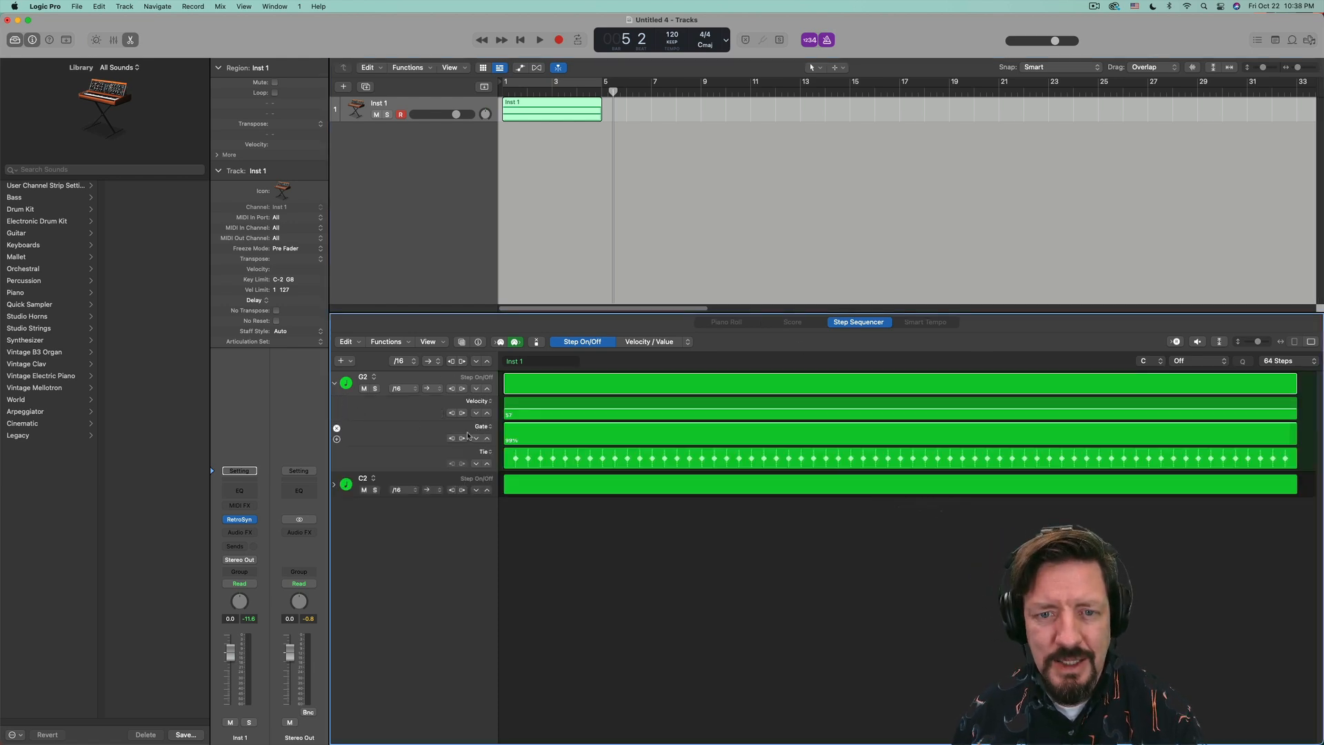
click(476, 437)
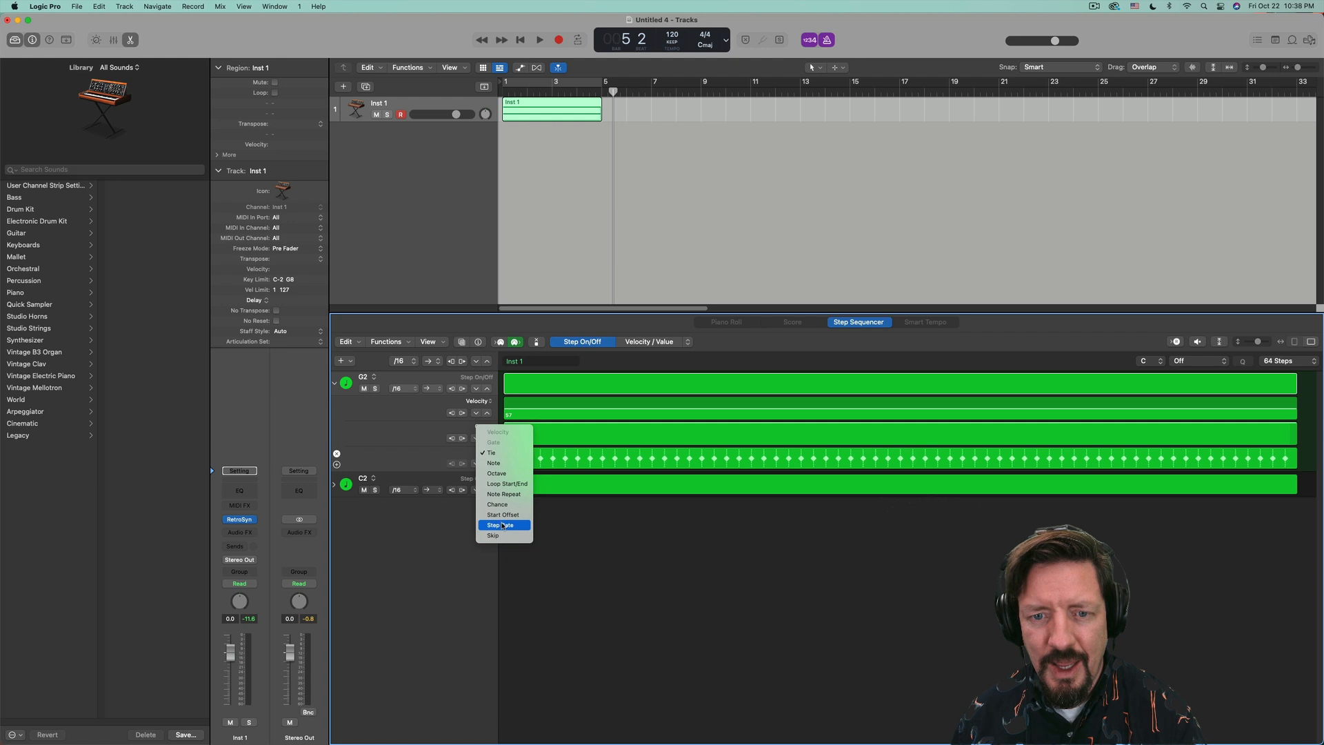
mouse_move(503, 493)
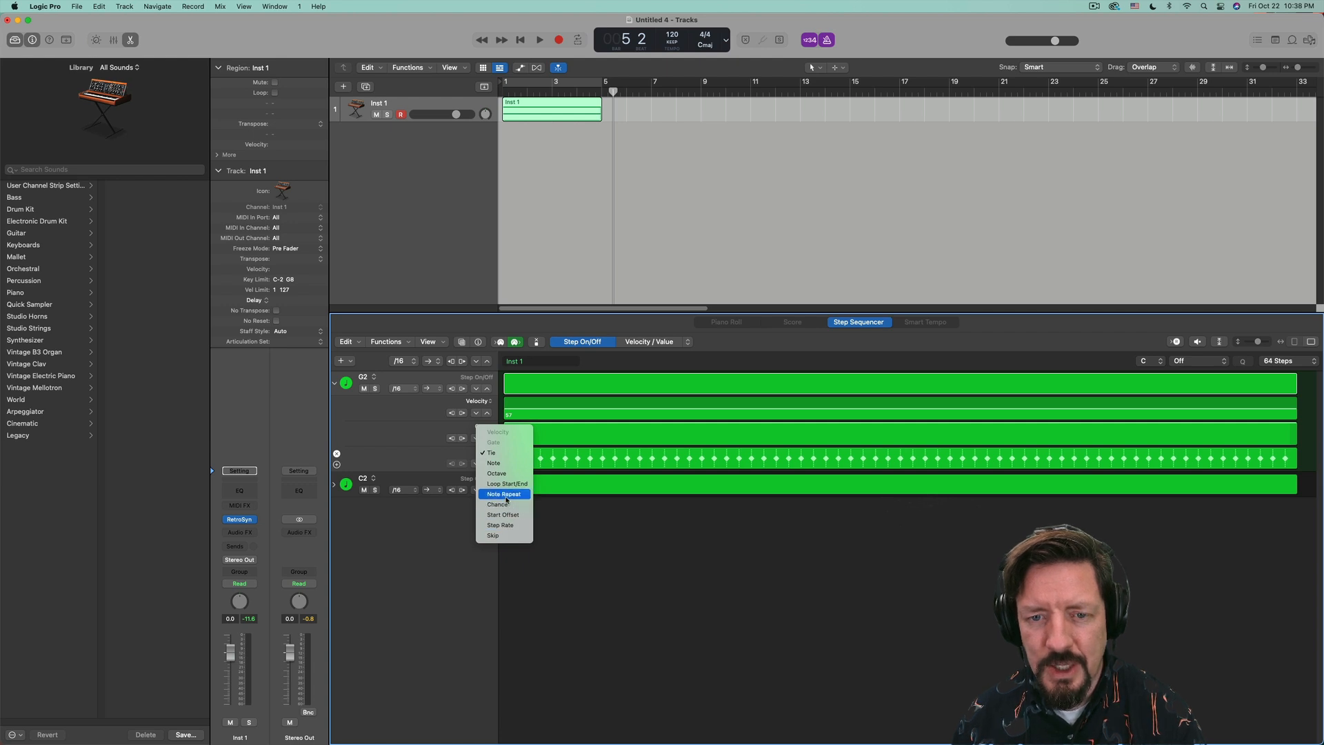
click(506, 483)
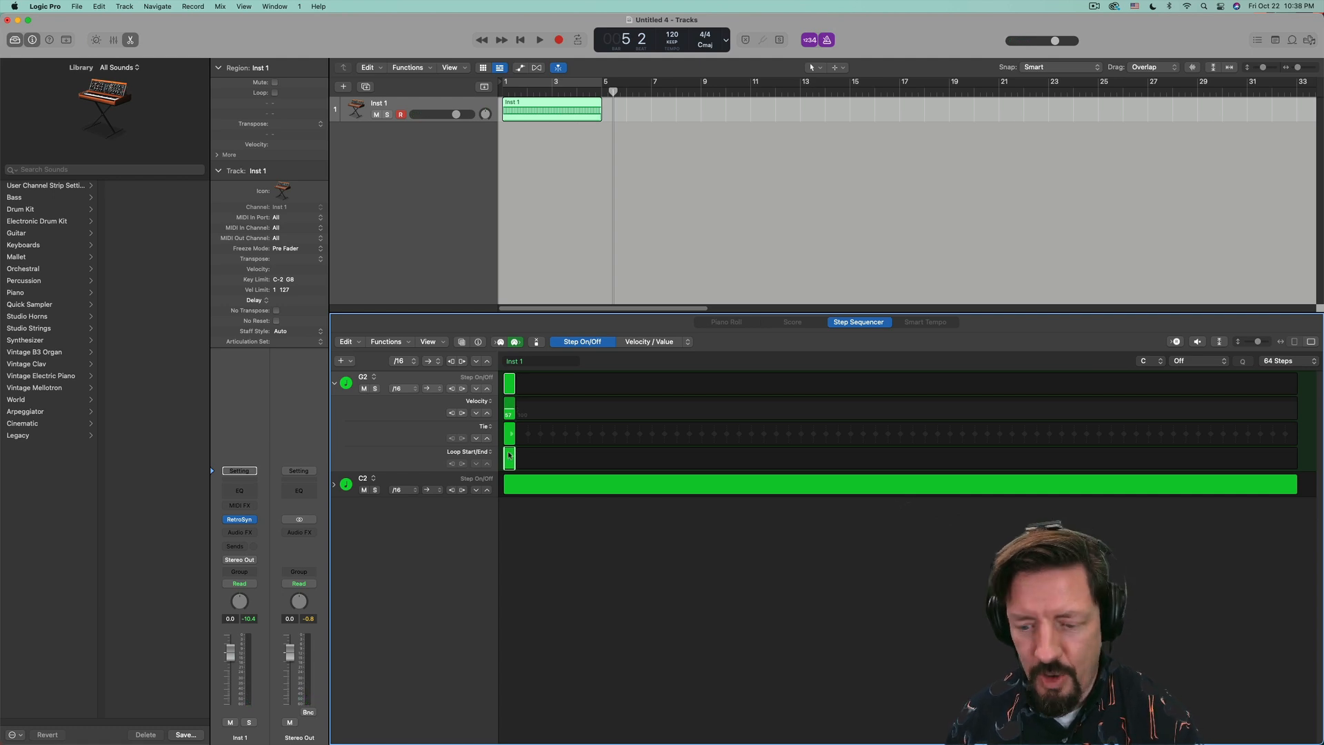
click(509, 457)
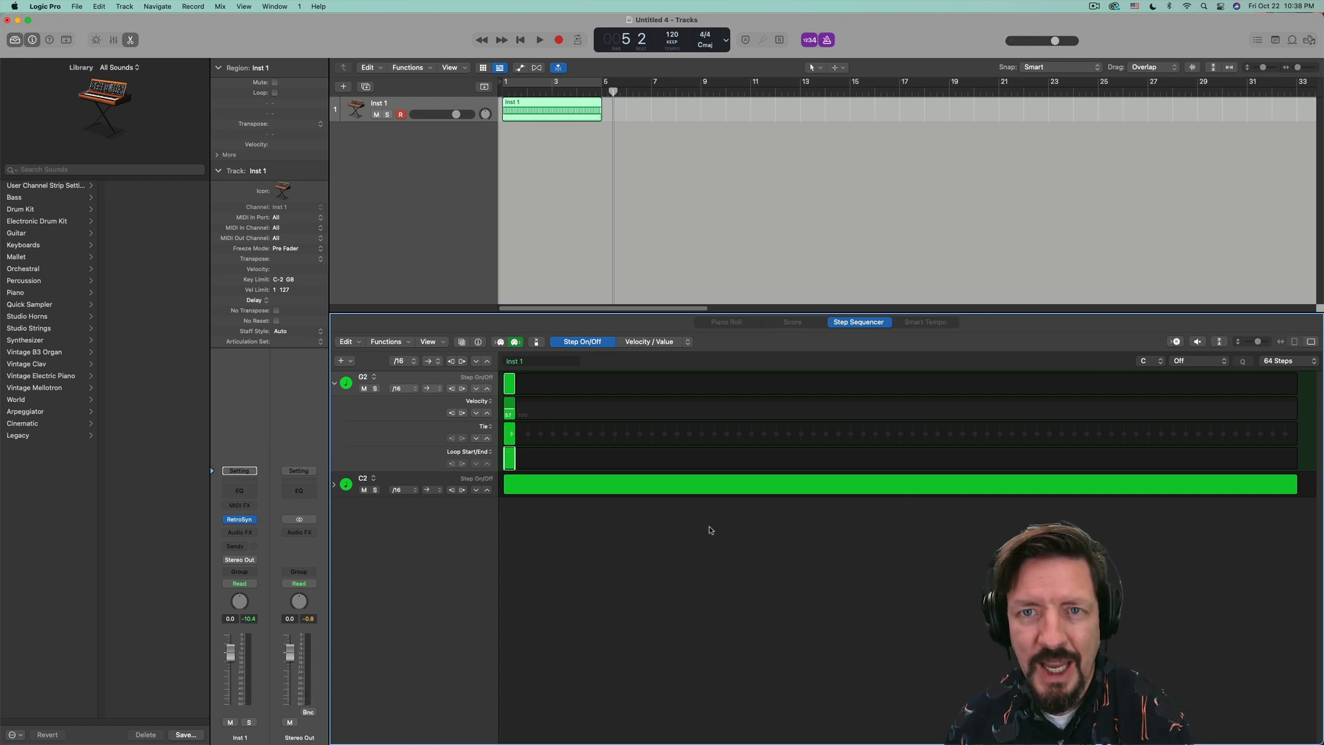
click(540, 40)
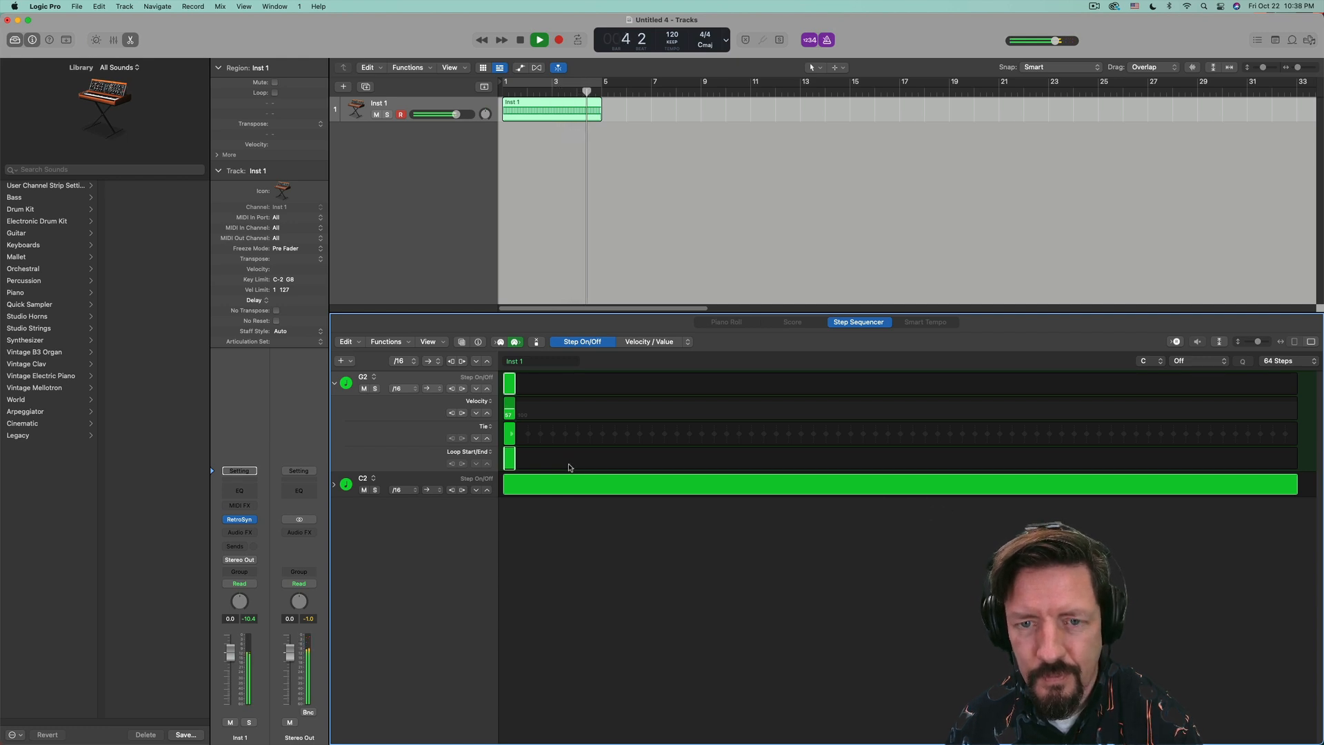
click(539, 40)
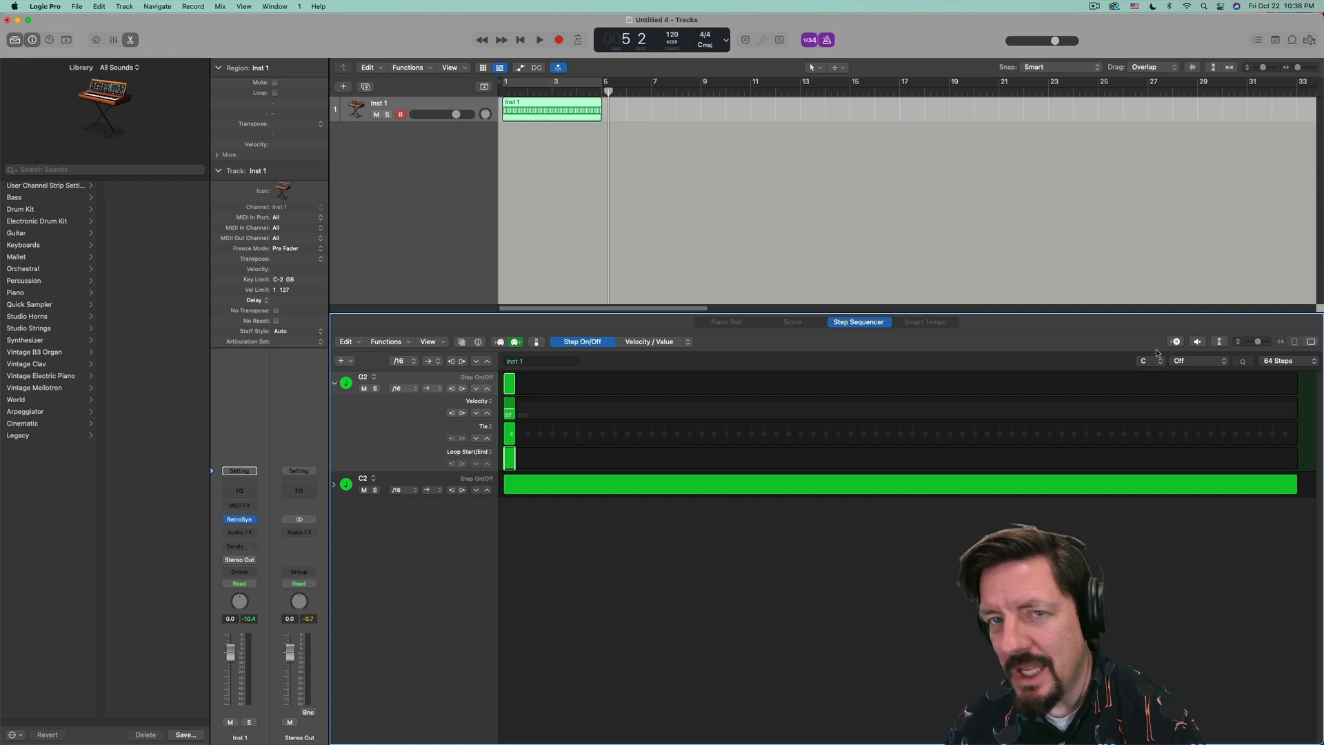
- Convert the pattern into a regular MIDI region of rapid repeated notes over a sustained C2
right_click(550, 107)
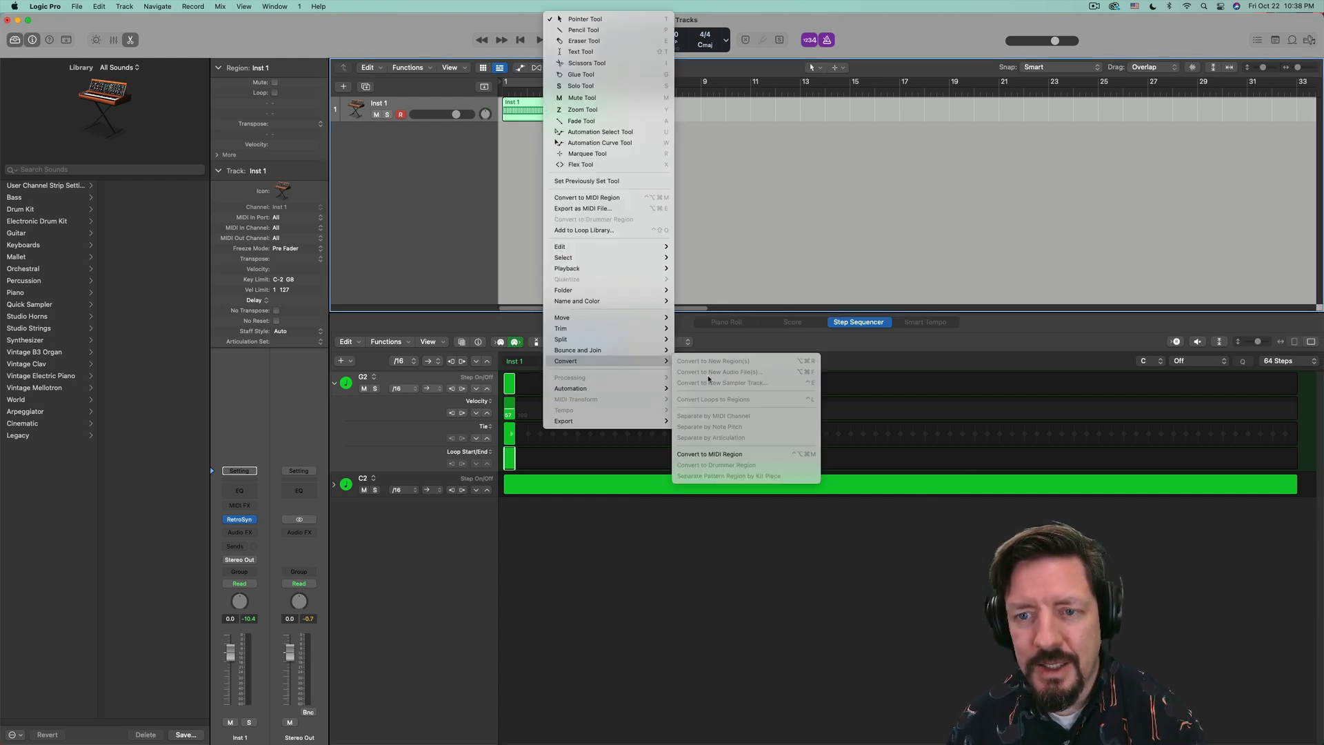
click(710, 454)
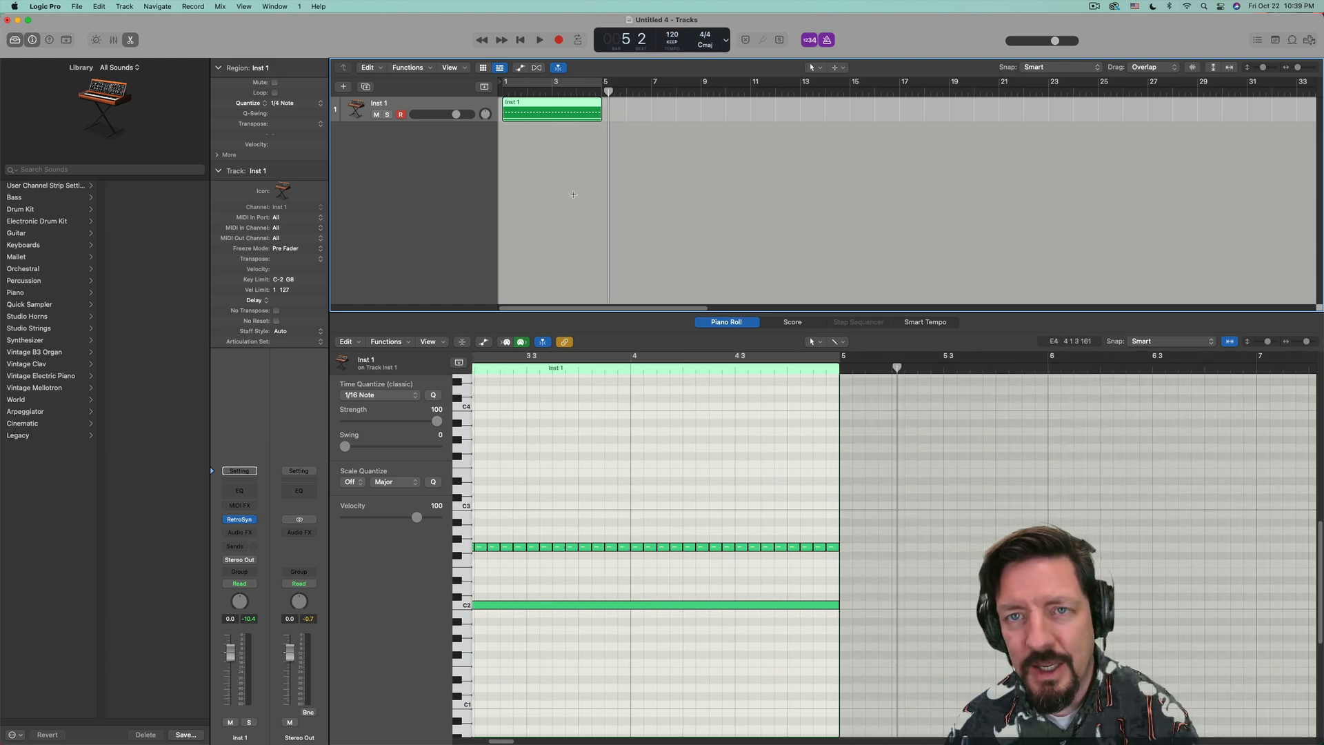
- Select and delete the converted Inst 1 region, leaving an empty 16-step default pattern
click(856, 321)
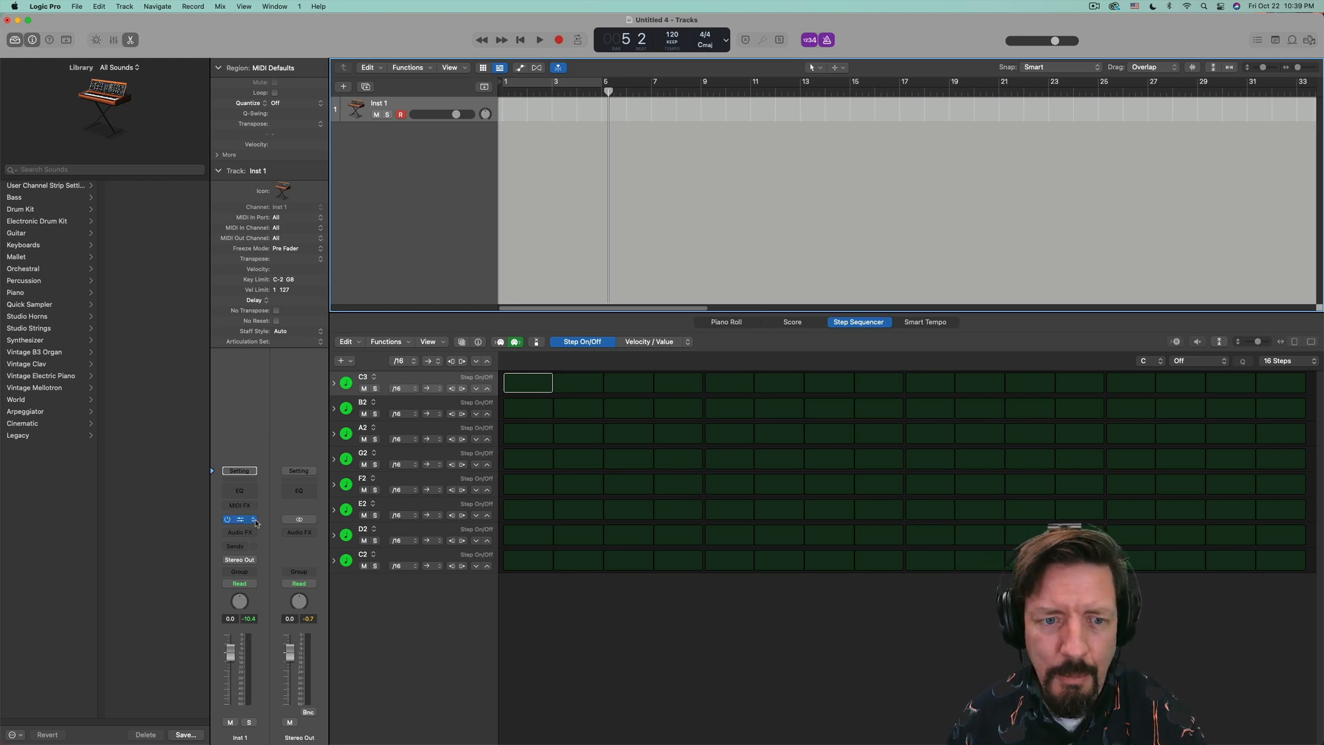
- Load Drum Kit Designer (Stereo) on the Inst 1 track and dismiss the plug-in window
click(240, 518)
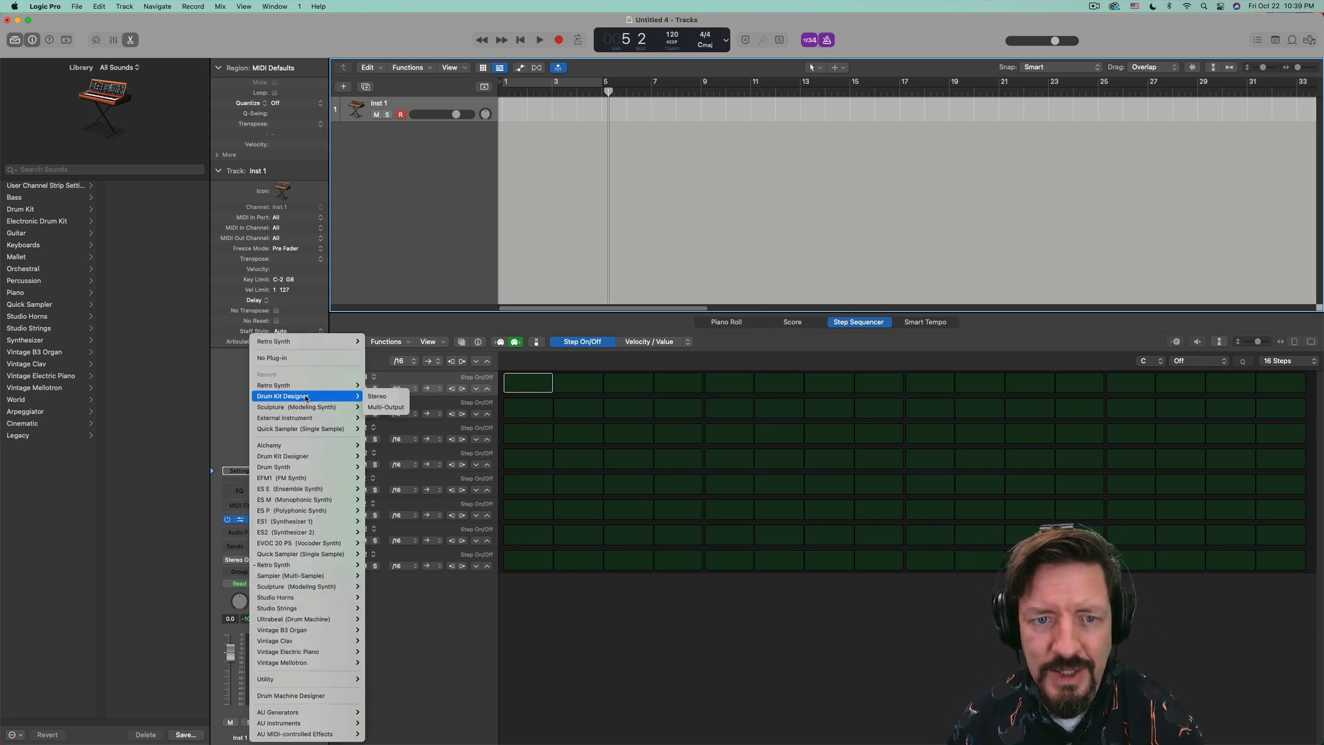
click(376, 396)
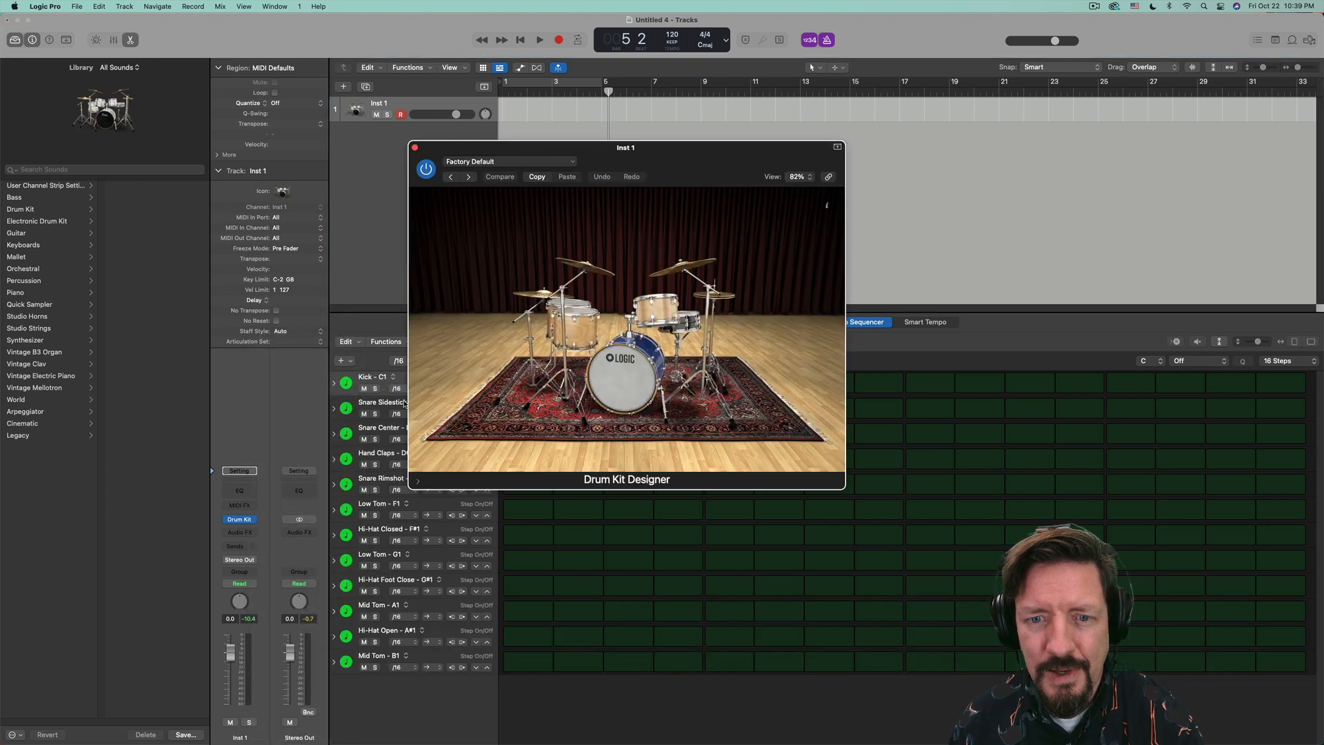
click(415, 147)
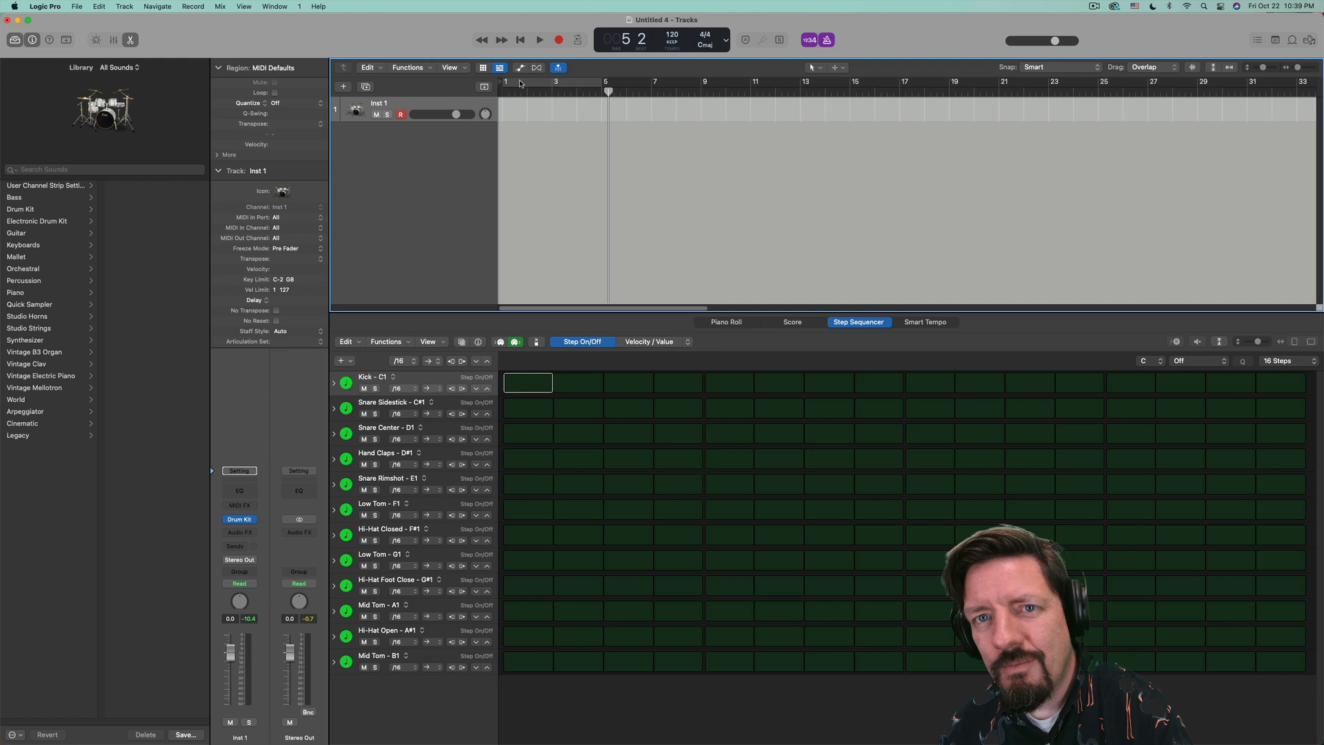
mouse_move(540, 95)
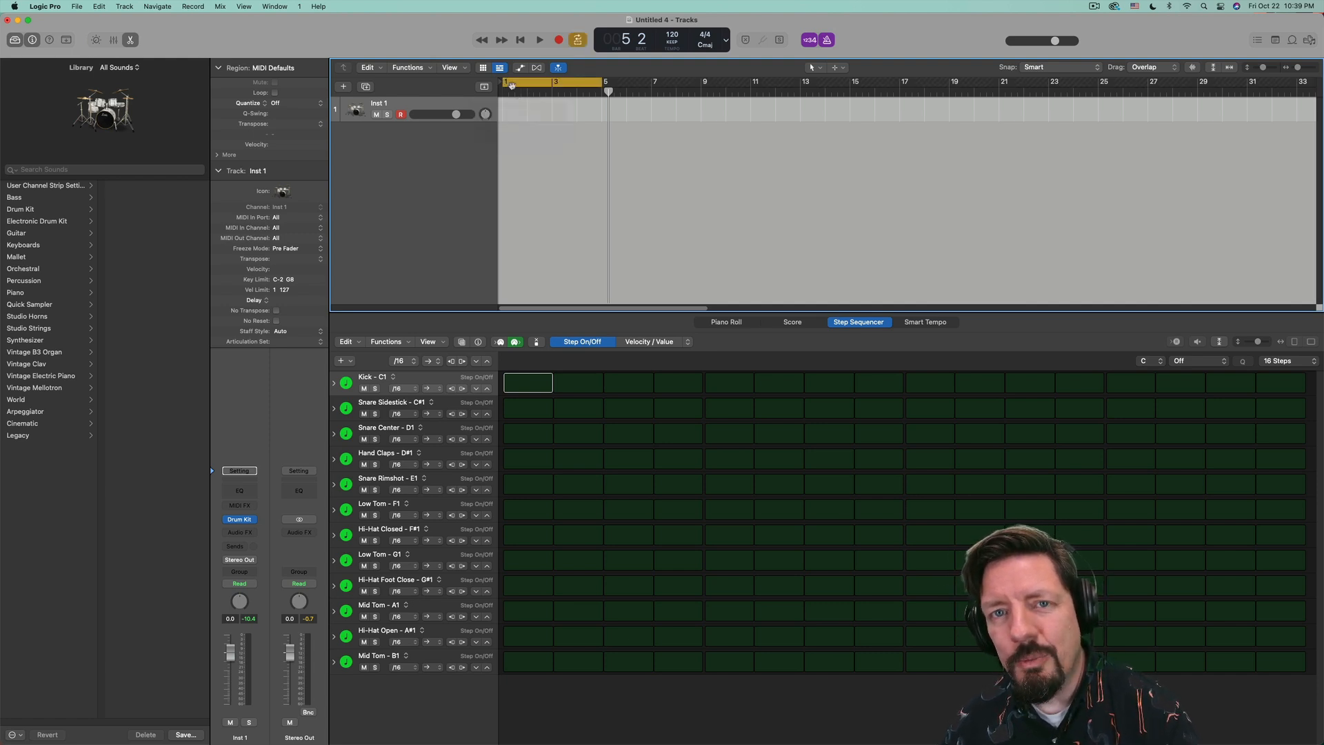
- In Recording preferences, set overlapping MIDI recordings with Cycle On to Merge
click(77, 5)
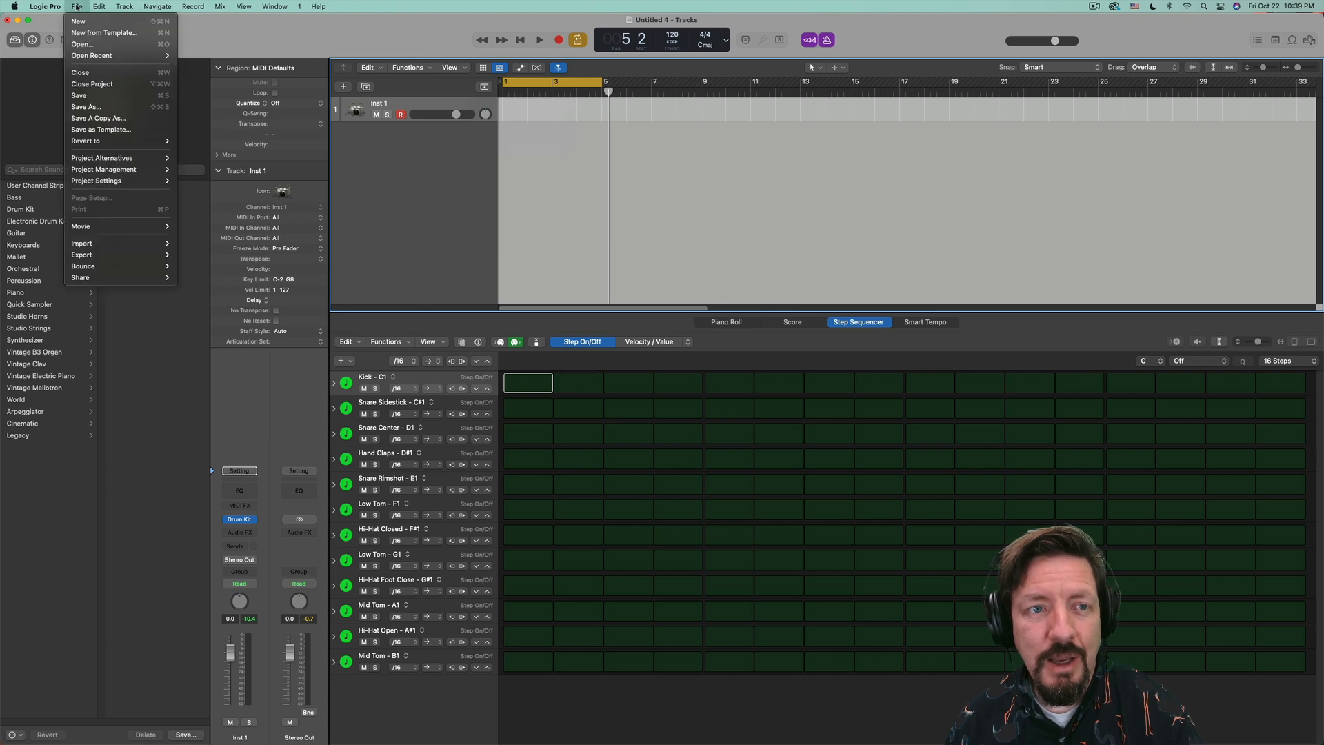
click(44, 6)
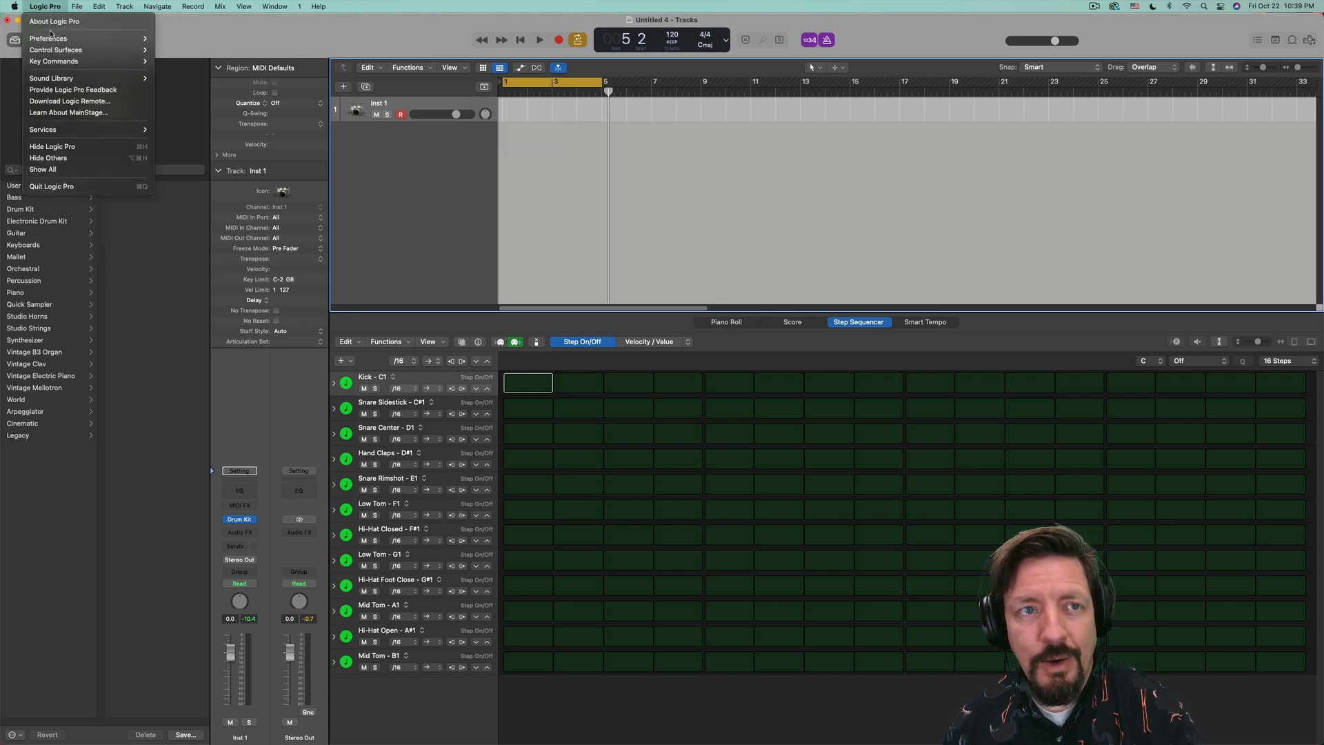
click(48, 38)
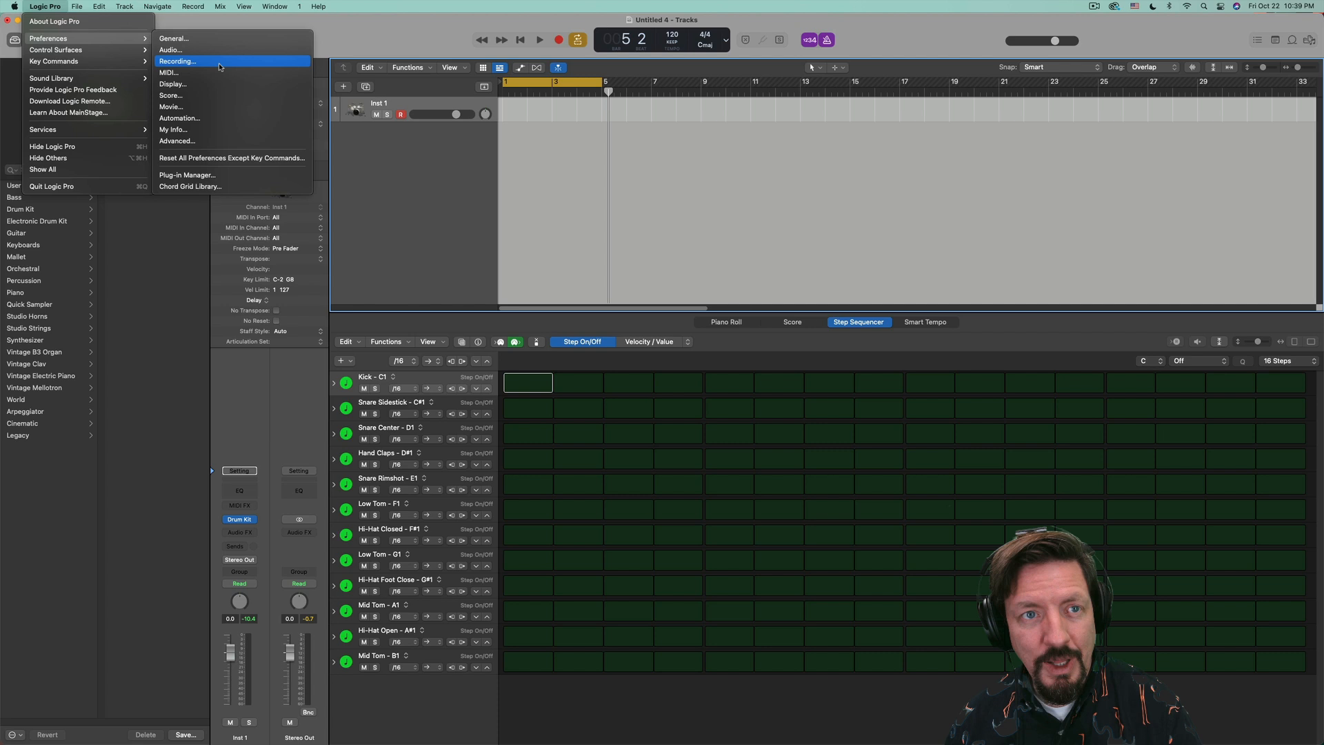
click(475, 244)
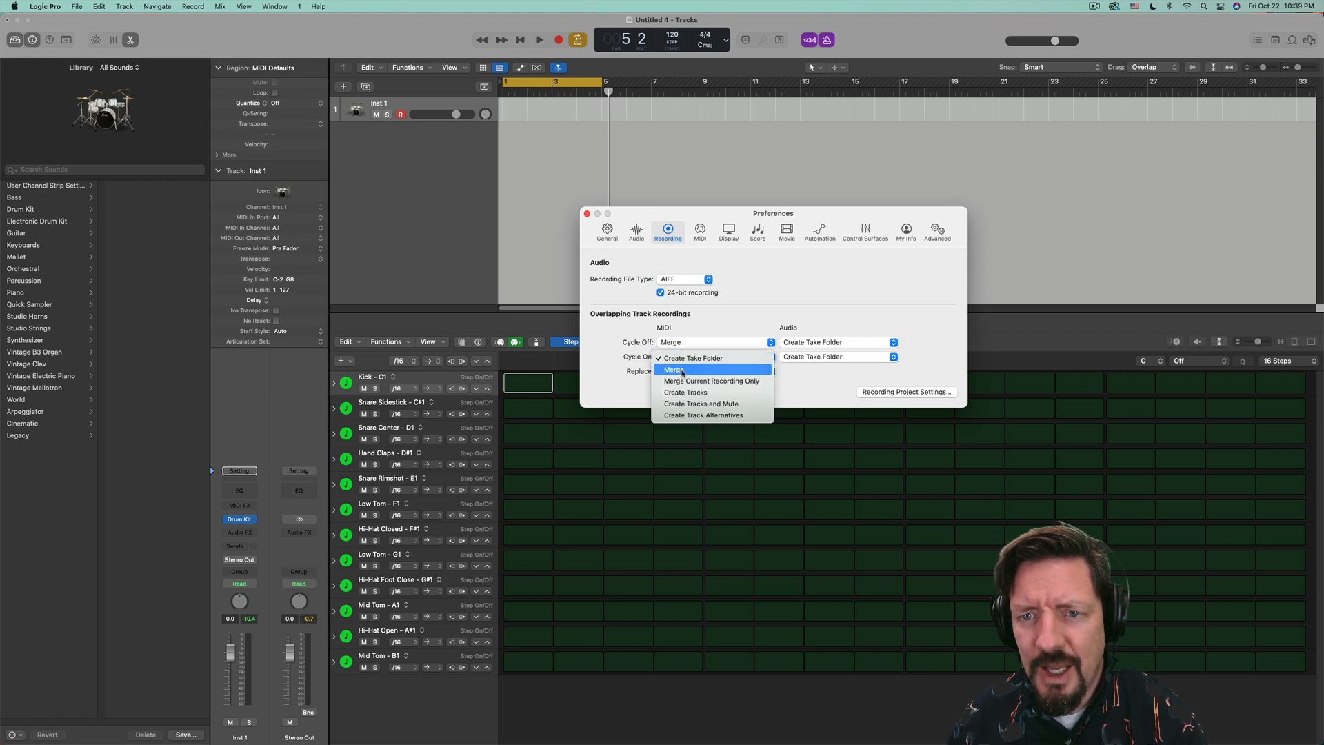
click(680, 371)
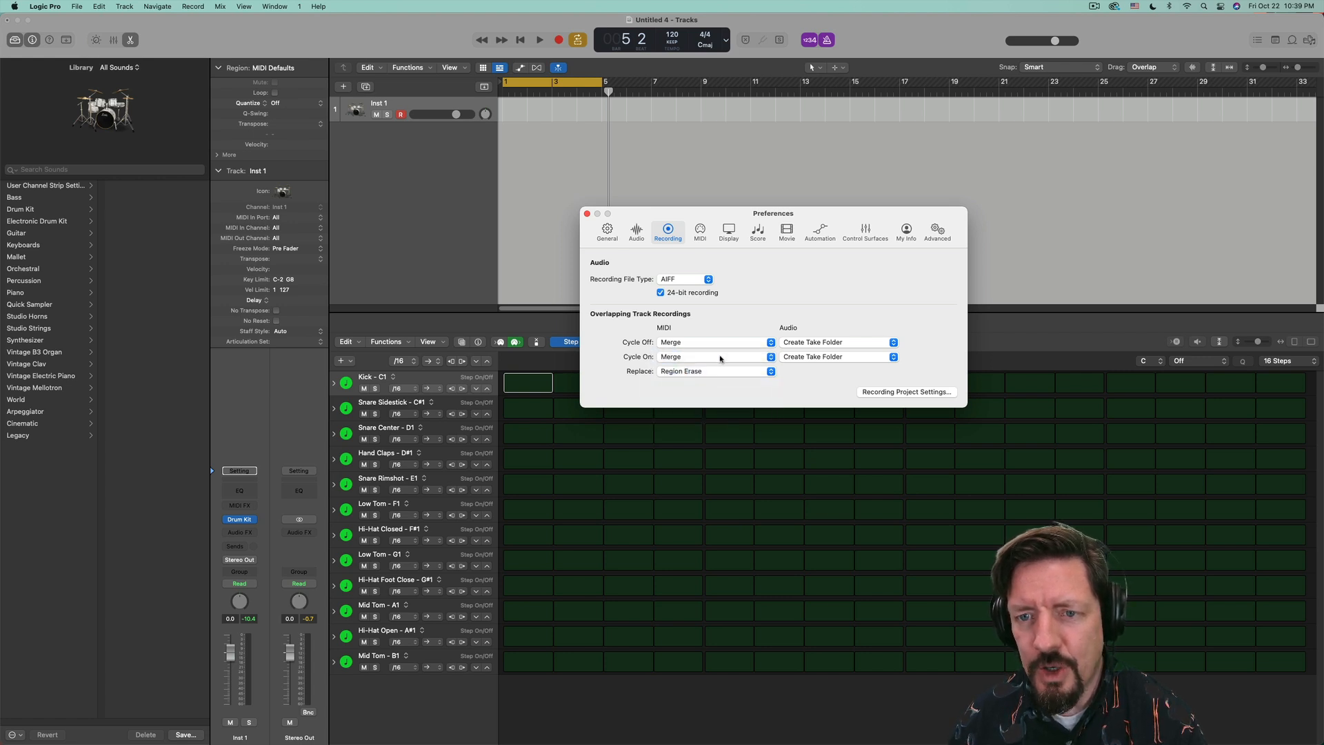
click(588, 212)
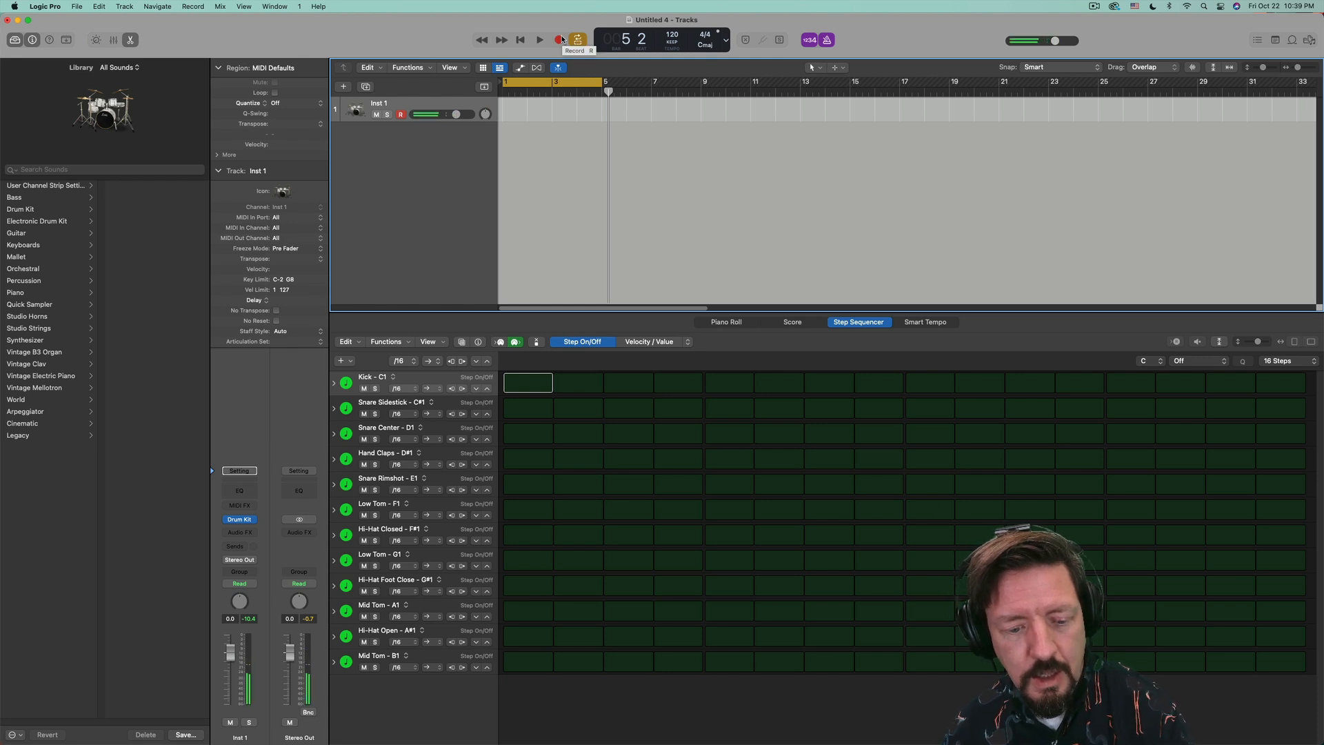
- Record a first cycle pass of kick and snare hits into the Inst 1 region
click(558, 40)
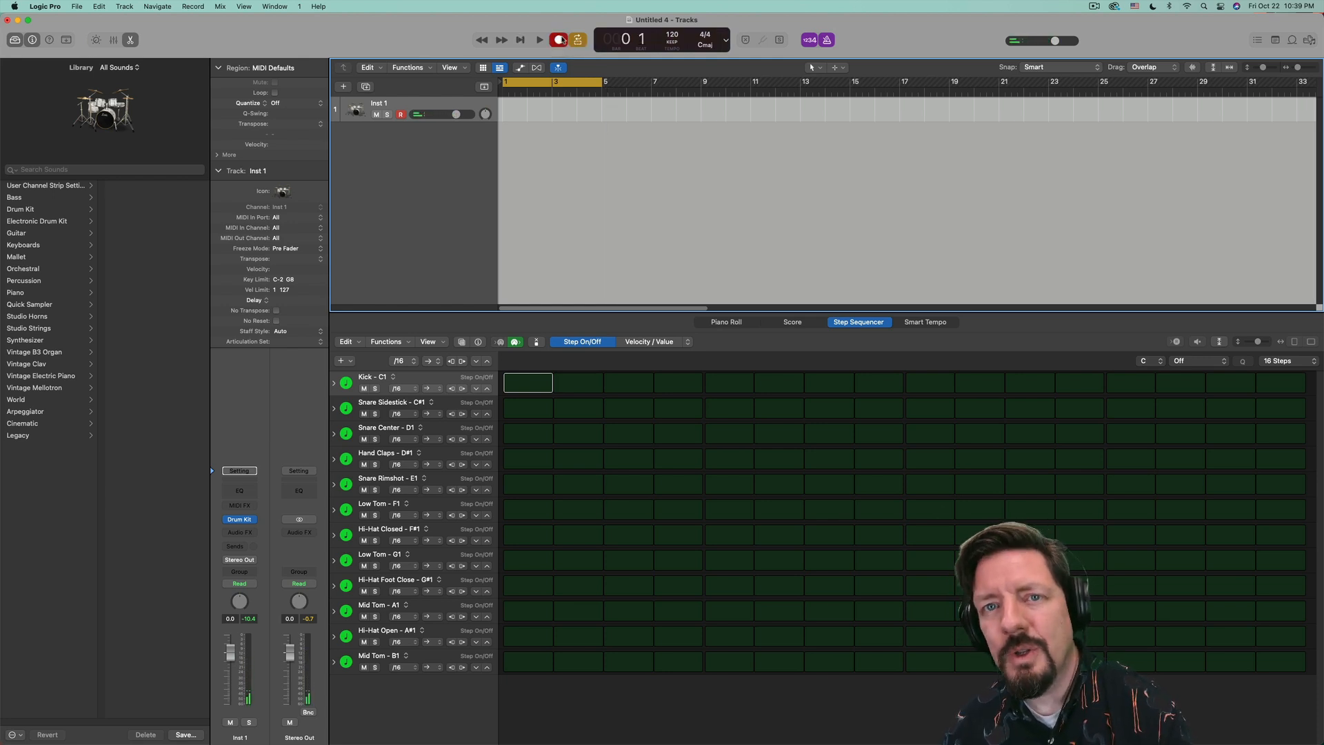
click(540, 40)
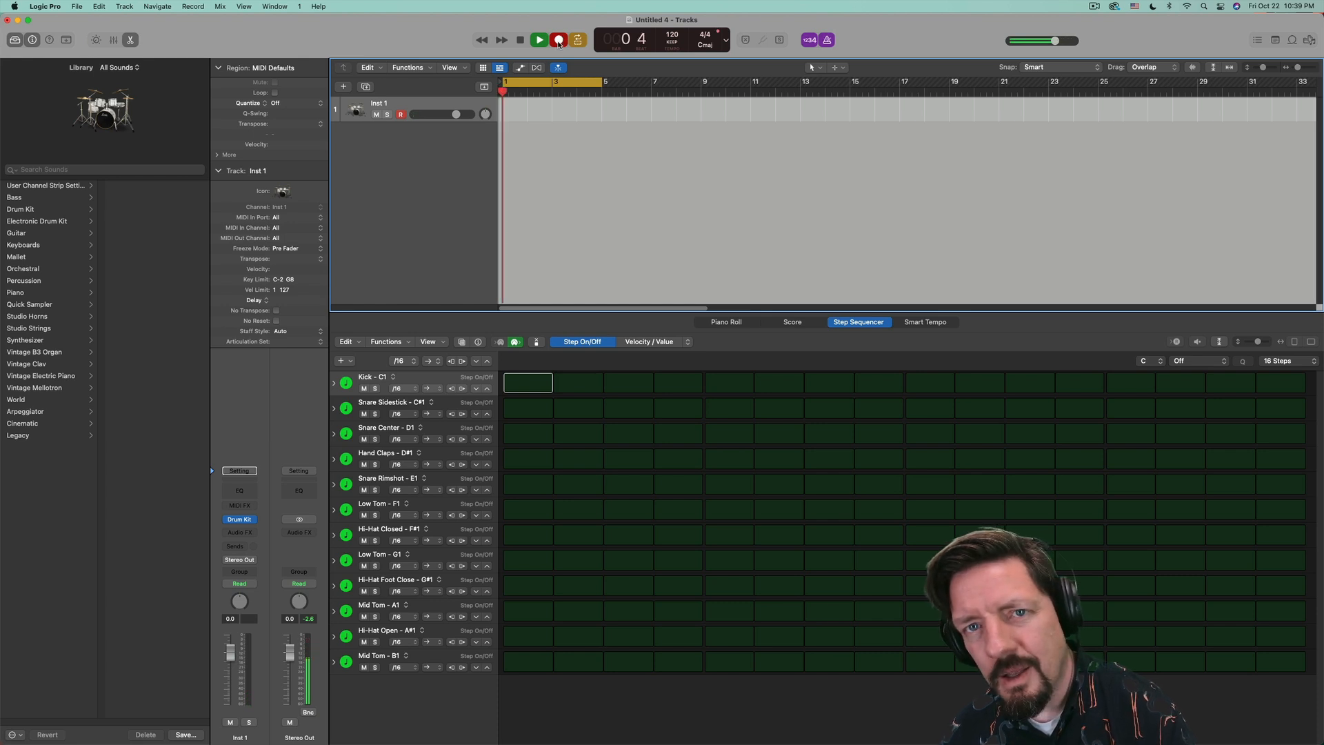
click(559, 40)
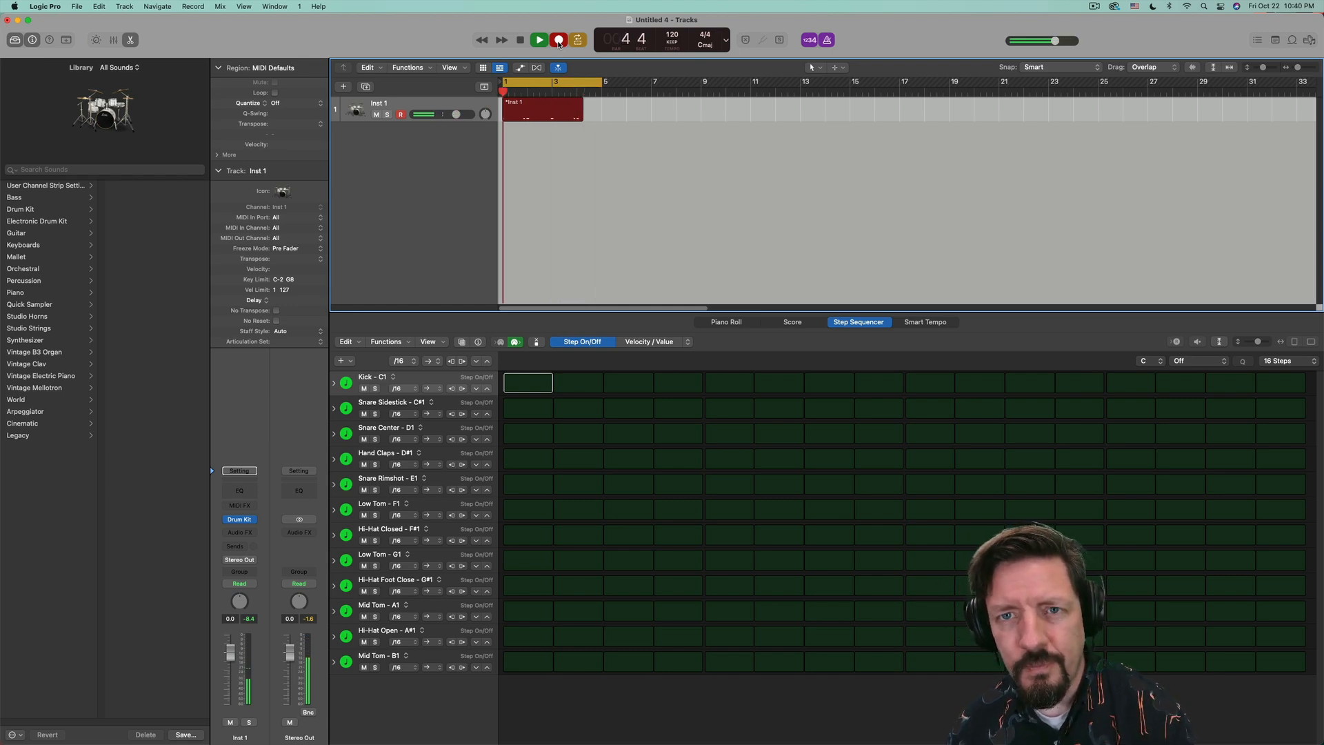
click(725, 321)
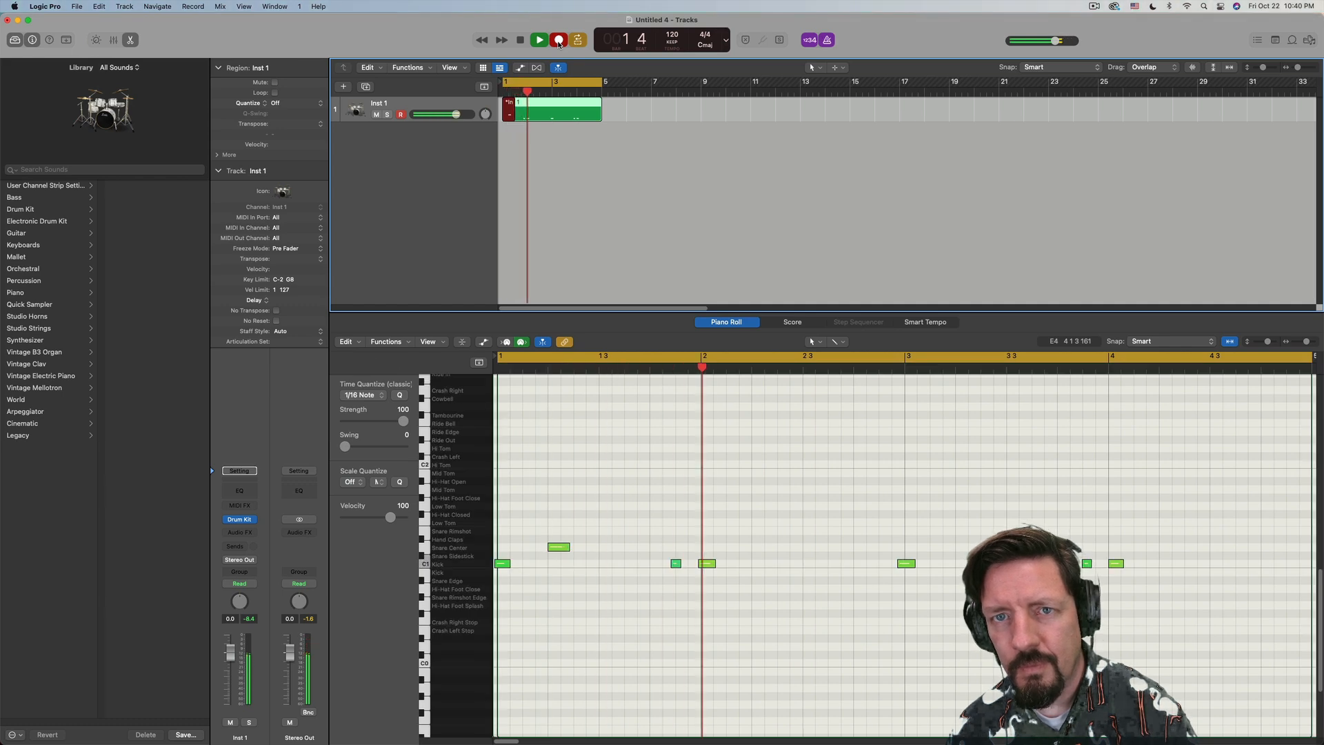
- Record further passes adding a steady closed hi-hat line, merging into the four-bar region
click(539, 40)
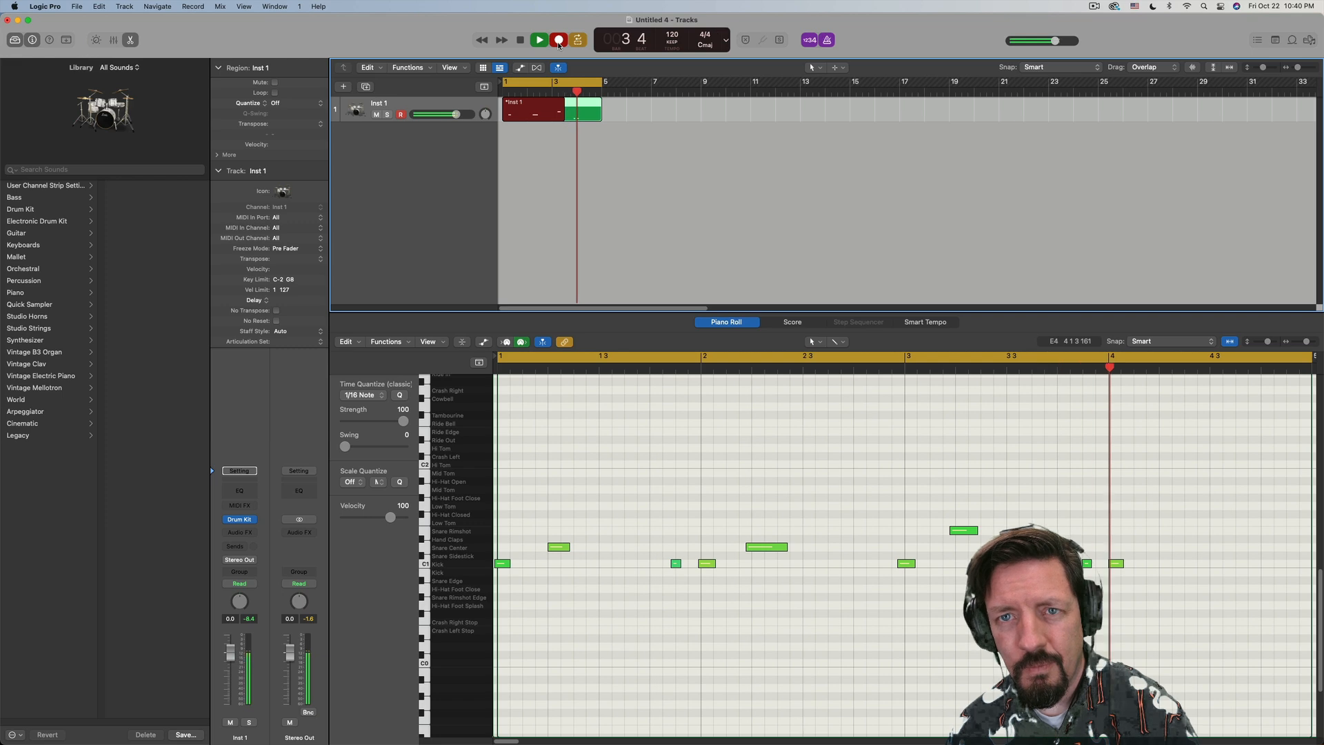
click(540, 40)
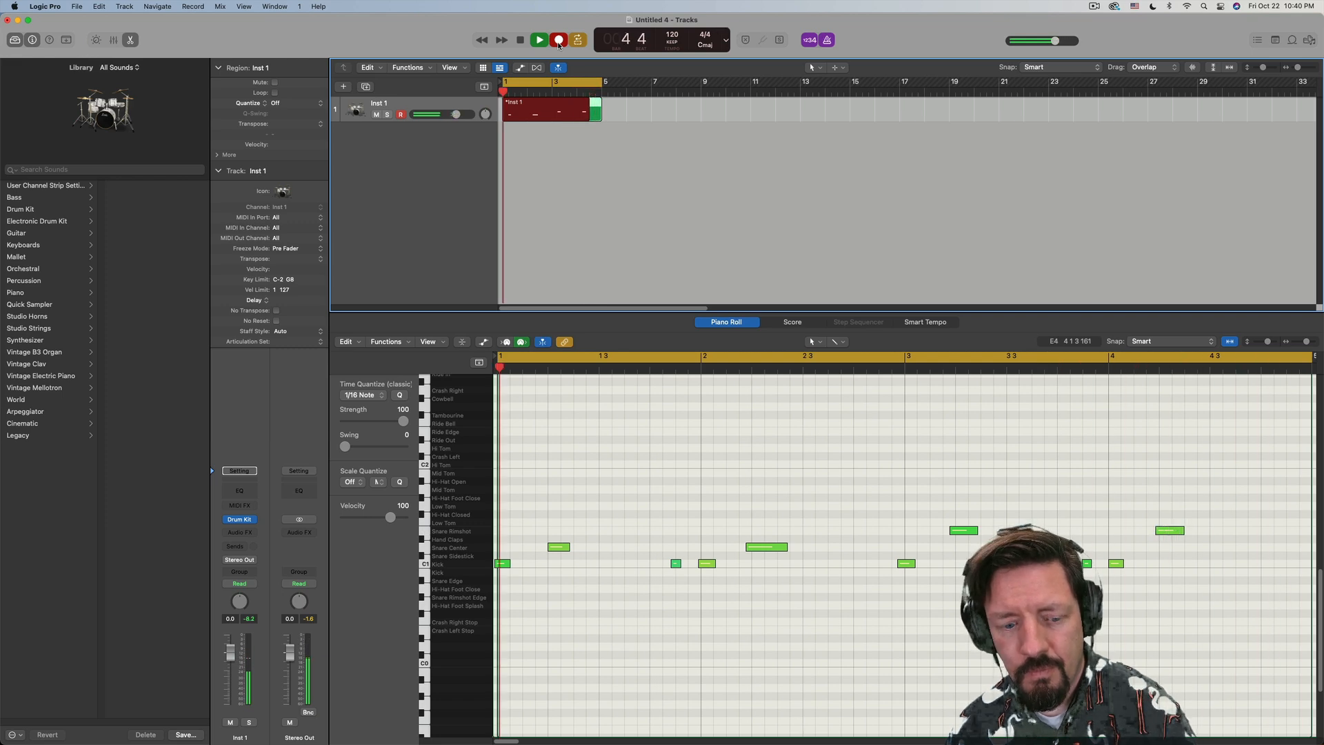
click(520, 40)
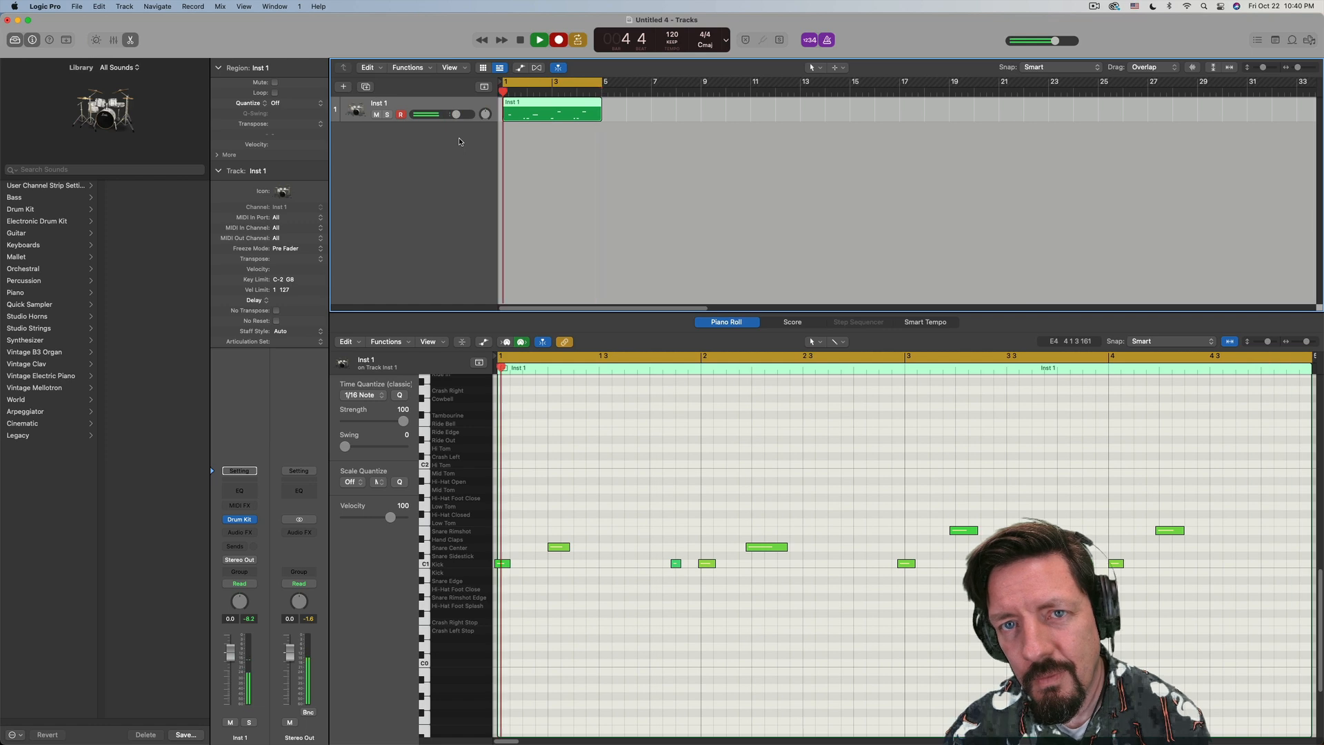
click(540, 40)
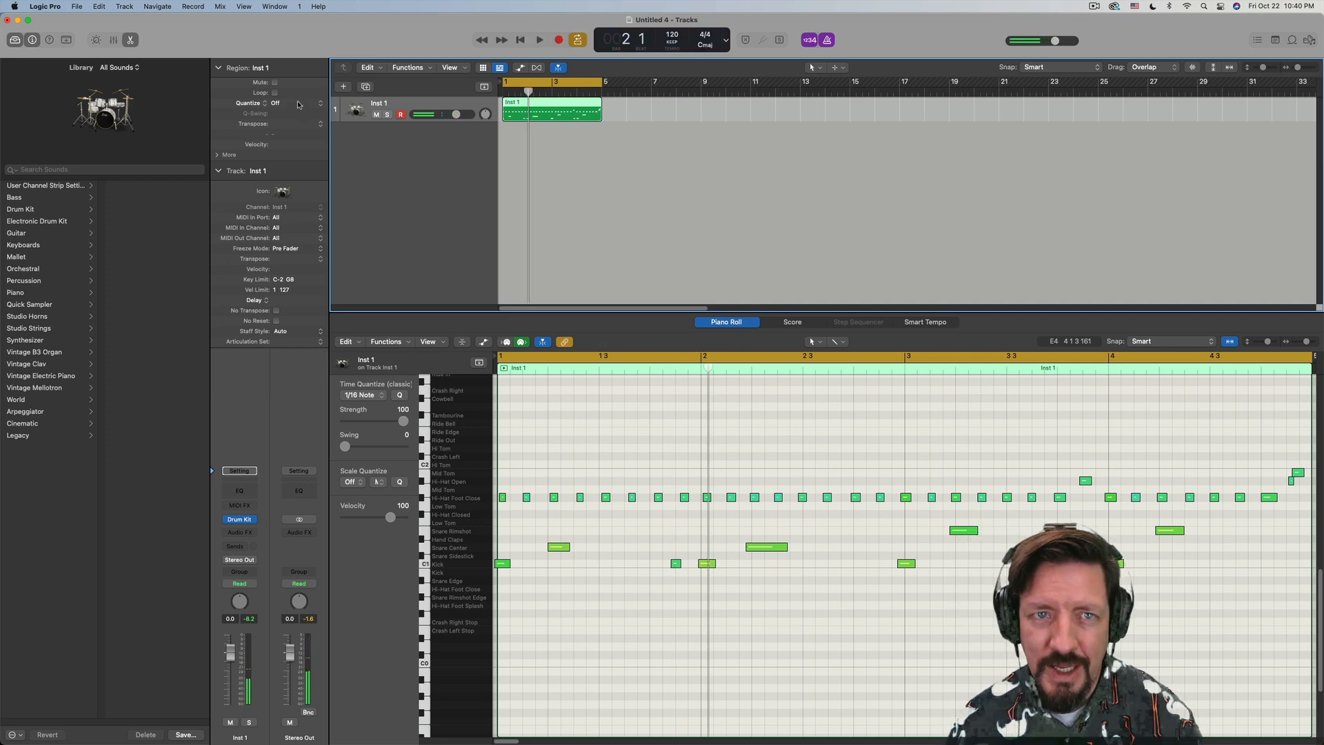
- Quantize the merged drum region to 1/16 Note in the Region inspector
click(276, 102)
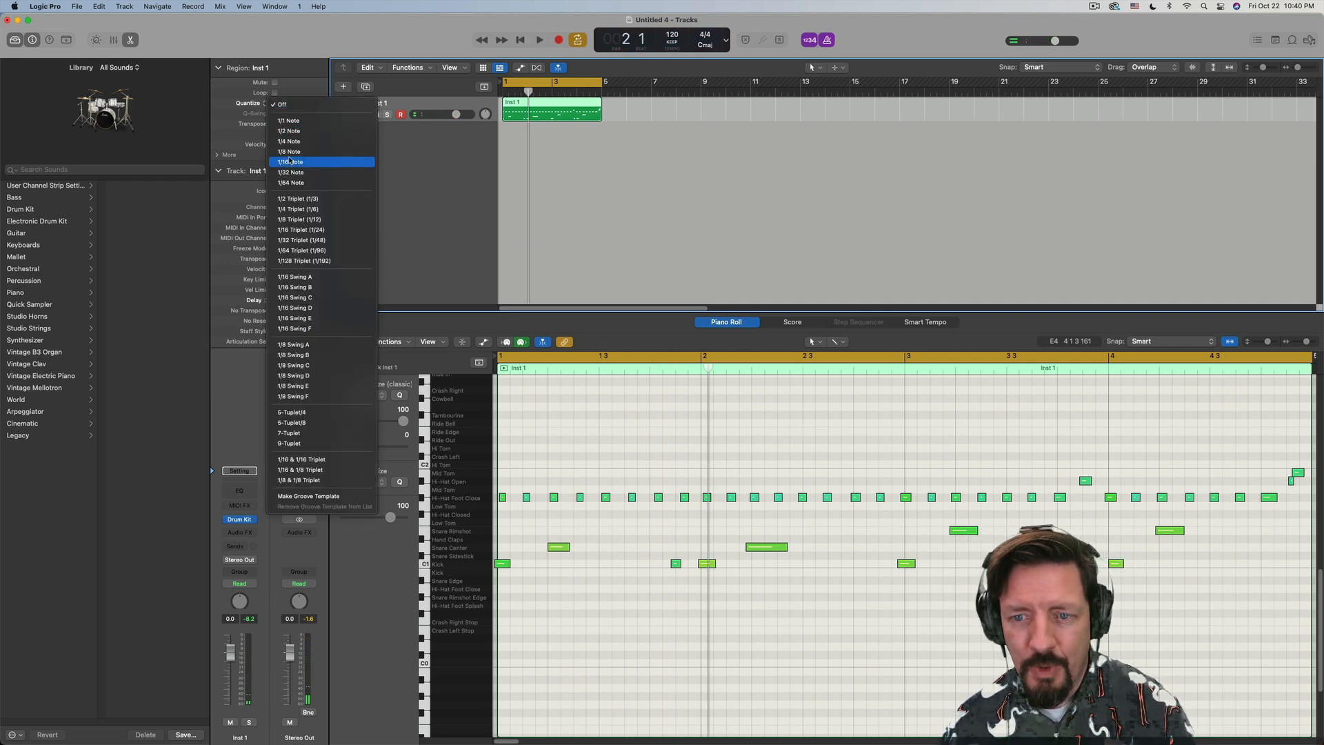
click(291, 161)
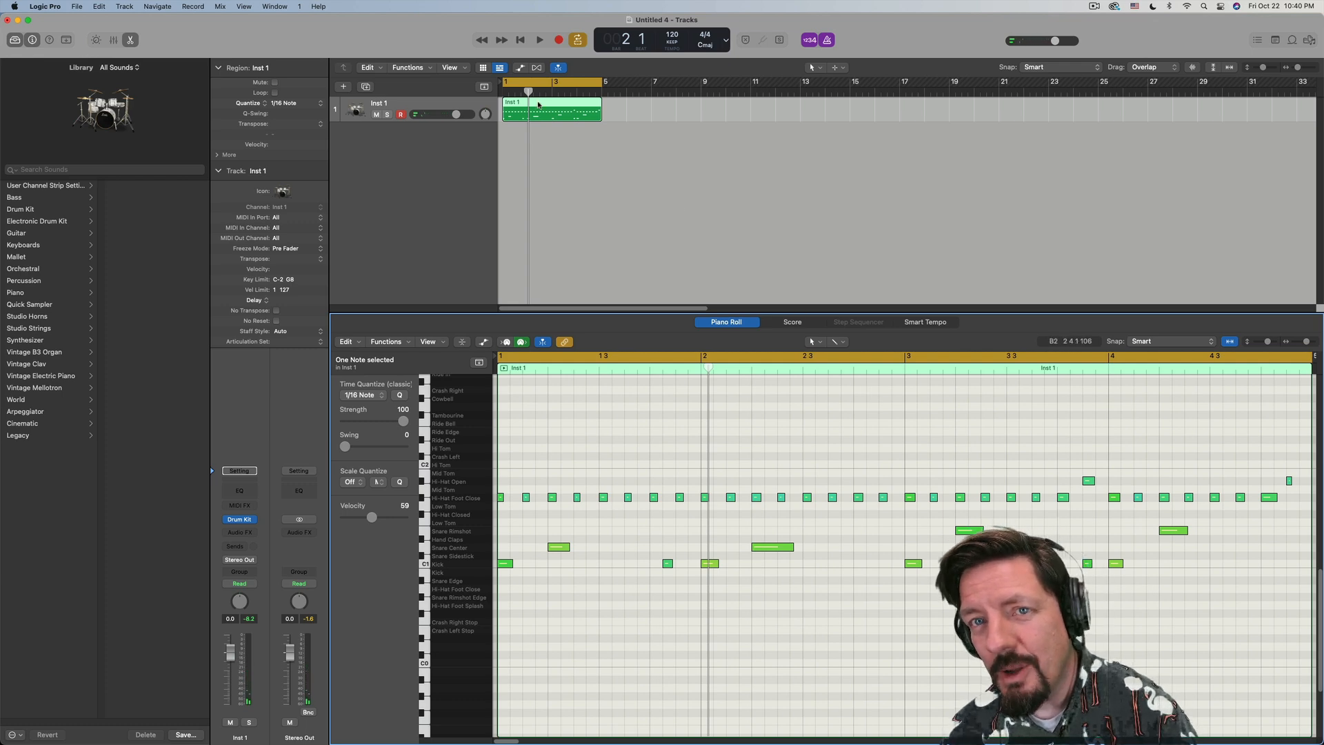
- Convert the drum region to a pattern region and rework its snare steps, adding one near the end
right_click(552, 108)
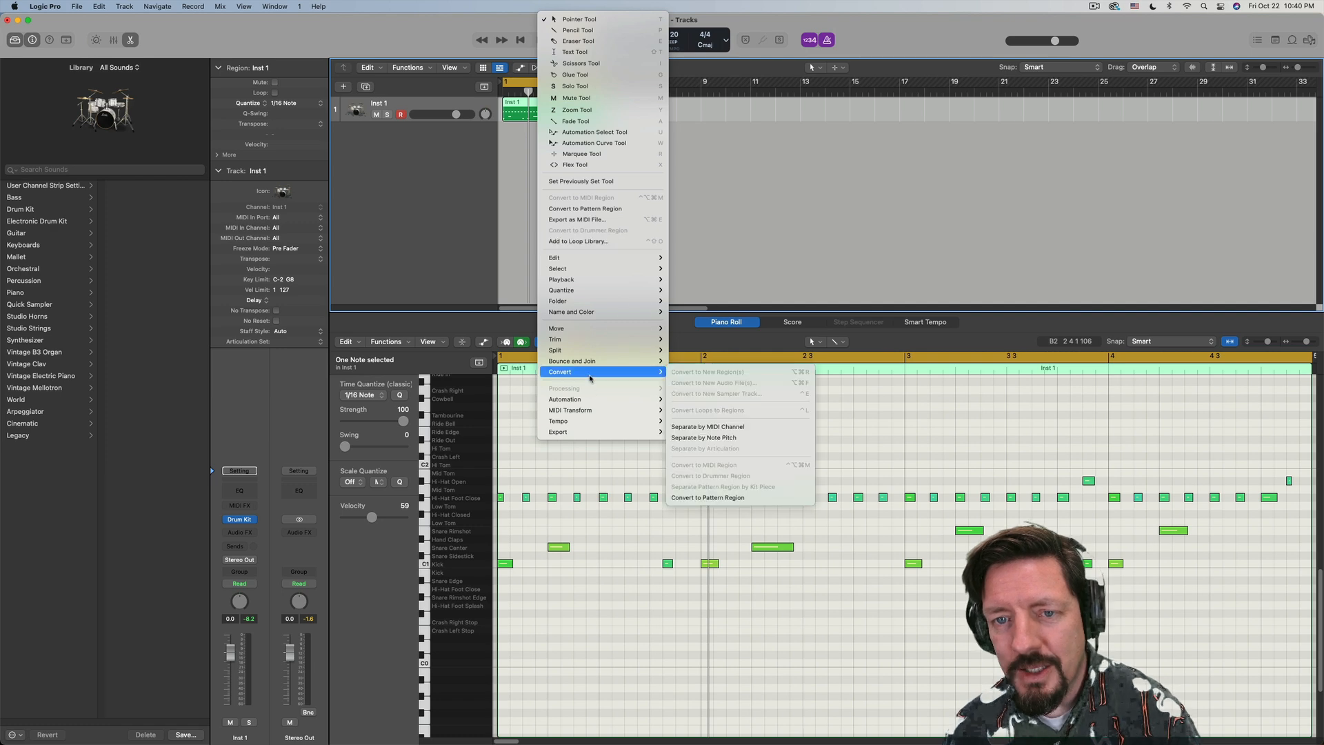
mouse_move(708, 498)
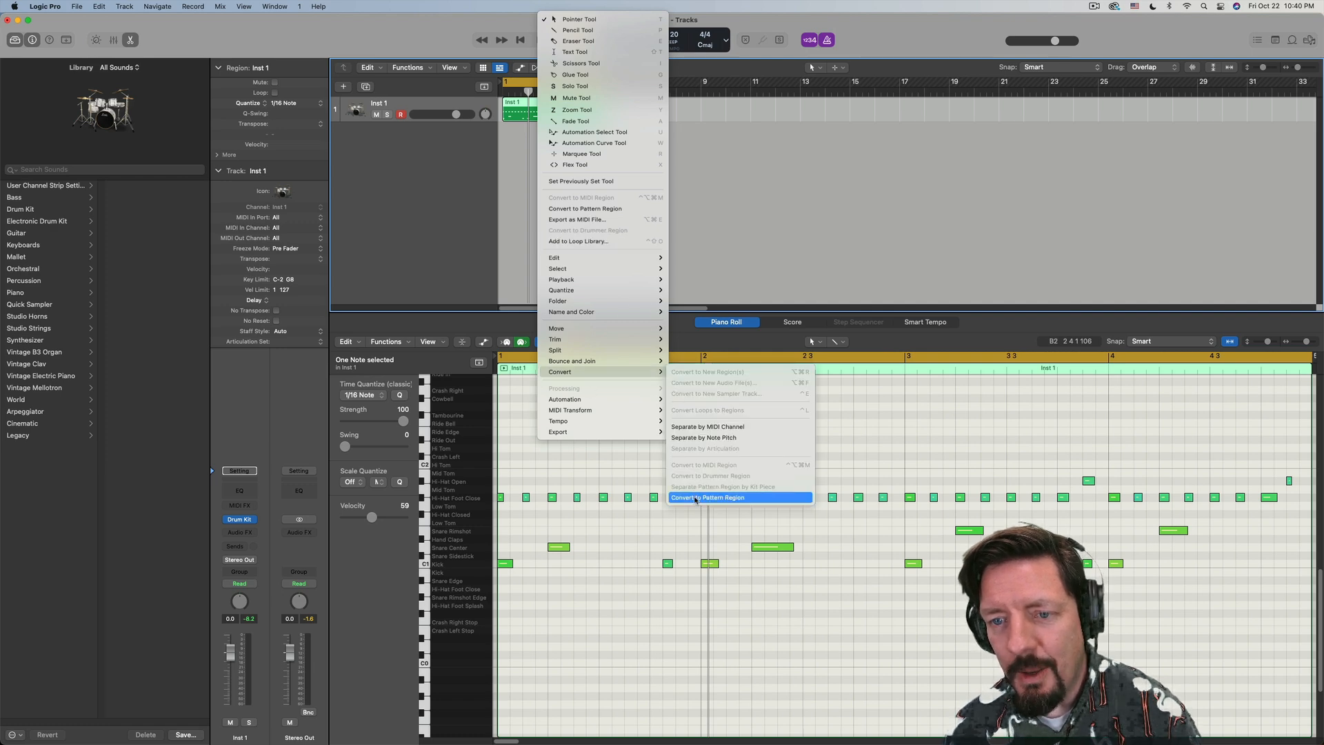
click(708, 497)
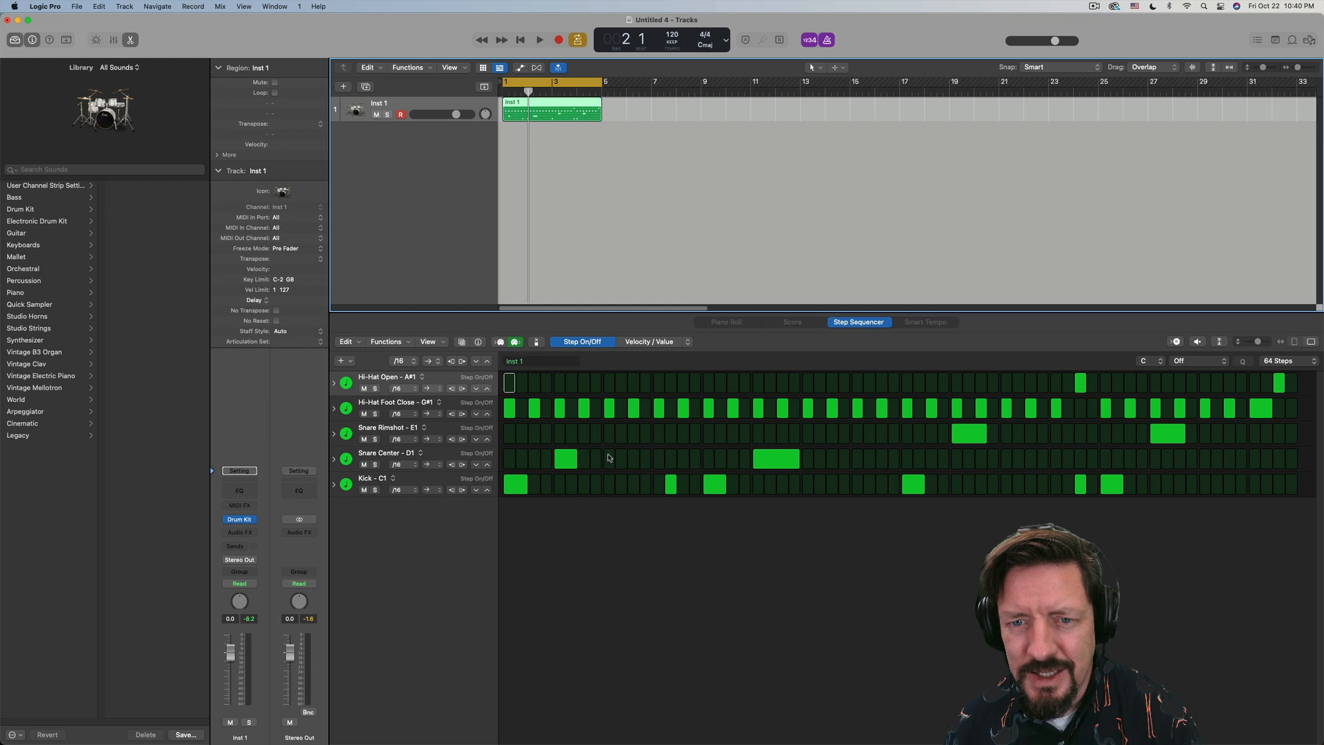
click(566, 458)
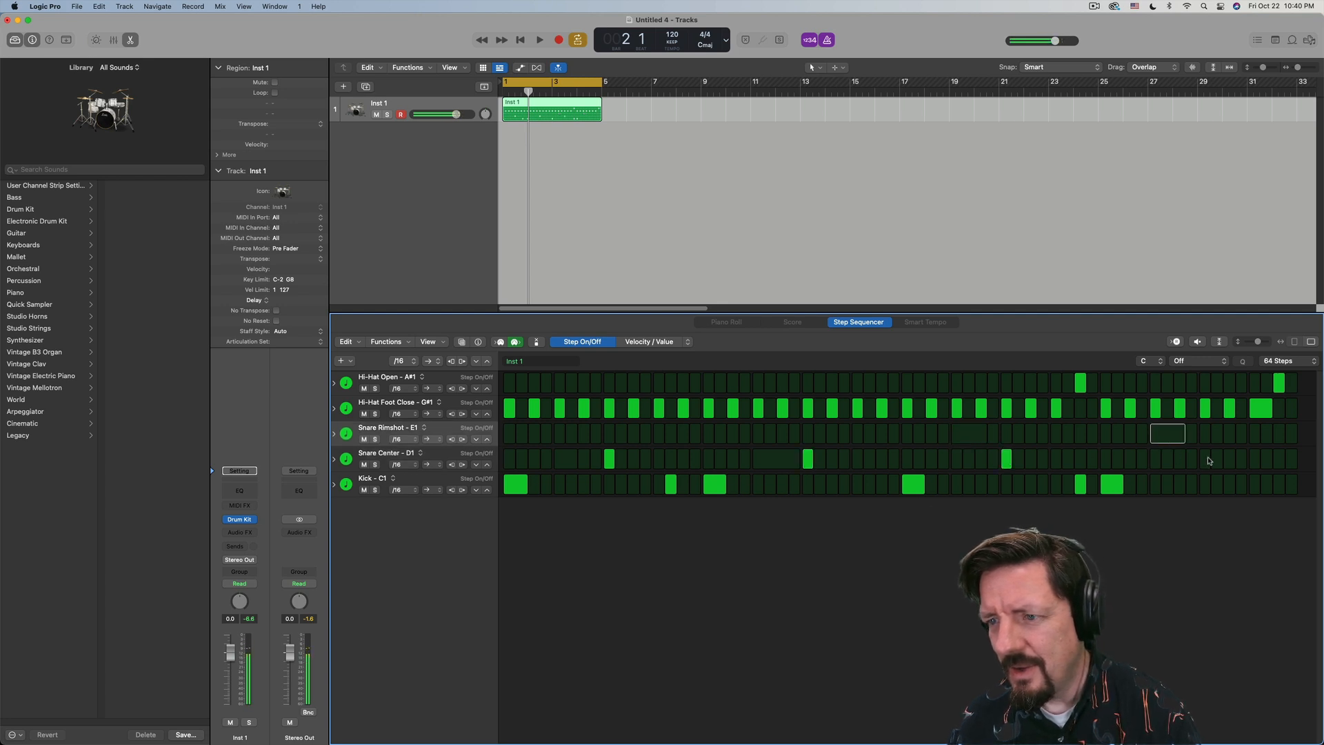
click(539, 40)
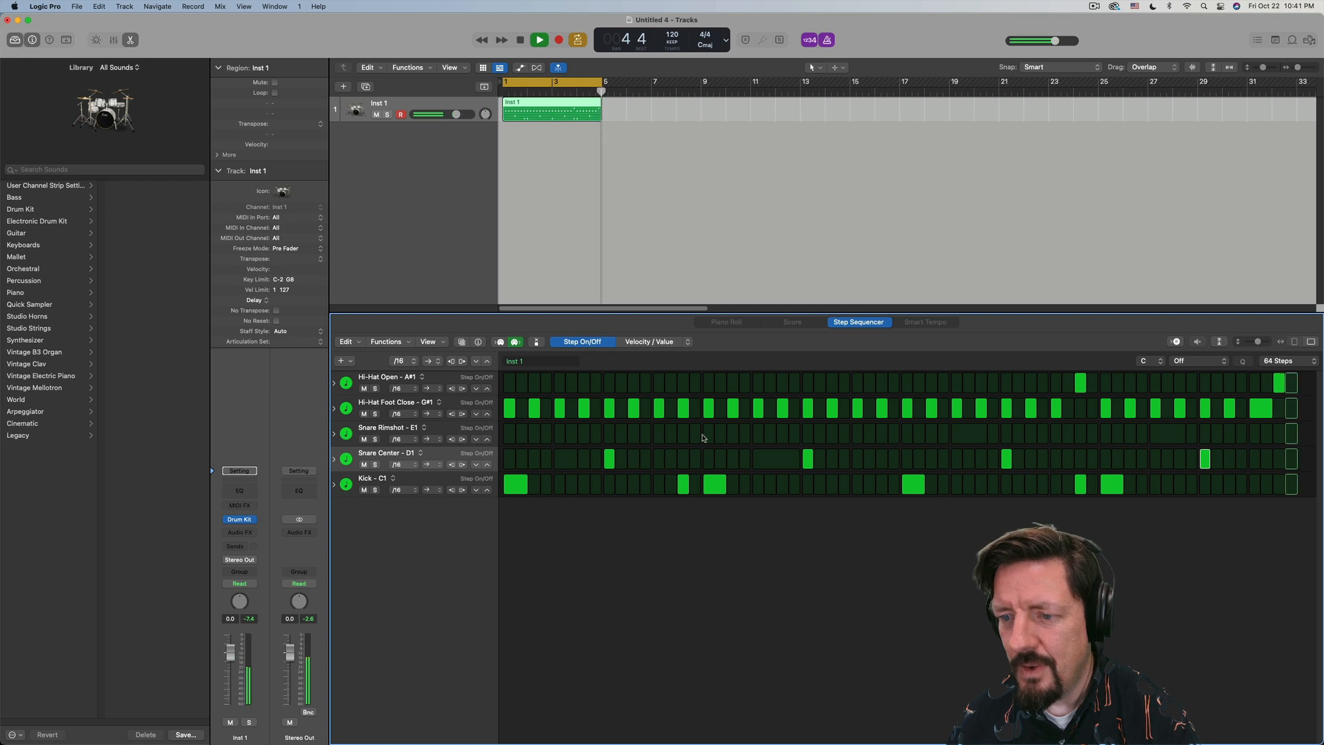
- Expand the Hi-Hat Foot Close row's subrows and set note repeats on its steps
click(538, 40)
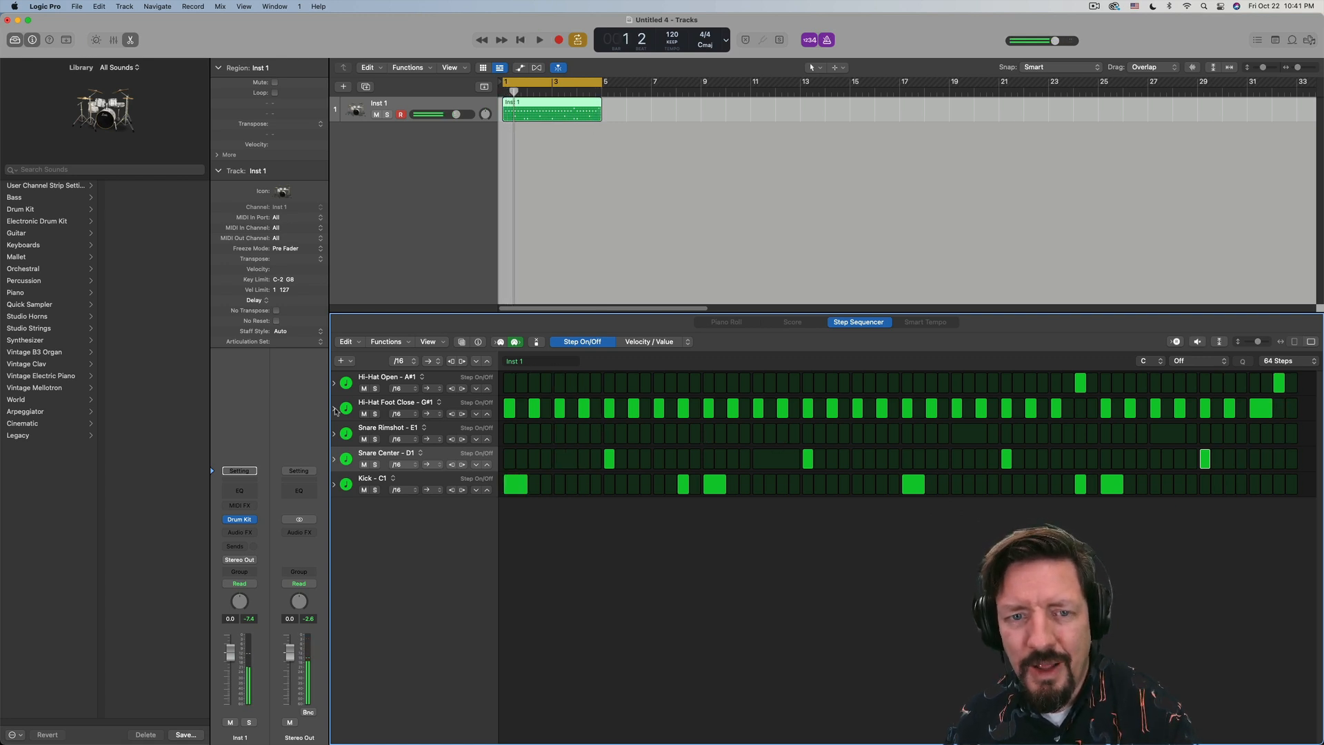
click(335, 408)
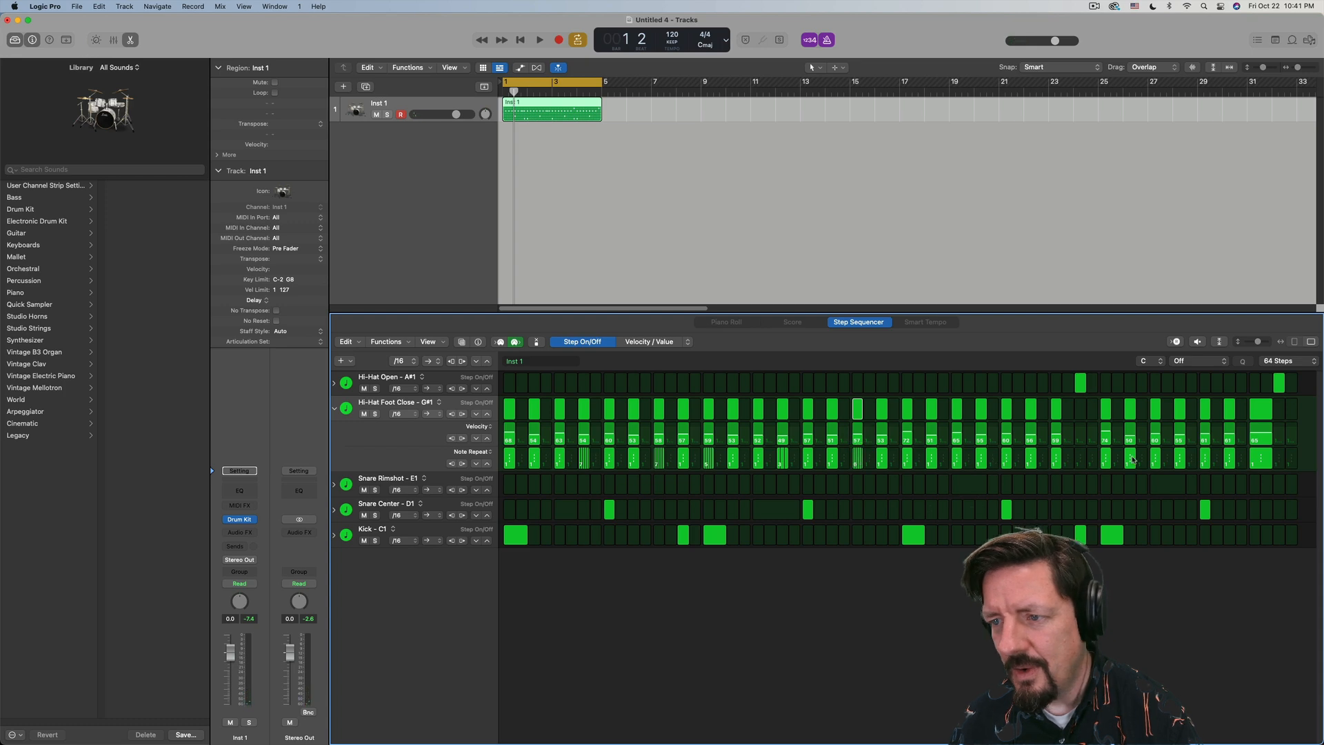
click(1261, 409)
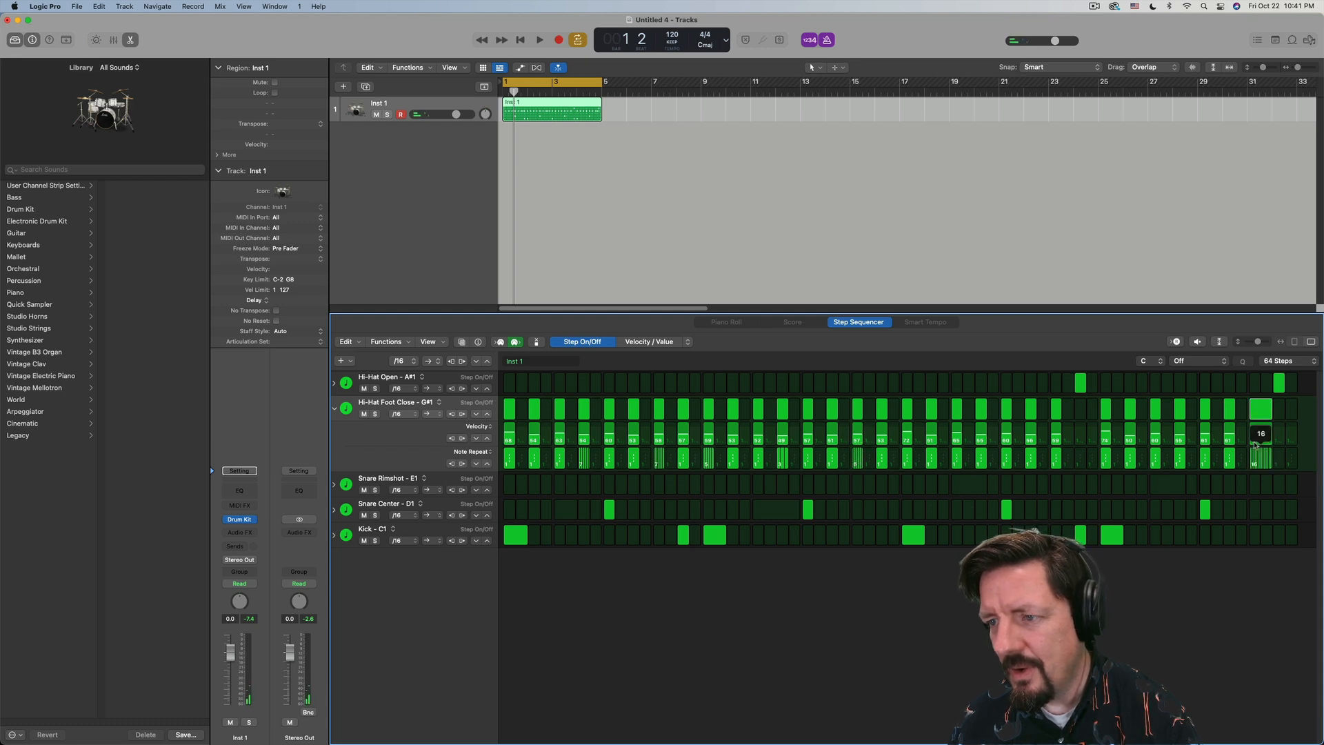
- Adjust the last hi-hat step's note repeat and a step's velocity while auditioning playback
click(539, 40)
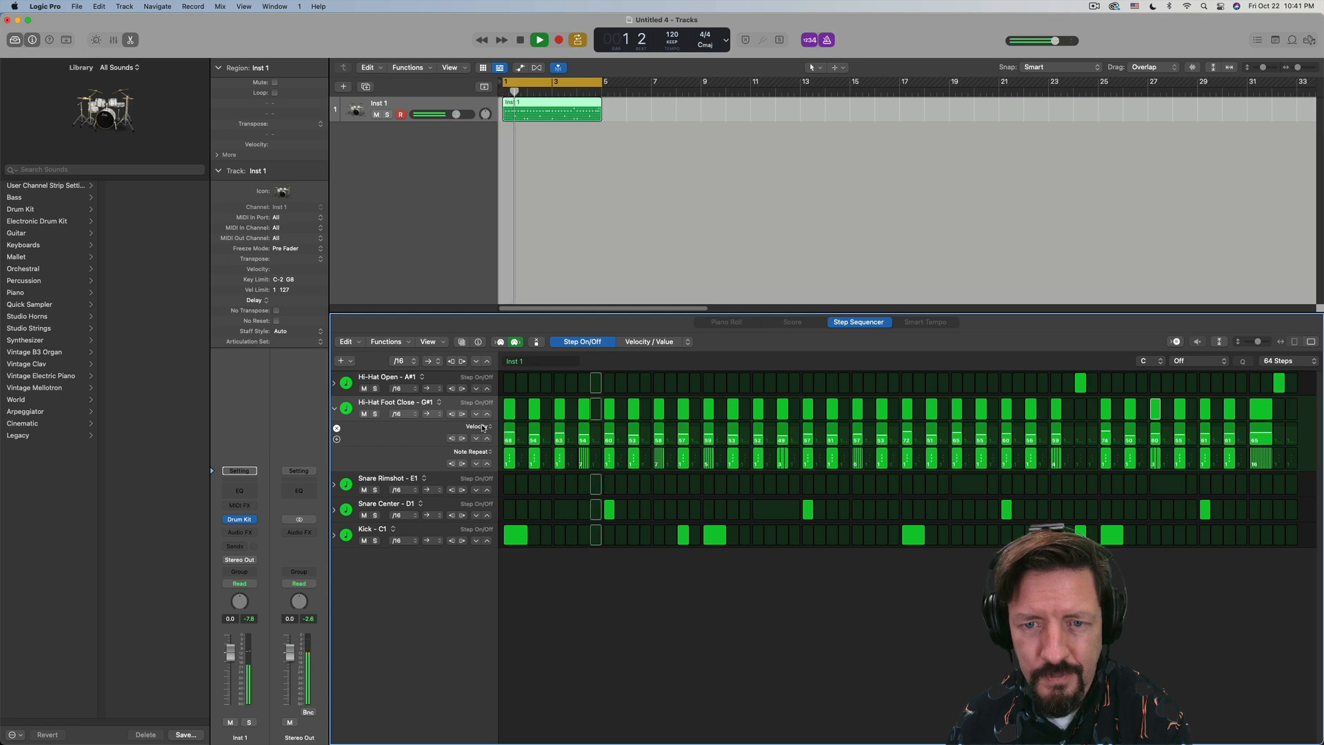
click(539, 40)
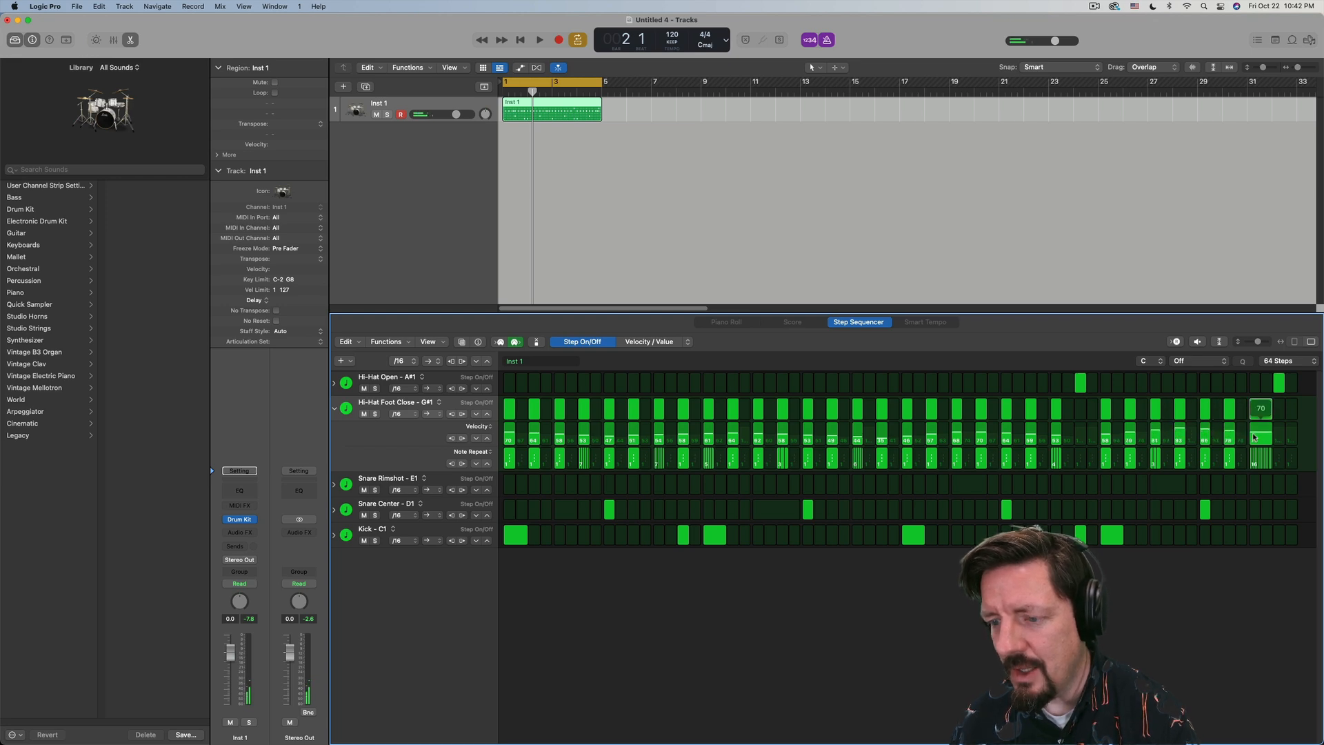
click(539, 40)
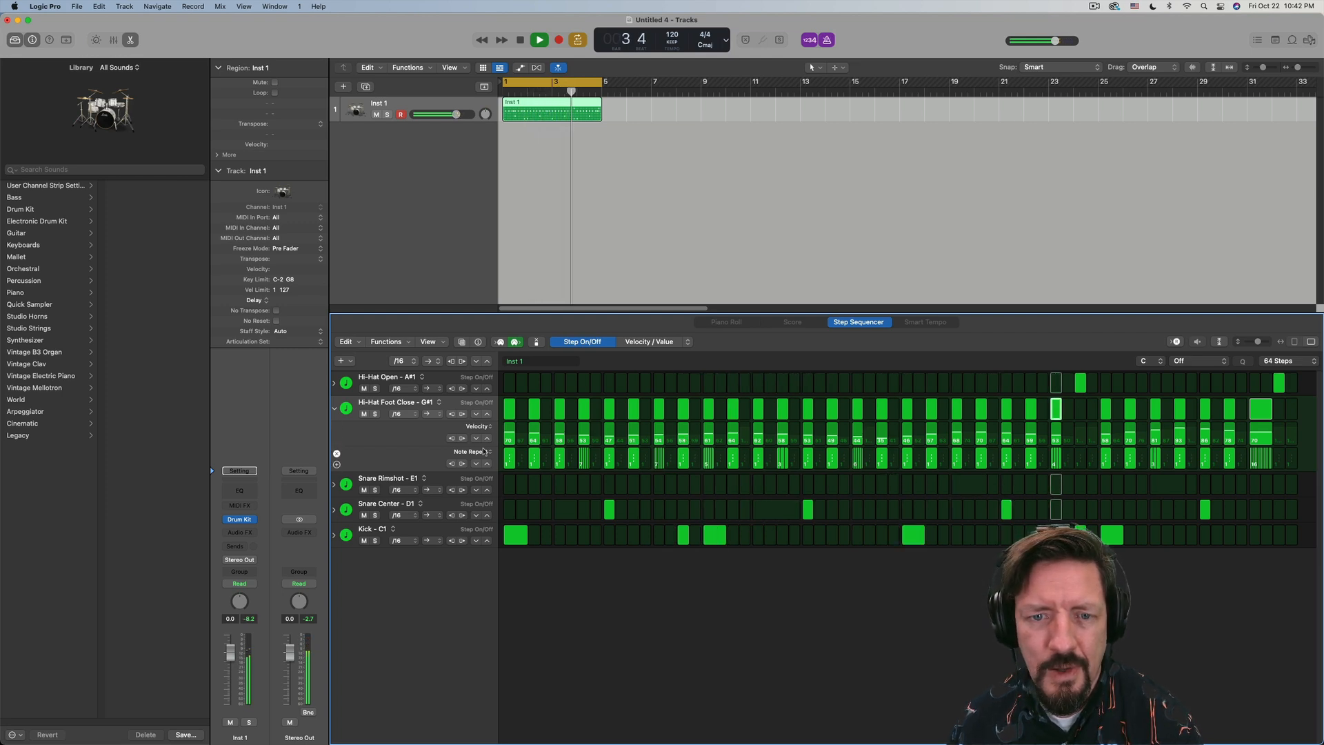
- Add a Gate subrow under the closed hi-hat's velocity and note-repeat rows
click(480, 451)
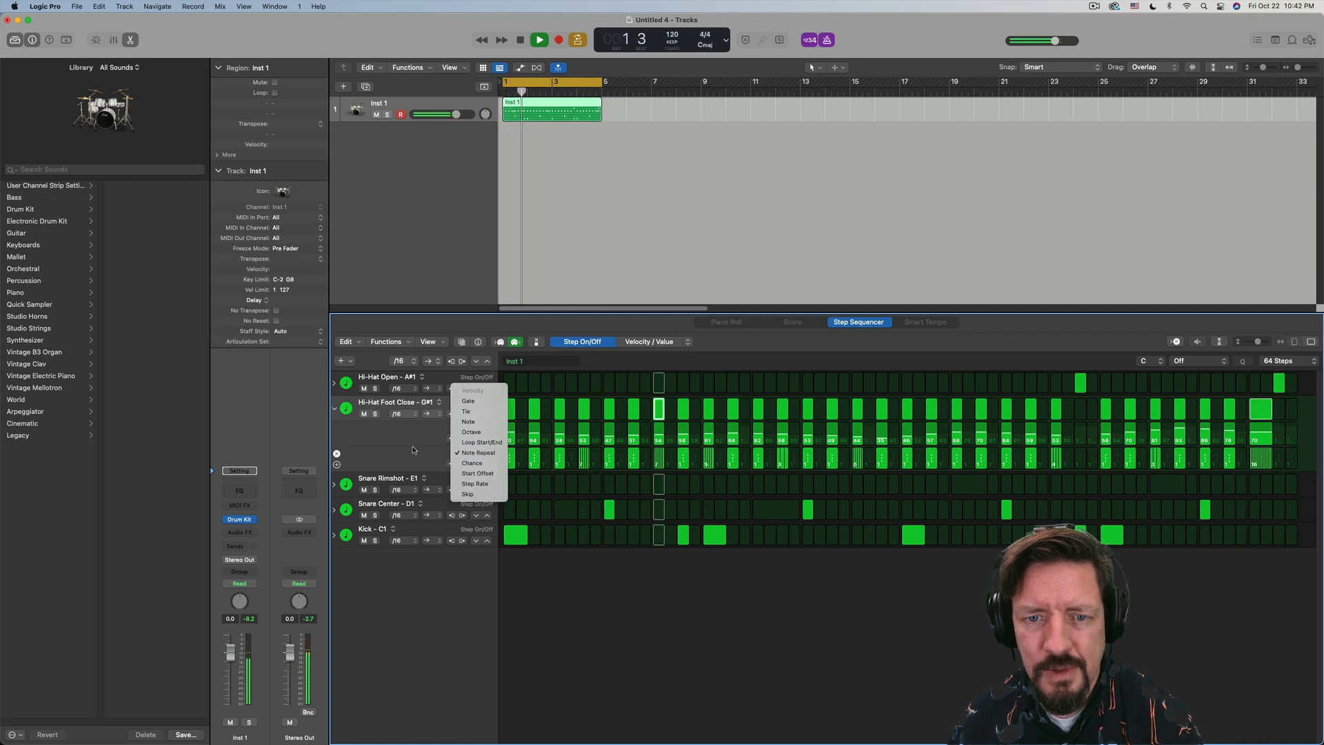
click(479, 452)
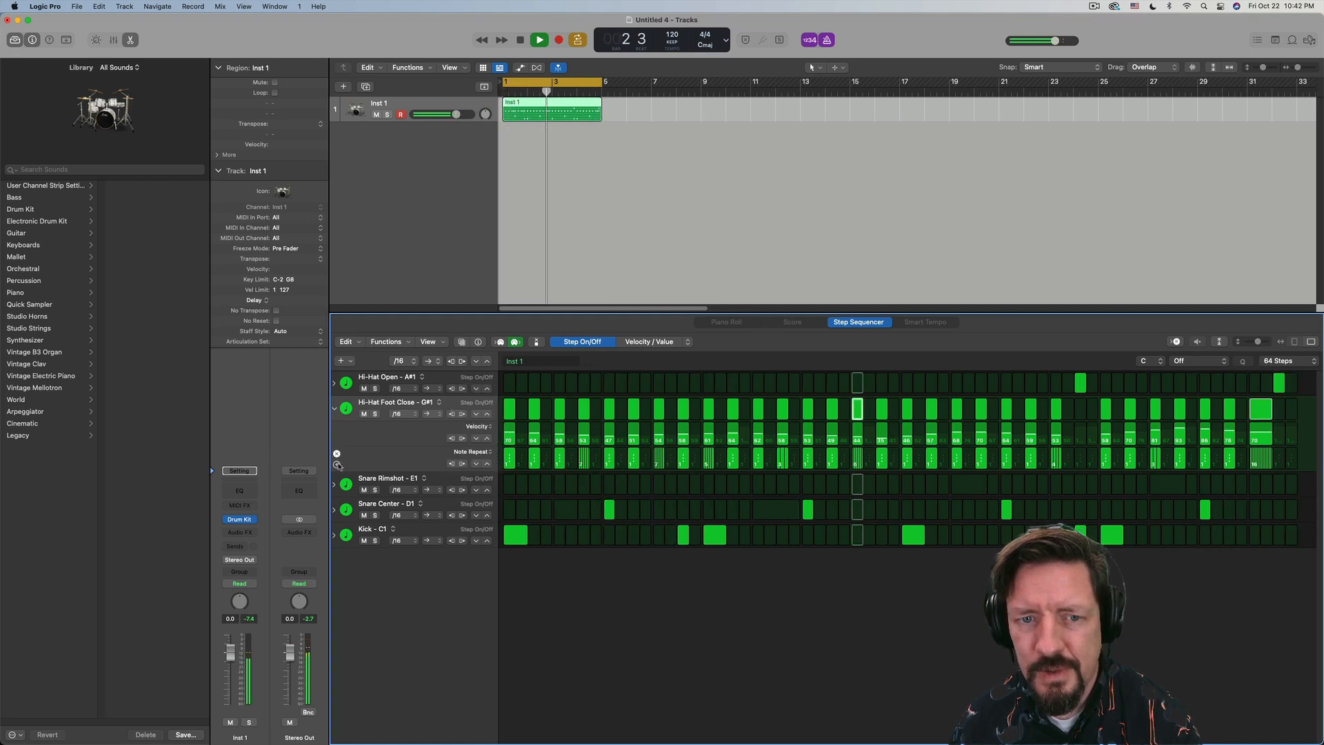
click(476, 470)
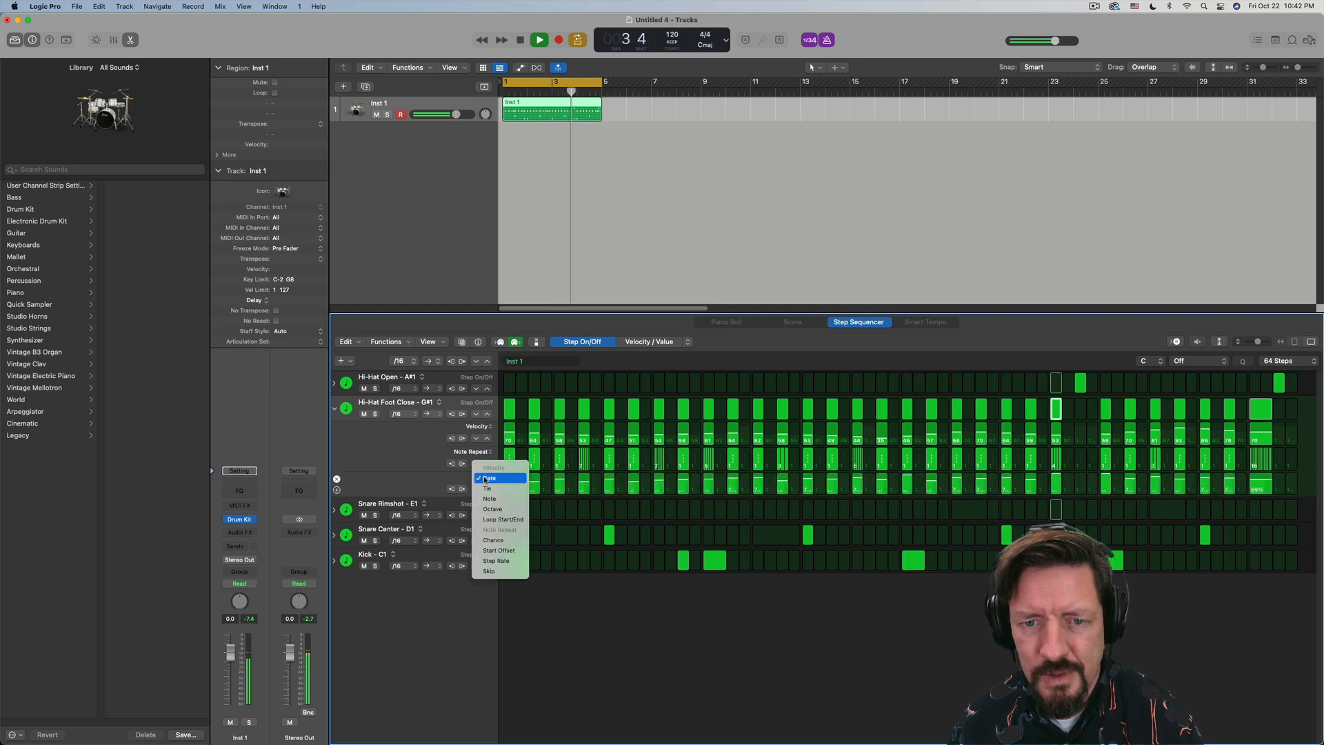
mouse_move(488, 489)
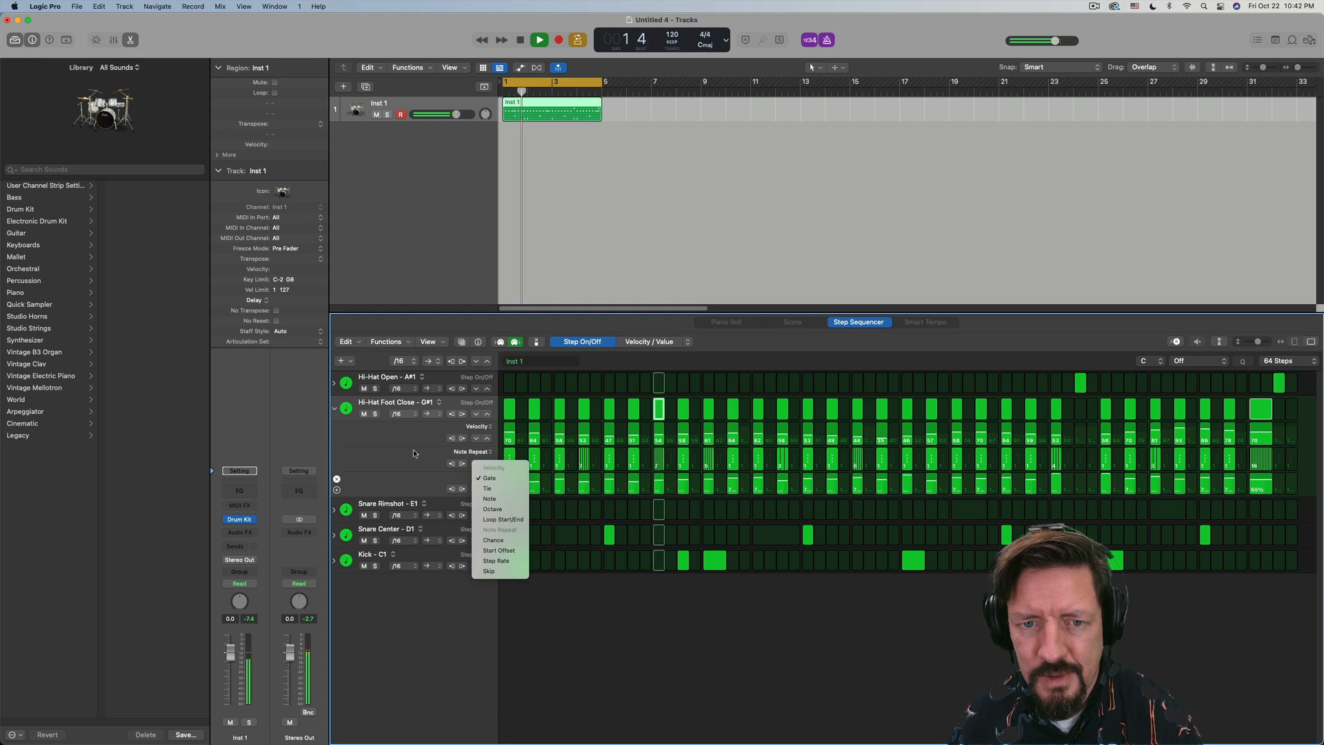
click(488, 479)
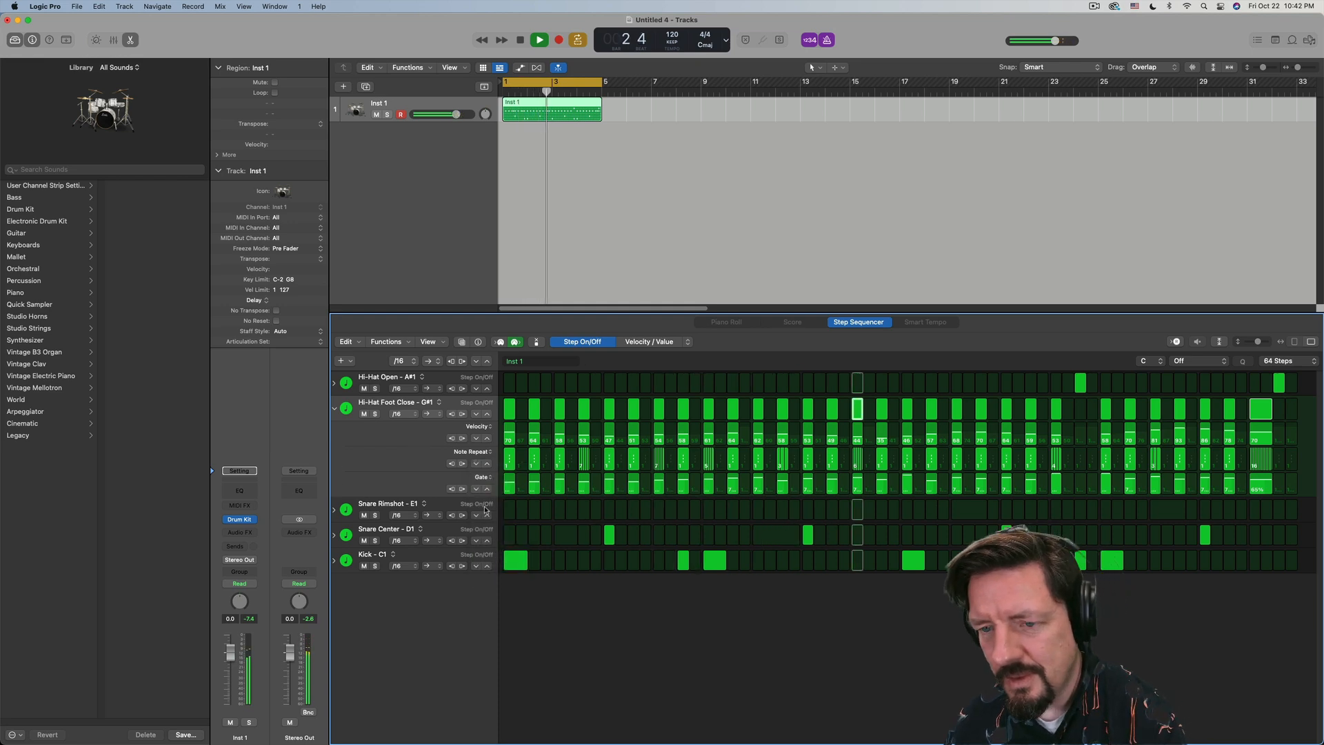
click(539, 40)
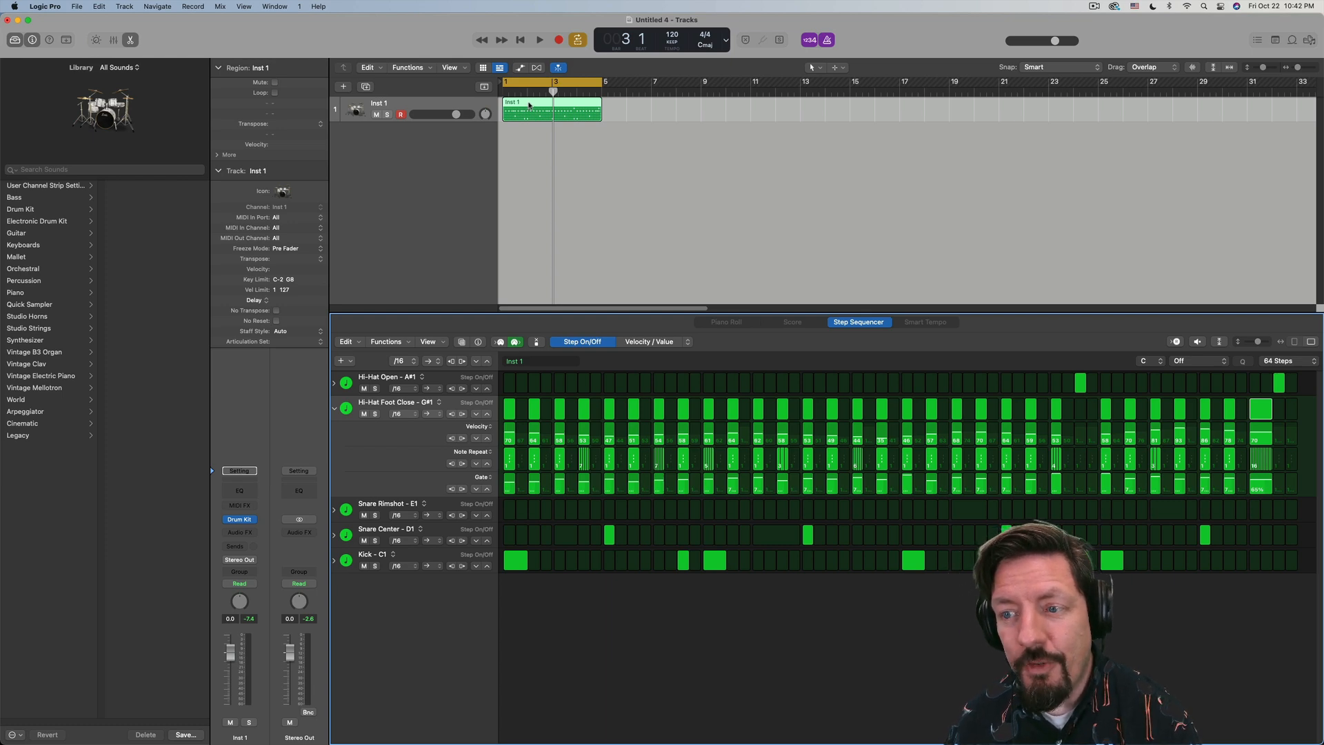
- Convert the pattern region to a MIDI region and audition it in playback
right_click(552, 110)
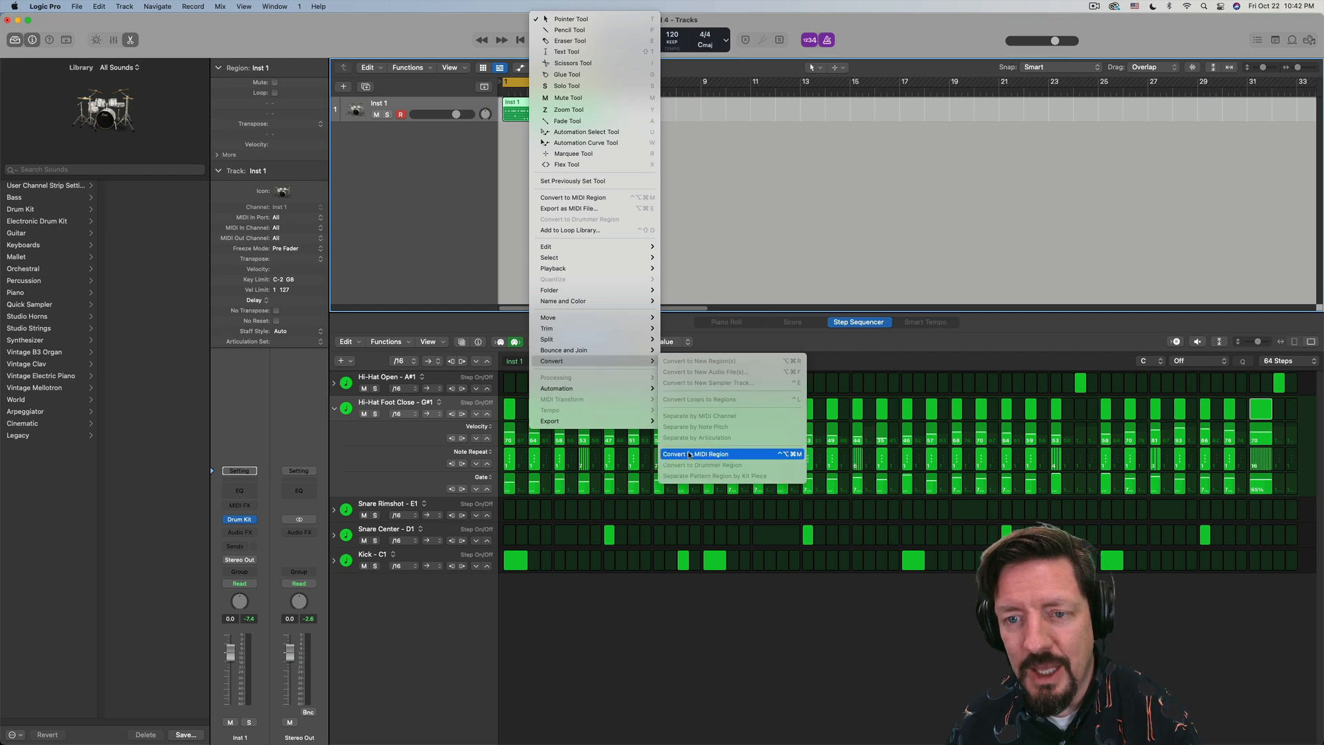
click(701, 454)
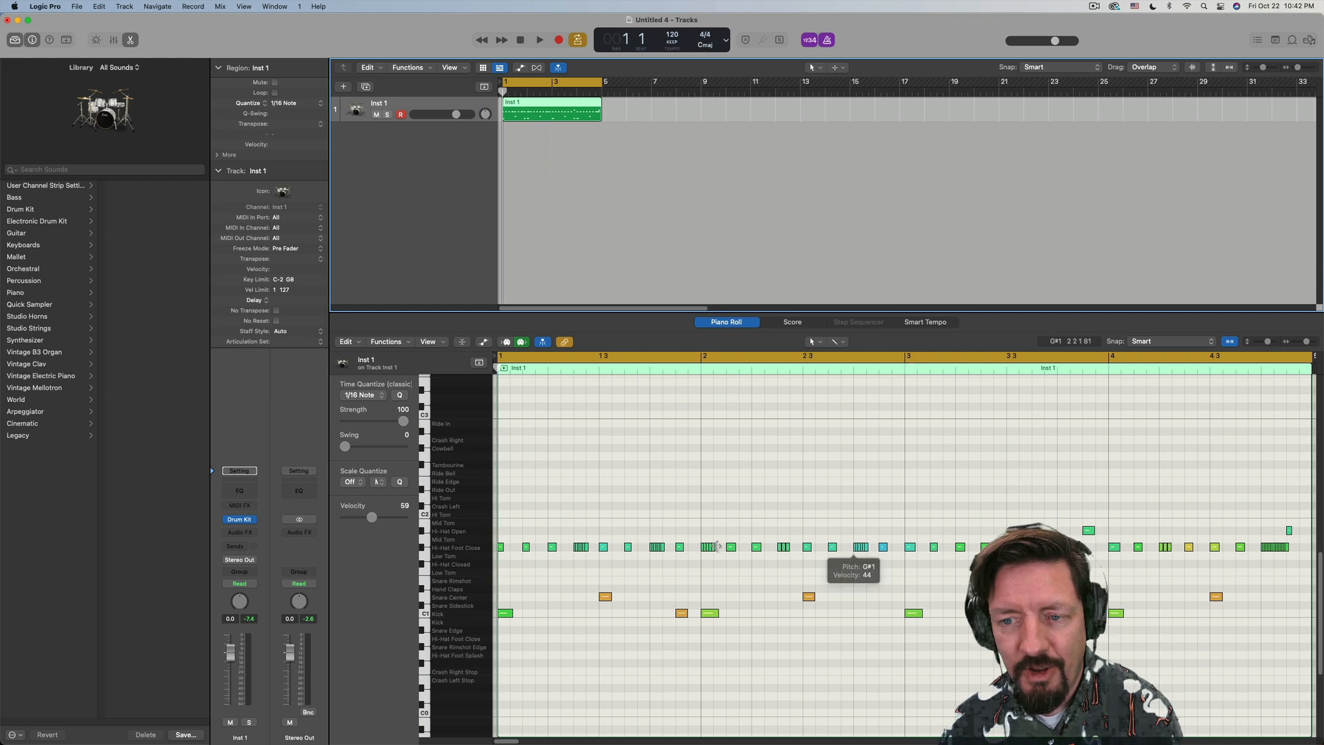
click(540, 40)
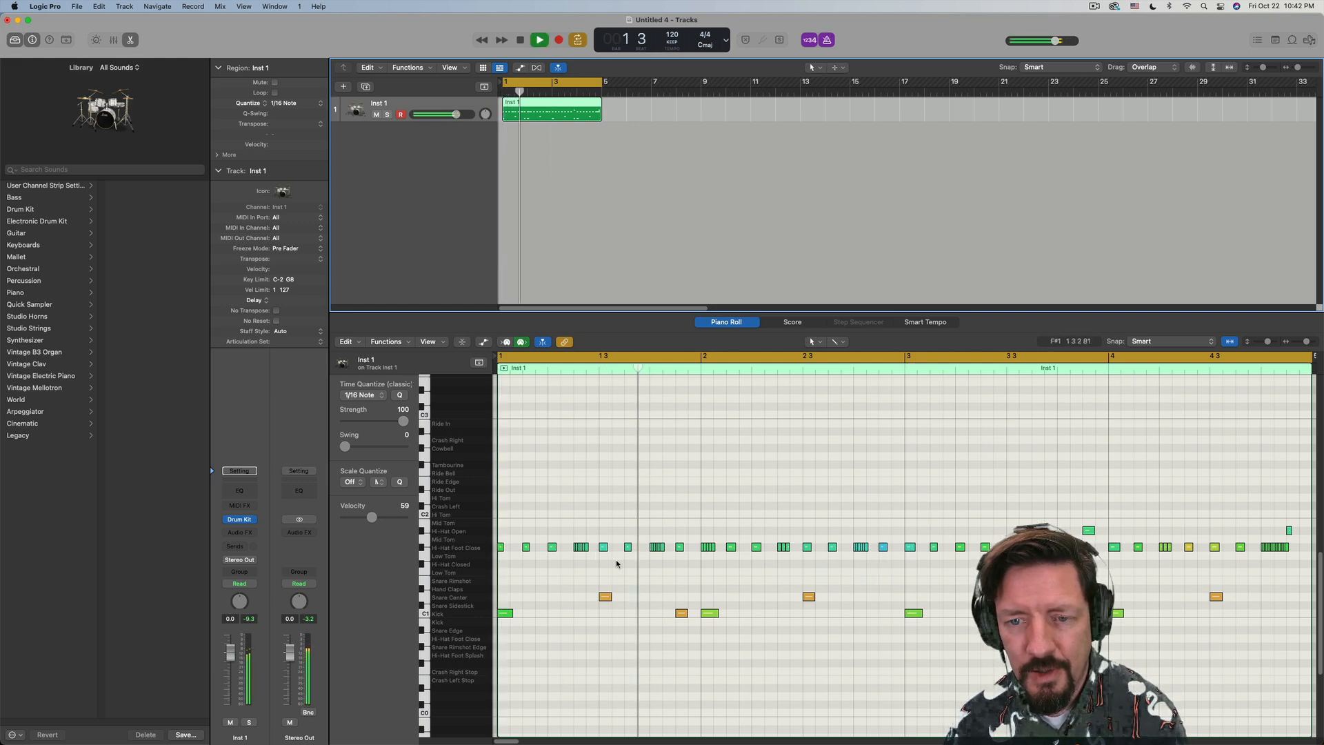
click(540, 40)
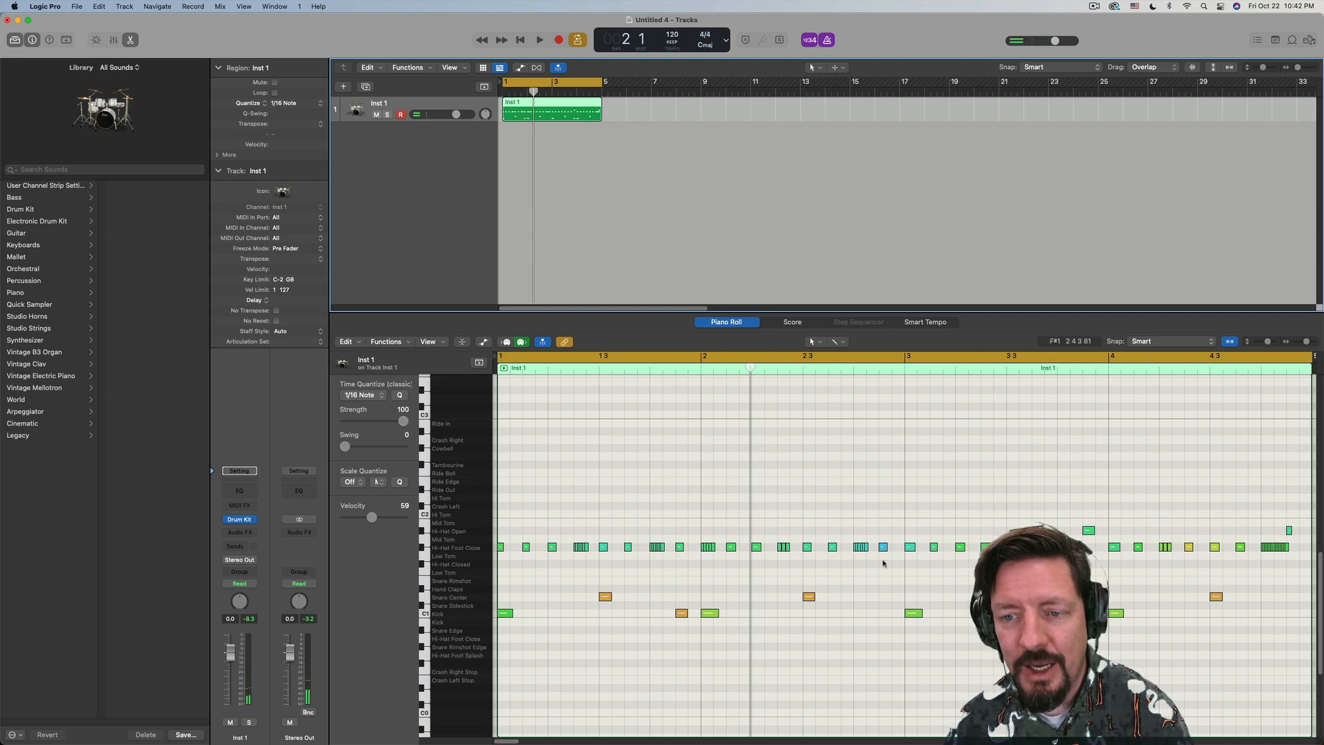
click(856, 322)
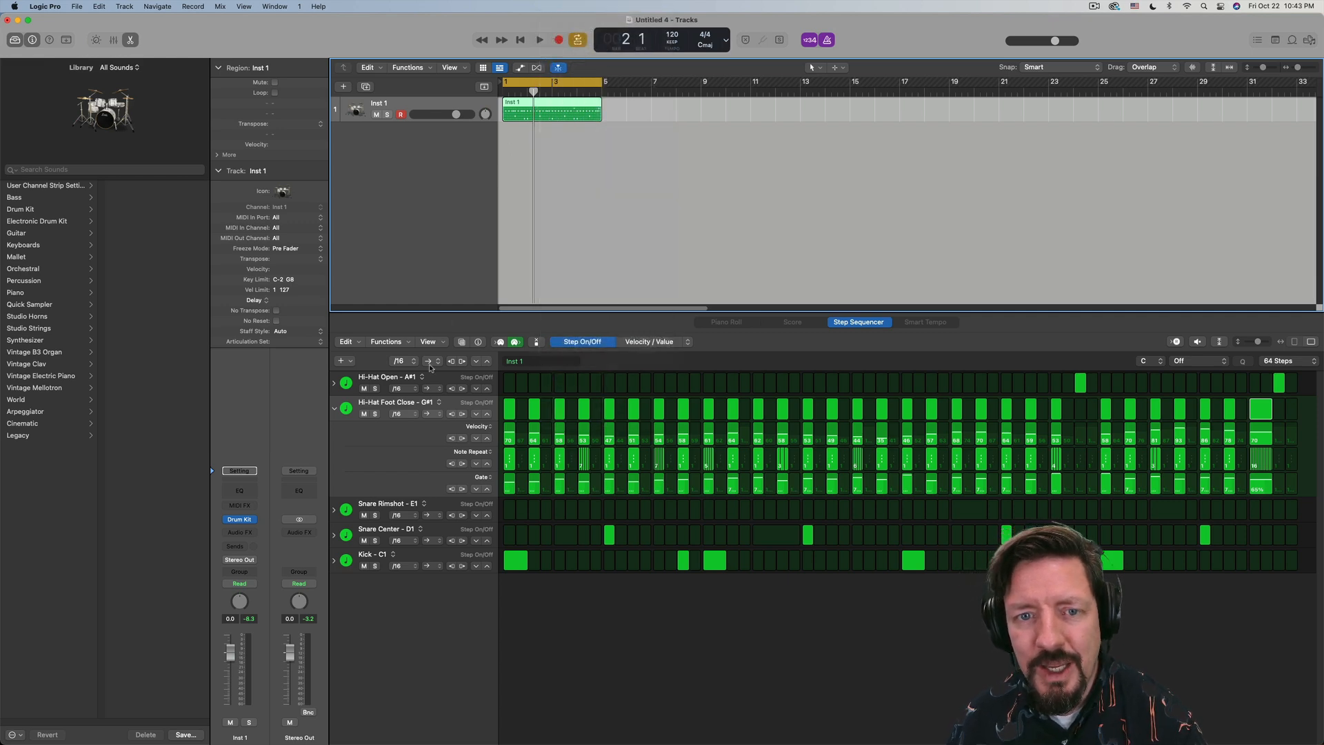
- Audition the pattern at eighth-note steps, then set its step rate to /2
click(397, 361)
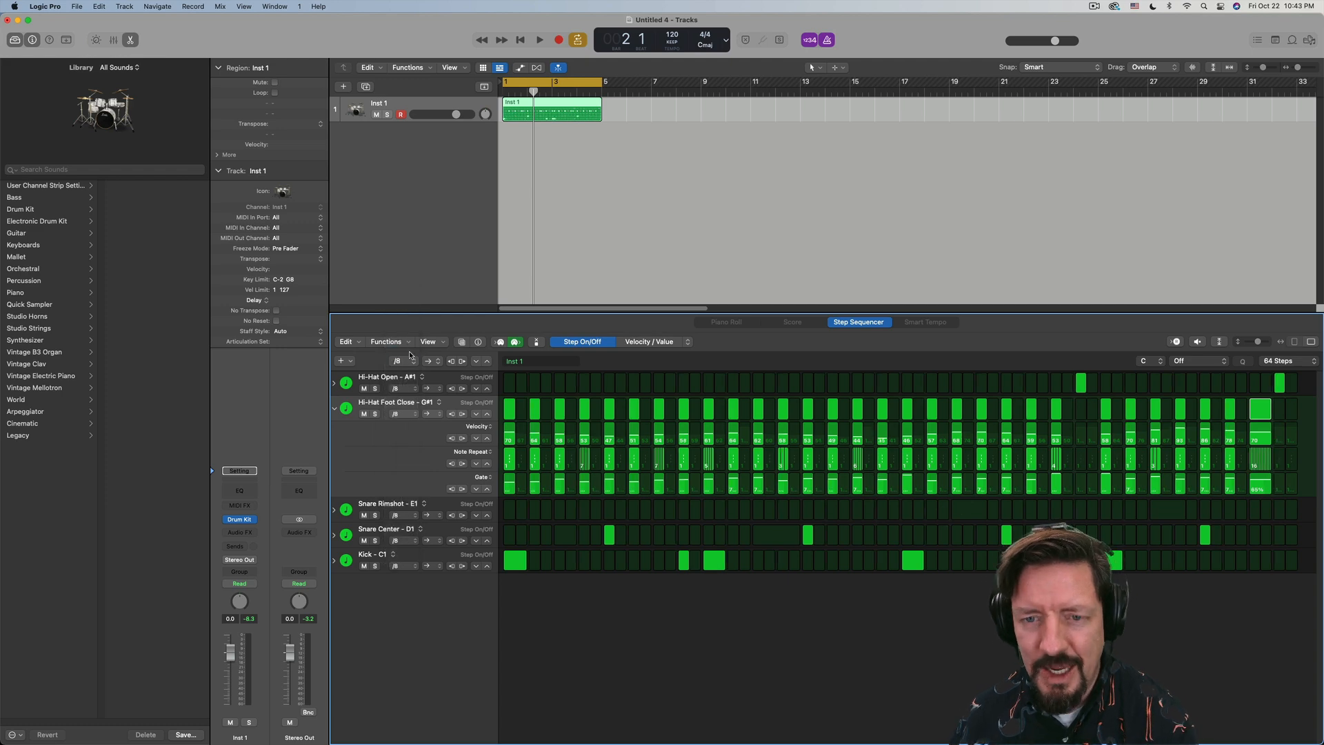
click(540, 40)
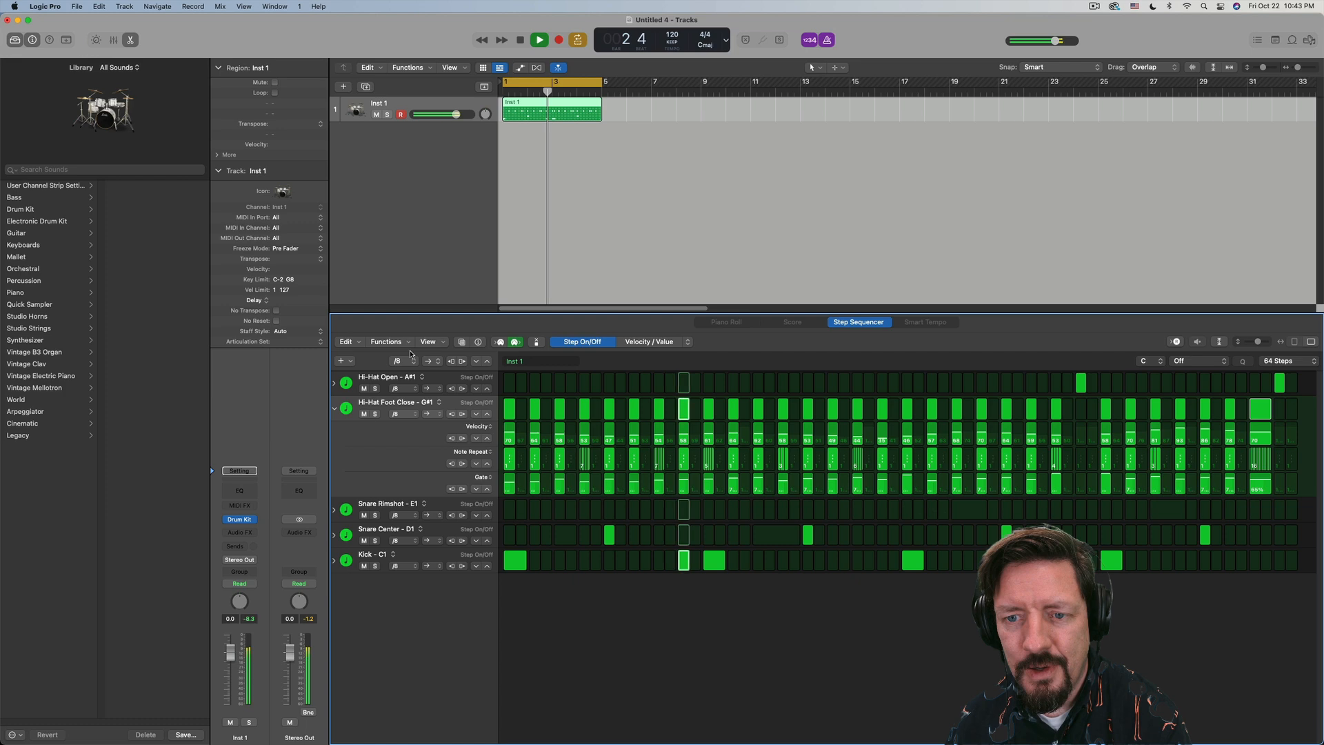
click(540, 40)
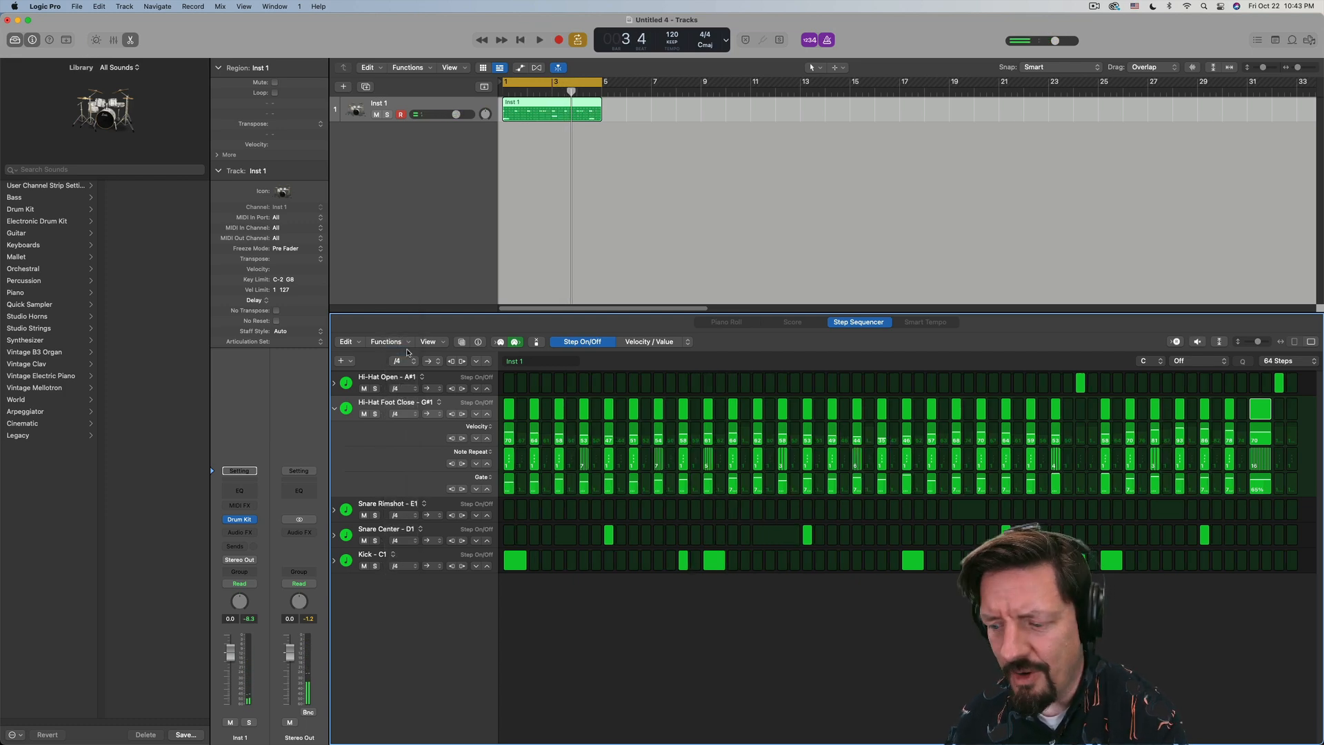
click(540, 40)
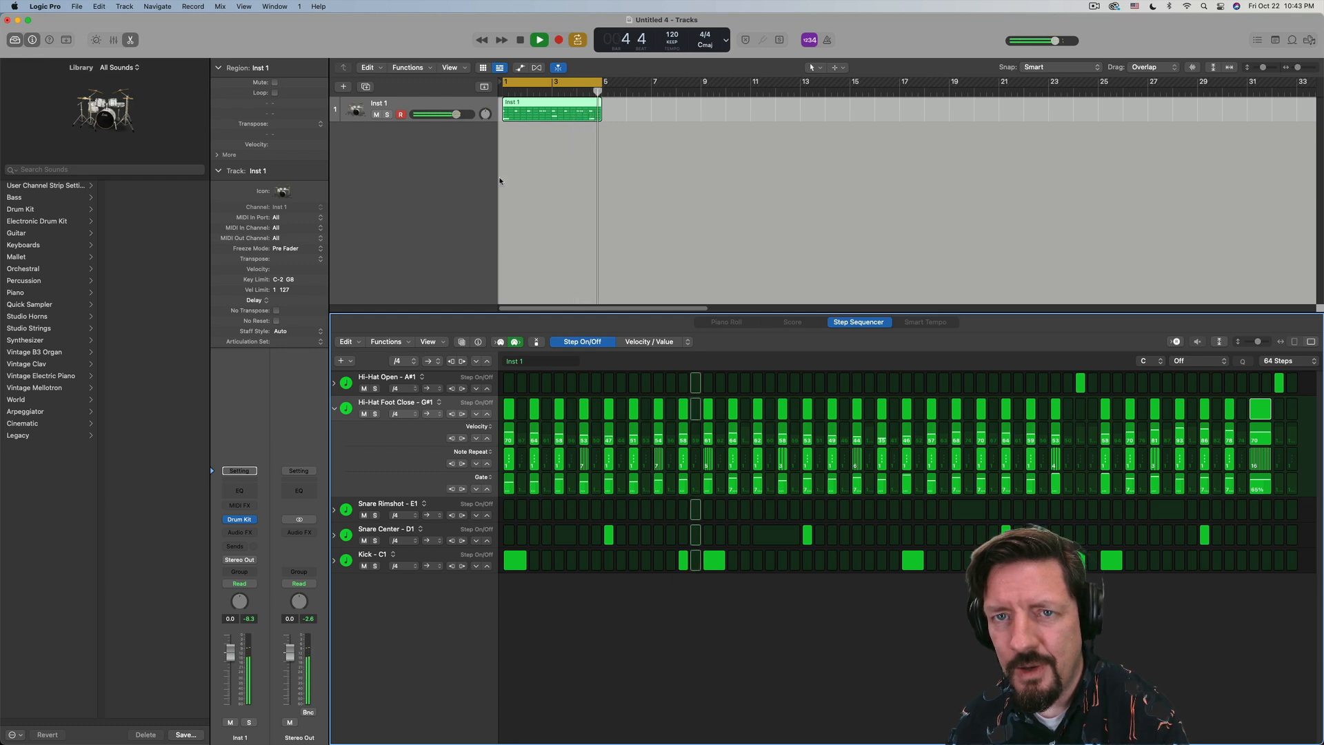
click(397, 361)
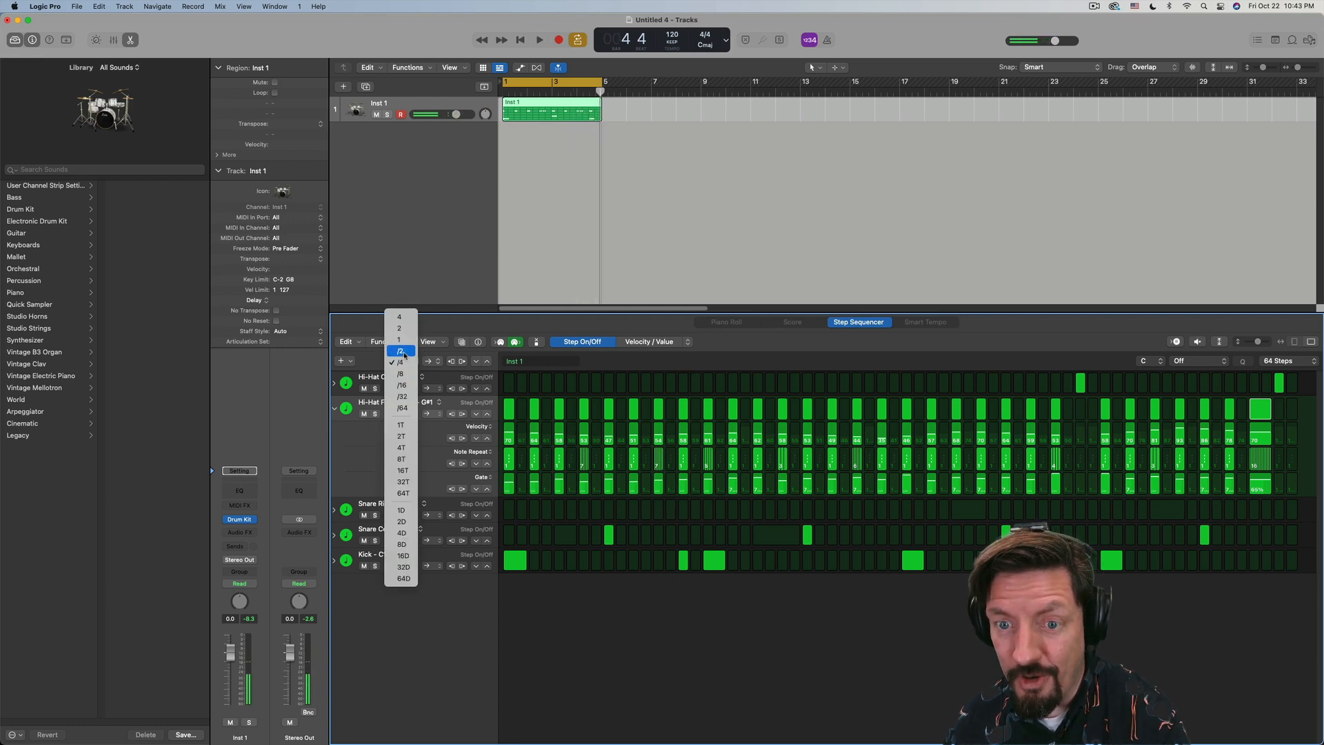
click(398, 352)
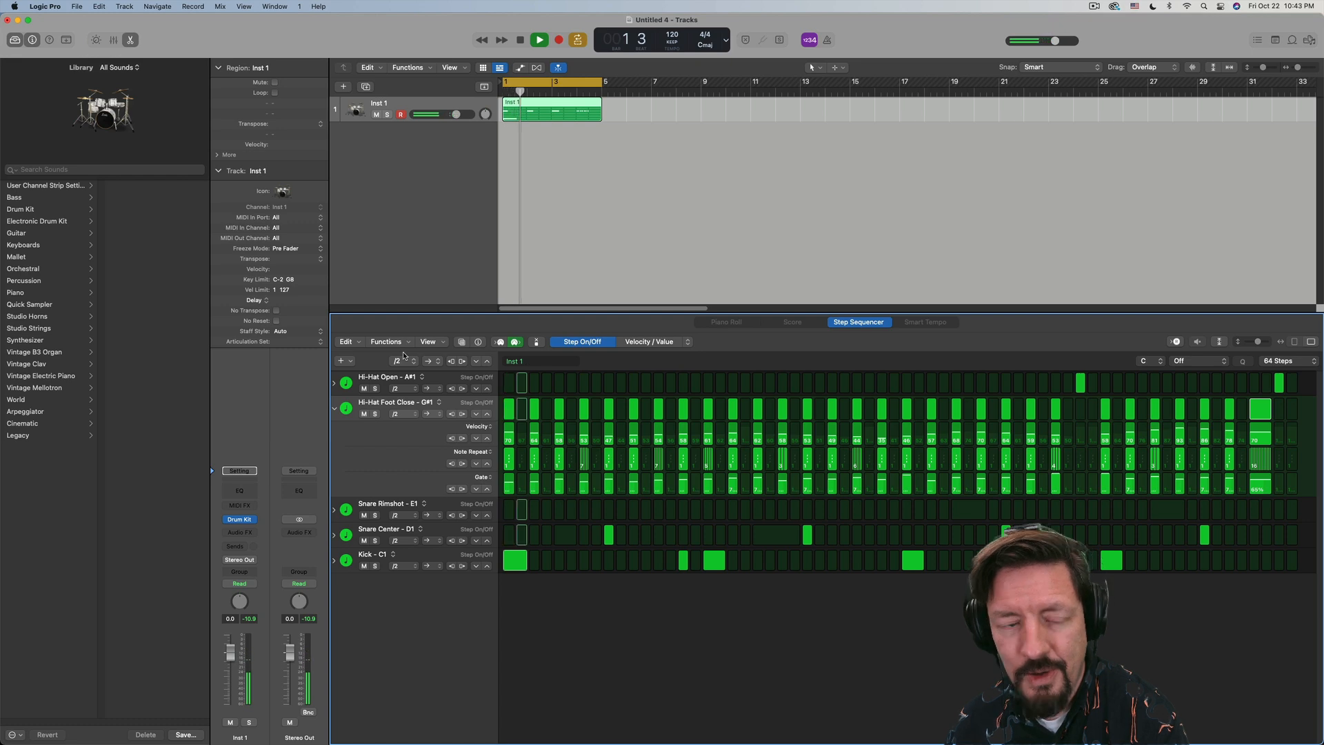
- Try step rates /32, /64 and 8T, then settle the pattern on /16
click(540, 39)
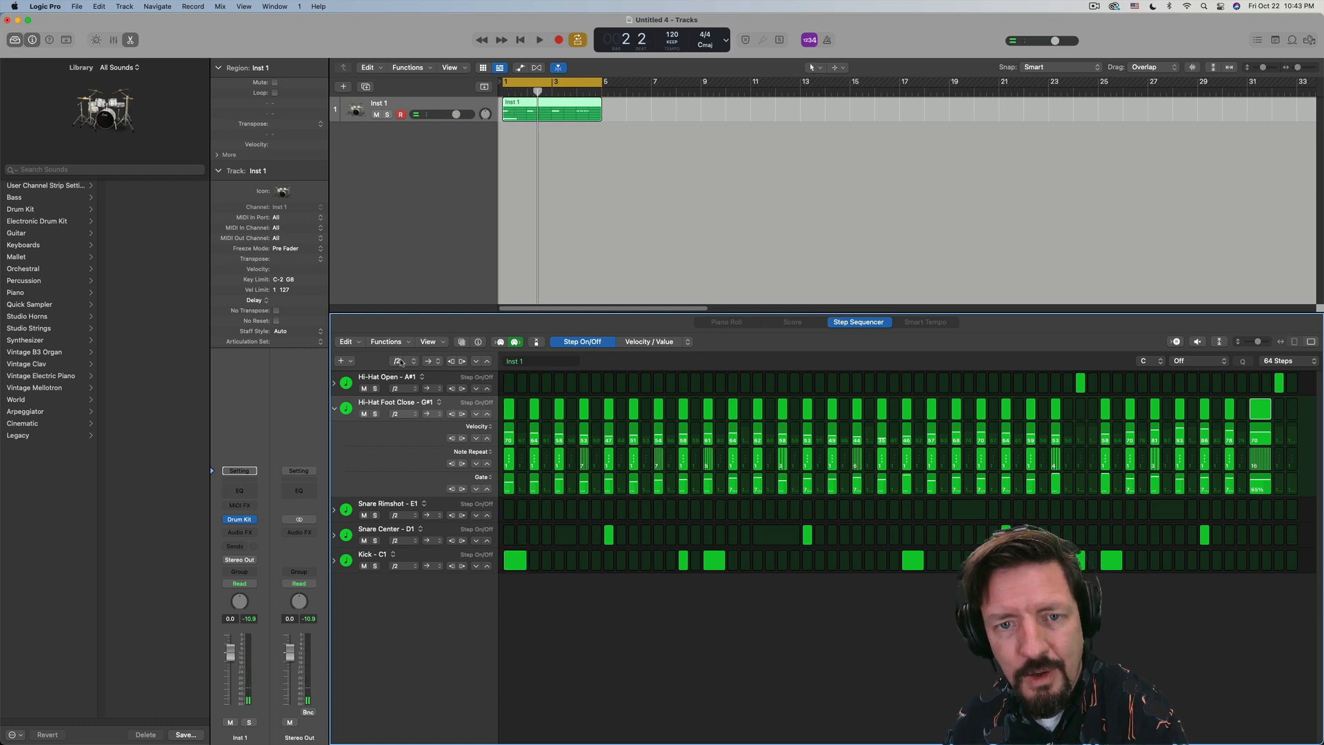
click(401, 362)
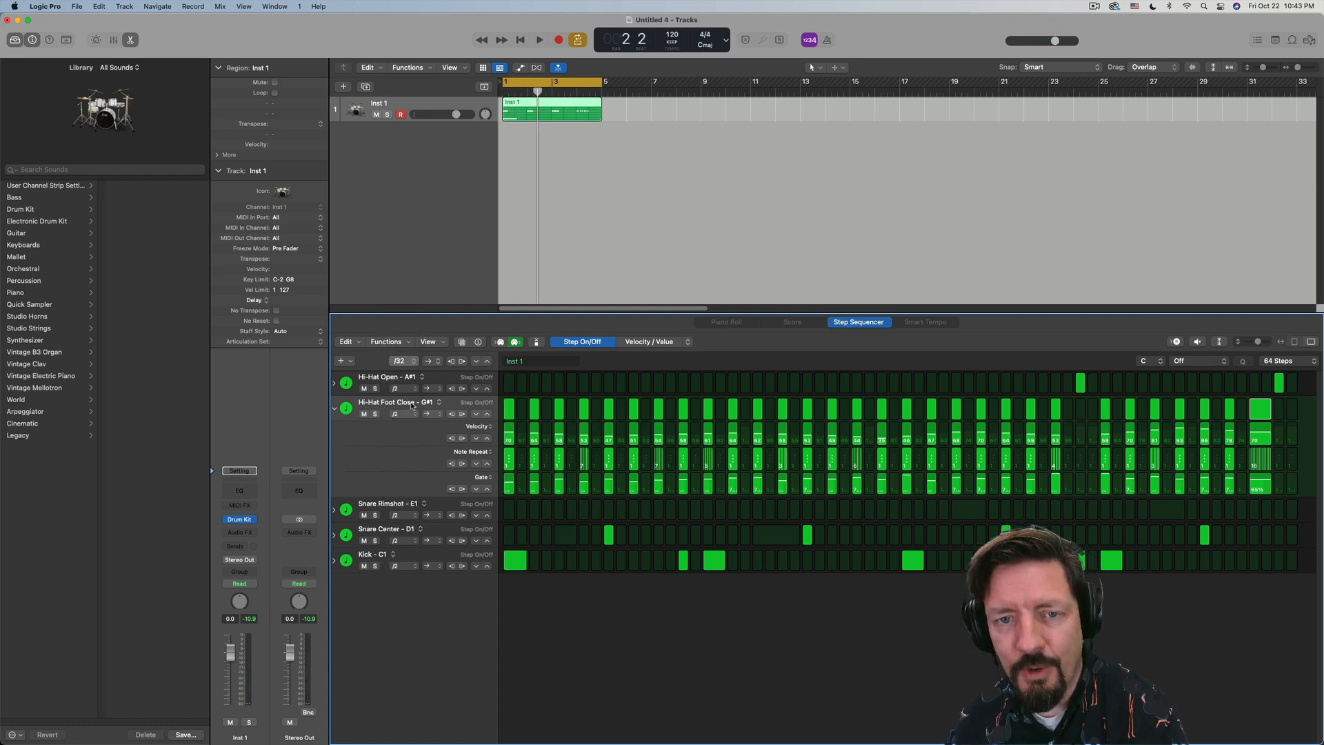
click(540, 40)
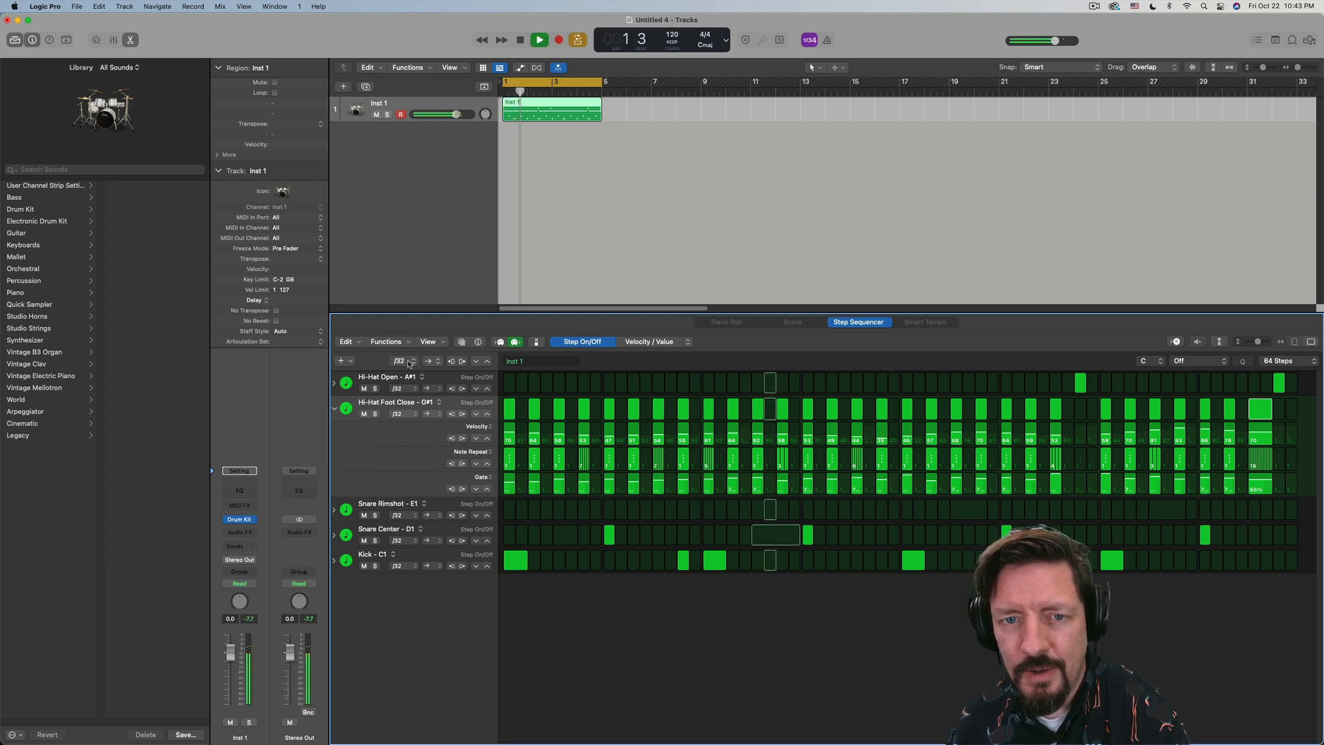
click(398, 360)
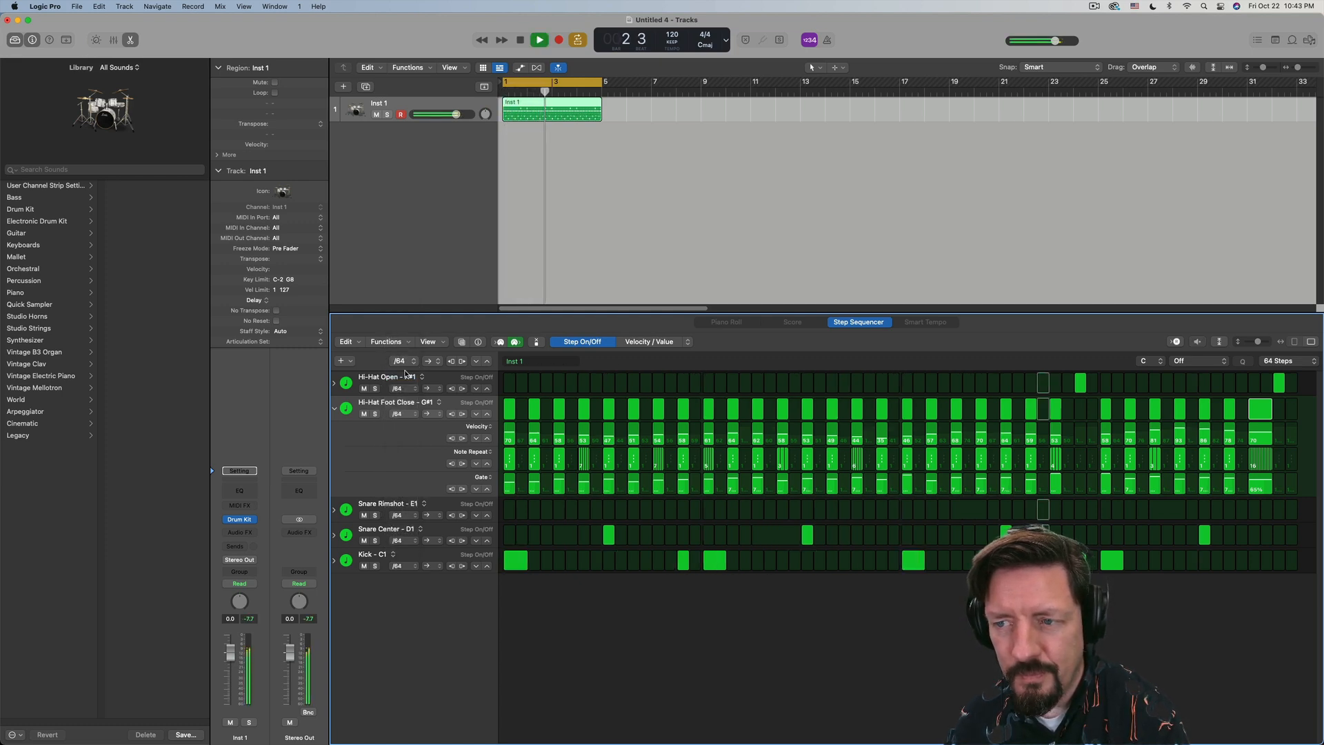
click(400, 361)
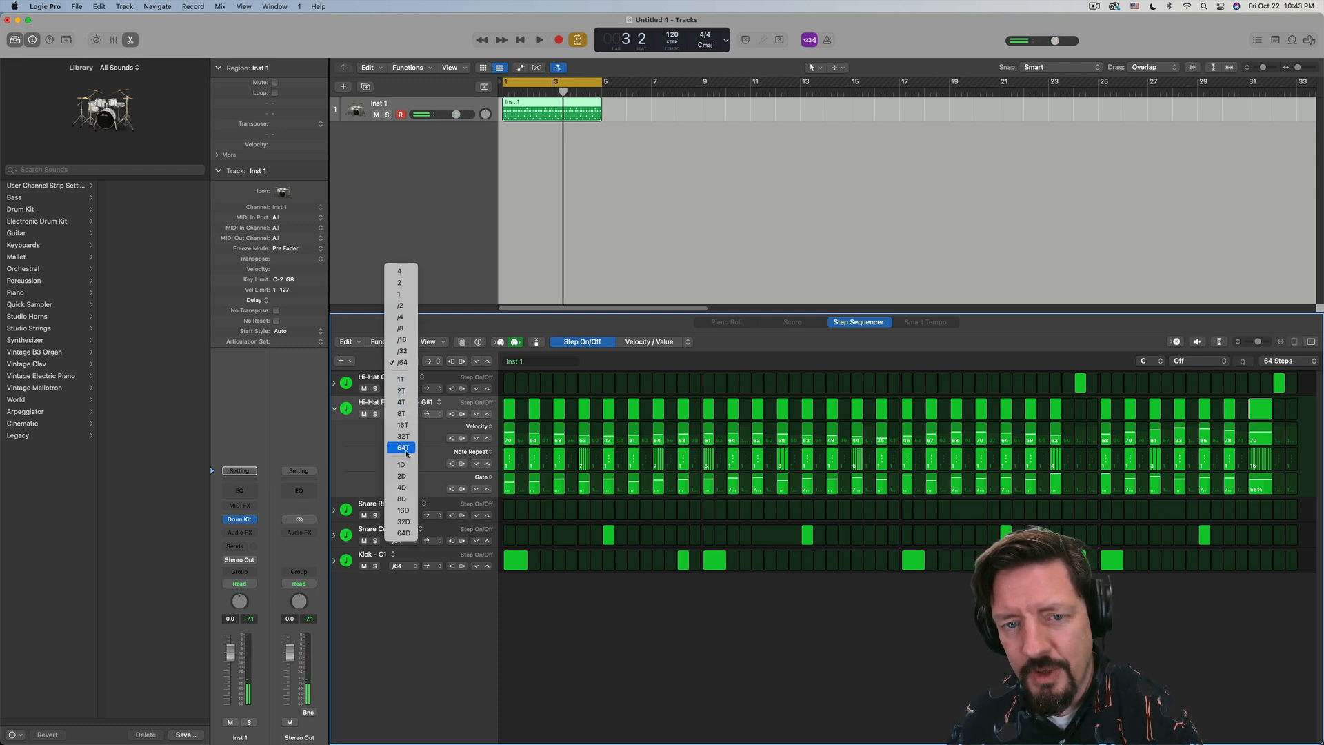
mouse_move(401, 413)
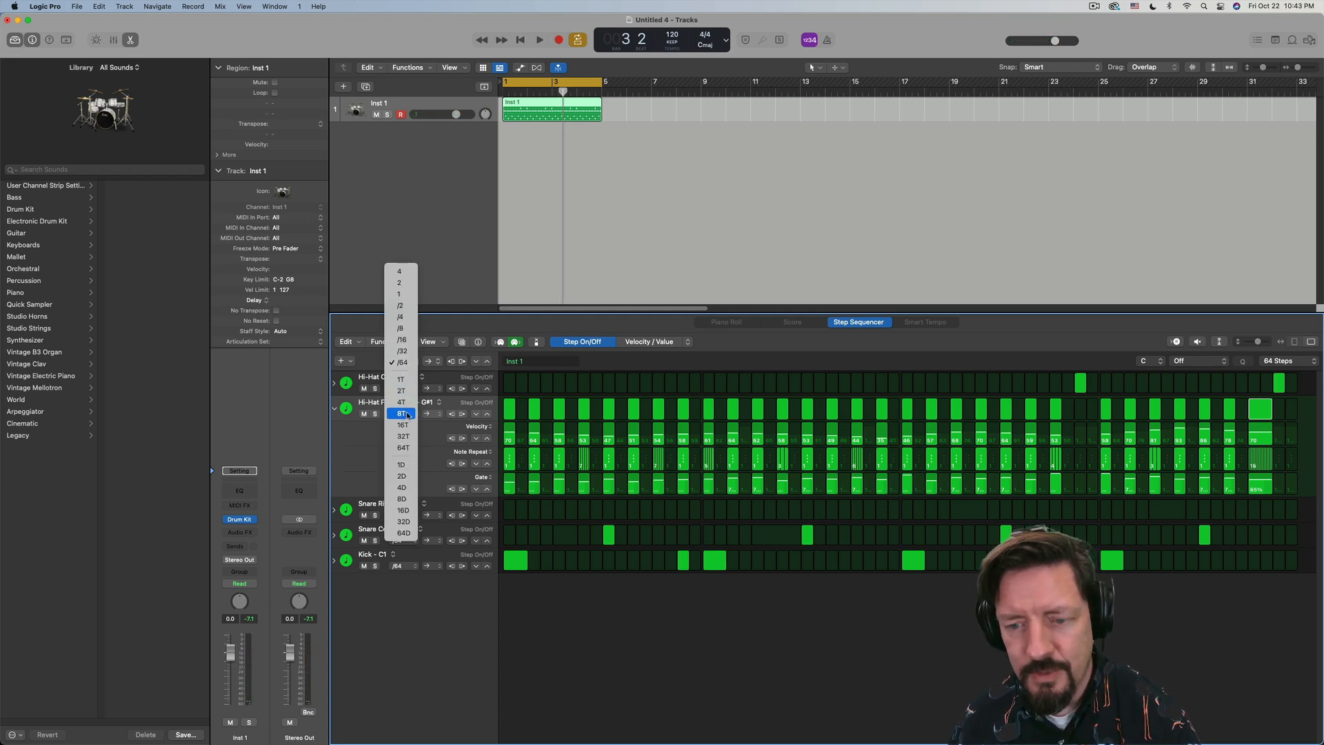
click(402, 412)
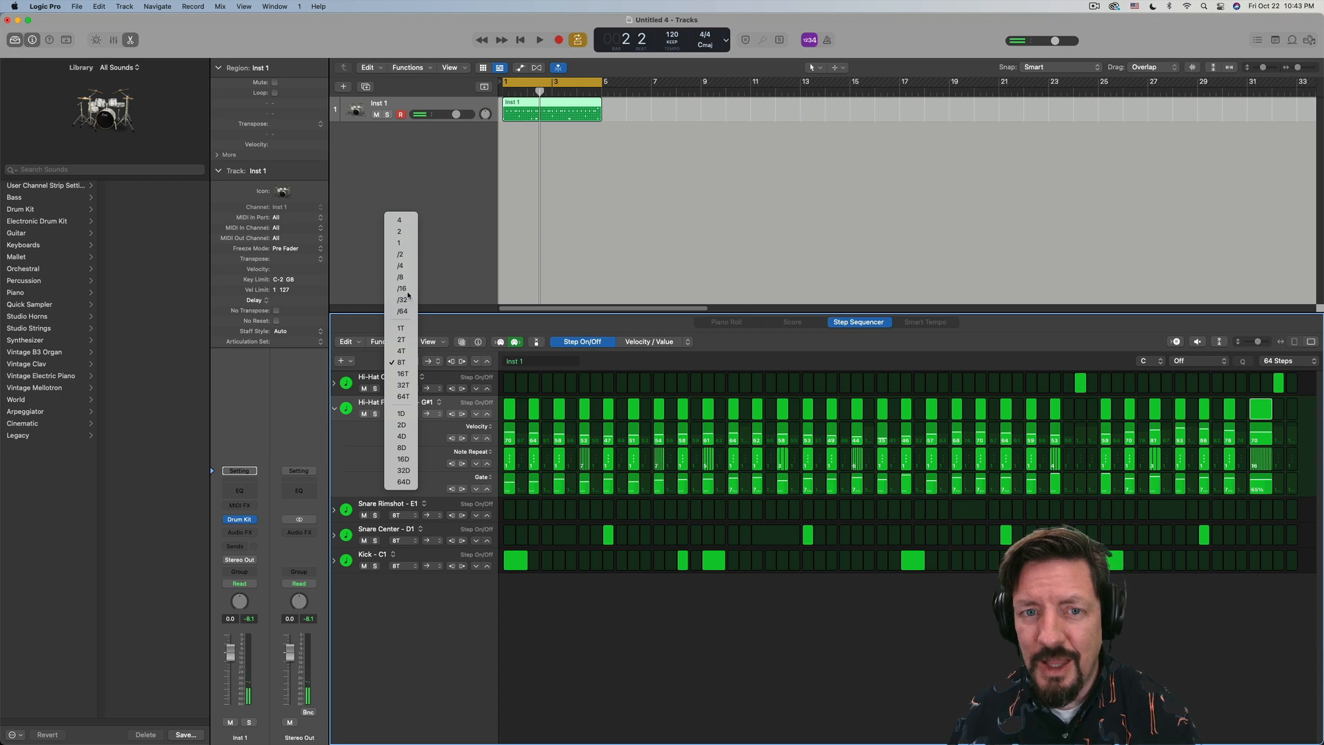
click(401, 288)
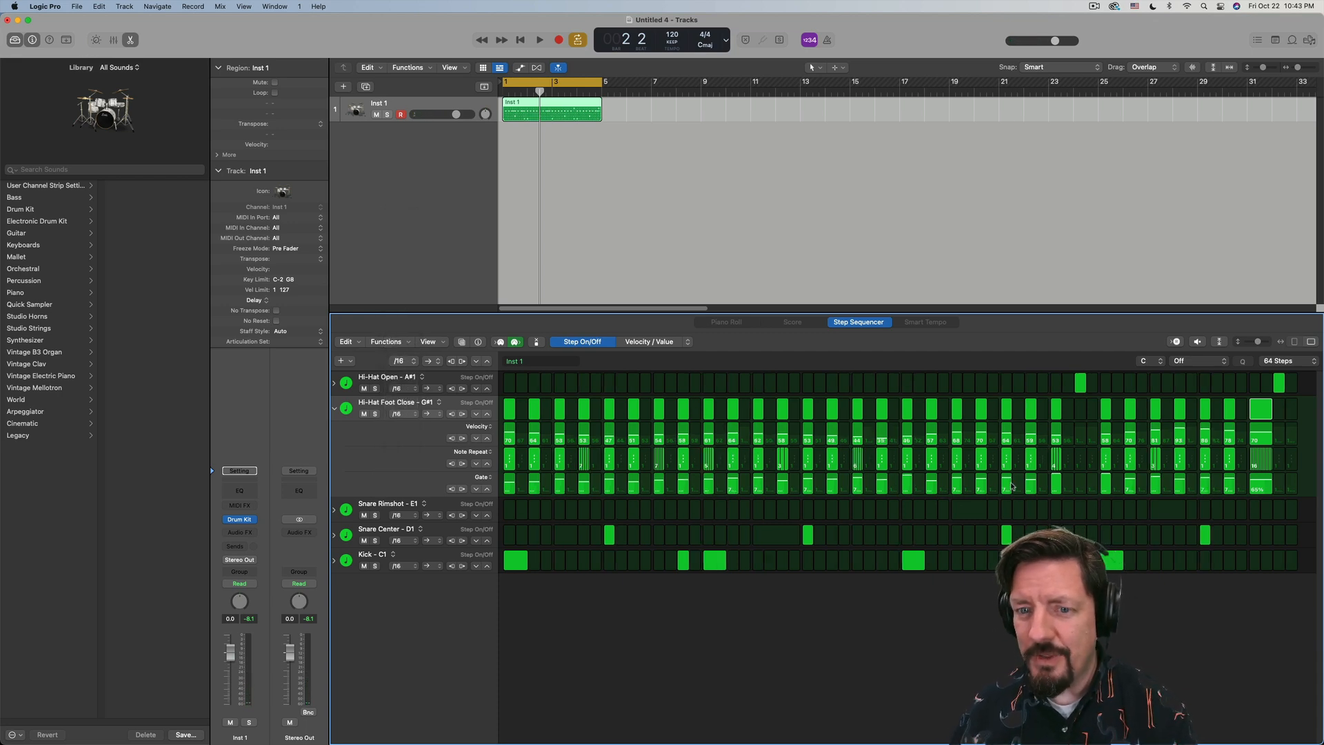
mouse_move(669, 485)
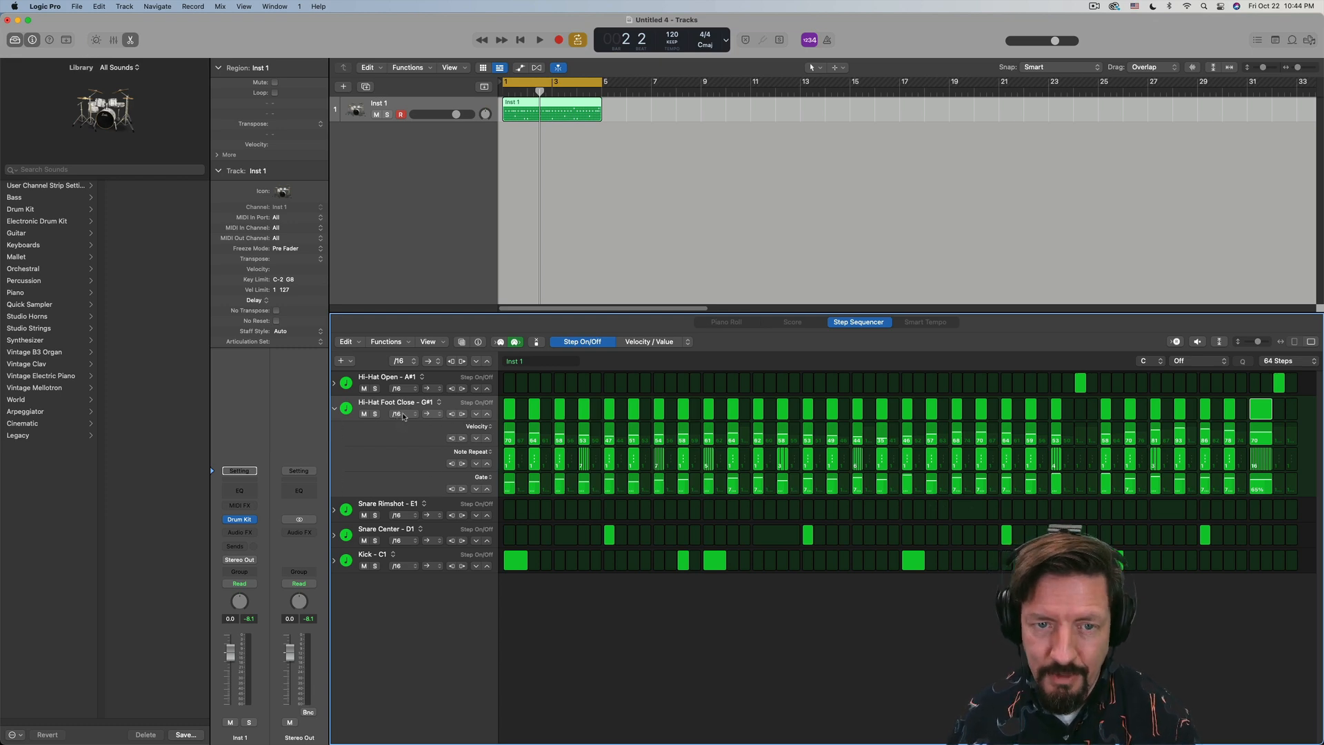
click(398, 415)
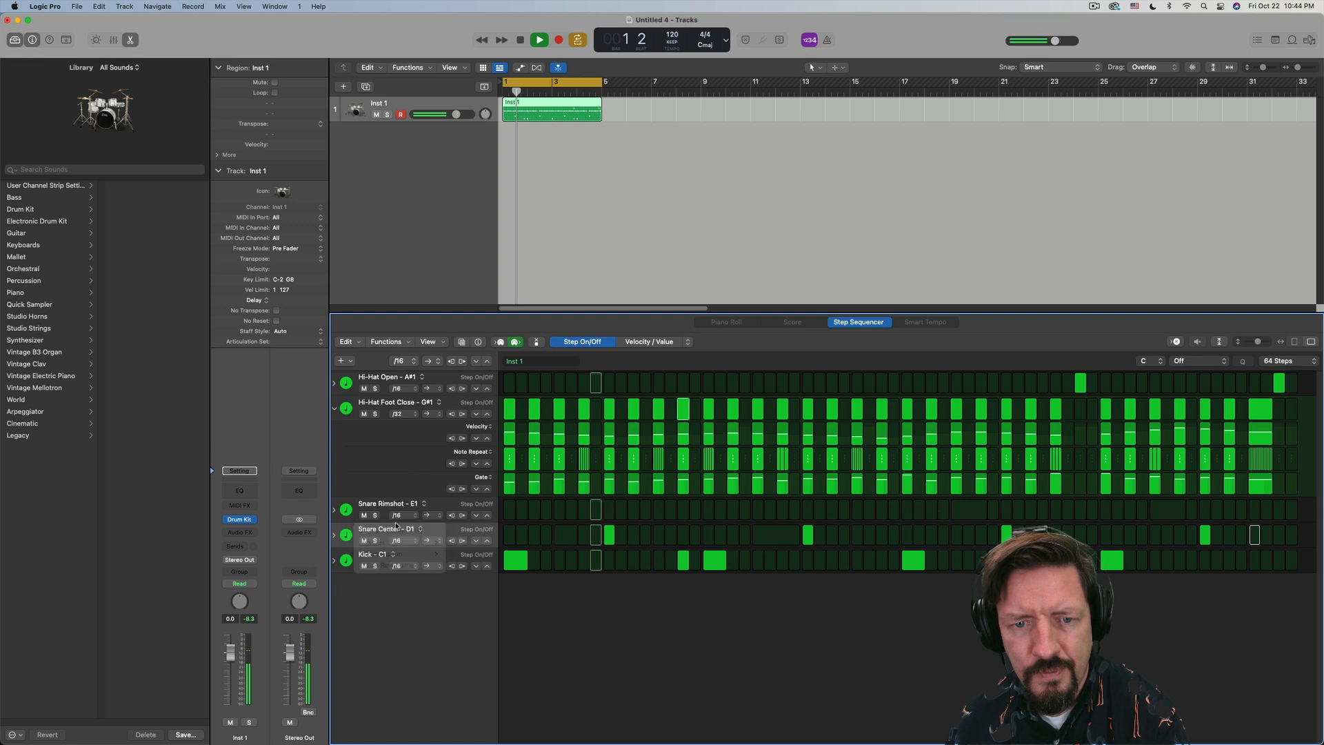
click(397, 565)
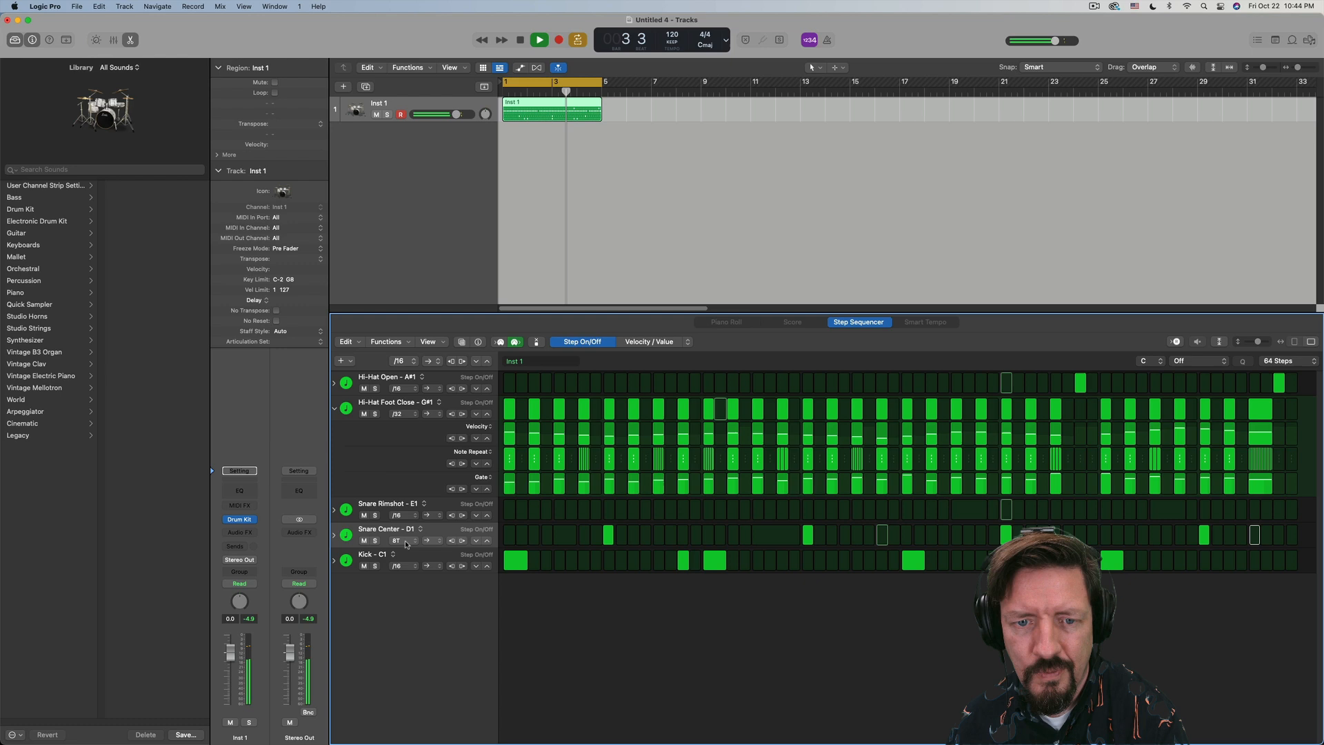
click(397, 413)
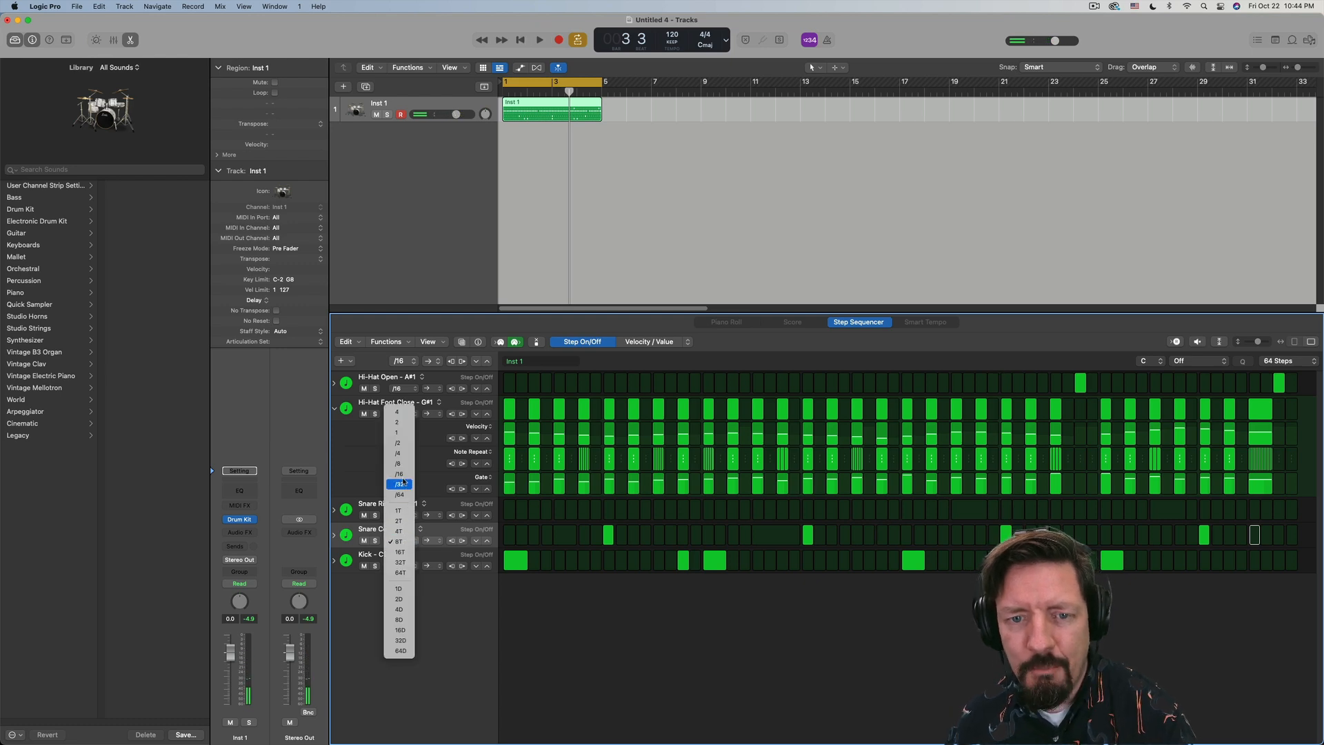
click(399, 483)
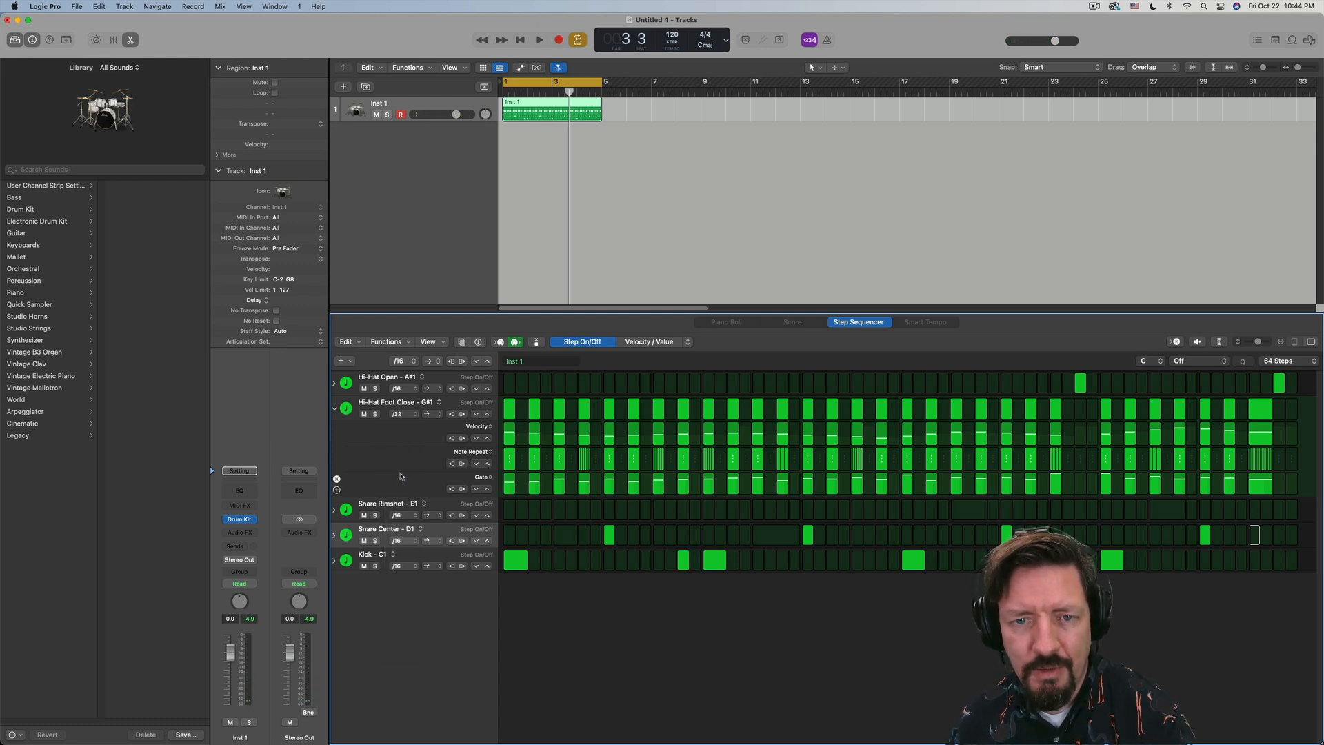
click(403, 414)
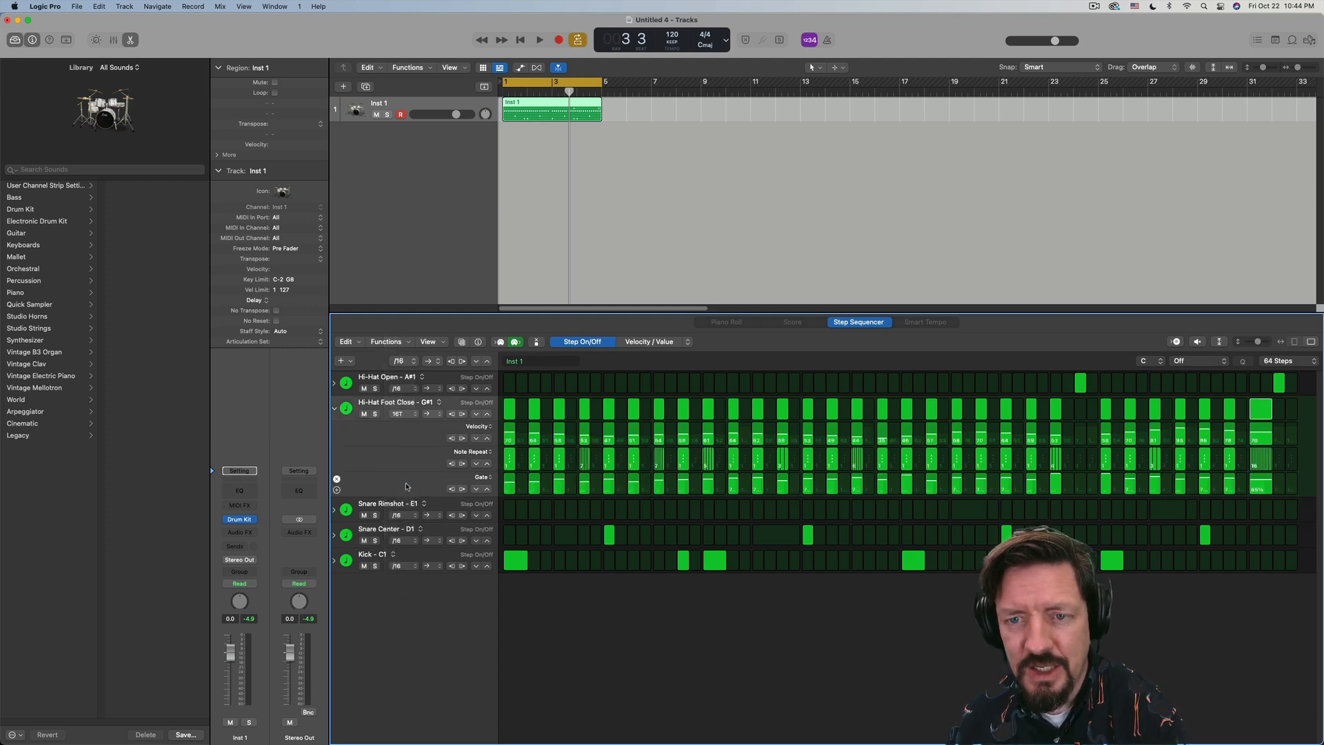
click(540, 40)
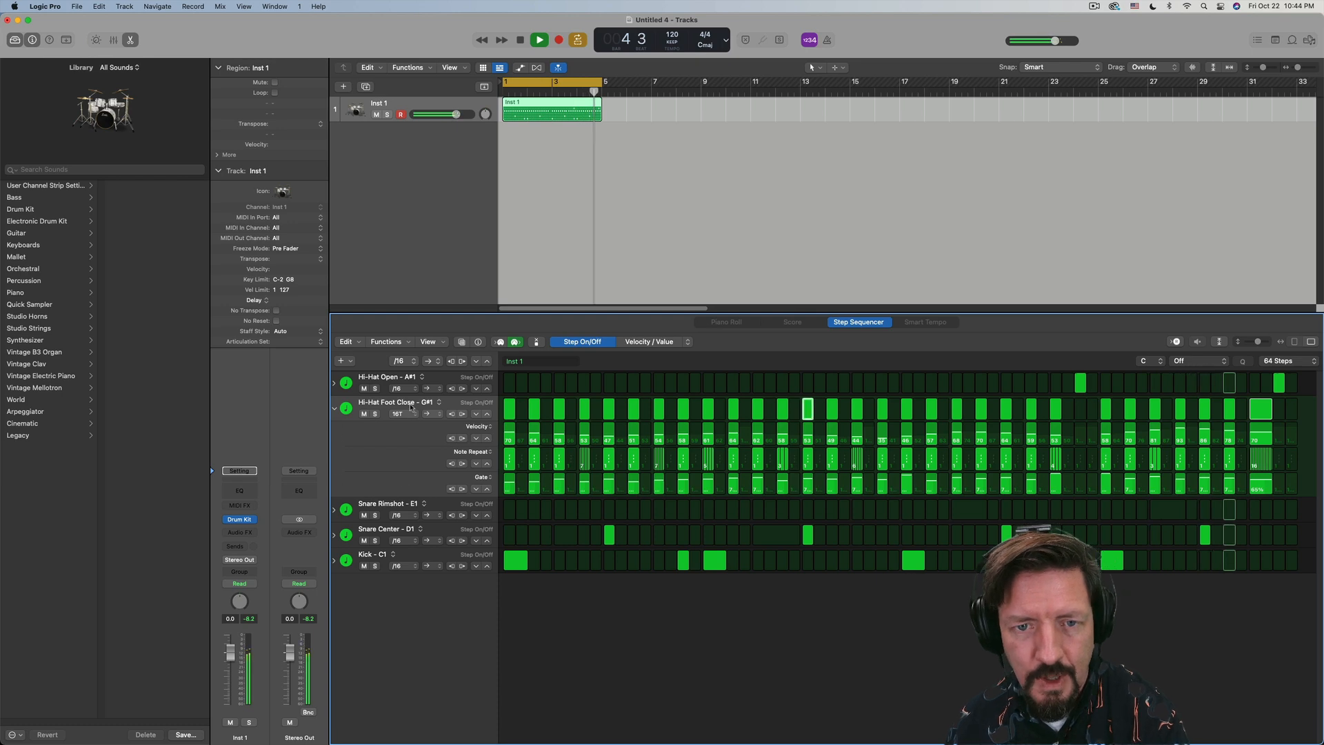
click(397, 413)
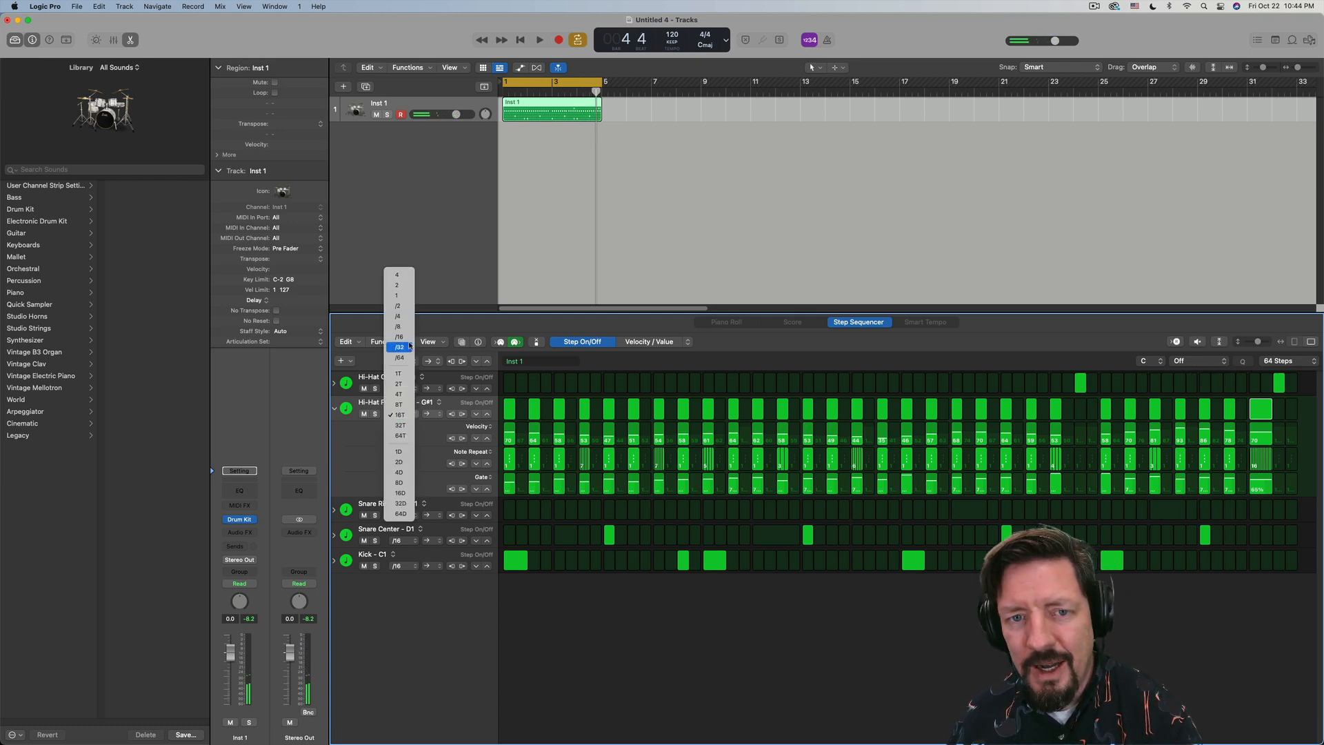
click(397, 336)
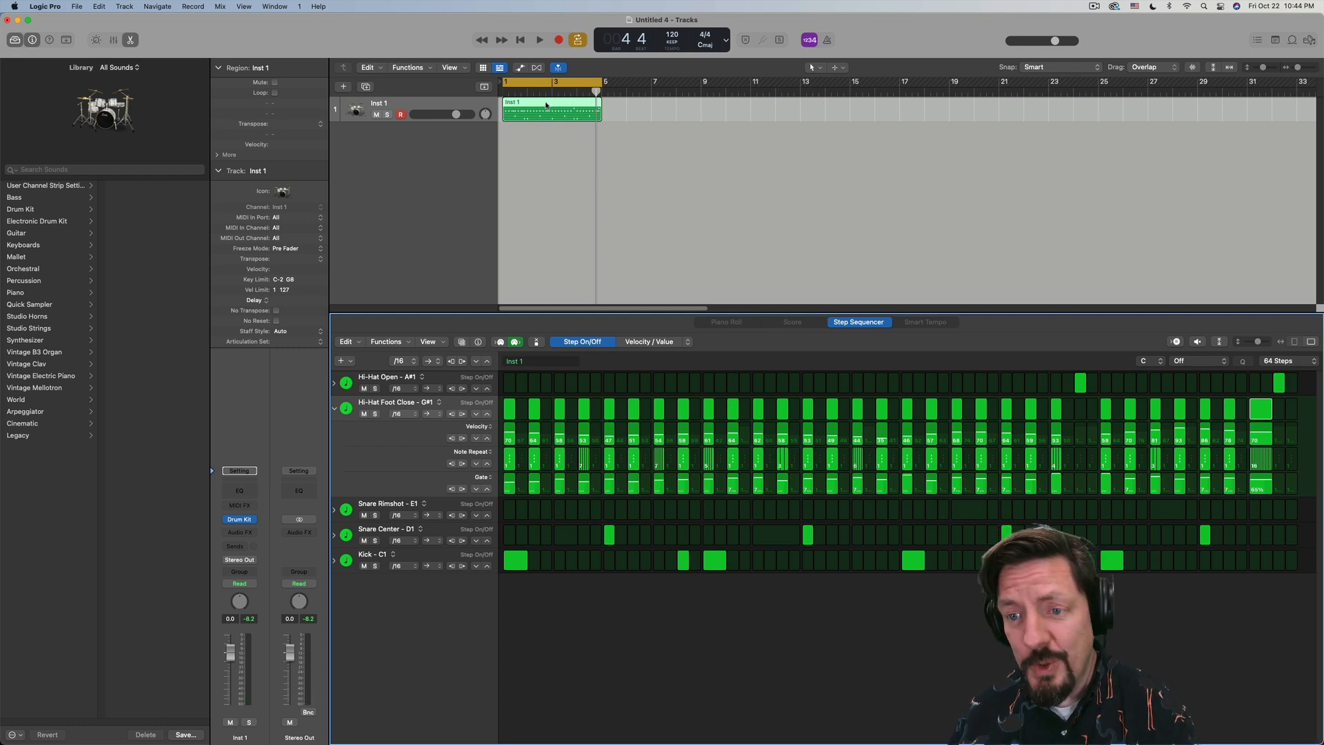
- Convert the drum pattern region to a MIDI region shown in the Piano Roll
right_click(548, 106)
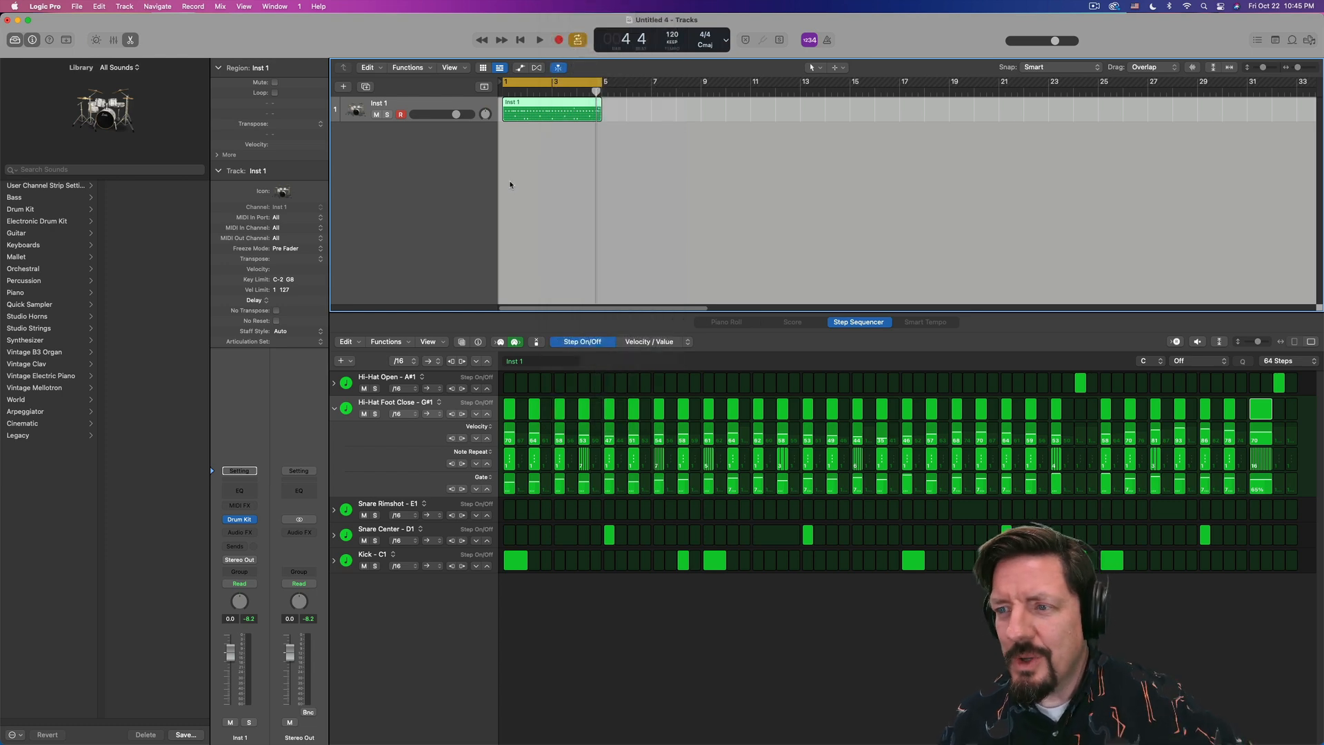
mouse_move(520, 160)
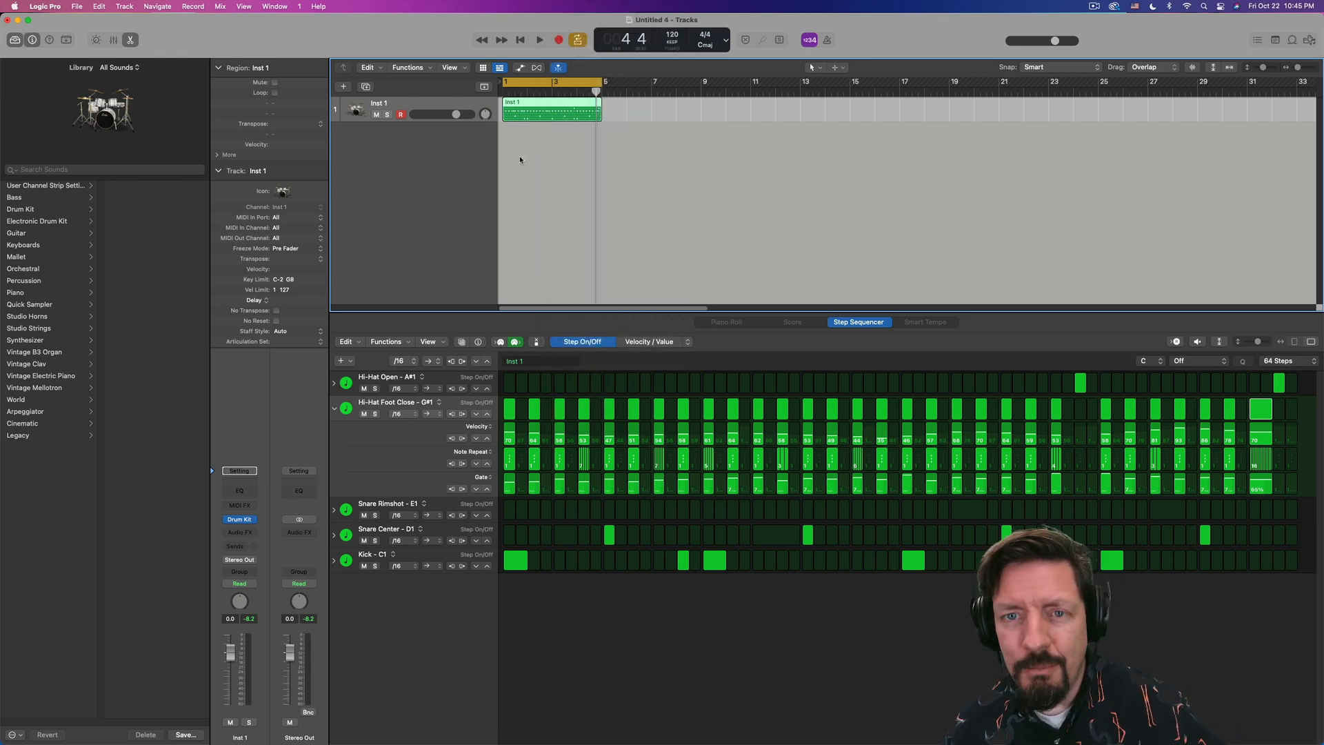
right_click(551, 111)
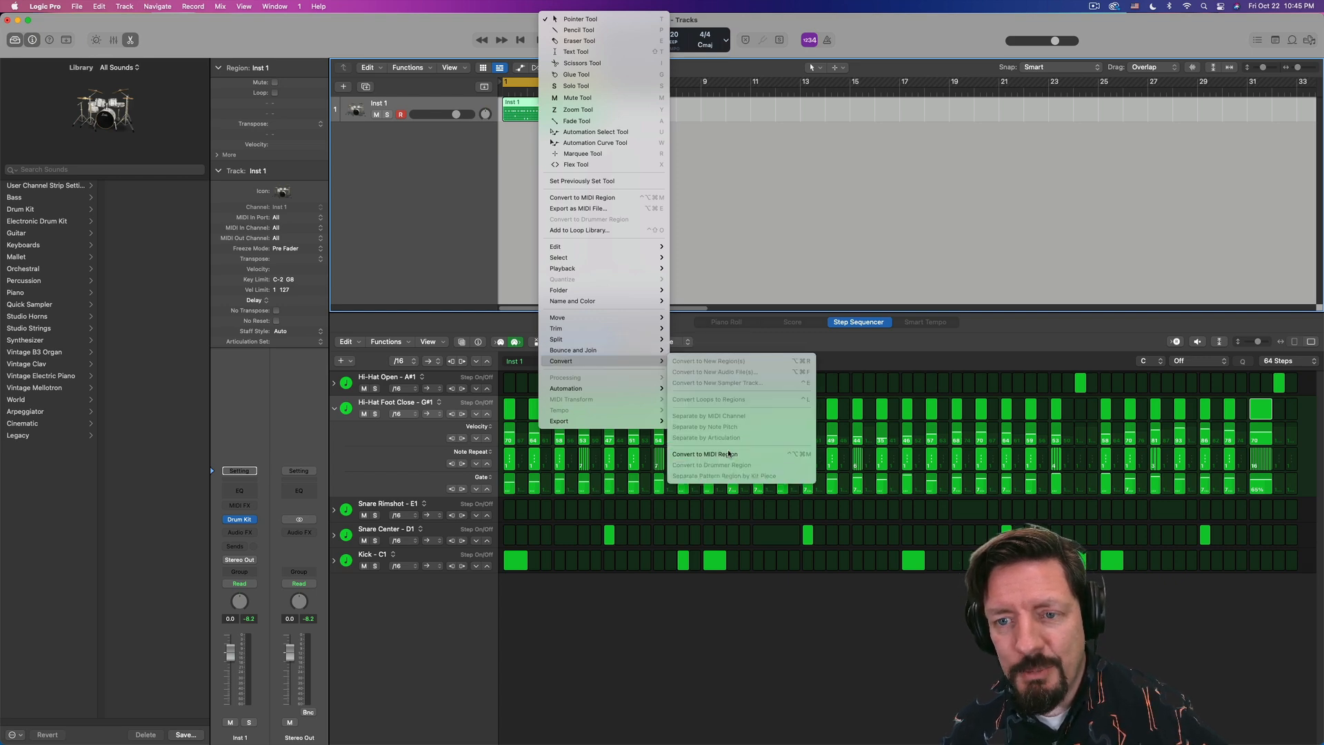
click(702, 454)
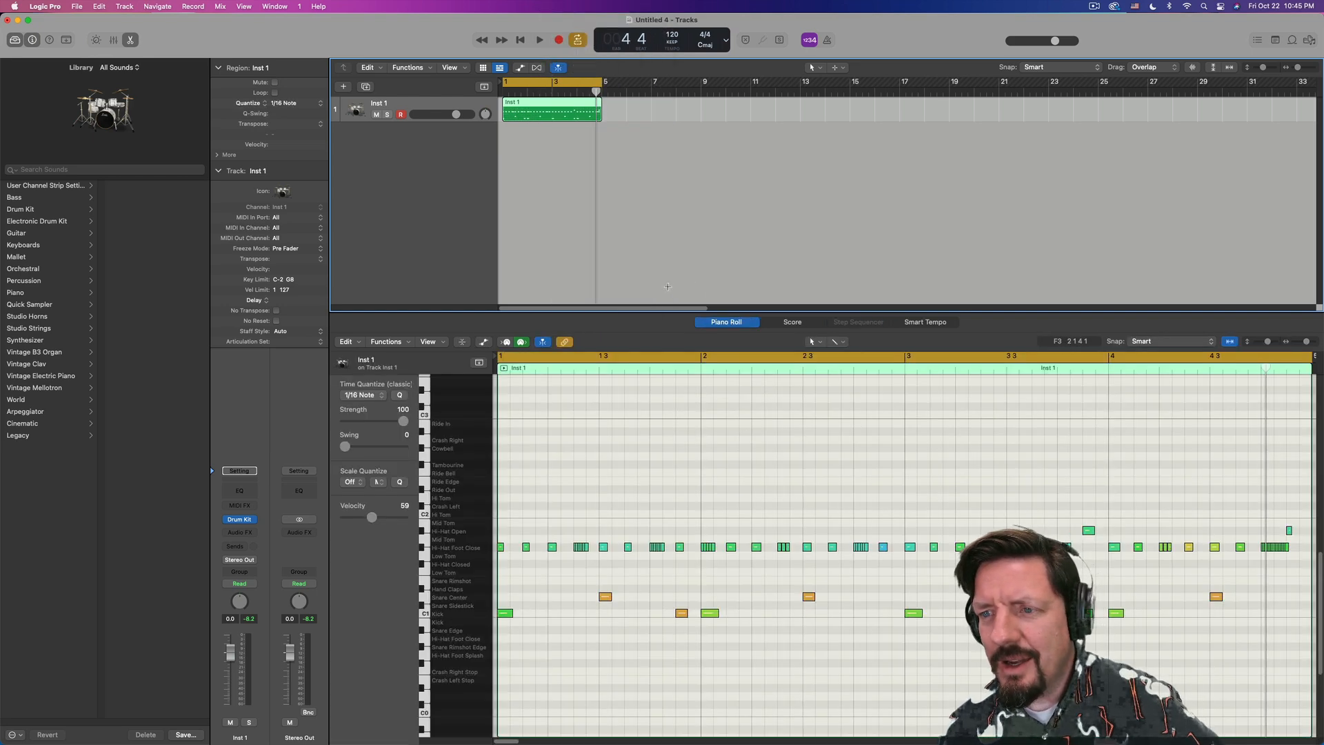
click(792, 321)
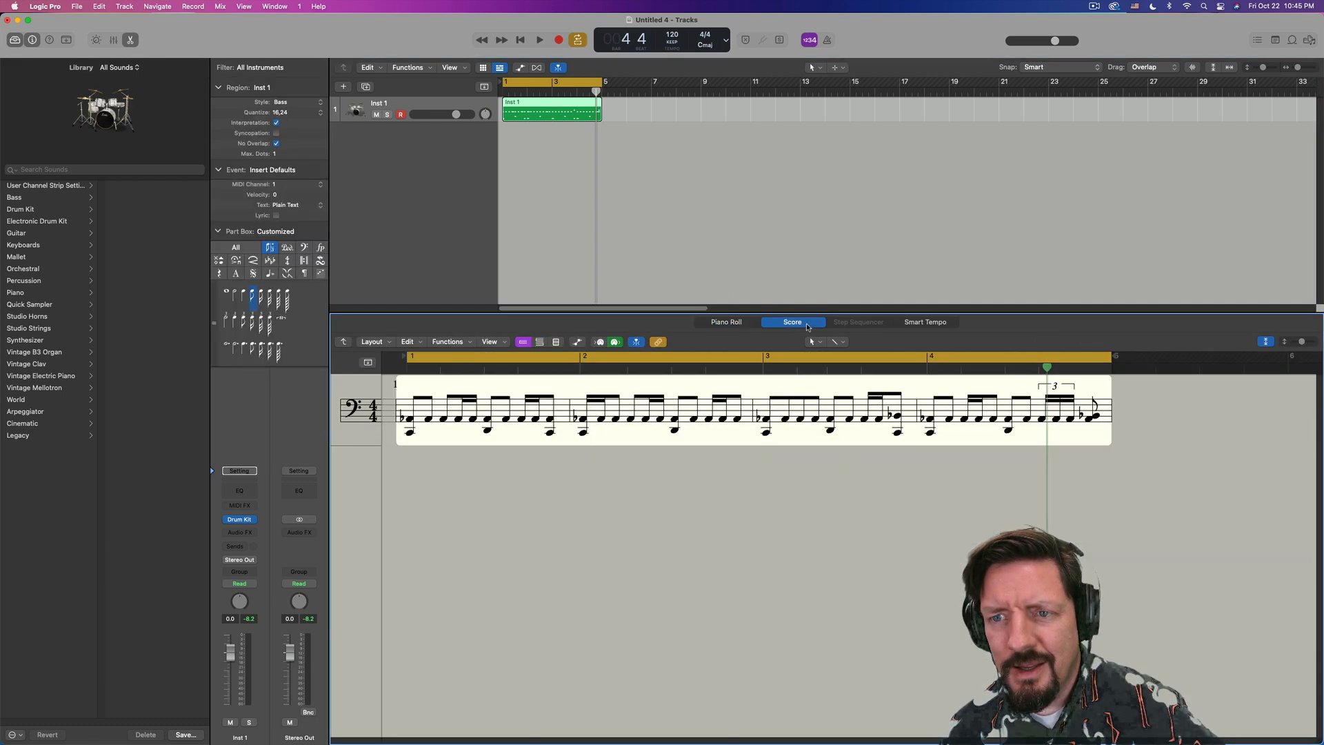
mouse_move(603, 474)
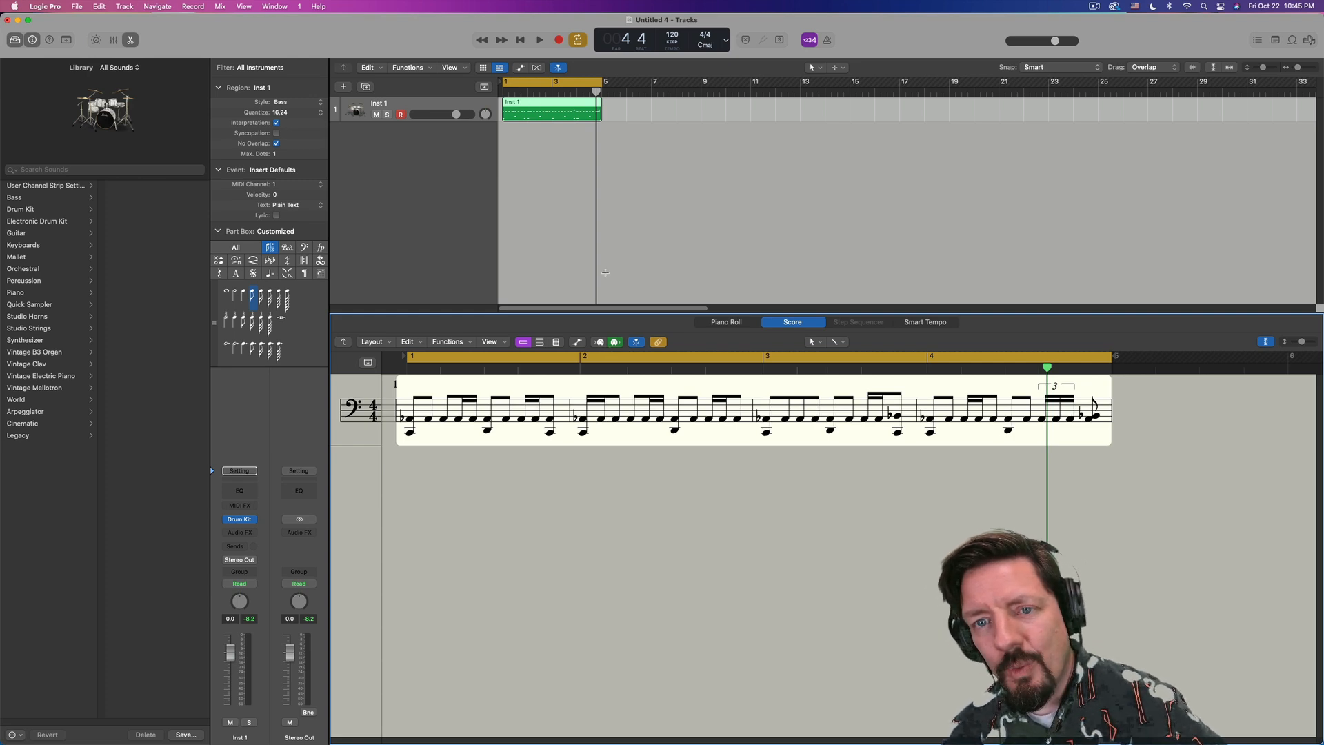
click(724, 321)
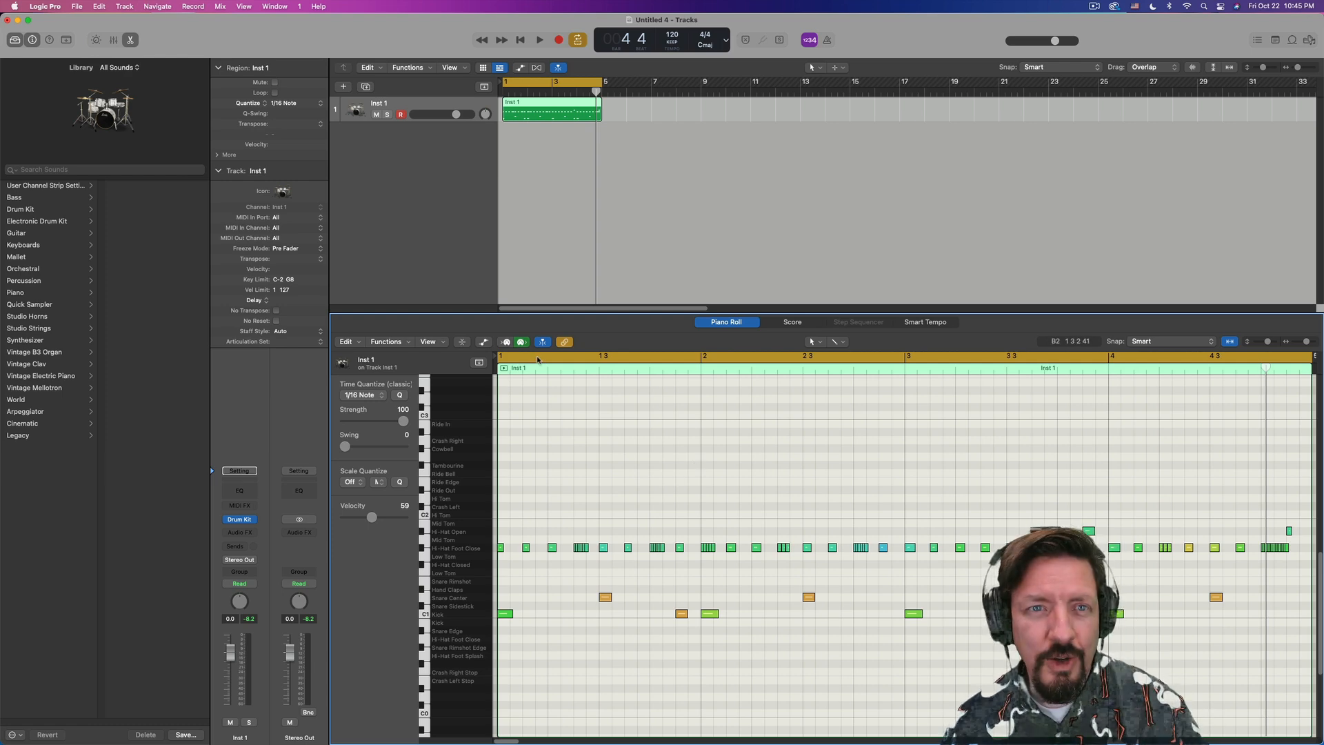
mouse_move(358, 310)
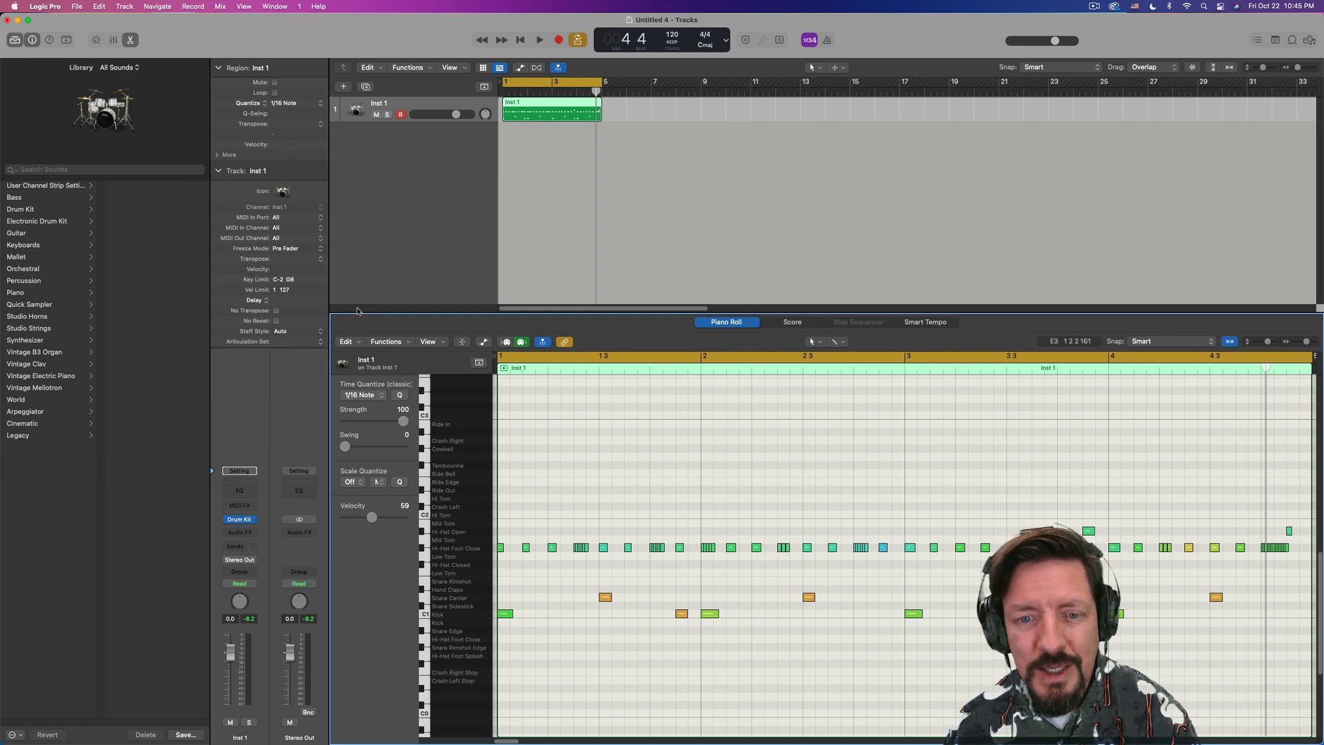
mouse_move(976, 406)
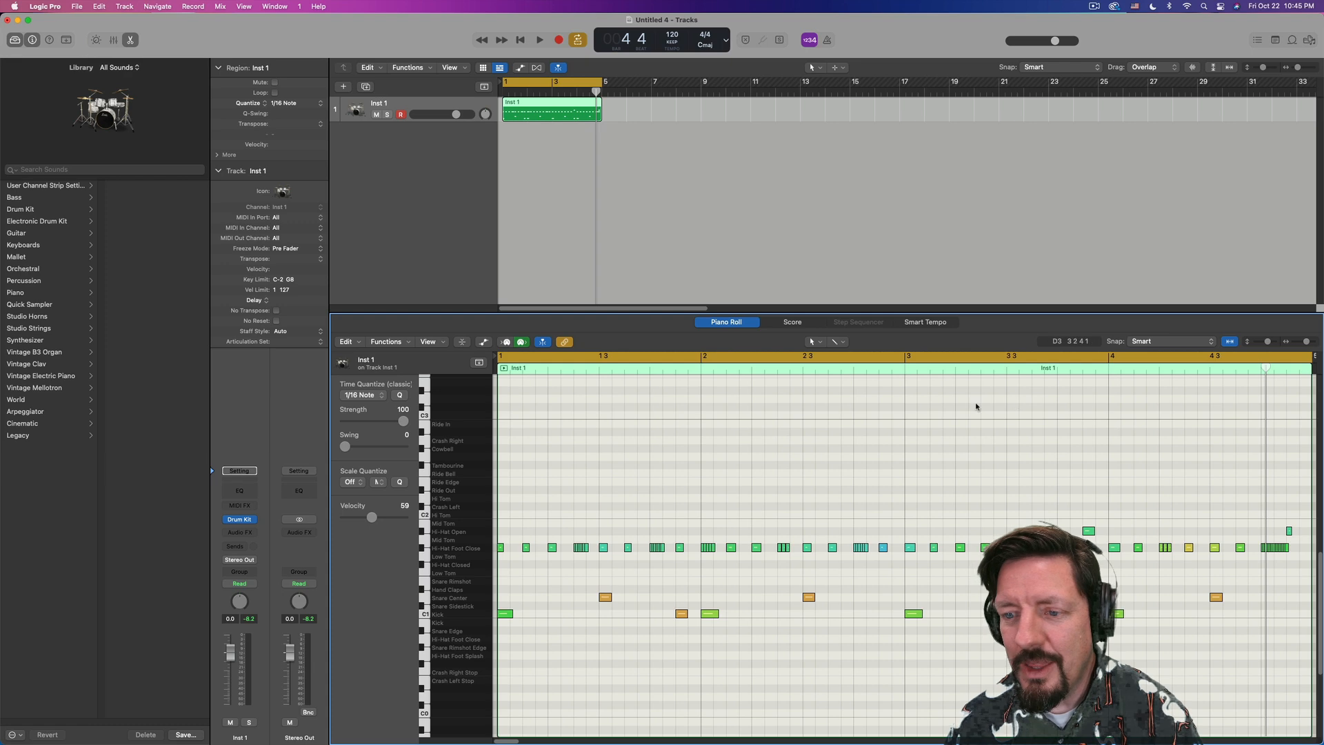
mouse_move(830, 468)
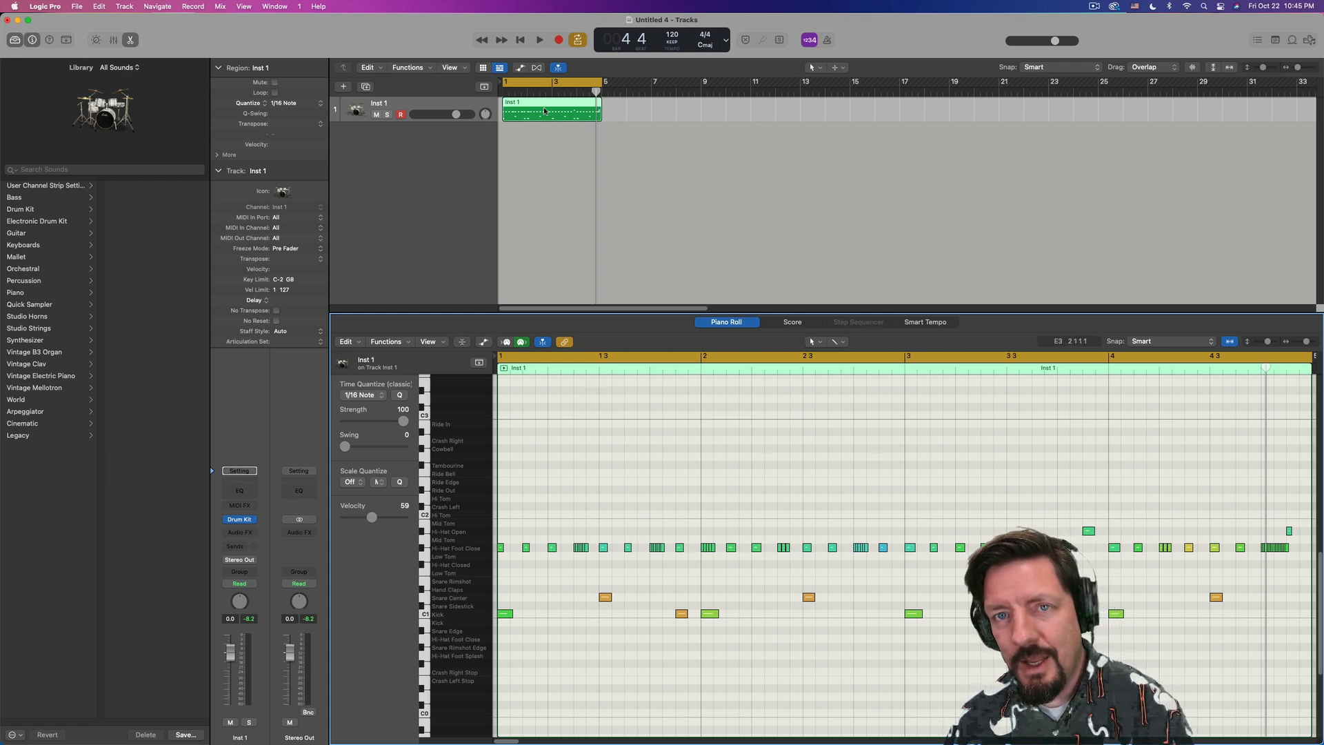
right_click(550, 110)
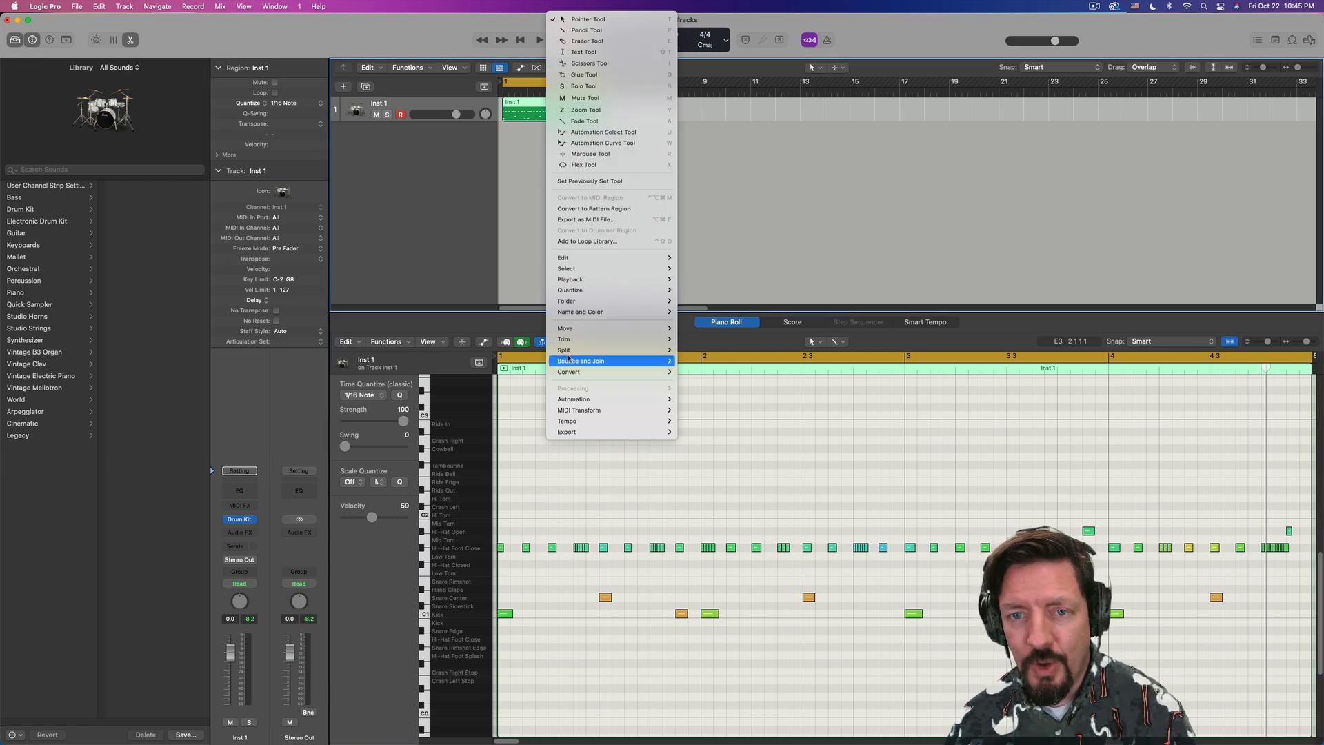
- Convert the drum MIDI region to a pattern region, accepting the partial-conversion warning
click(569, 371)
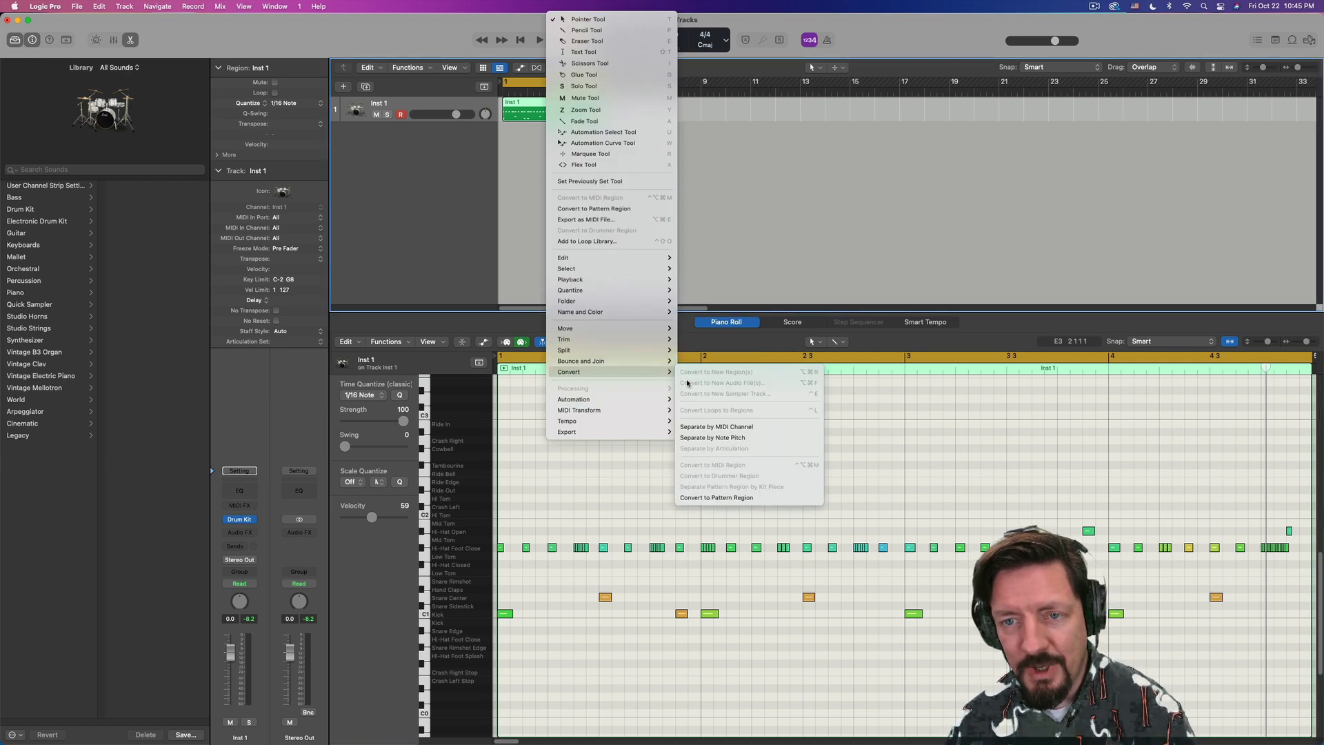
mouse_move(716, 497)
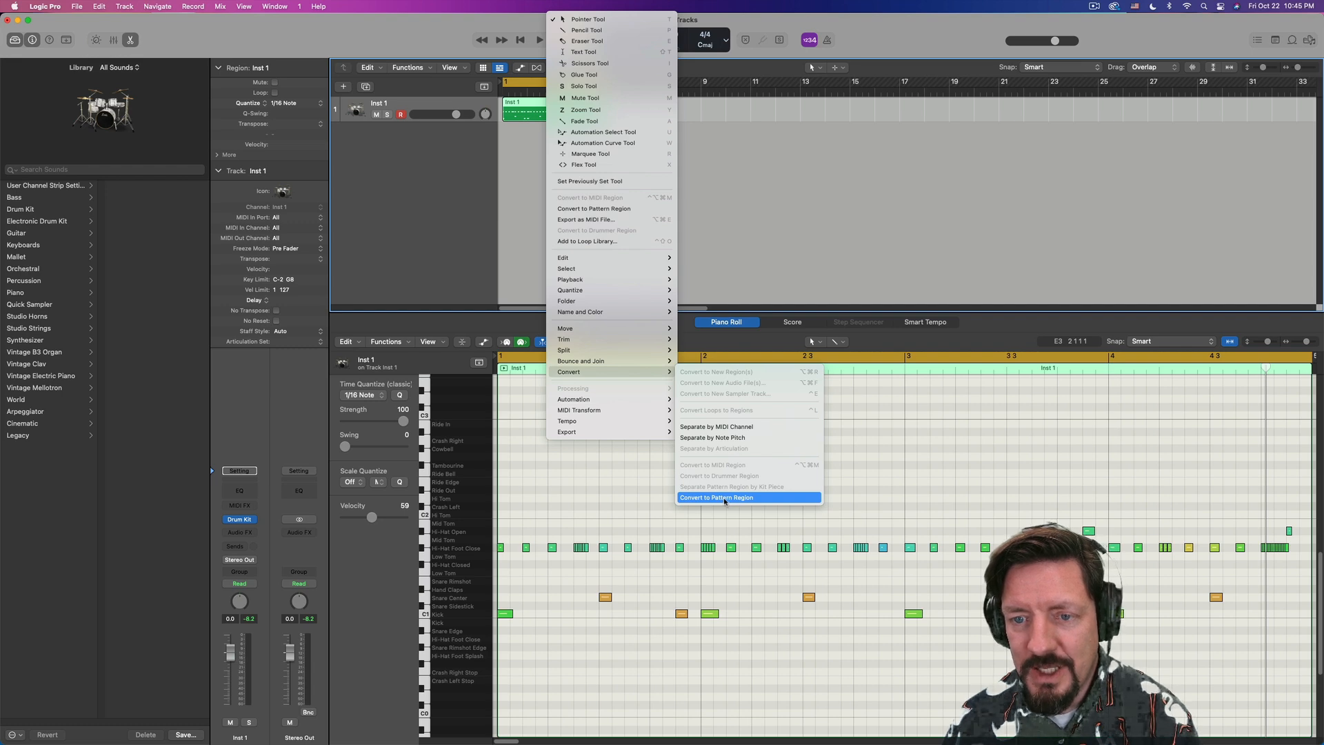
click(716, 497)
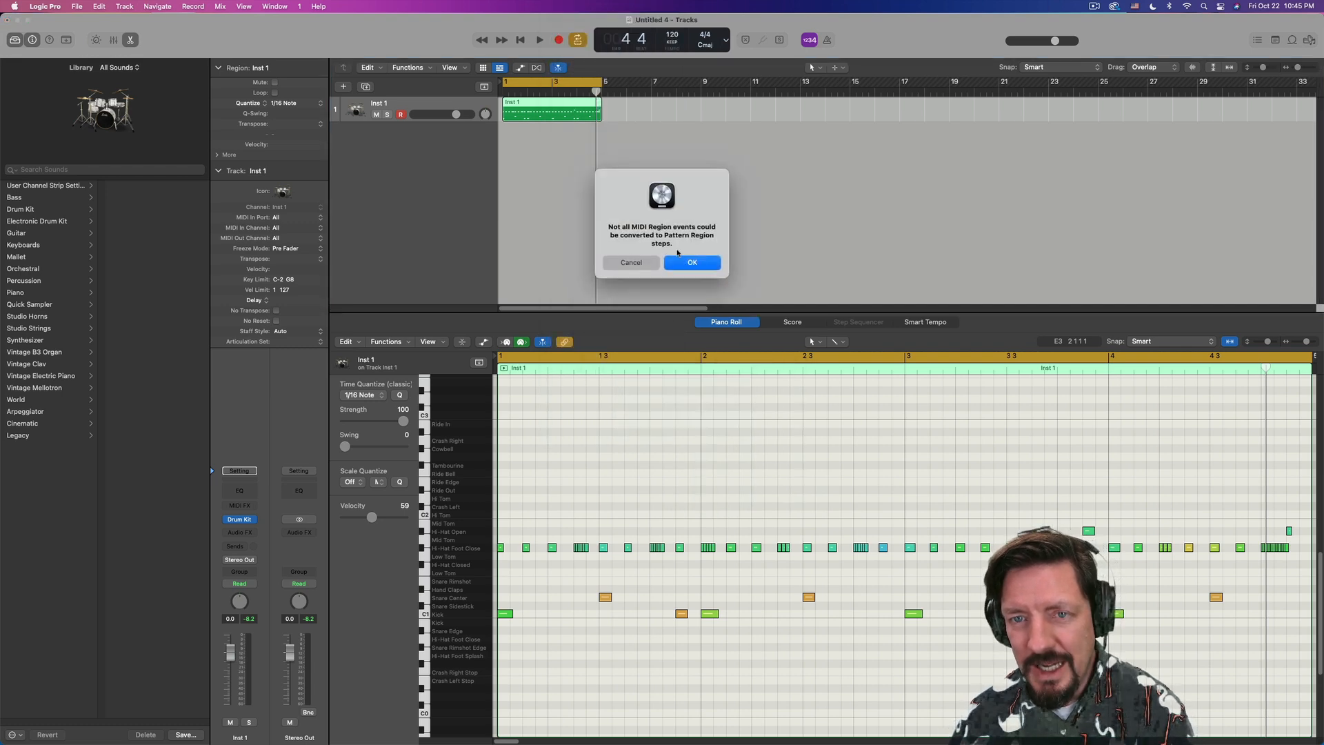
click(691, 262)
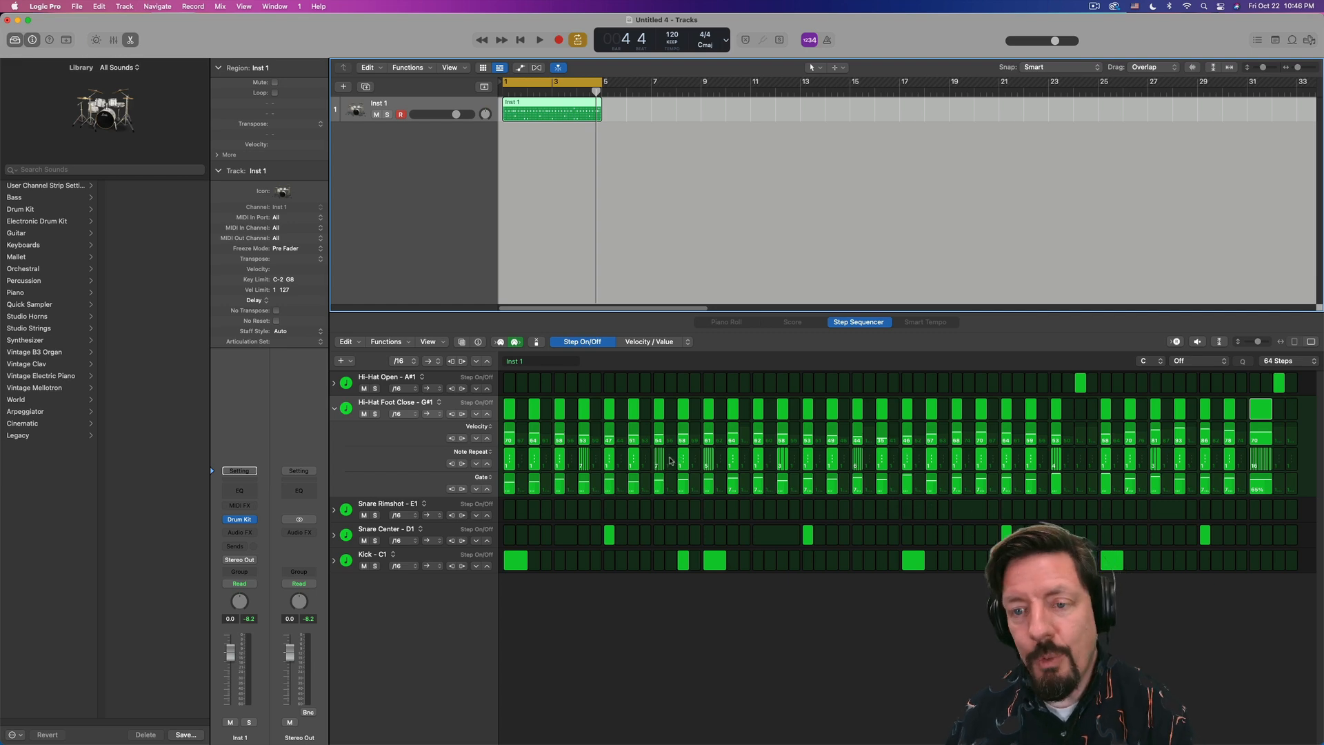
mouse_move(1032, 450)
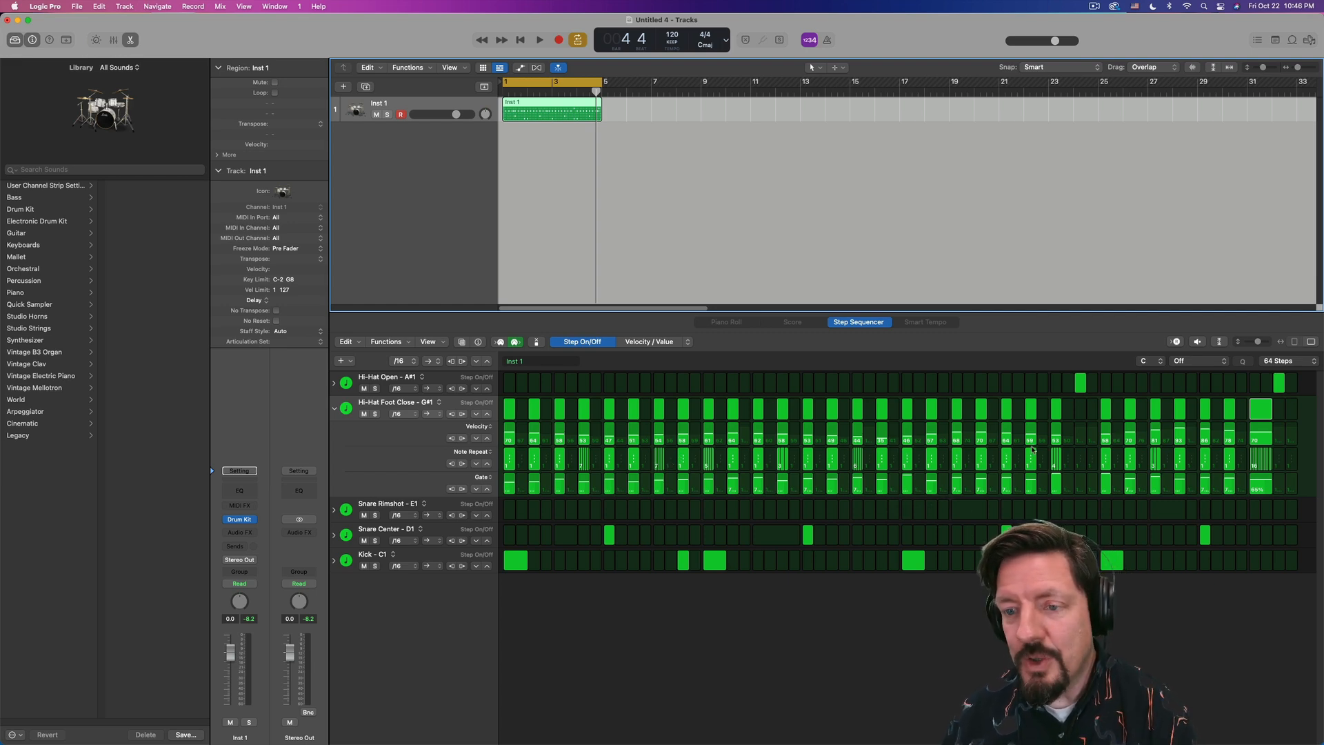
mouse_move(563, 400)
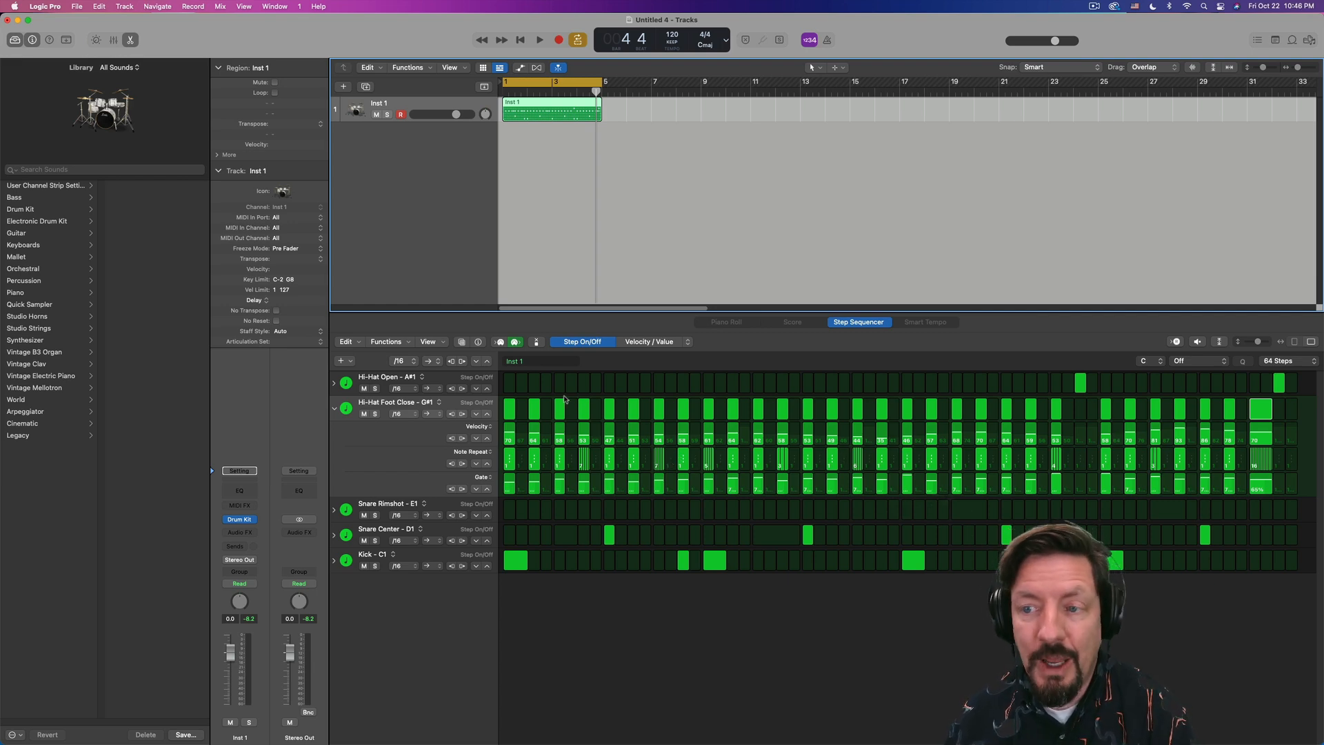
mouse_move(502, 615)
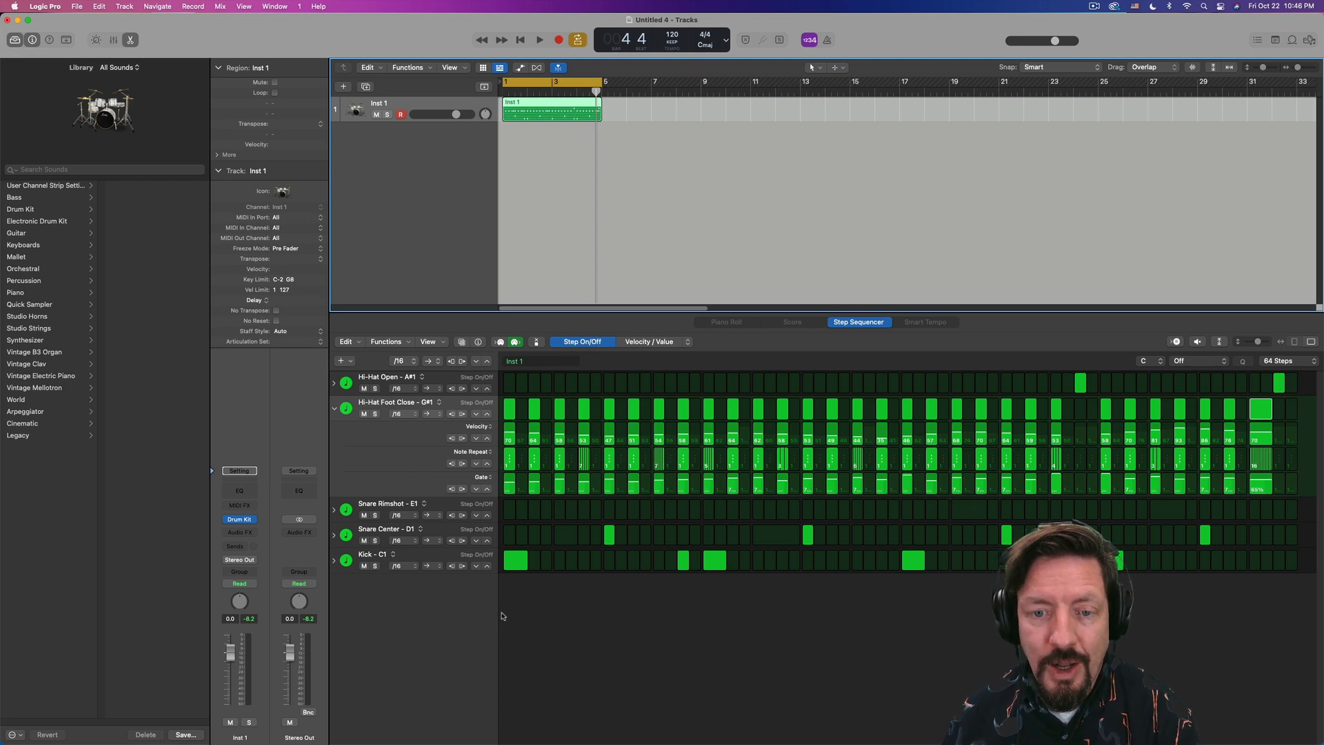
click(334, 562)
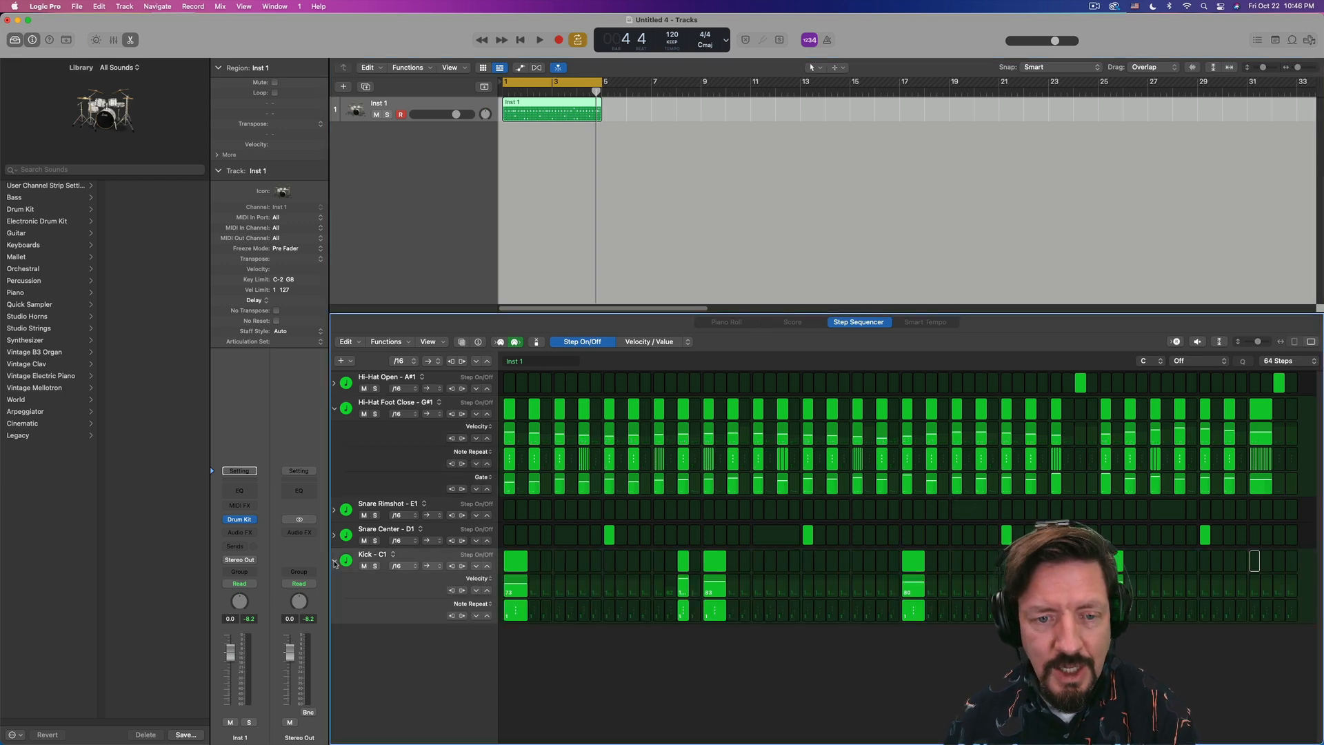
click(341, 360)
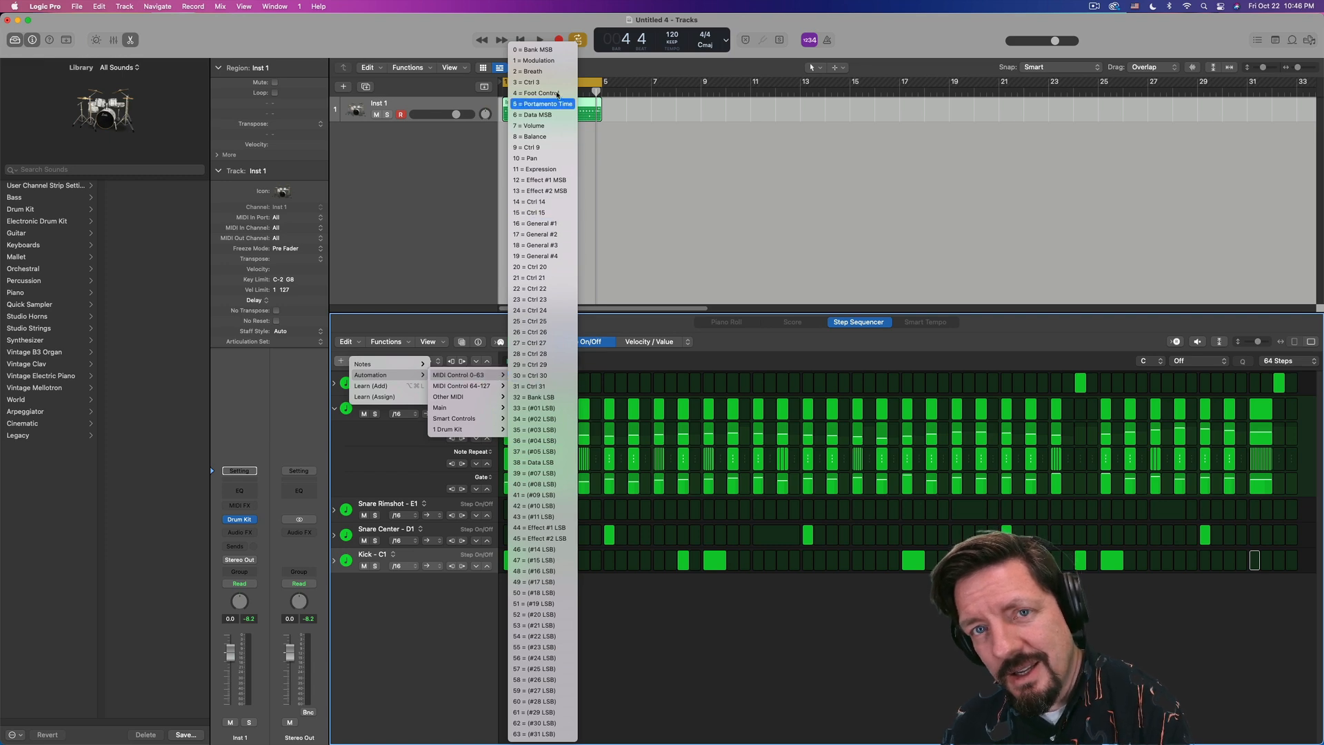
mouse_move(541, 81)
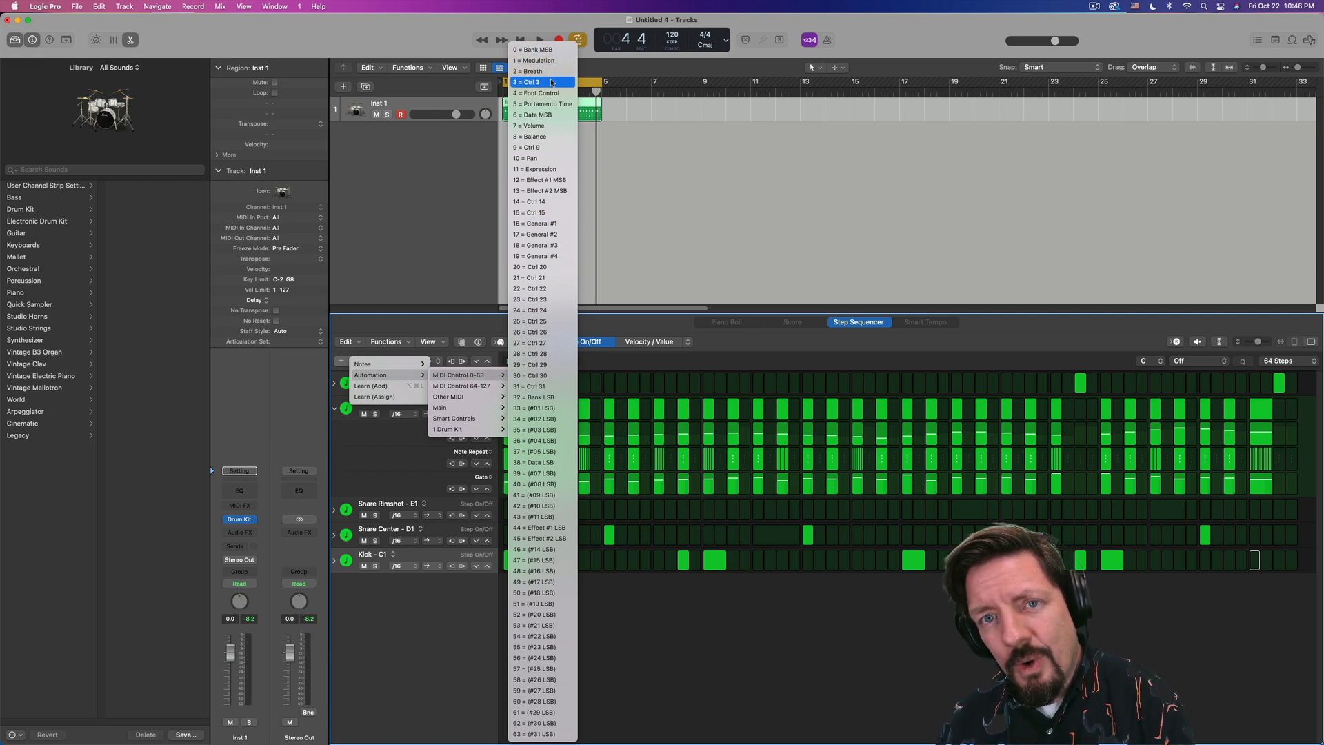
mouse_move(533, 125)
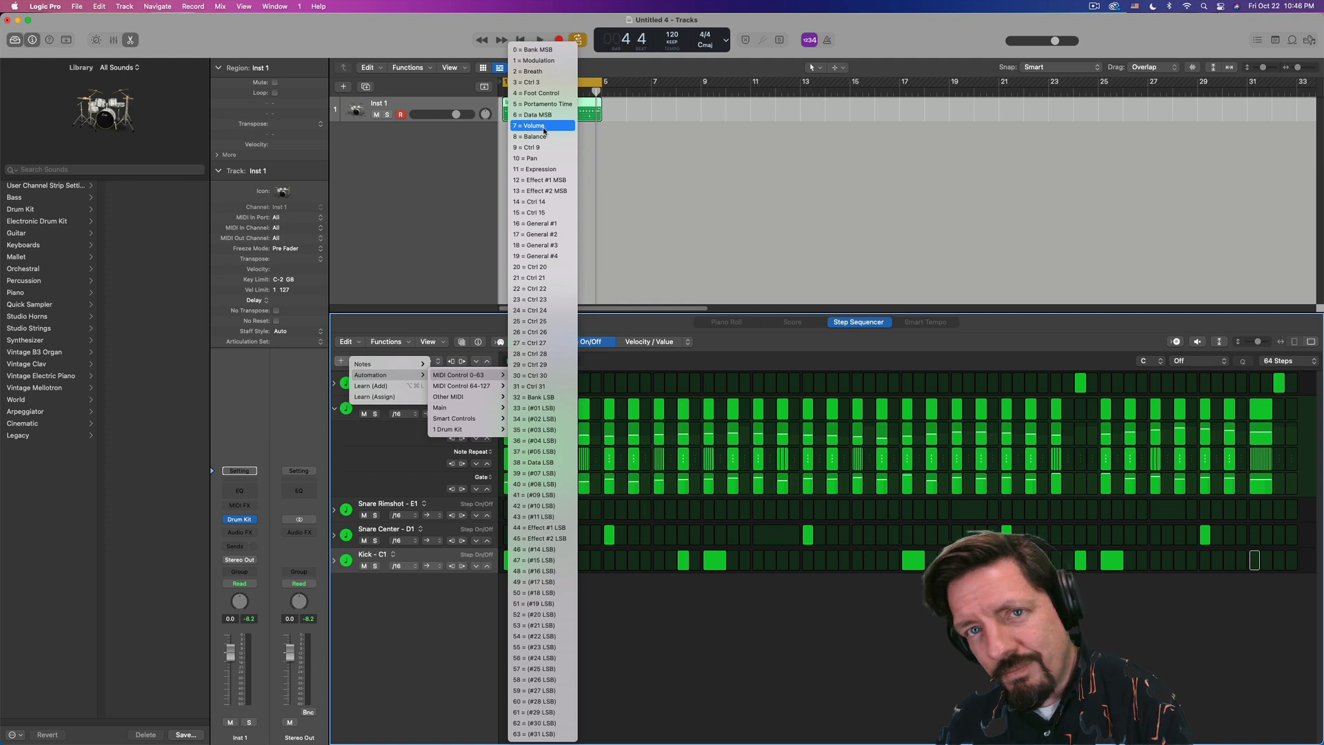
mouse_move(539, 93)
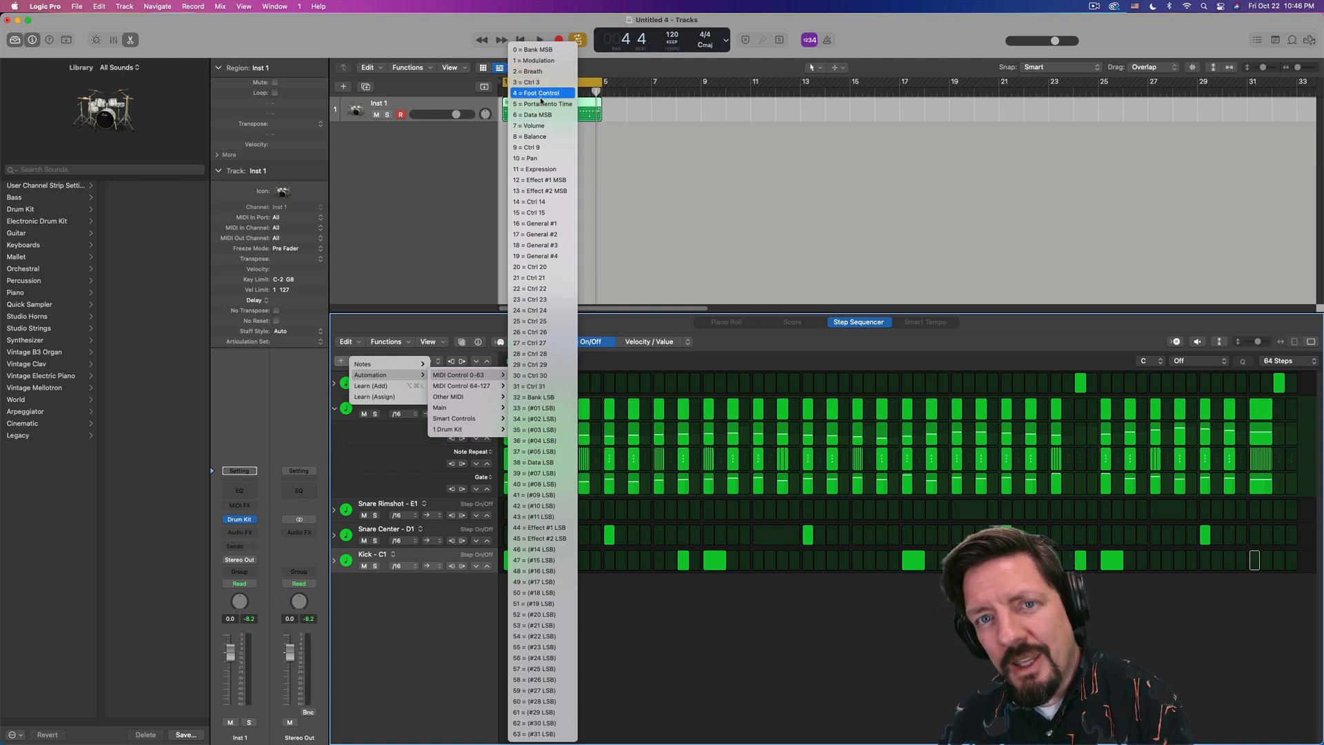
mouse_move(530, 136)
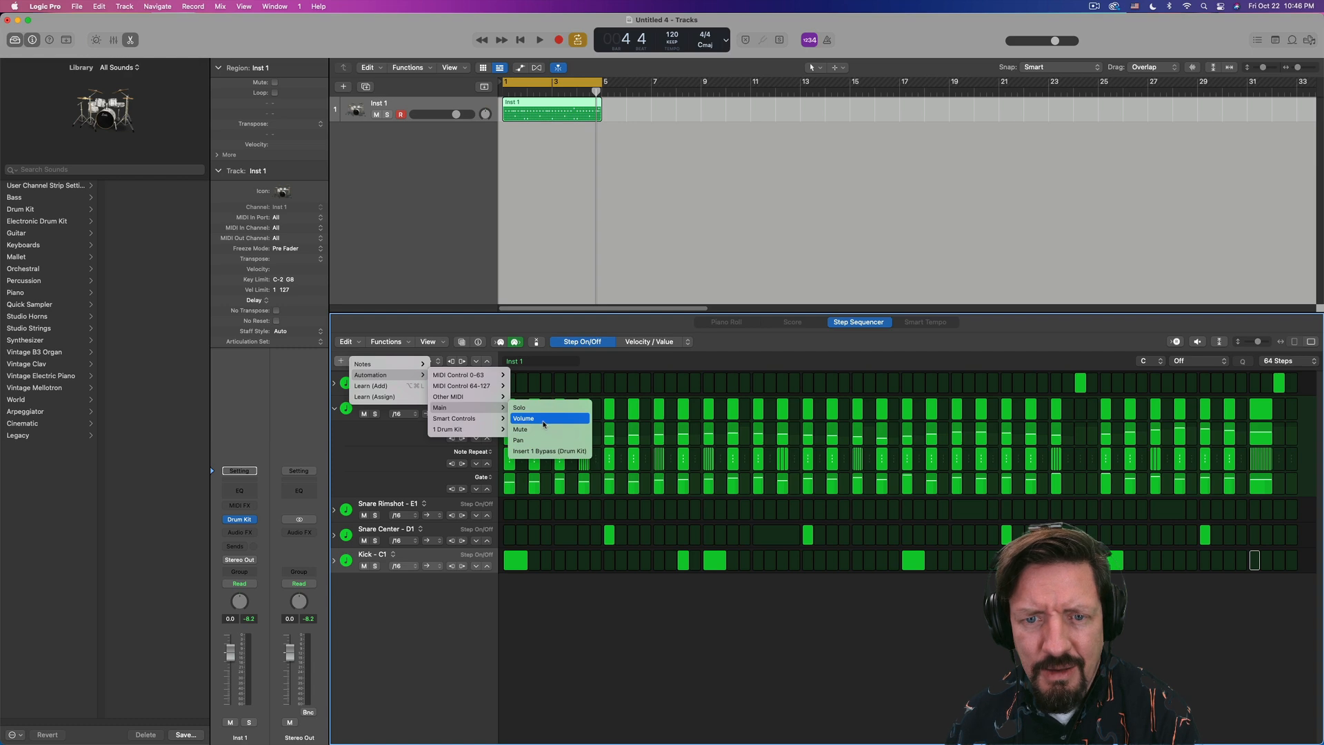
- Add a Volume automation row to the drum pattern, expand its value steps and play it back
click(525, 418)
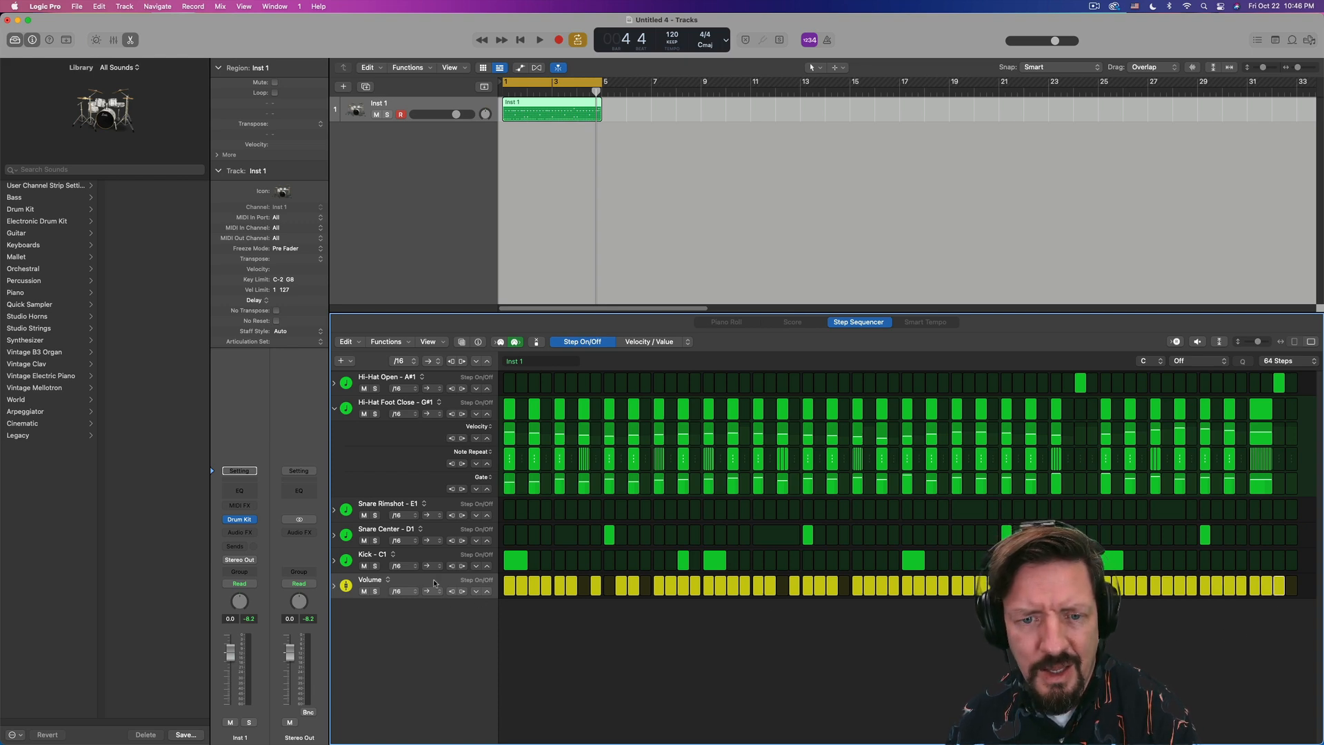
click(333, 584)
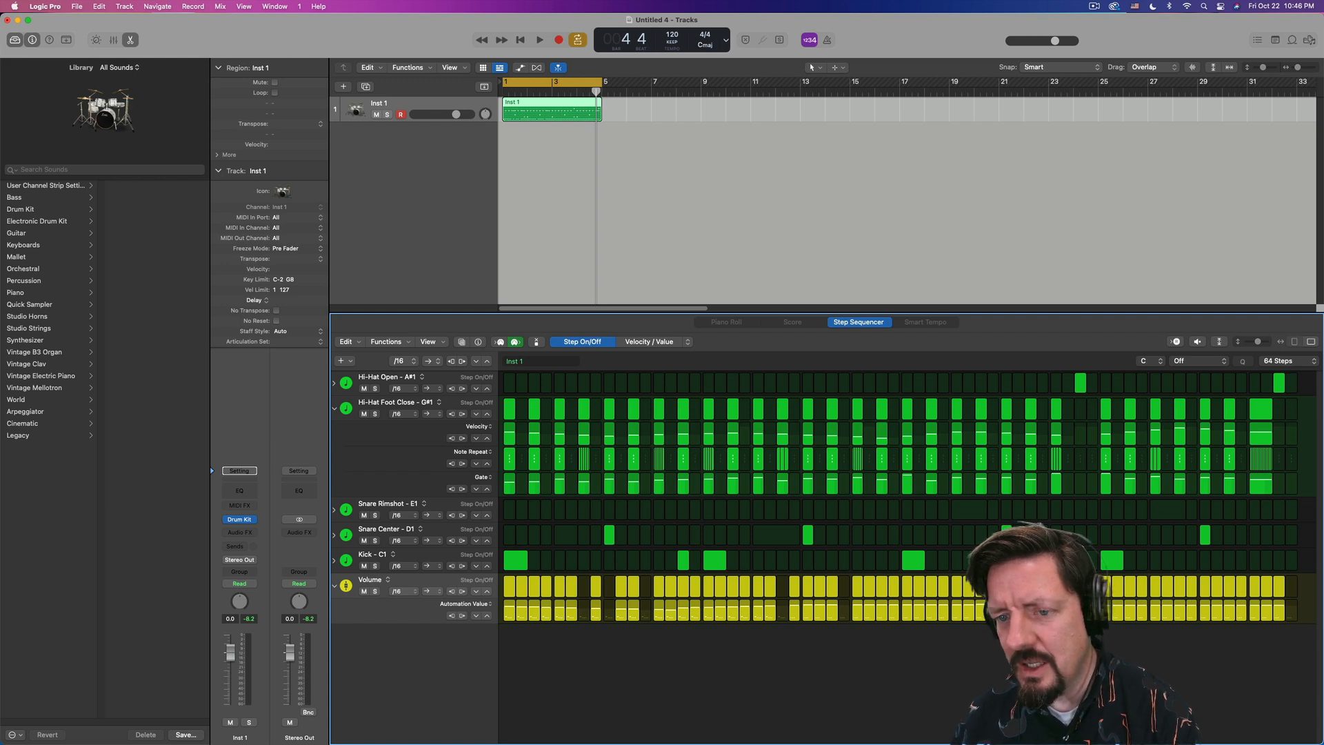
click(540, 39)
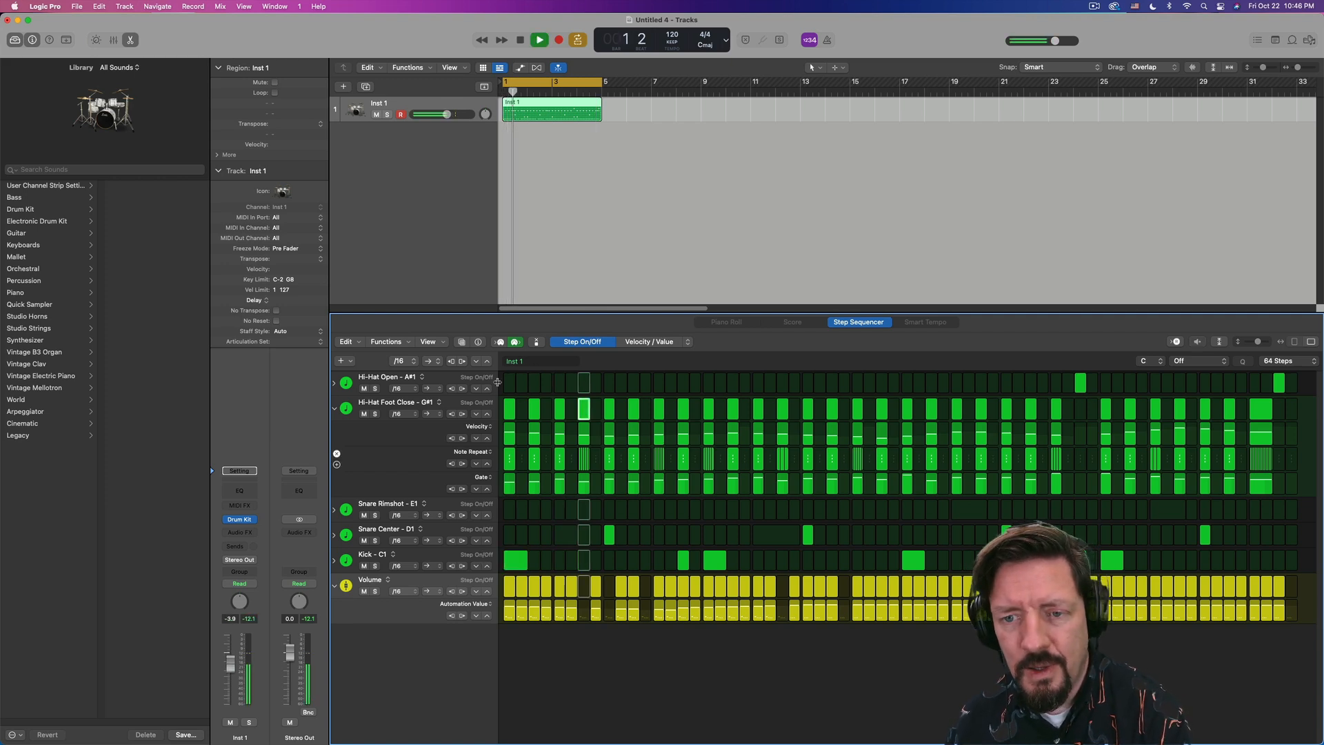
- Convert the pattern back to a MIDI region and show Volume in the automation lane beneath the notes
right_click(550, 111)
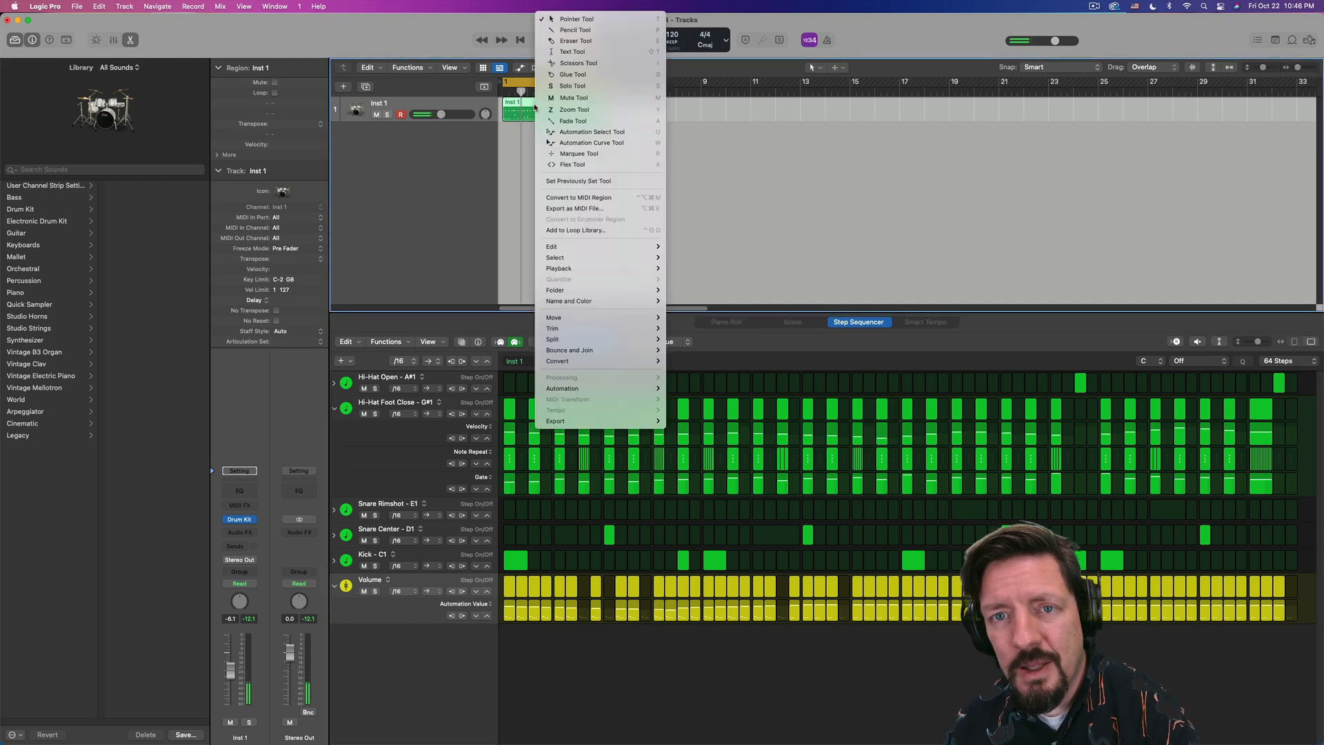
mouse_move(557, 360)
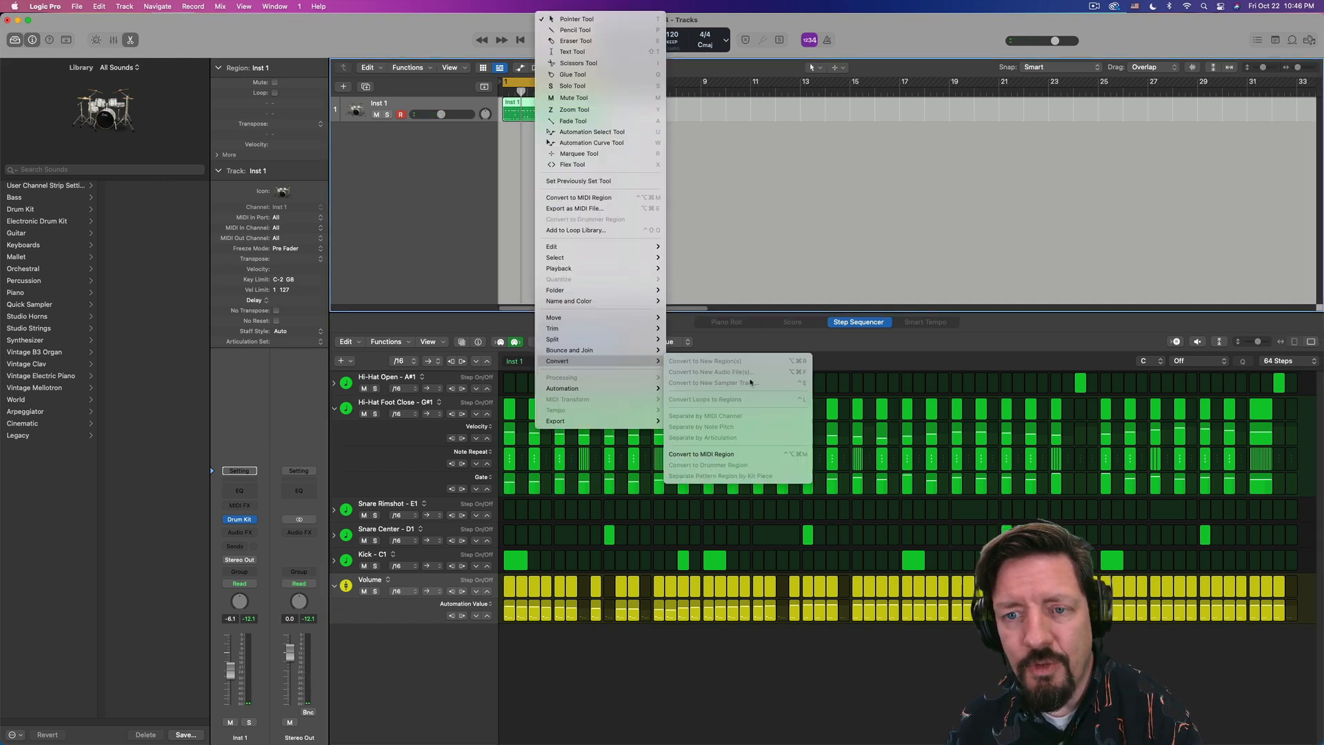
click(700, 454)
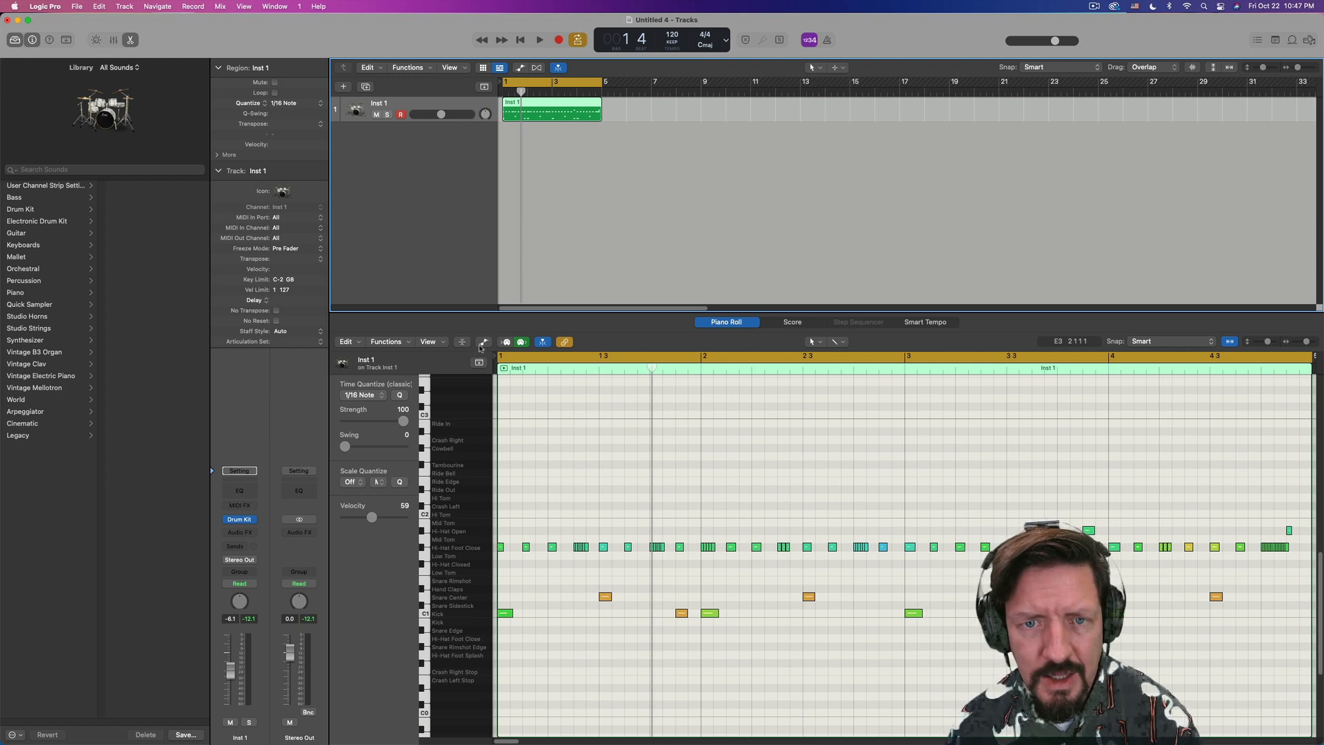
click(484, 340)
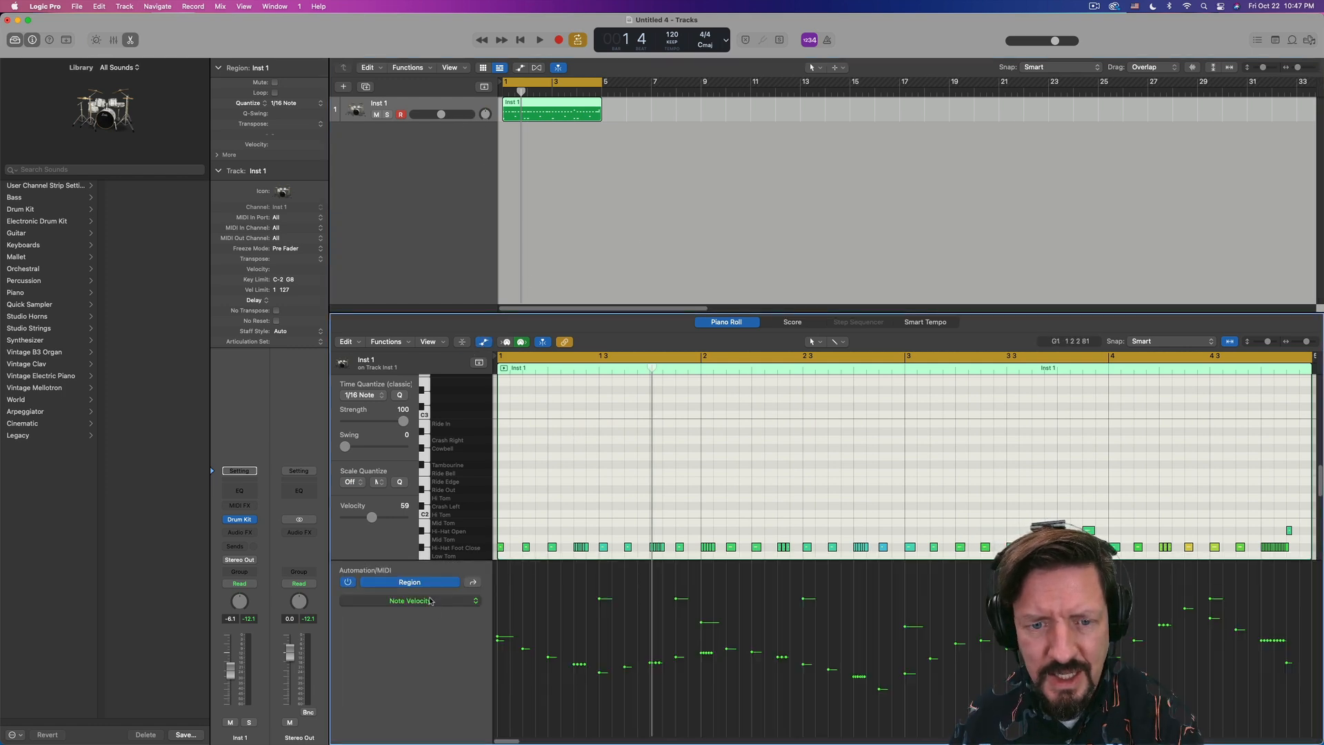
click(409, 600)
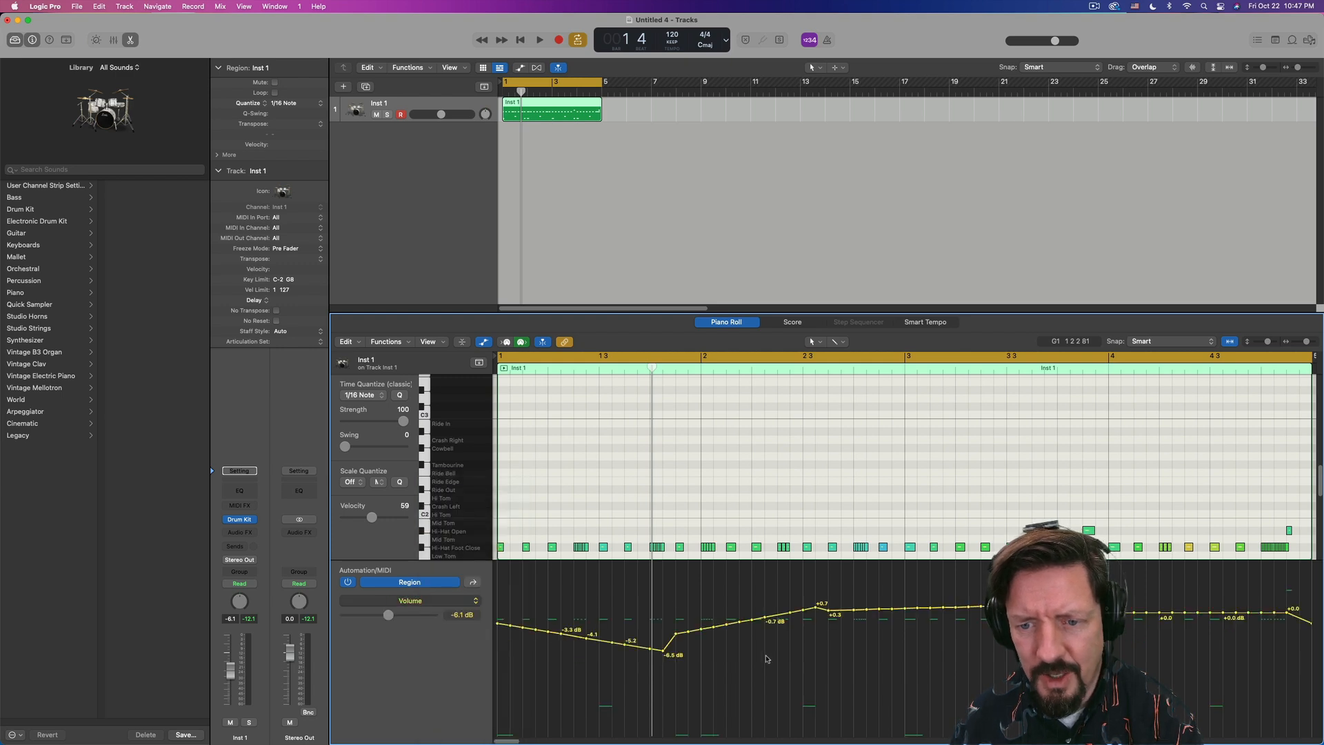
mouse_move(1149, 652)
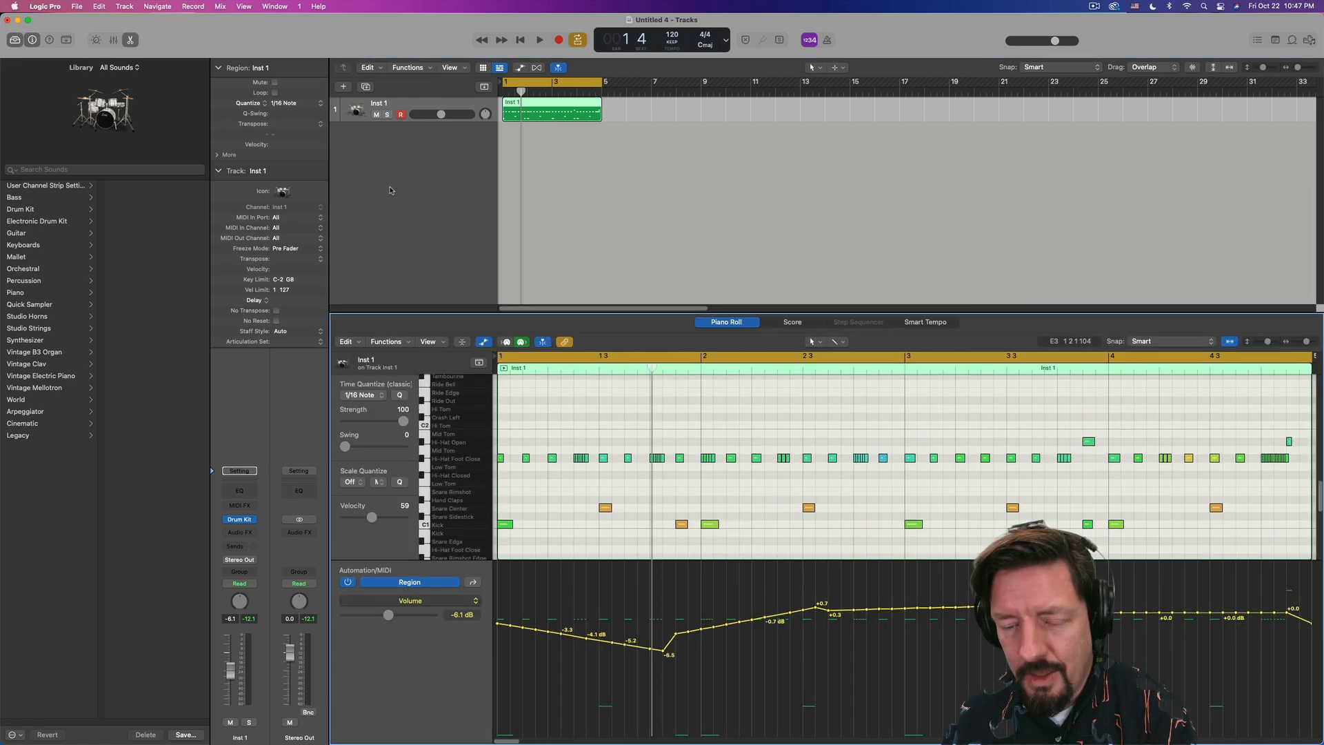
- Undo to restore the drum pattern region, then select the Inst 2 synth track's region
click(857, 321)
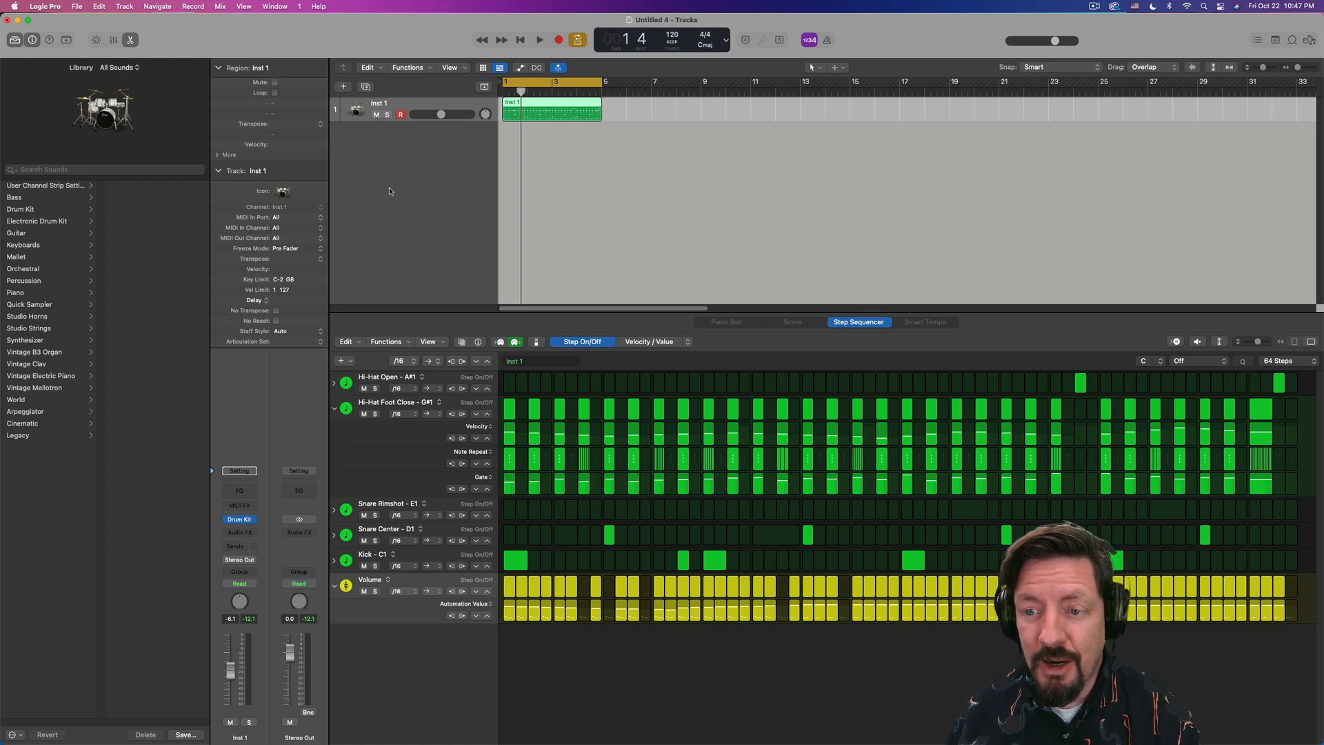
mouse_move(426, 219)
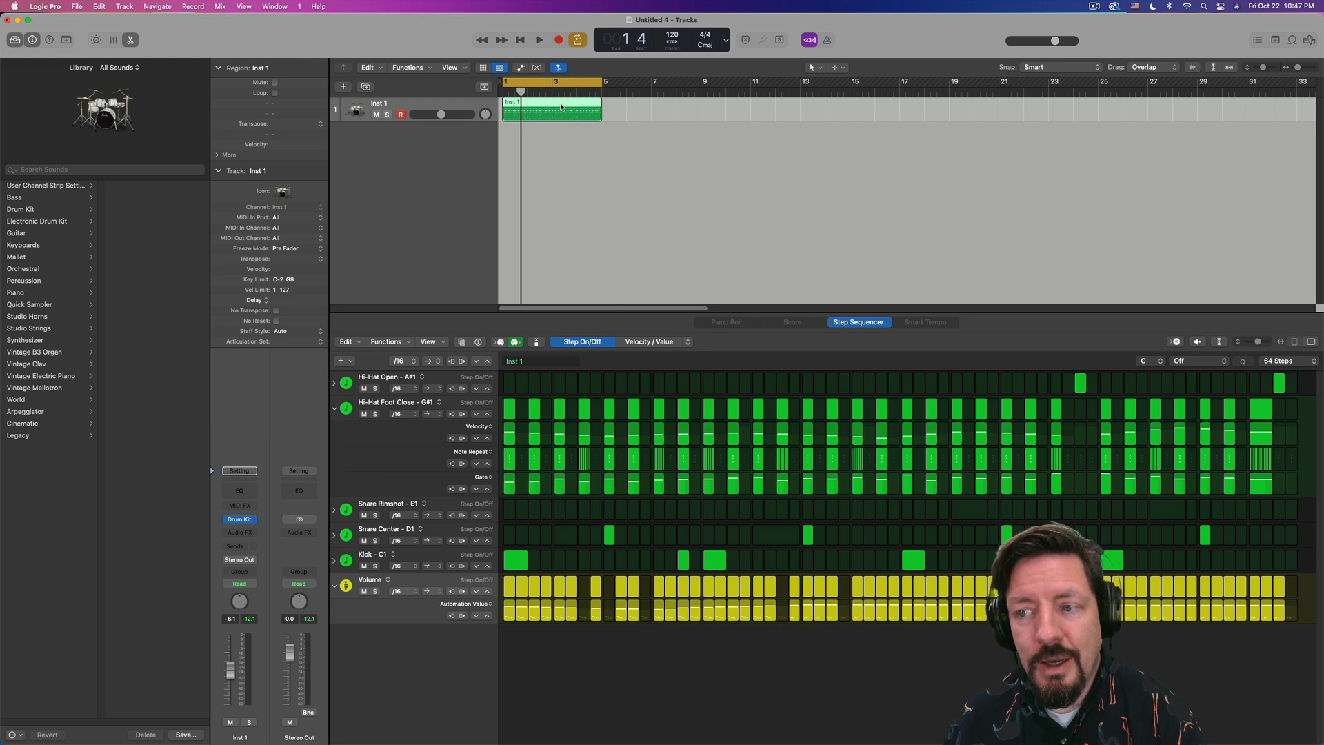
mouse_move(463, 147)
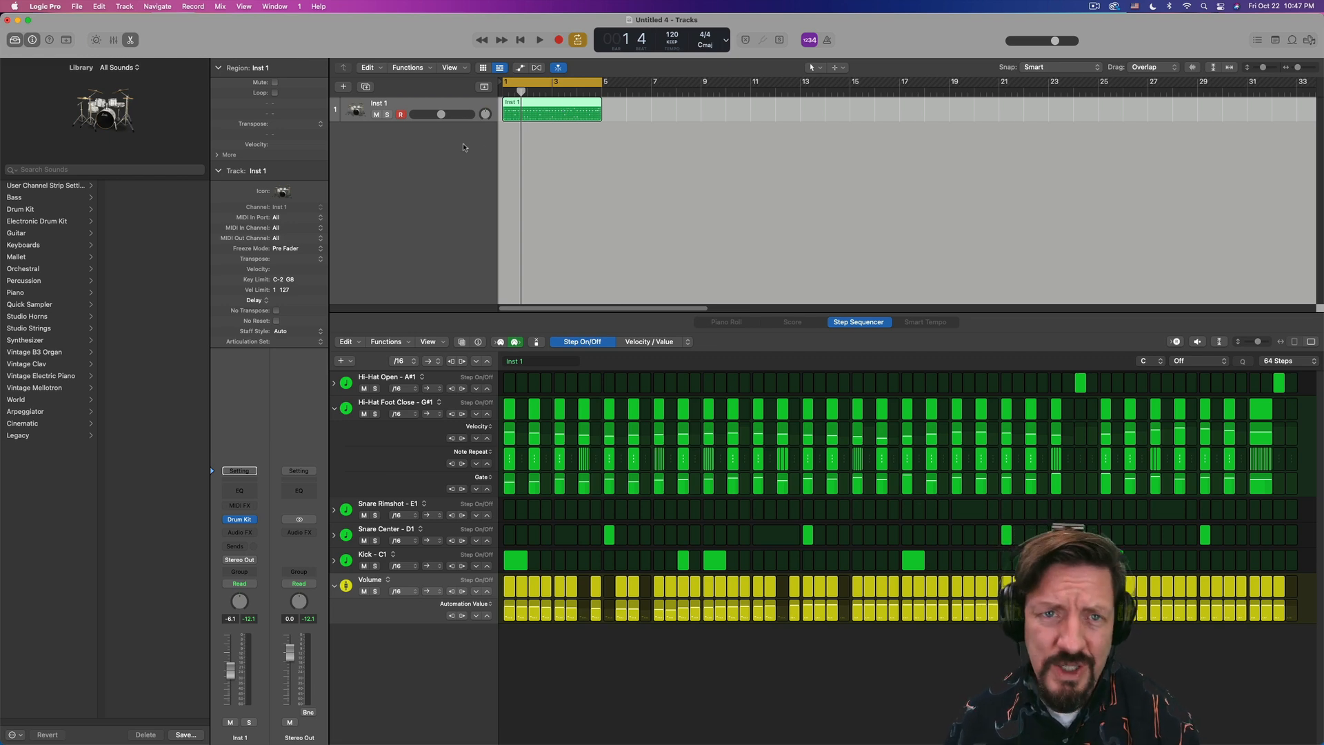
click(344, 85)
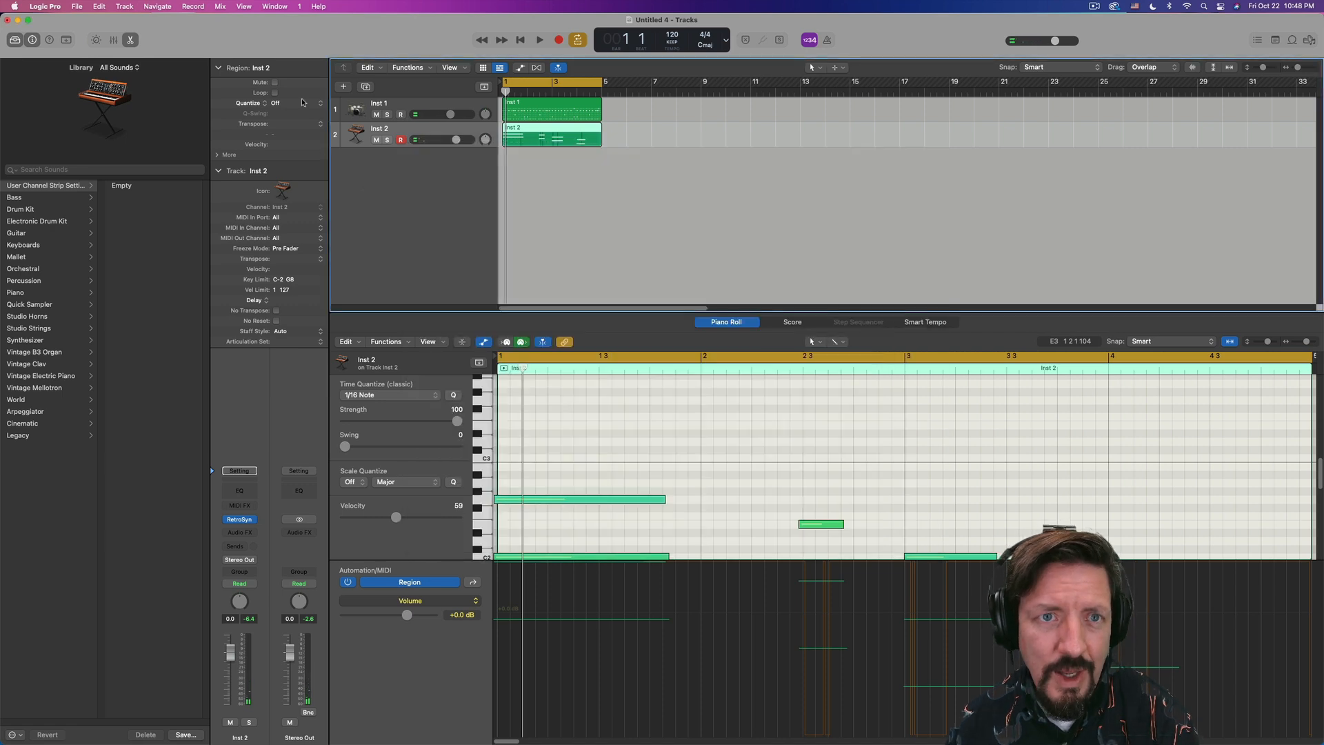
- Quantize and lengthen the Inst 2 held-note region in the Tracks area before converting it
click(276, 103)
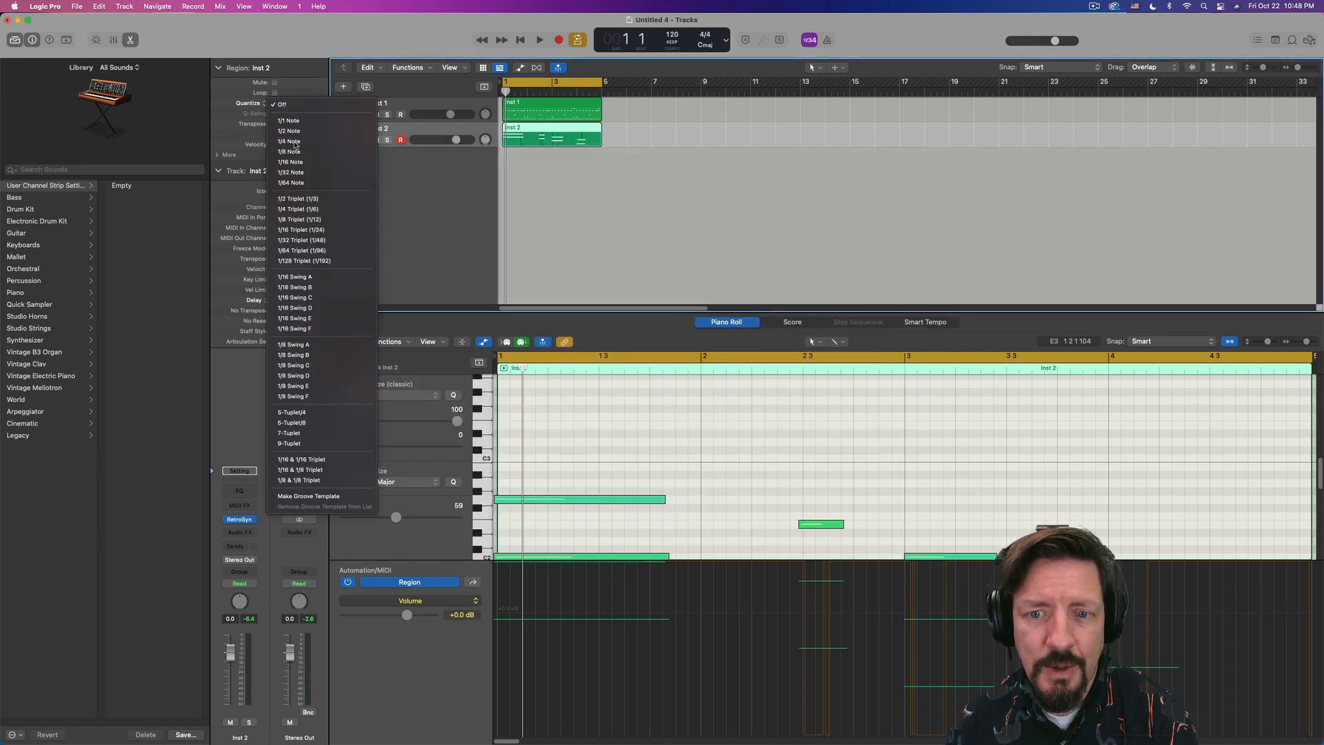
click(288, 141)
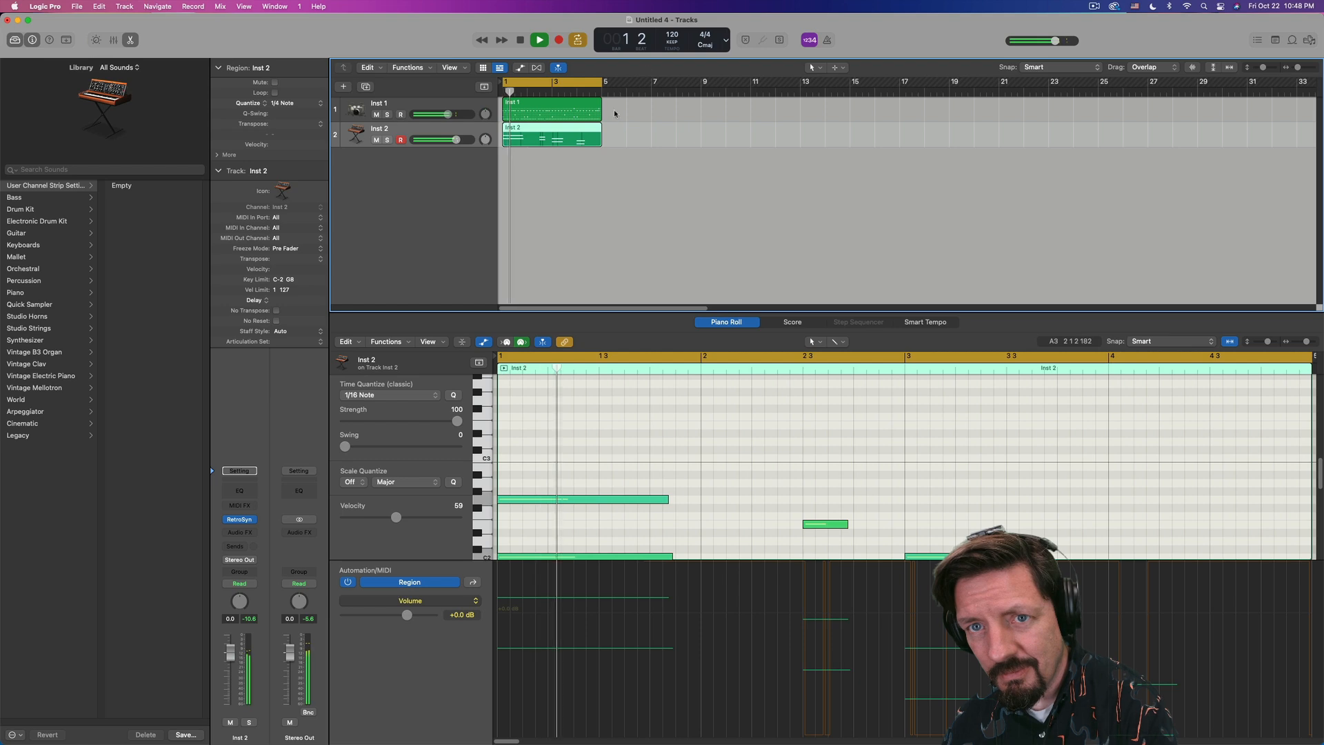
click(558, 40)
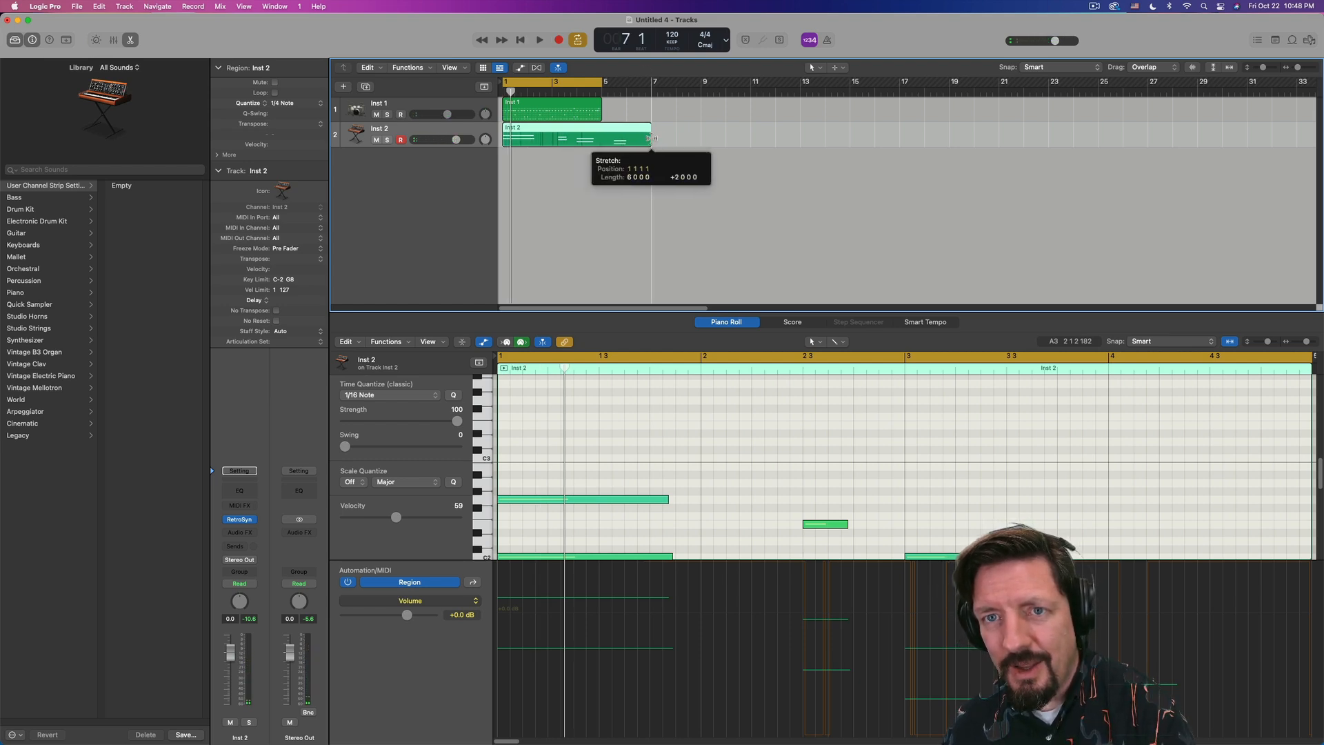
click(539, 40)
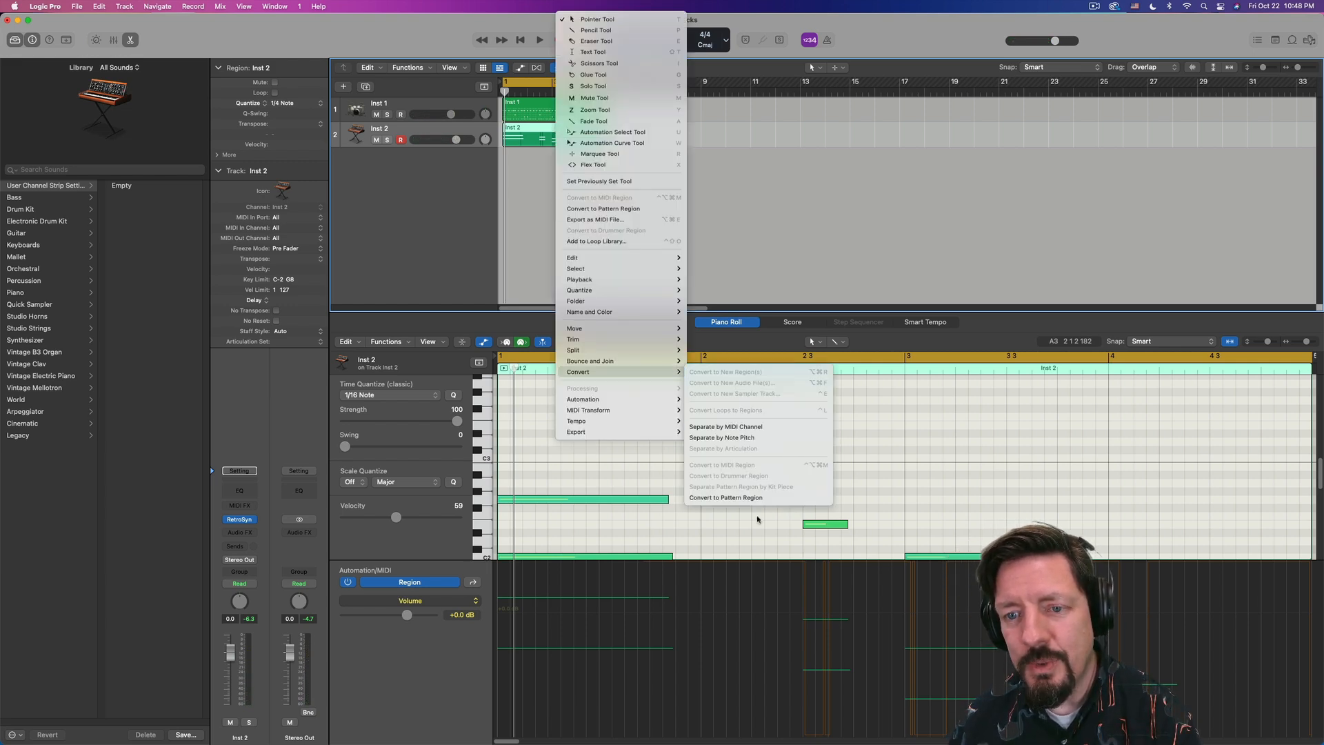
- Convert Inst 2 to a pattern region, add a Note Repeat subrow on the A1 row and audition it
click(725, 497)
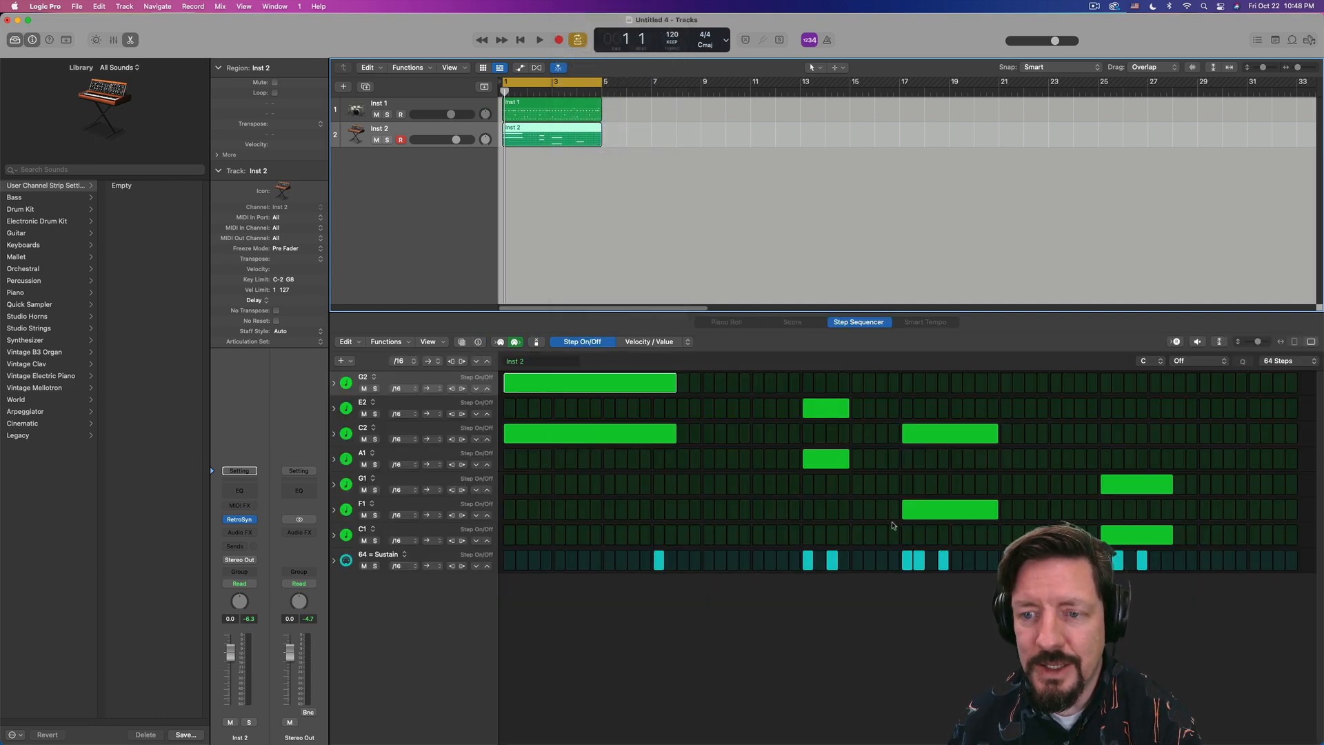
mouse_move(944, 473)
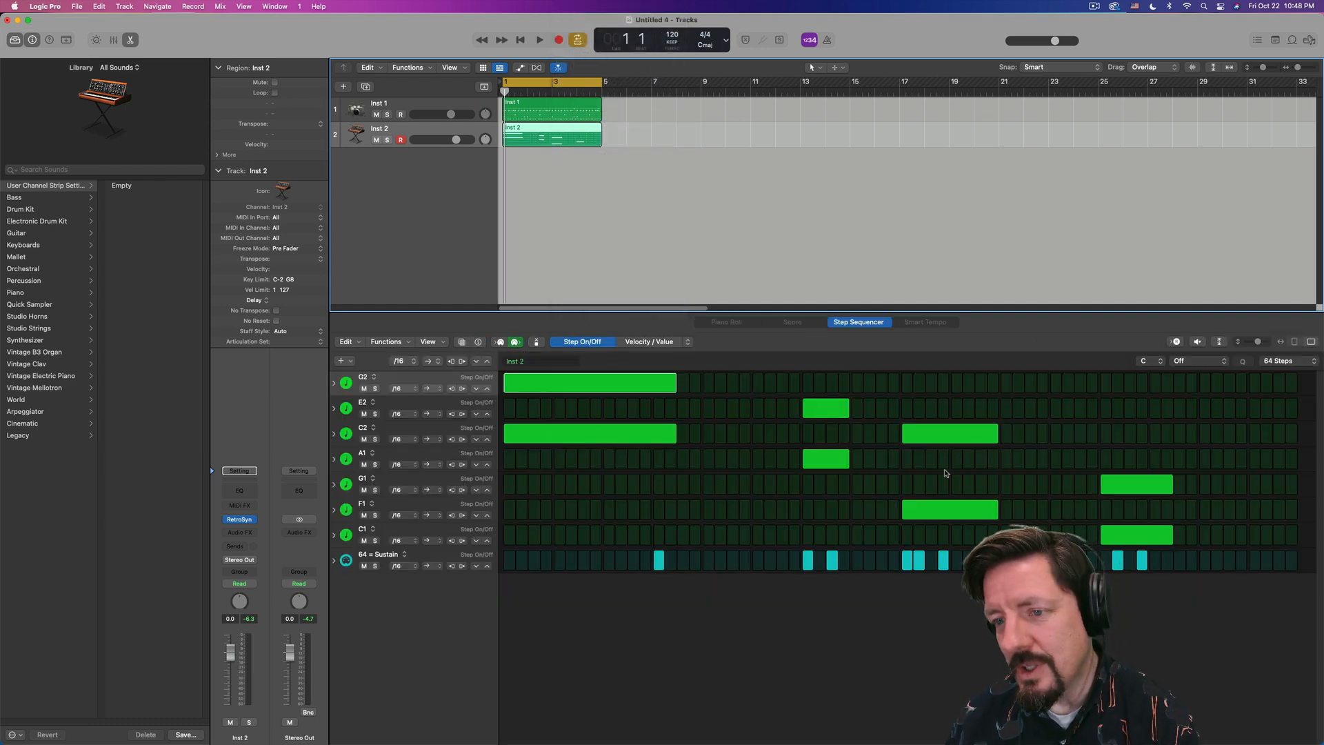
mouse_move(865, 457)
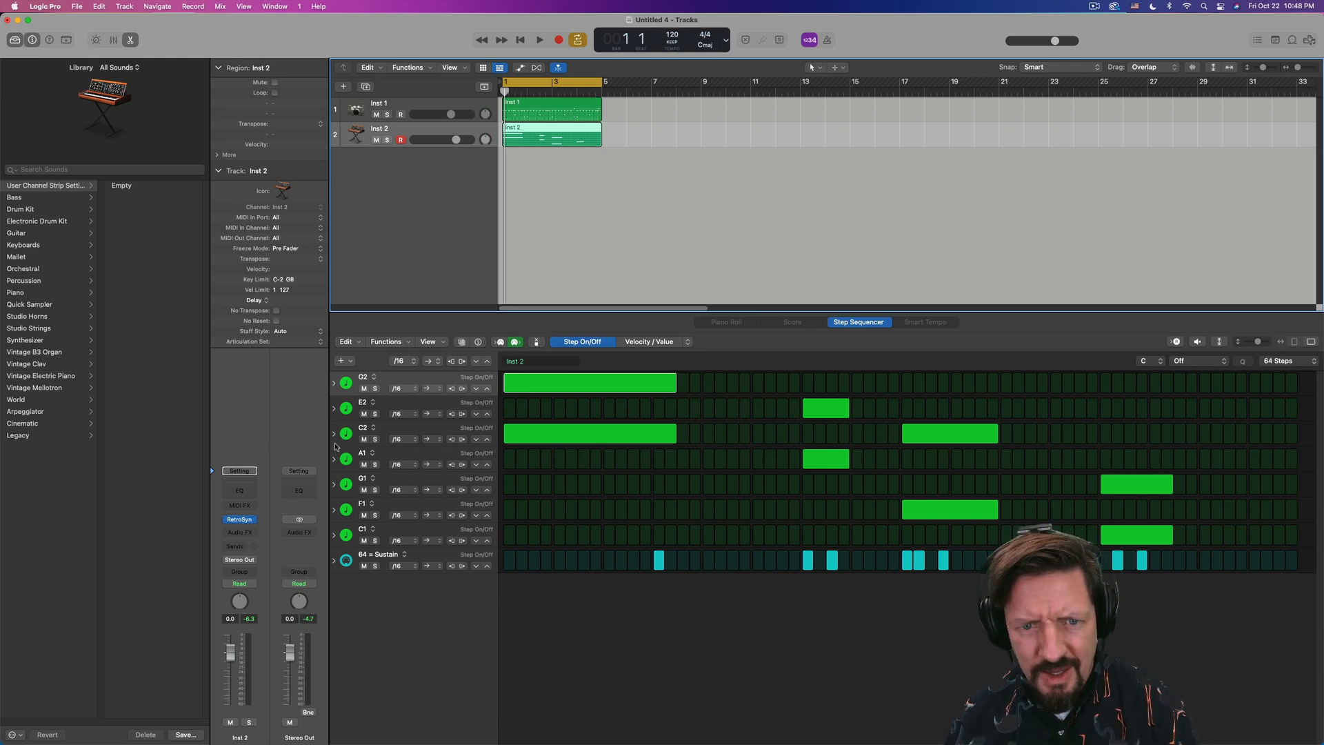
click(334, 458)
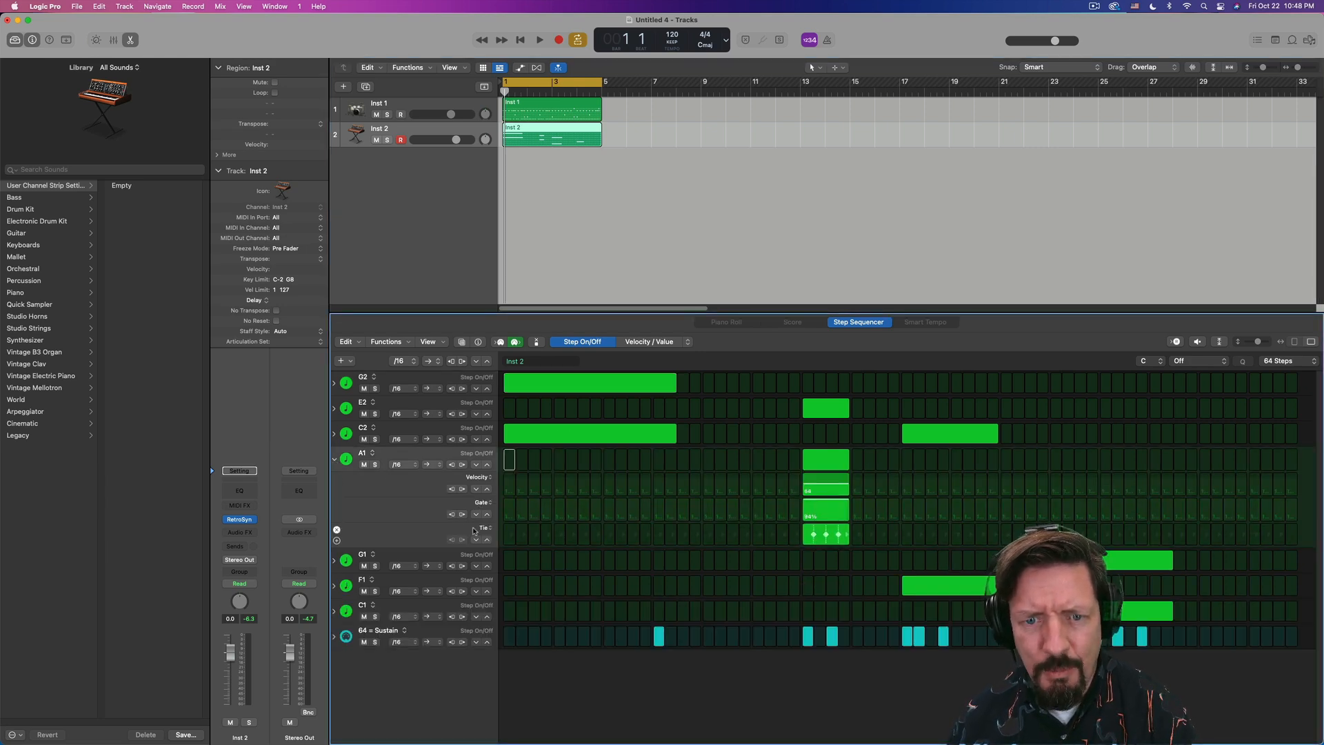
click(478, 528)
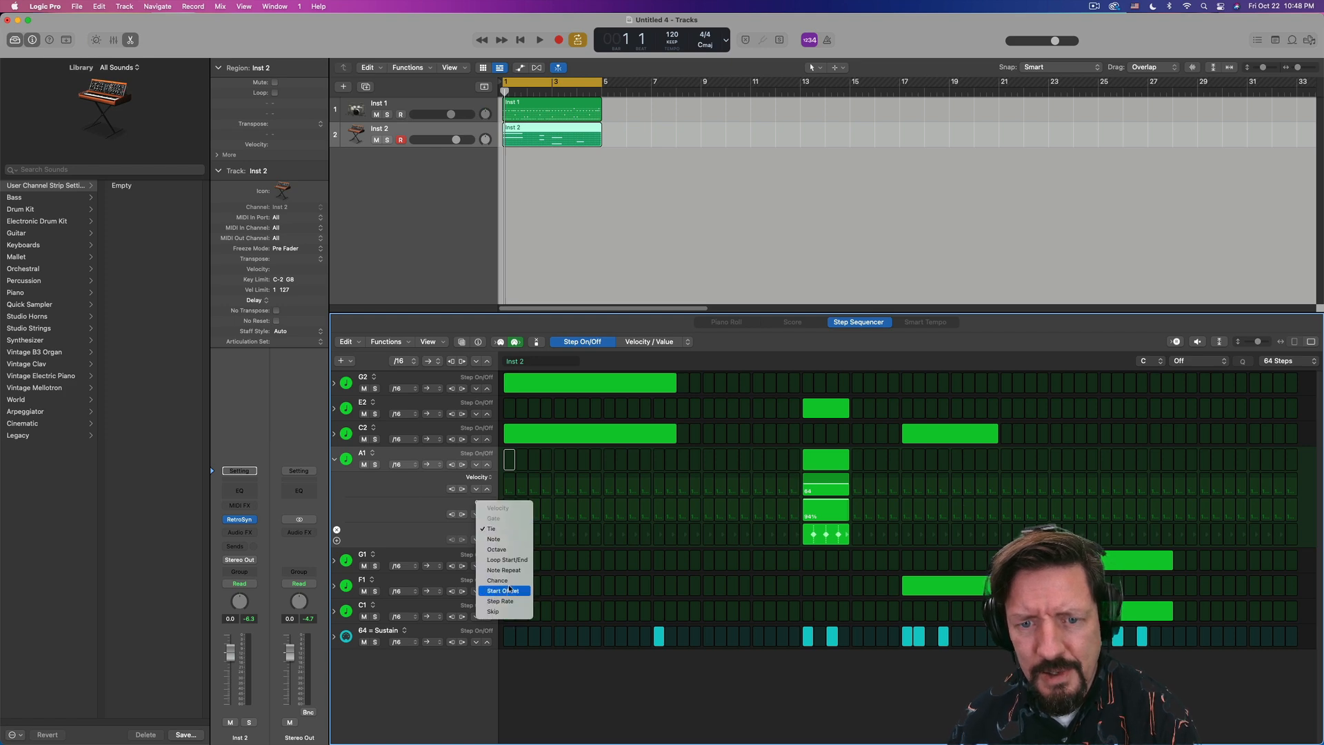
click(505, 570)
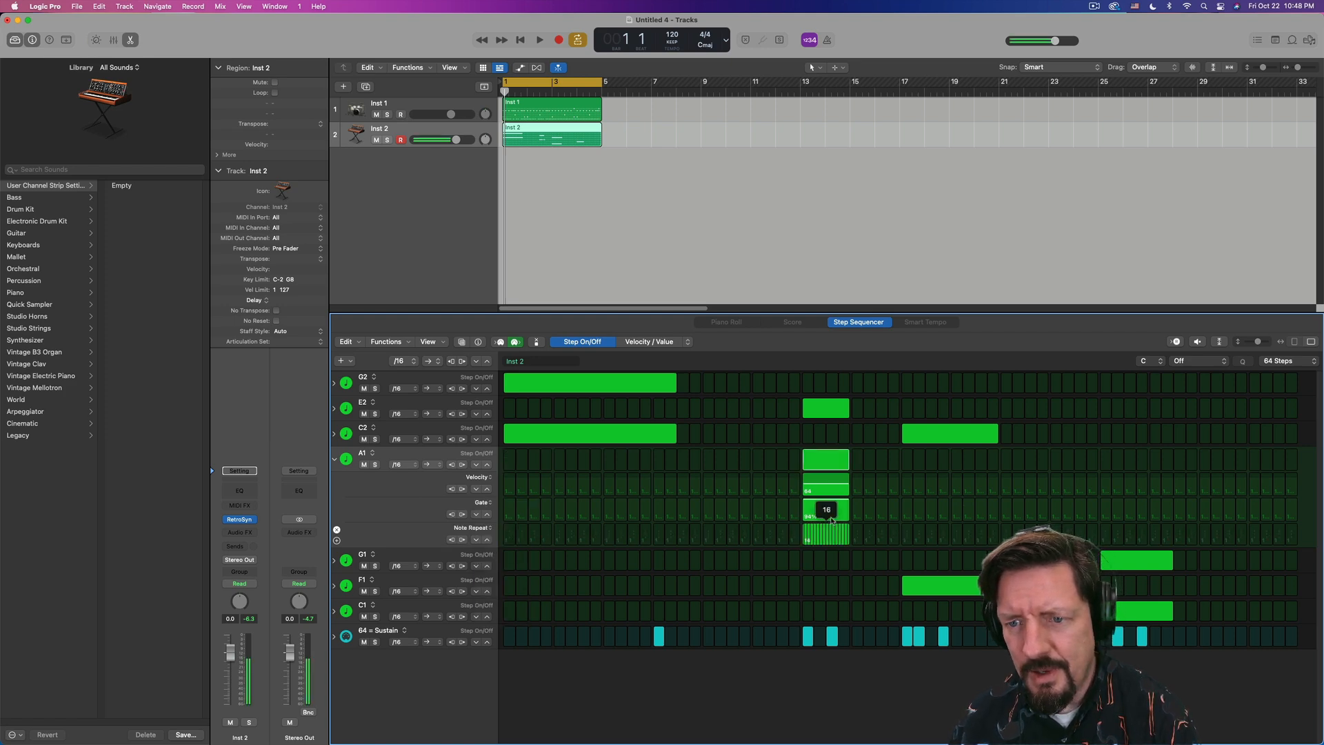
click(539, 38)
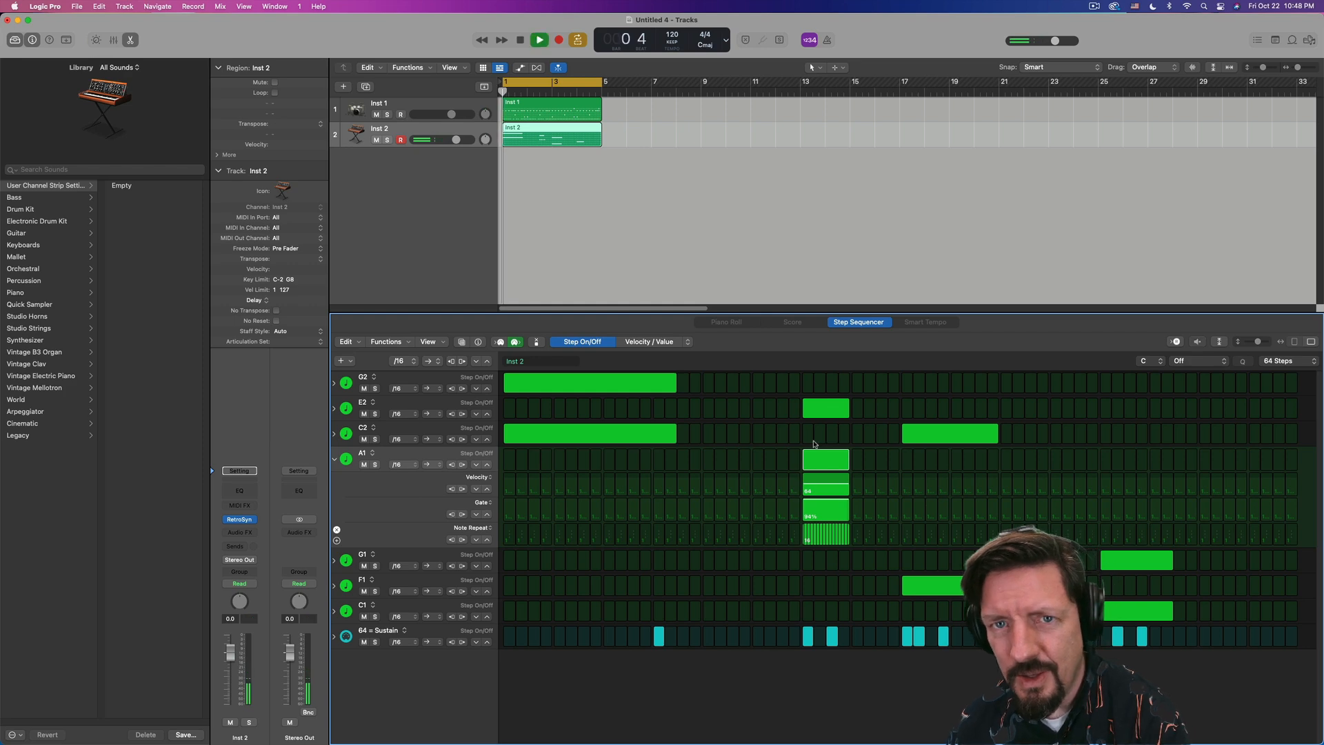
click(540, 38)
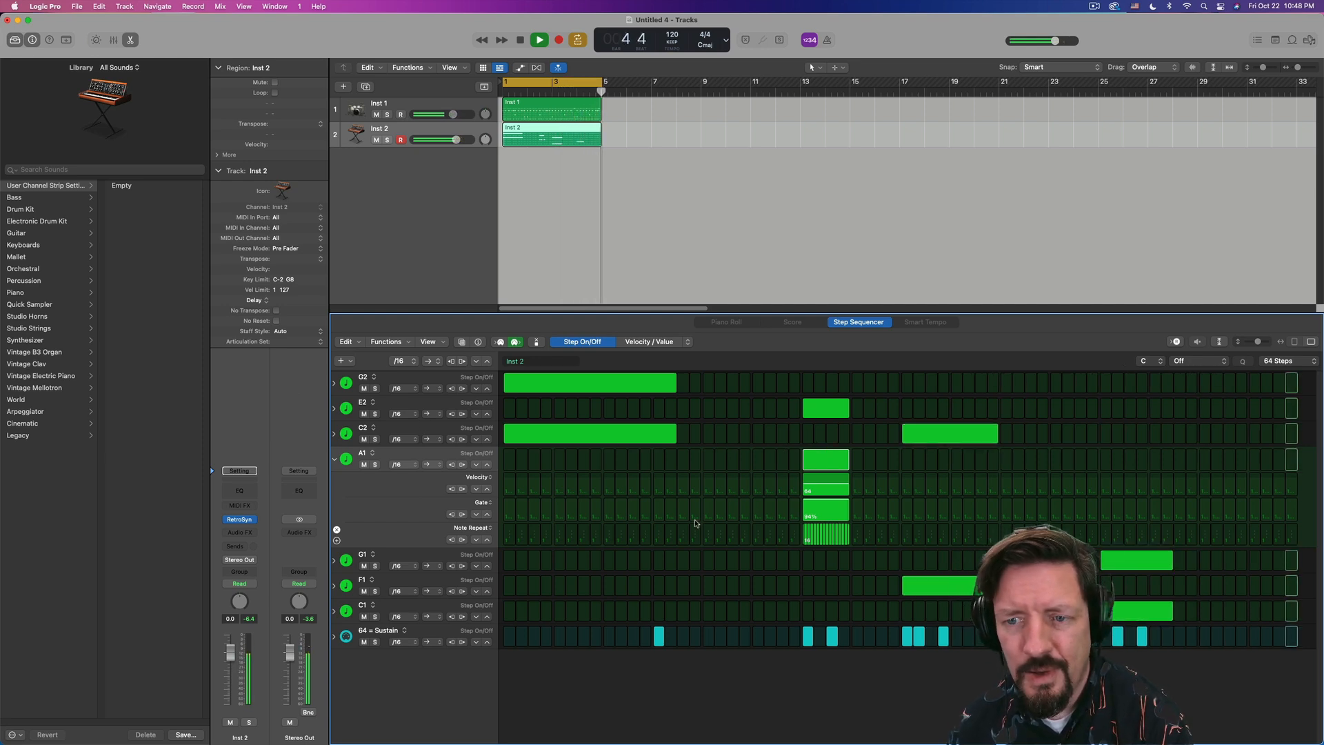
click(540, 40)
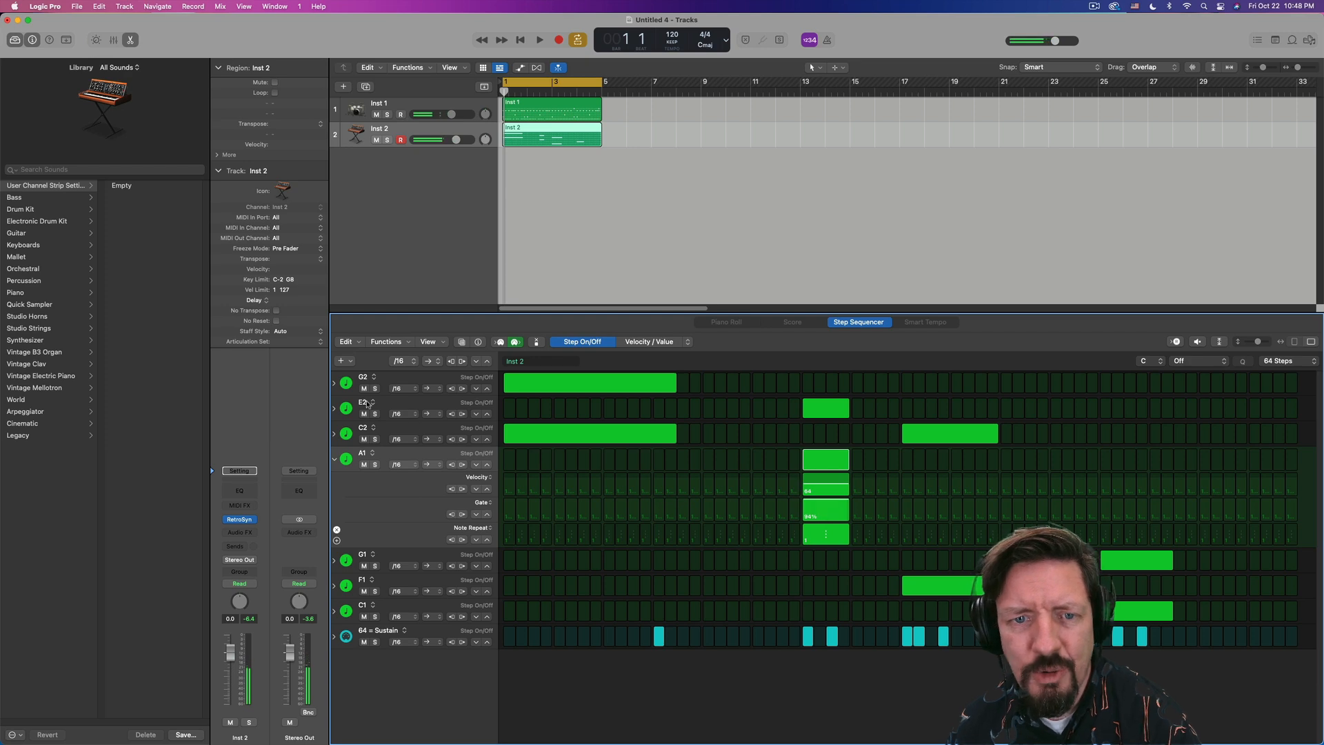
- Add a Note Repeat subrow on the E2 row and play the pattern to hear the repeats
click(336, 409)
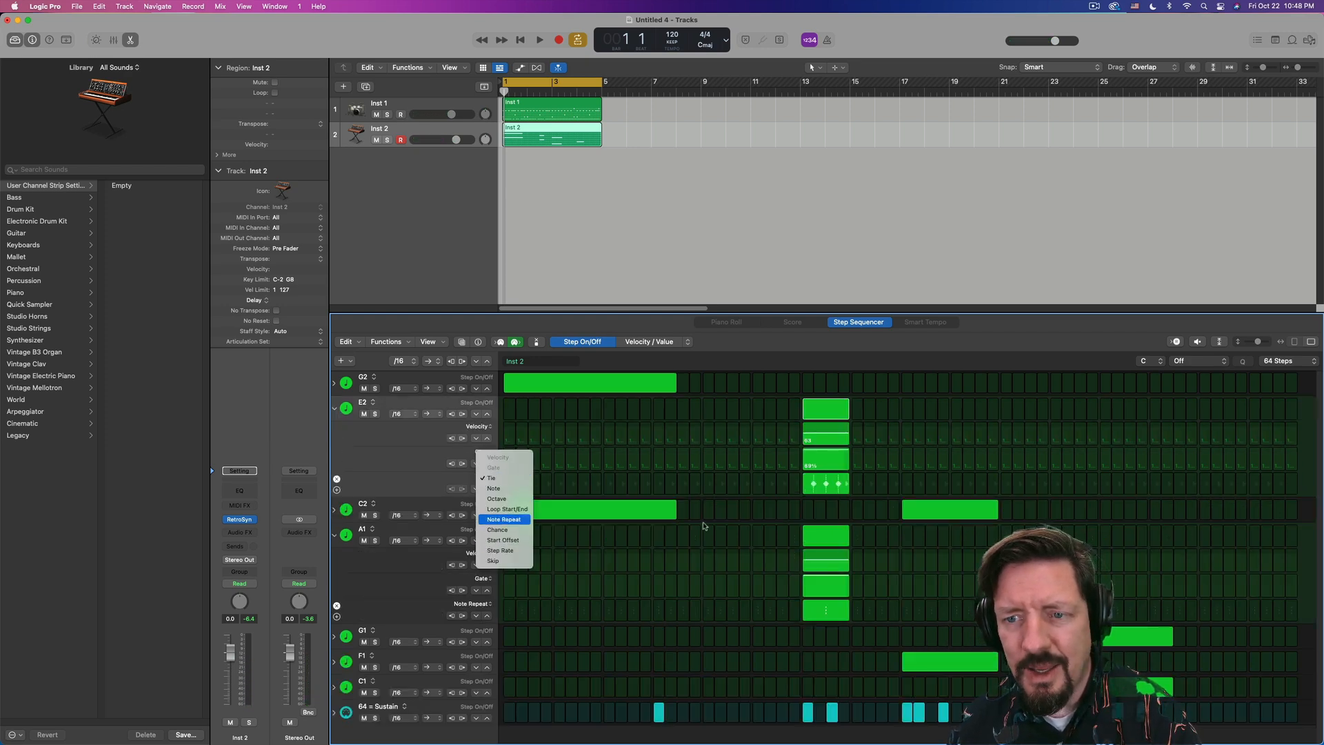
click(505, 520)
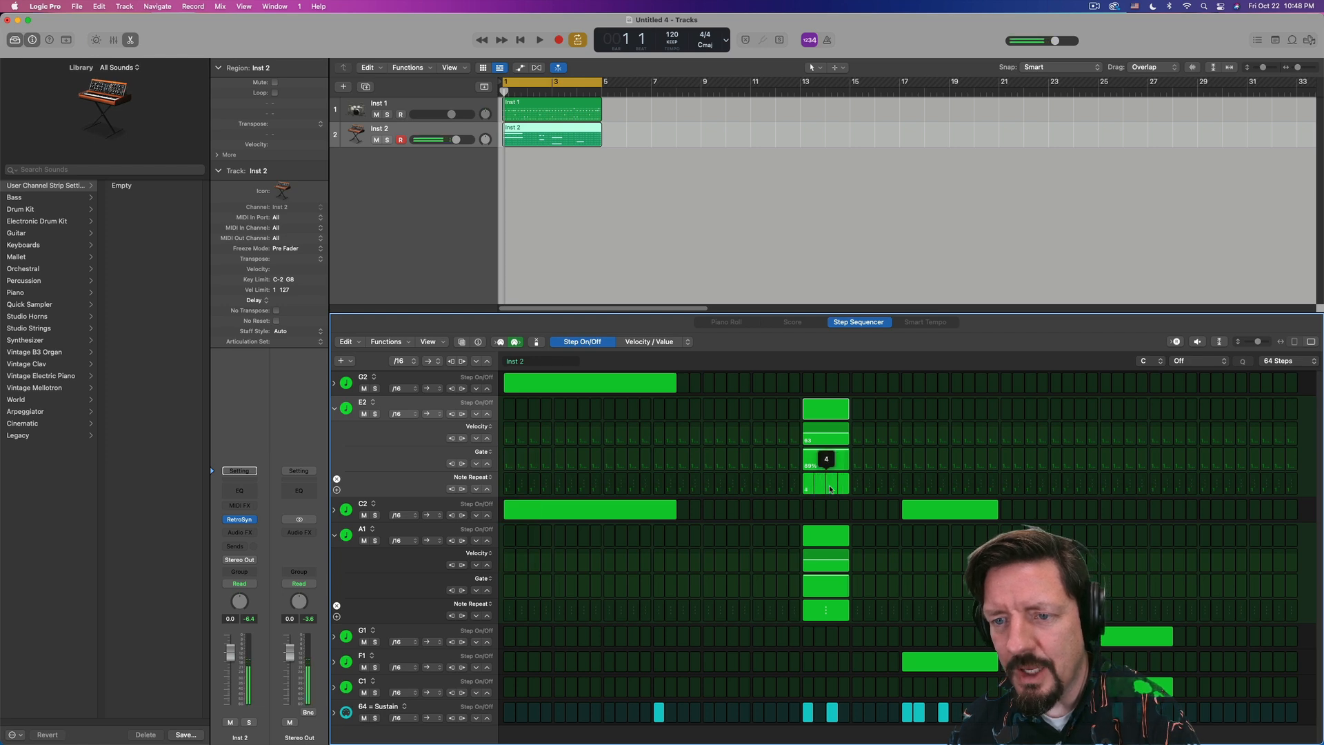
click(539, 39)
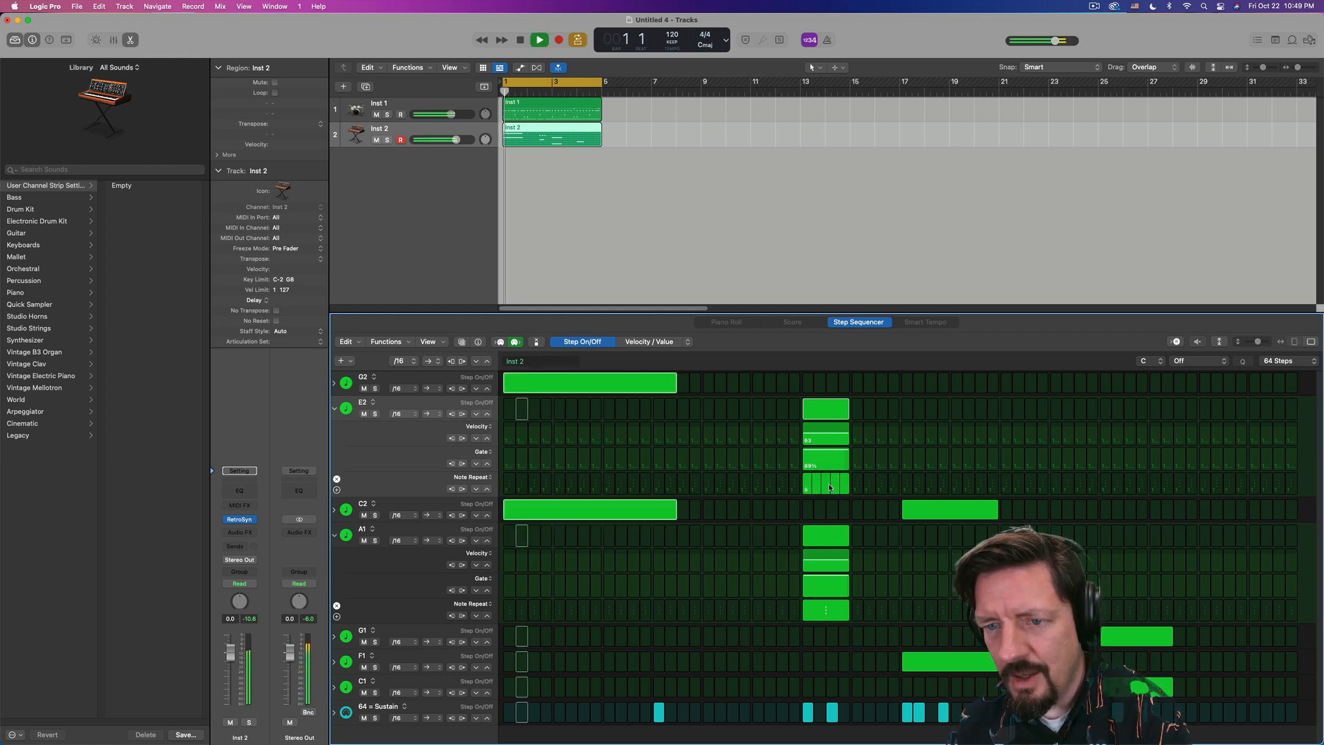
click(539, 40)
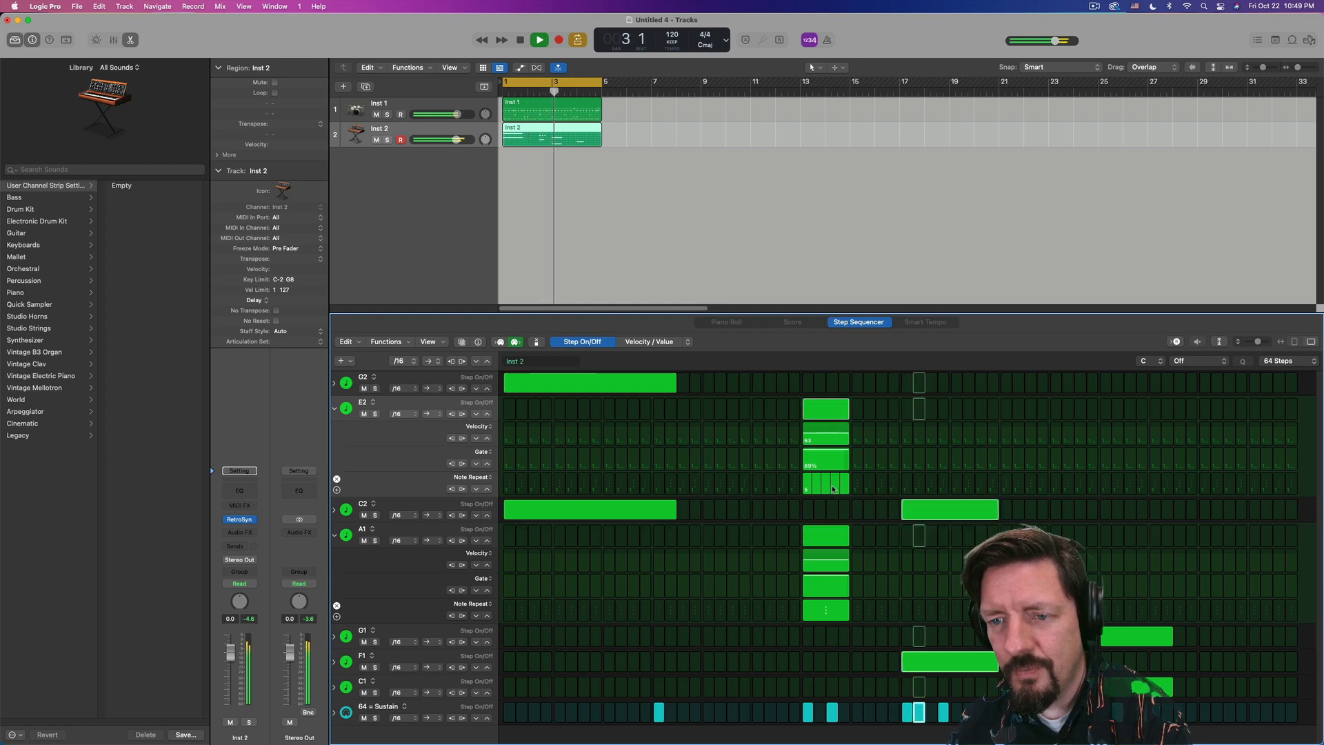
click(539, 40)
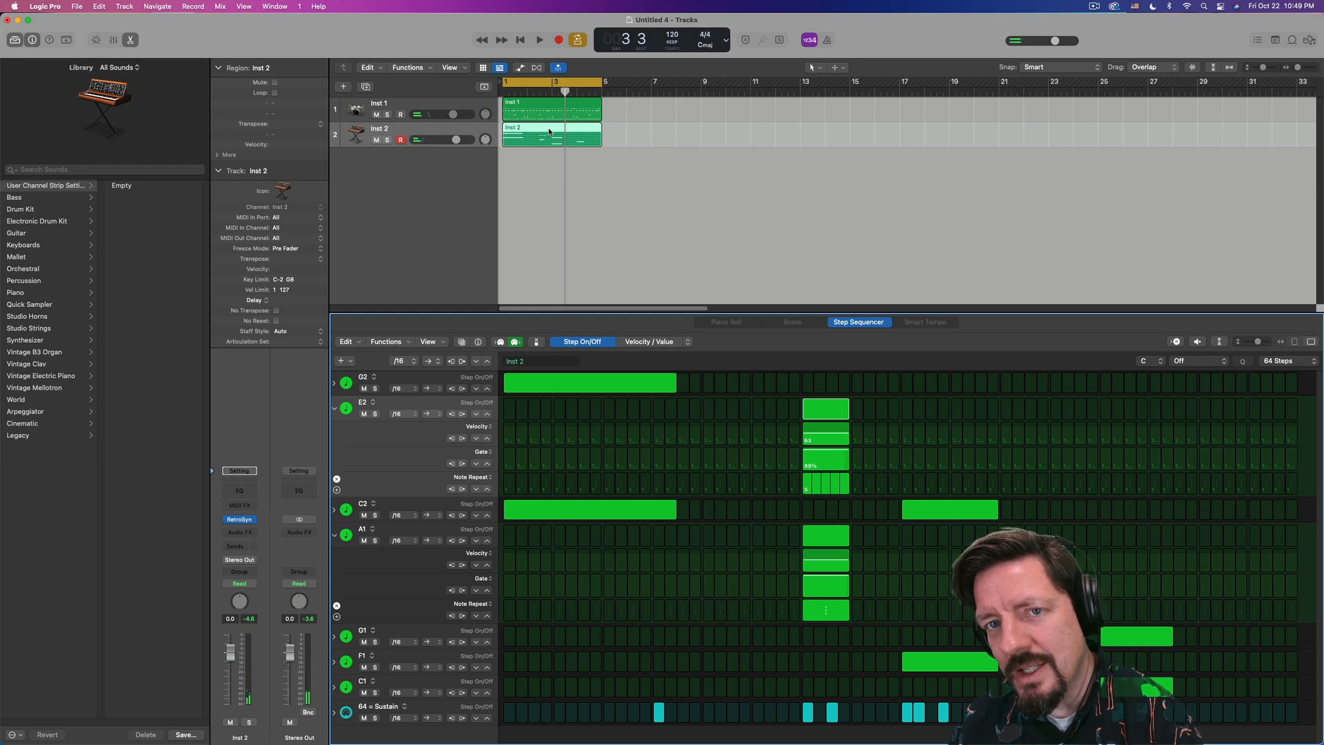
- Convert the Inst 2 pattern back to a MIDI region, its repeats now separate Piano Roll notes
right_click(549, 131)
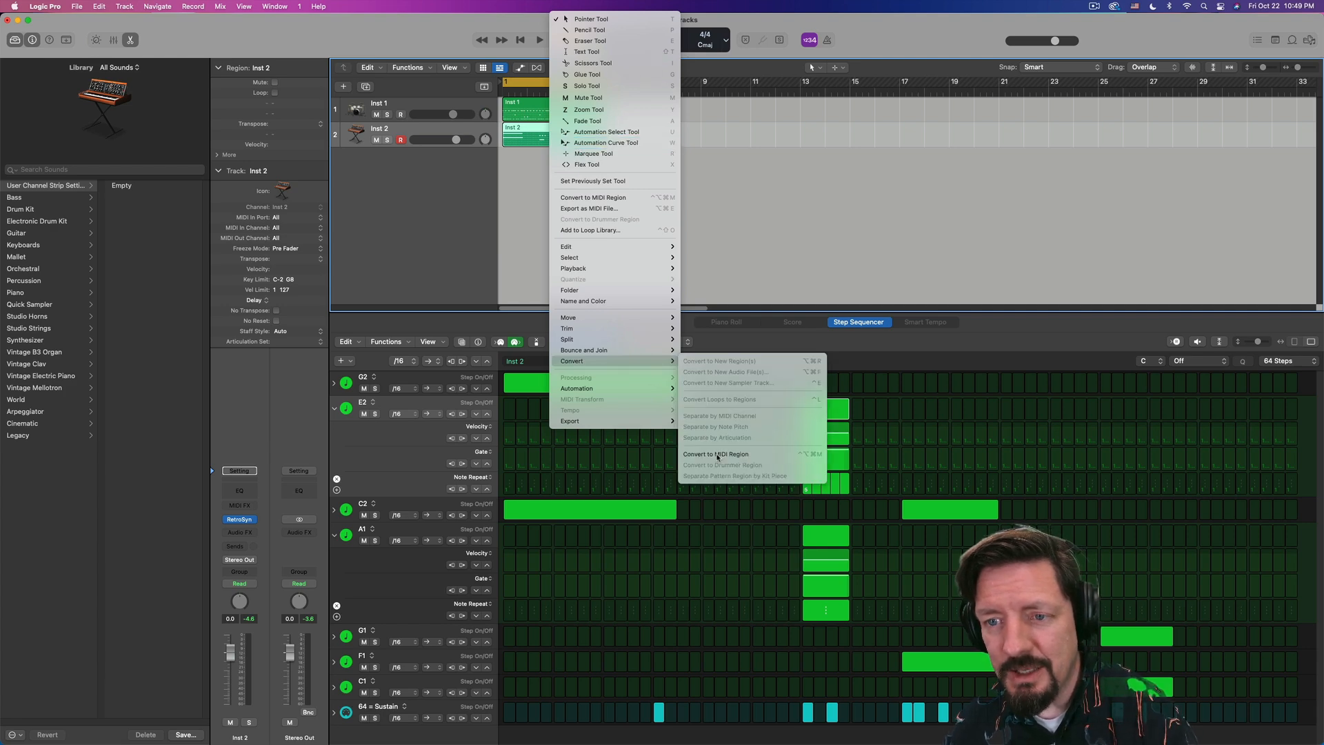
click(716, 454)
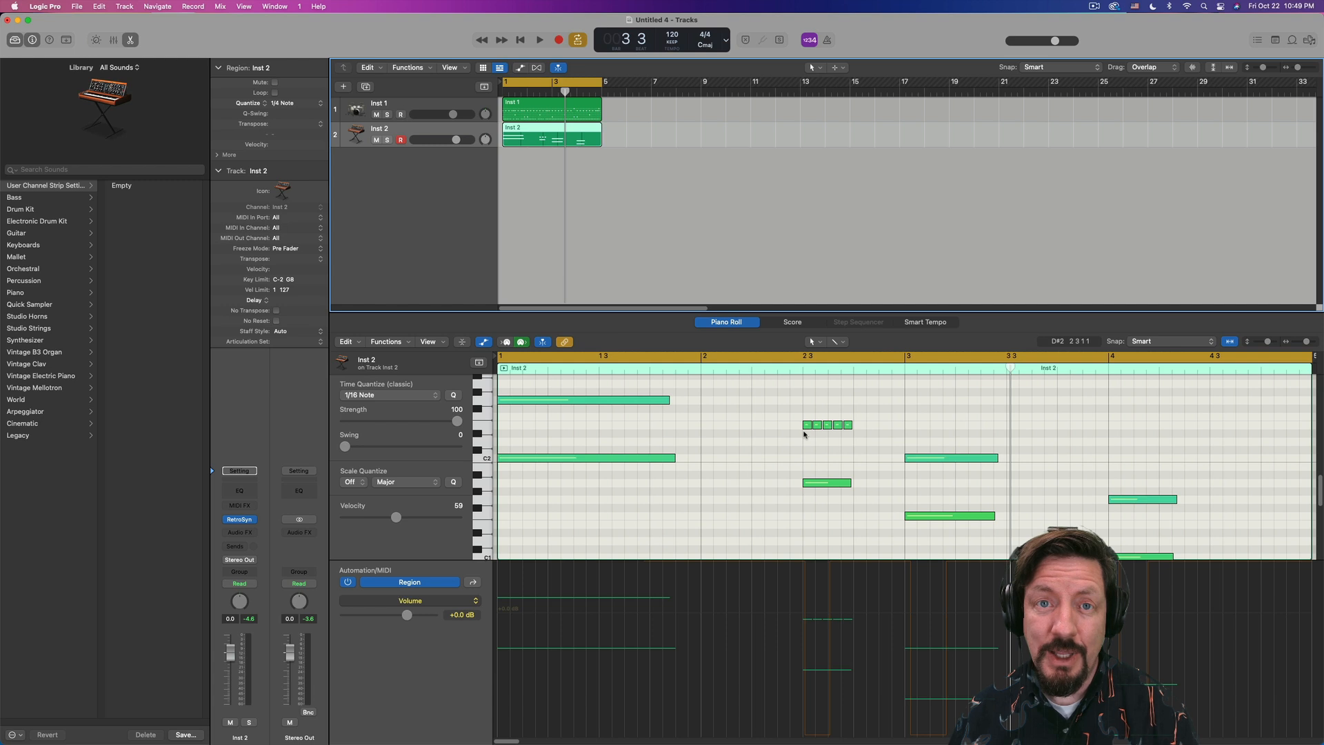
mouse_move(661, 422)
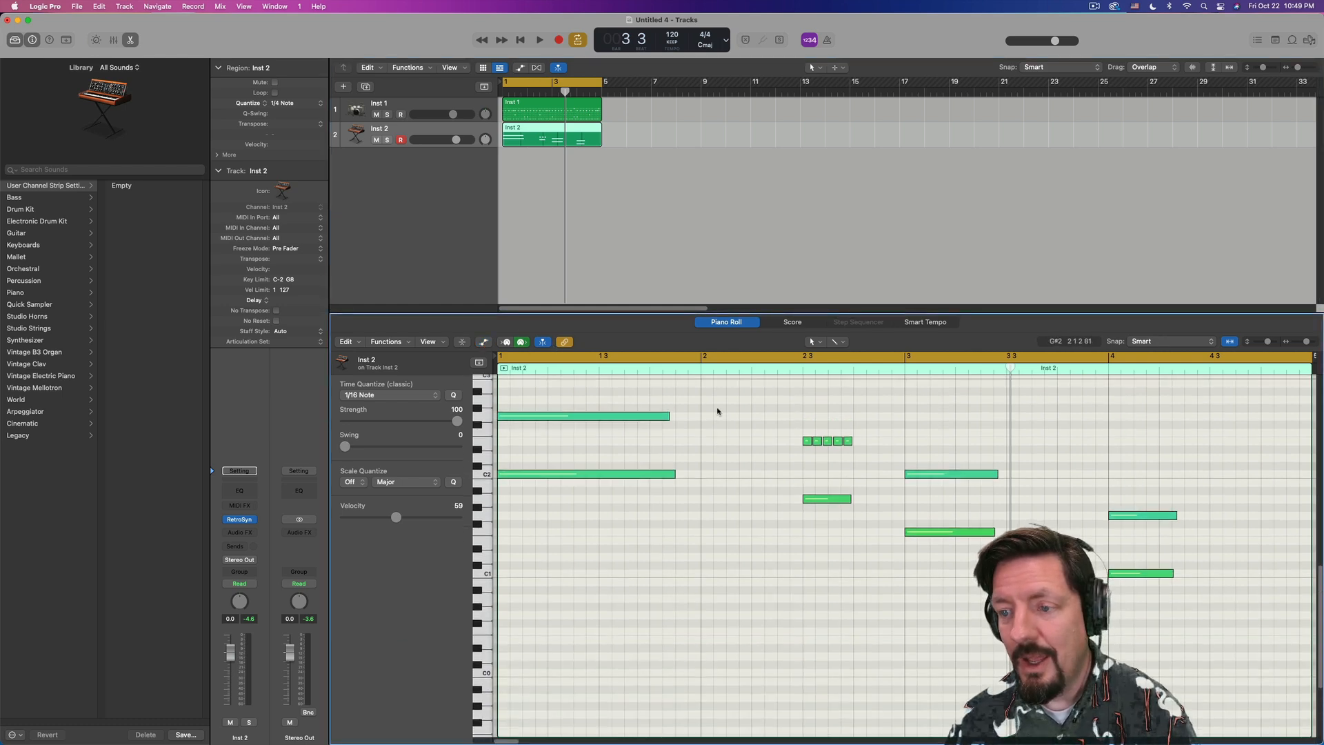
scroll(down, 3)
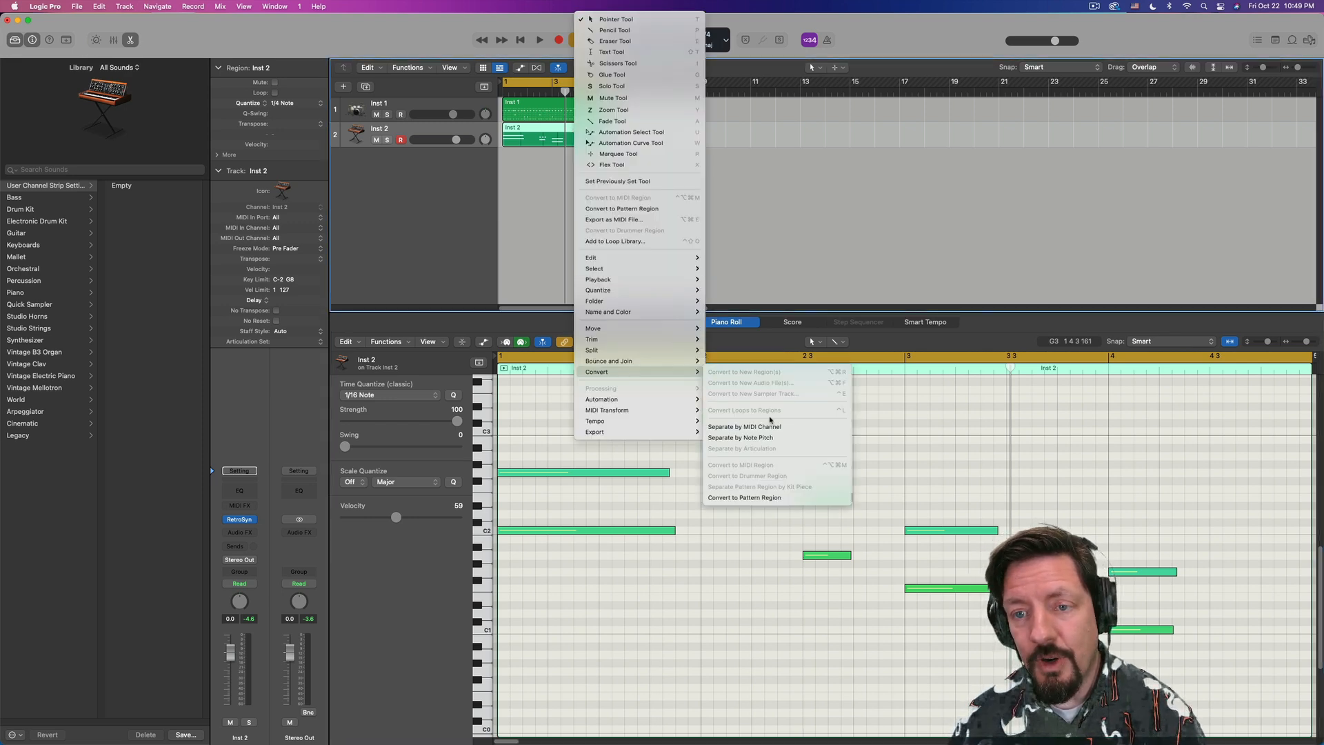
- Make Inst 2 a pattern region again and set a half-note step rate, stretching it to about 27 bars
click(744, 498)
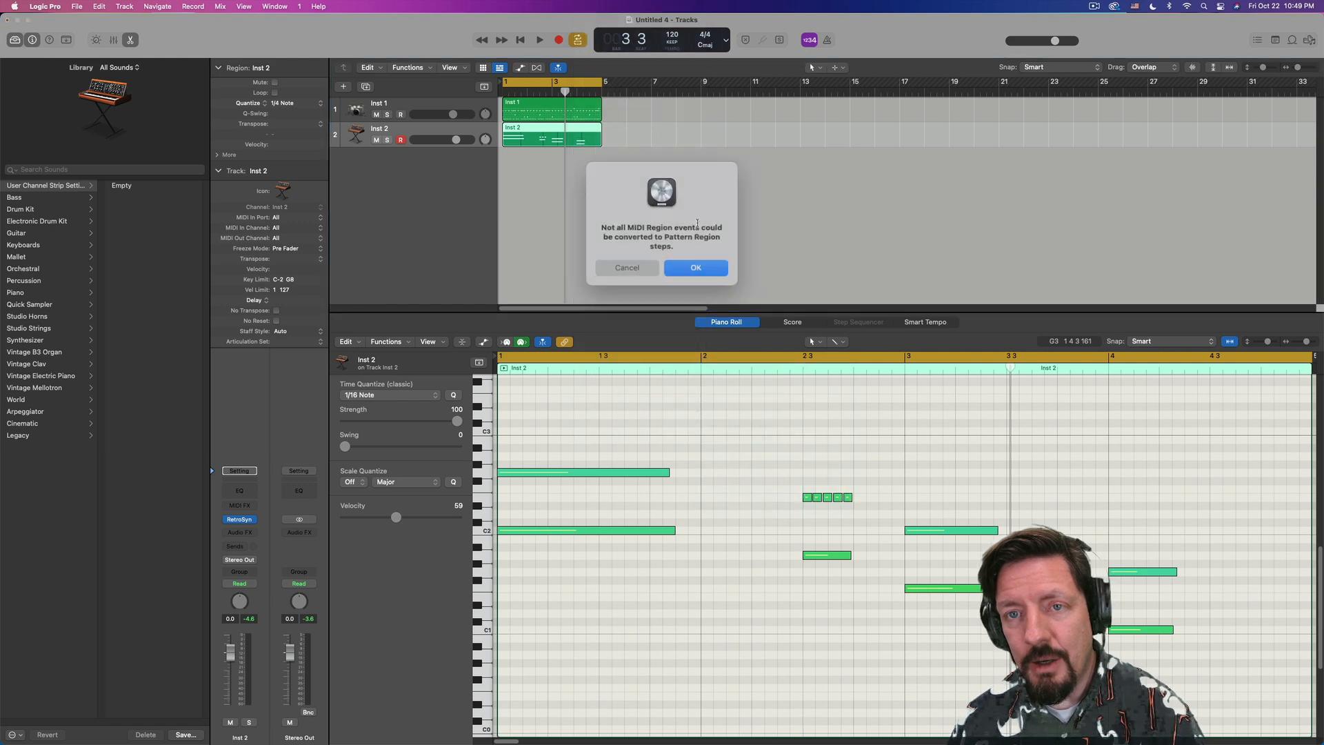
click(695, 268)
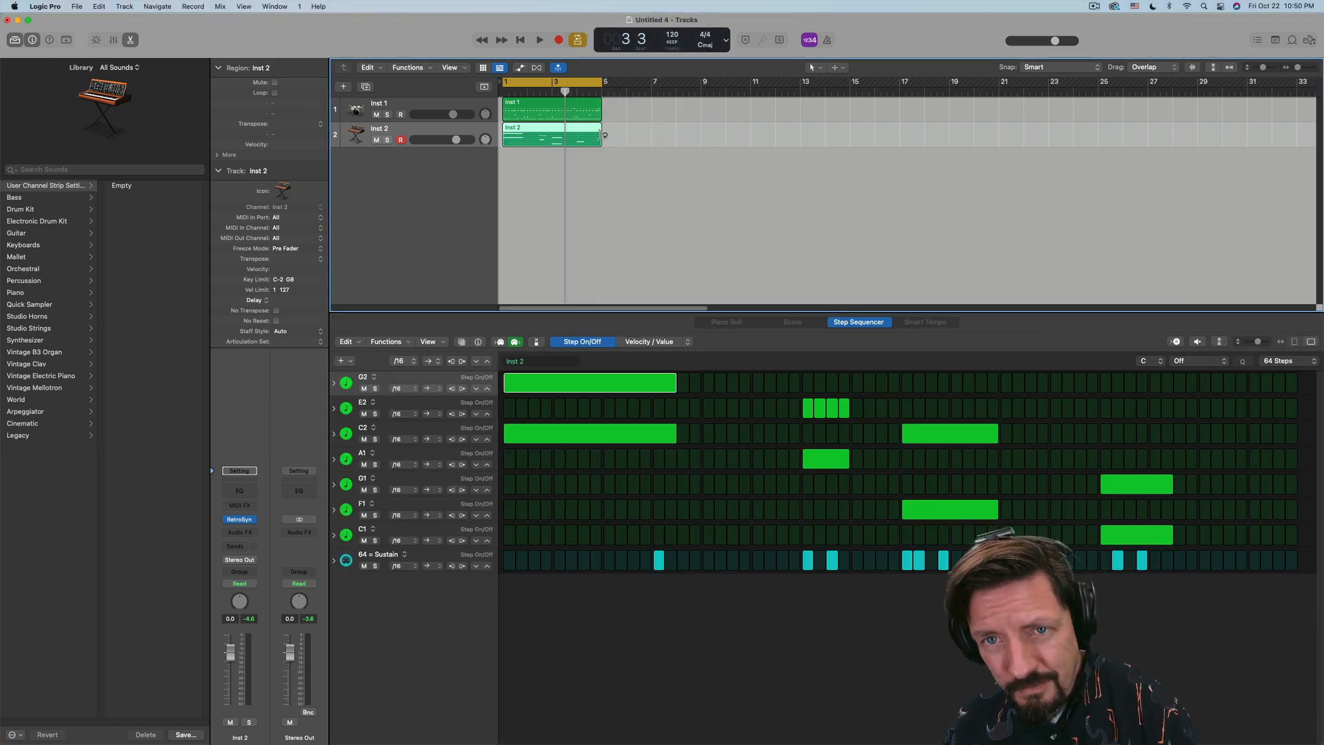
click(398, 362)
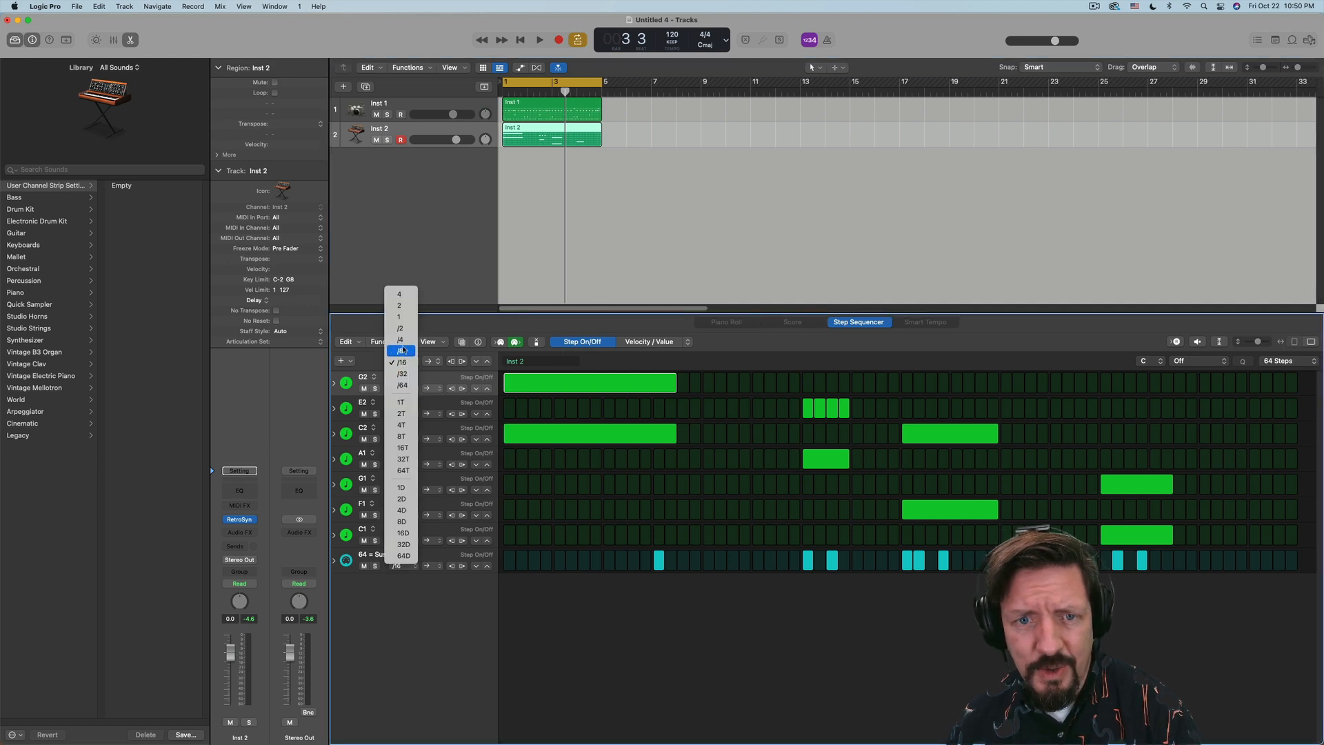
click(400, 328)
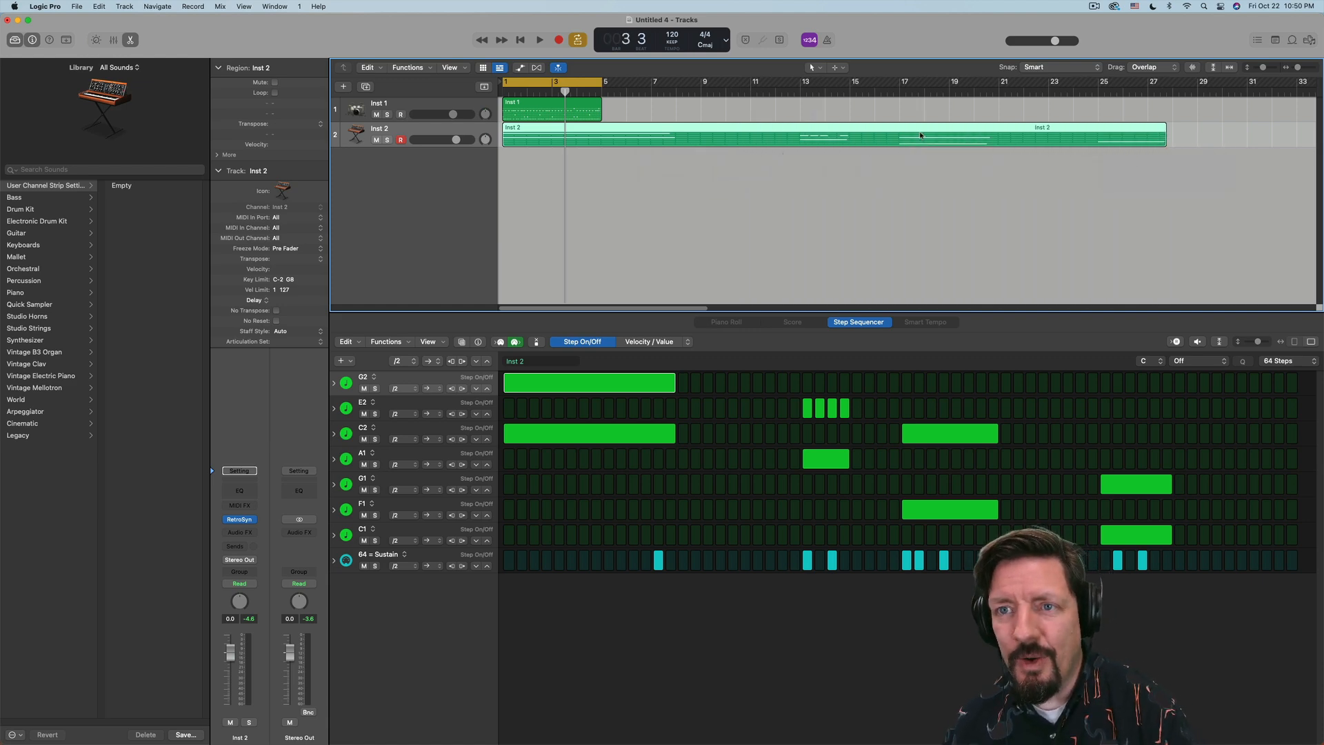
- Convert the lengthened Inst 2 pattern region to a MIDI region with stretched notes
right_click(660, 135)
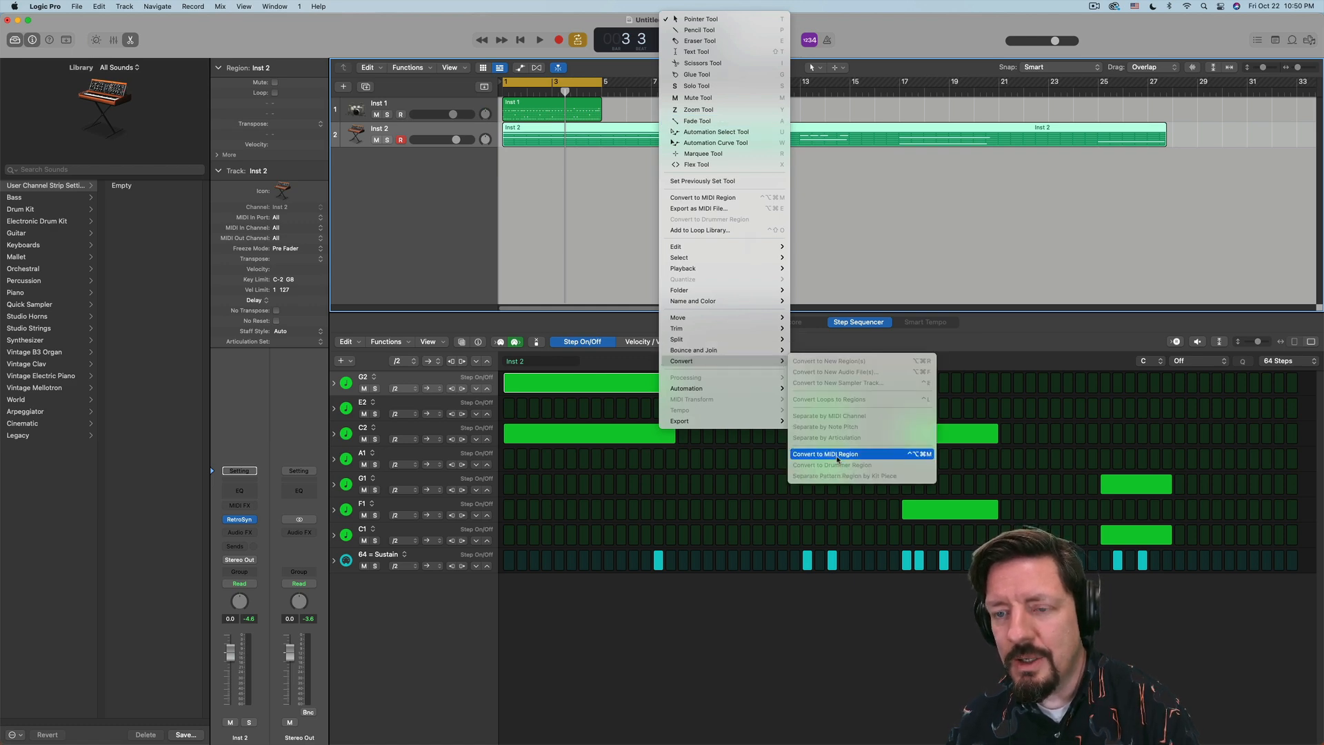
click(831, 454)
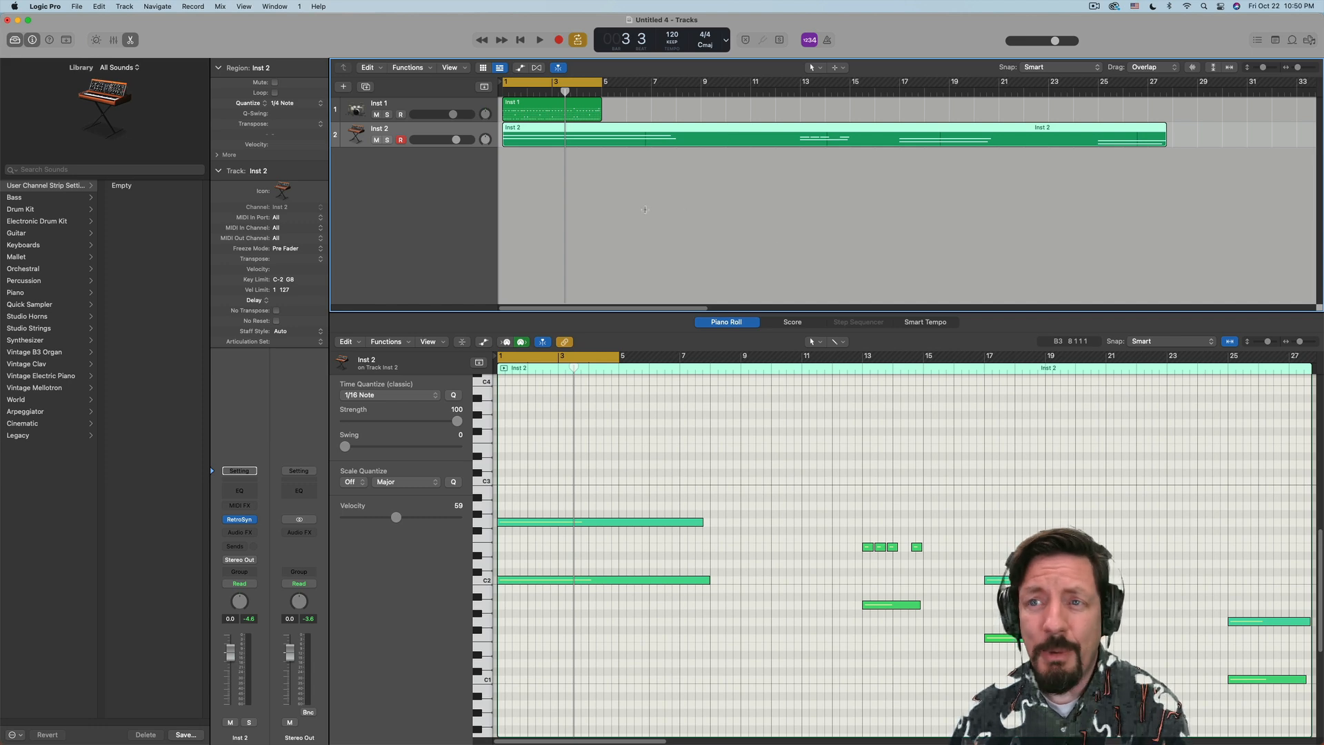
mouse_move(792, 204)
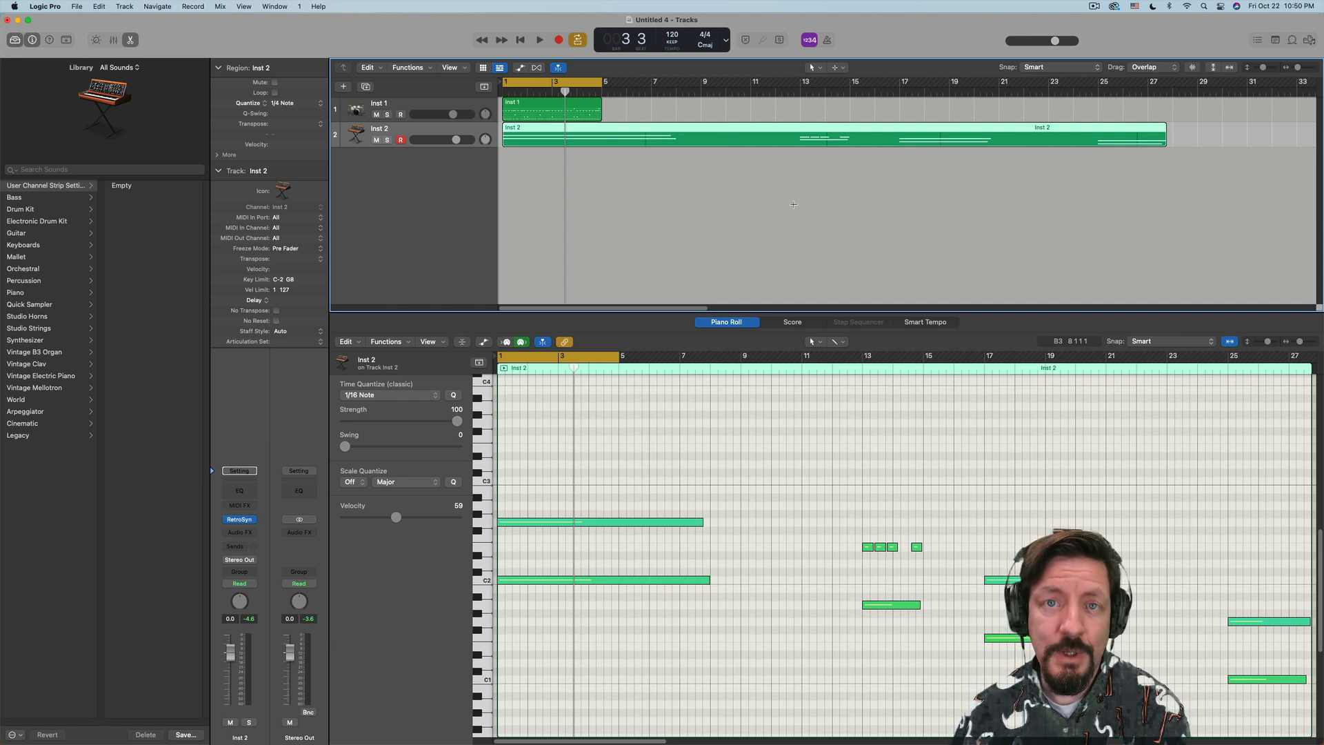